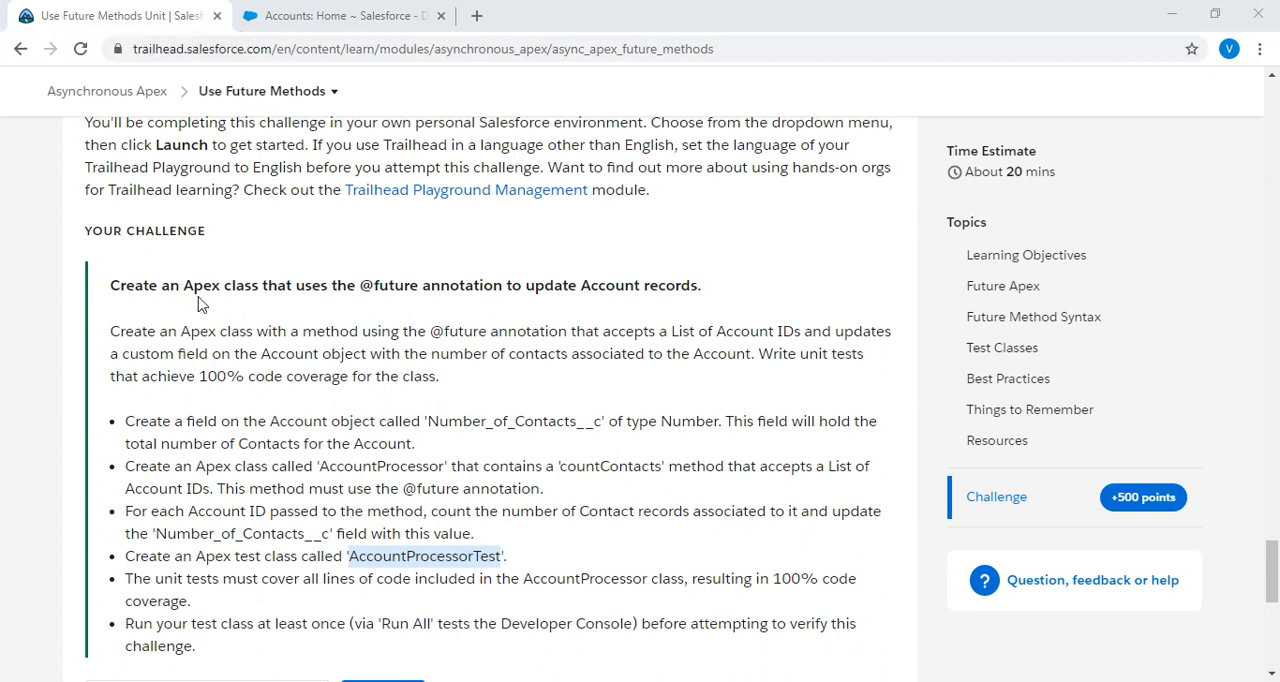
{"action": "mouse_move", "coordinate": [388, 308]}
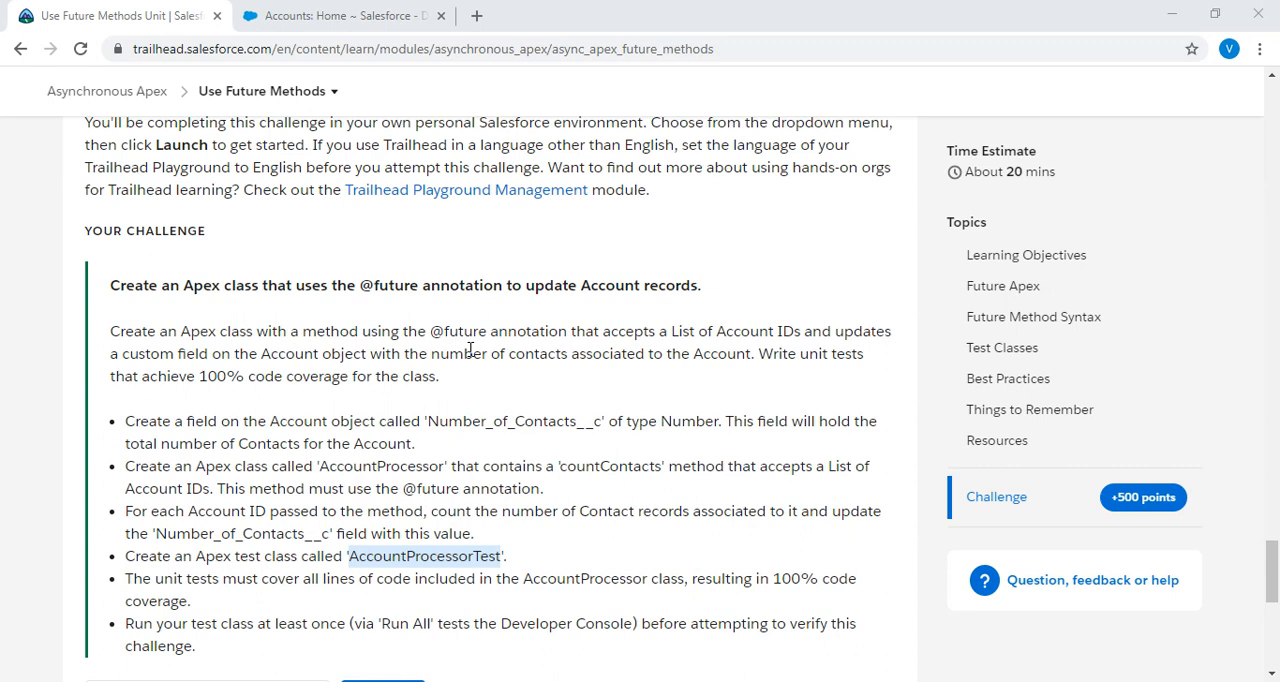
{"action": "mouse_move", "coordinate": [220, 442]}
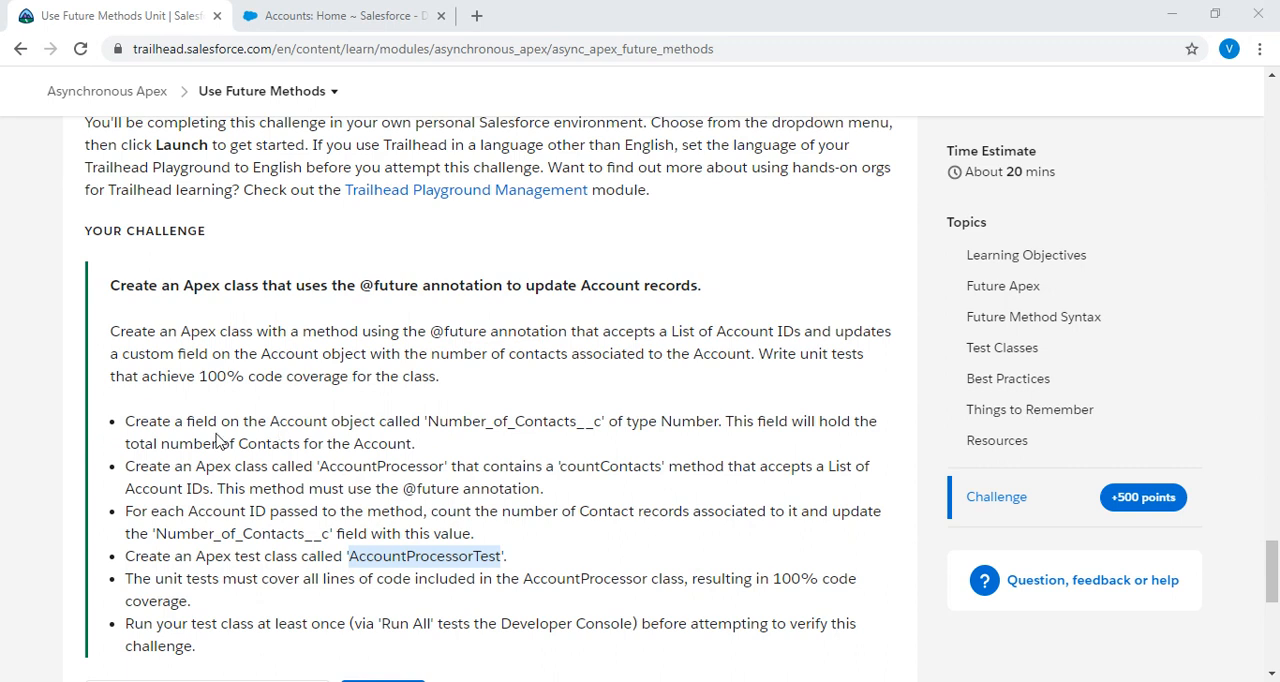
{"action": "mouse_move", "coordinate": [388, 428]}
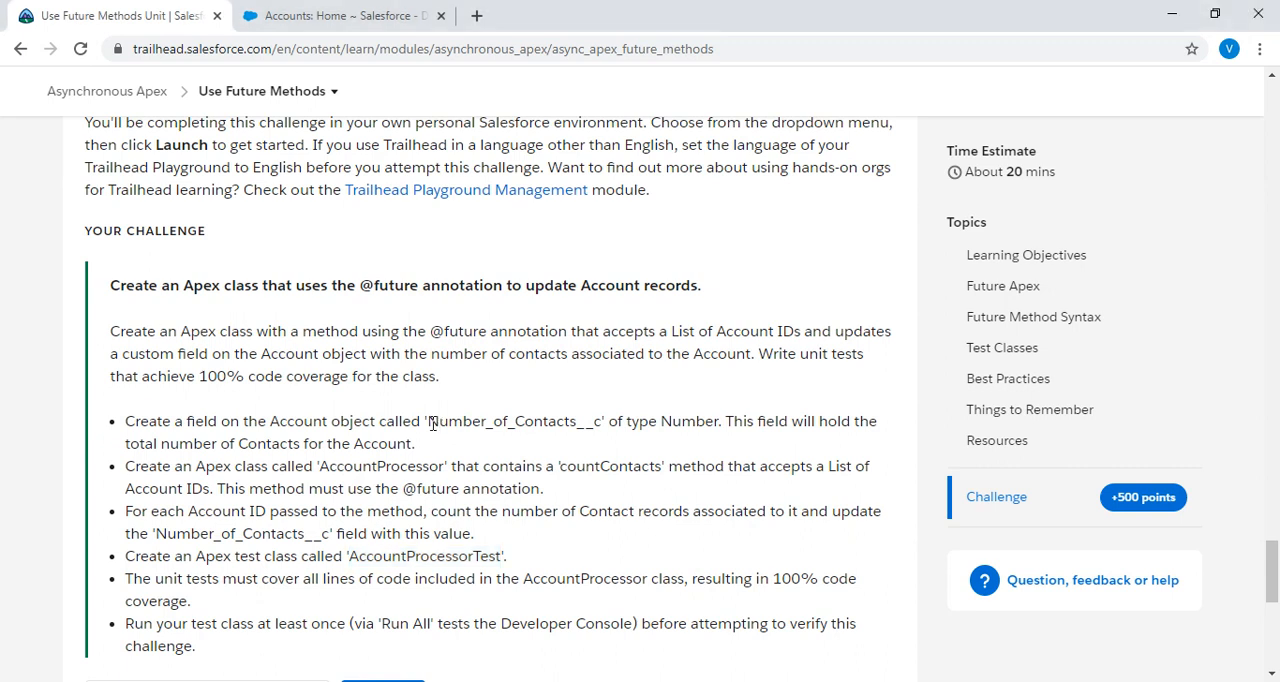
Note the Number_of_Contacts name, then view Account fields down to Custom Fields & Relationships.
{"action": "double_click", "coordinate": [500, 420]}
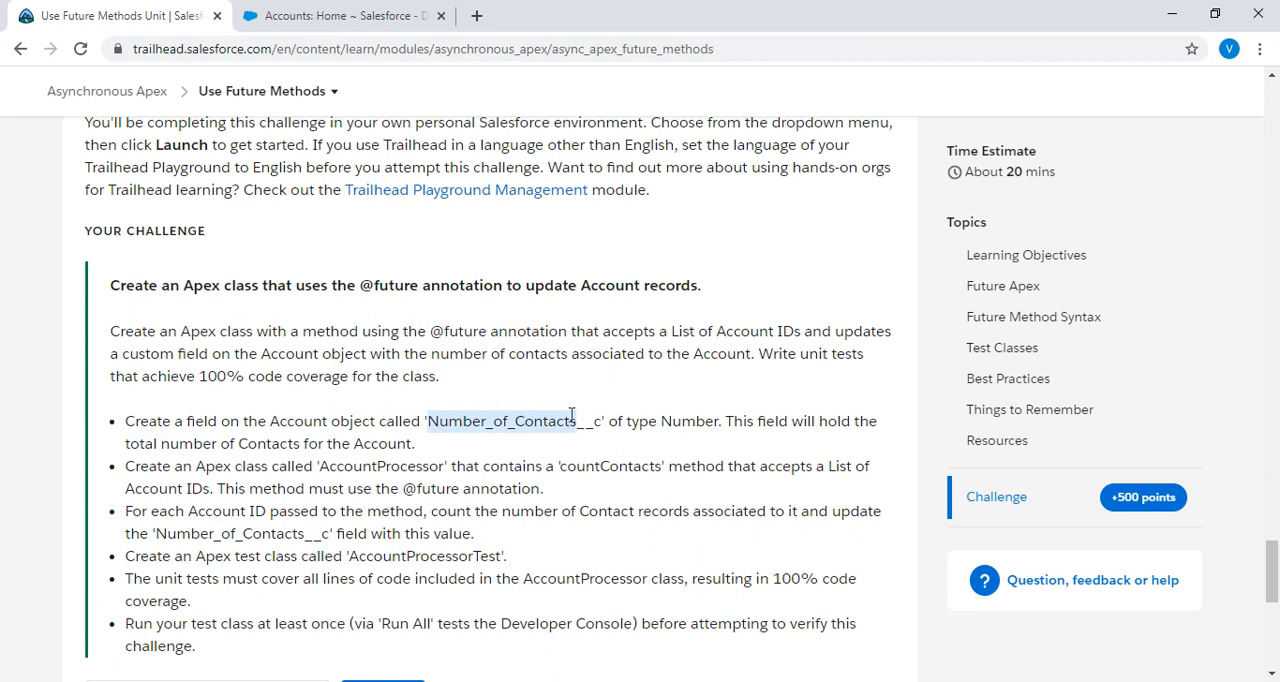
{"action": "left_click", "coordinate": [340, 16]}
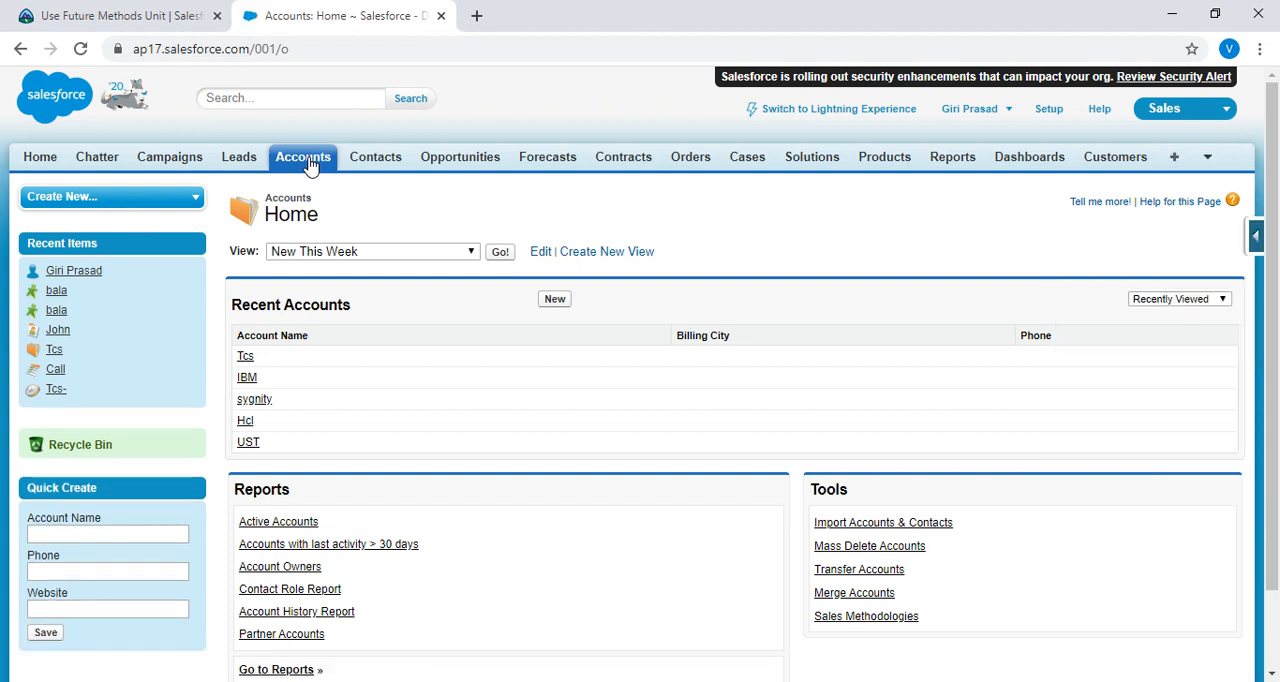
{"action": "mouse_move", "coordinate": [1258, 236]}
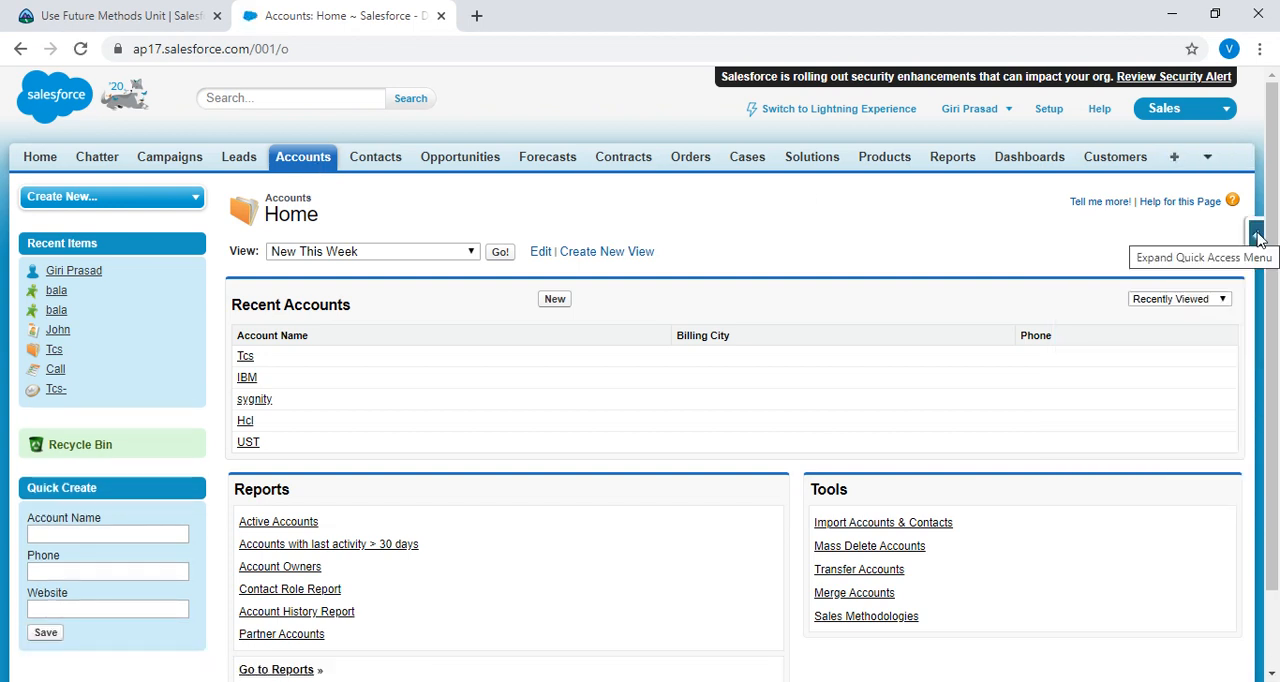
{"action": "left_click", "coordinate": [1256, 236]}
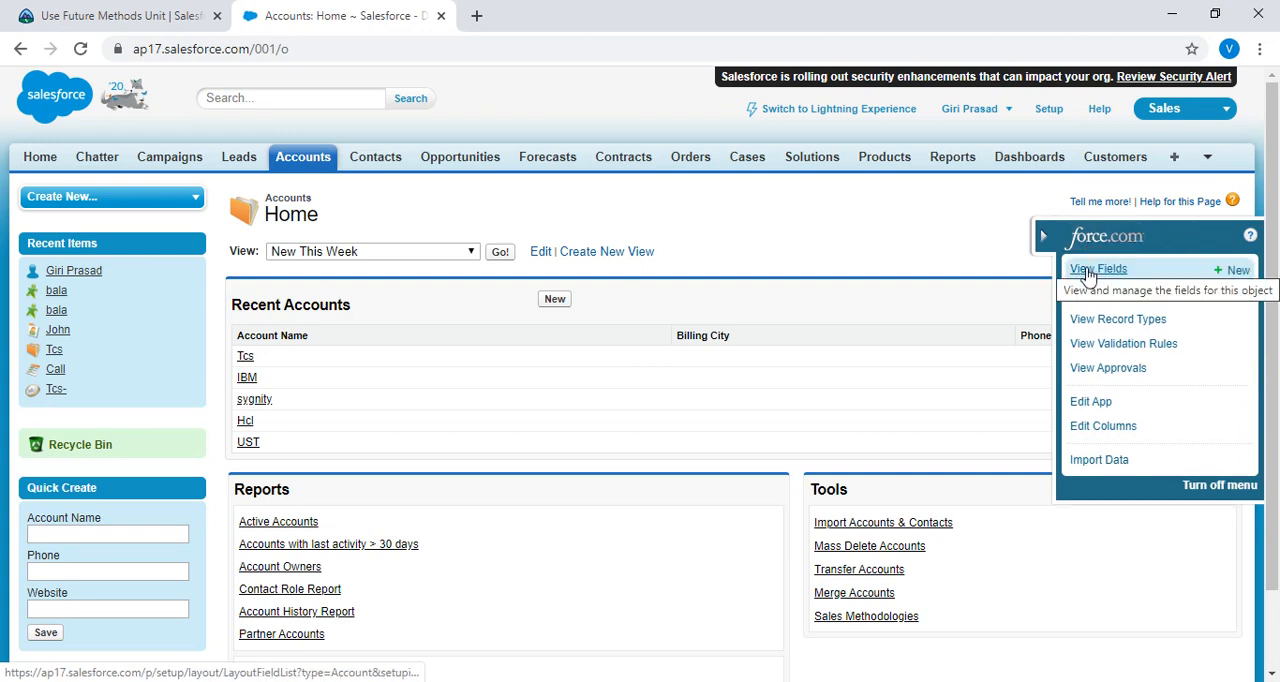
{"action": "left_click", "coordinate": [1098, 268]}
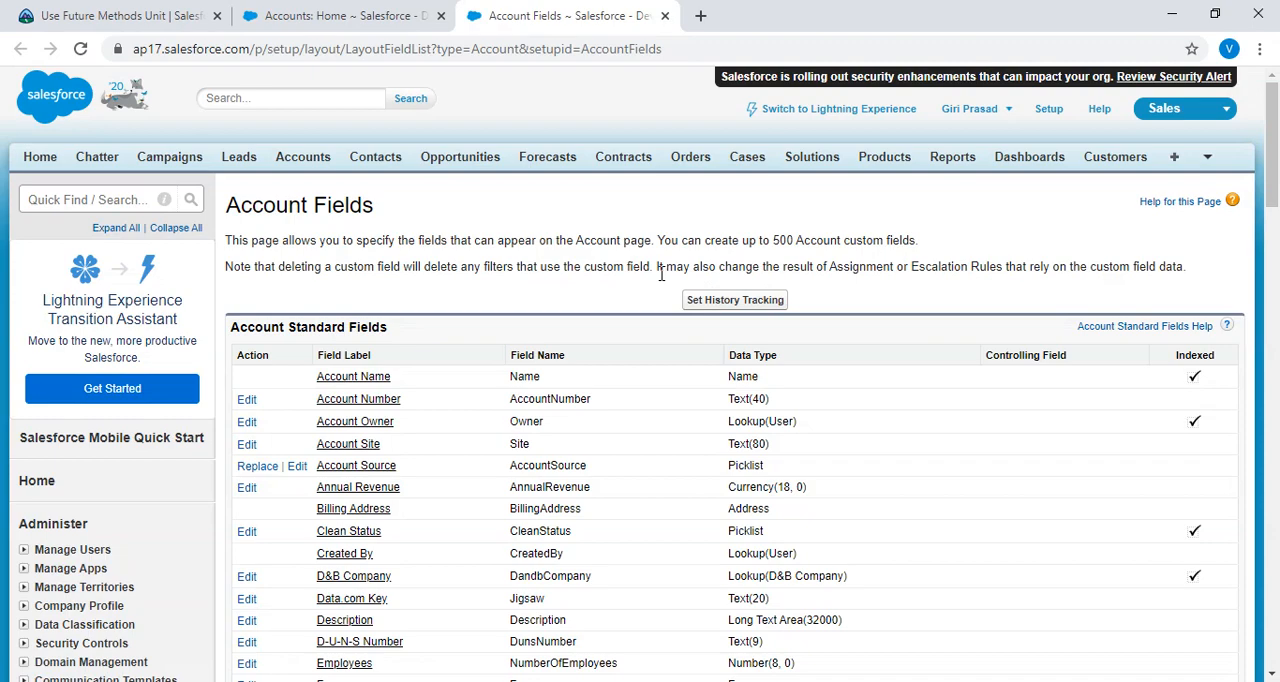
{"action": "scroll", "scroll_direction": "down", "scroll_amount": 3}
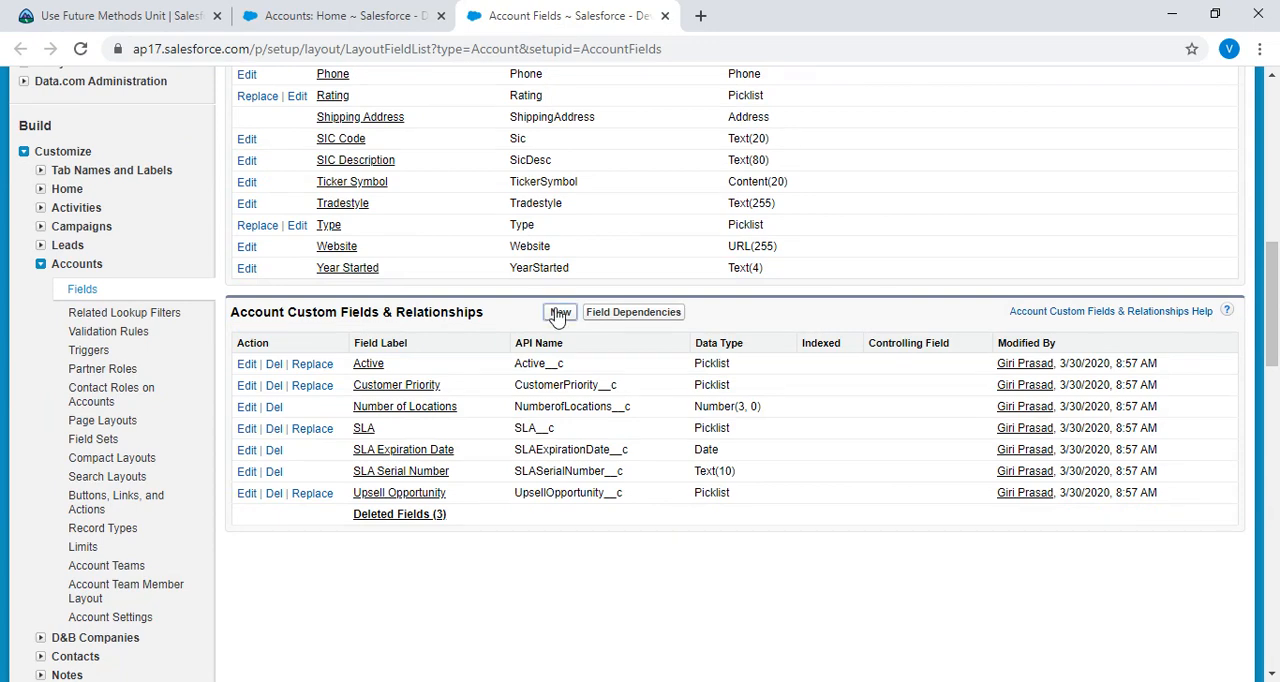
Start a new Account custom field of type Number and continue to its details.
{"action": "left_click", "coordinate": [560, 312]}
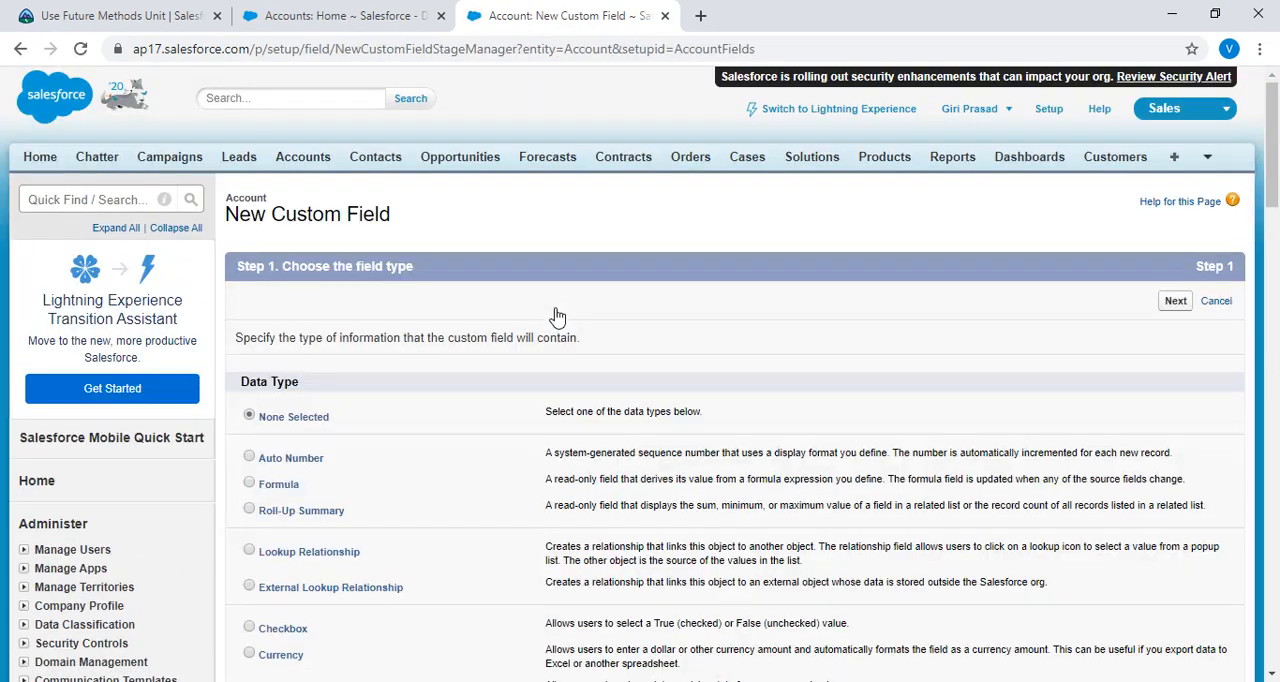
{"action": "scroll", "scroll_direction": "down", "scroll_amount": 3}
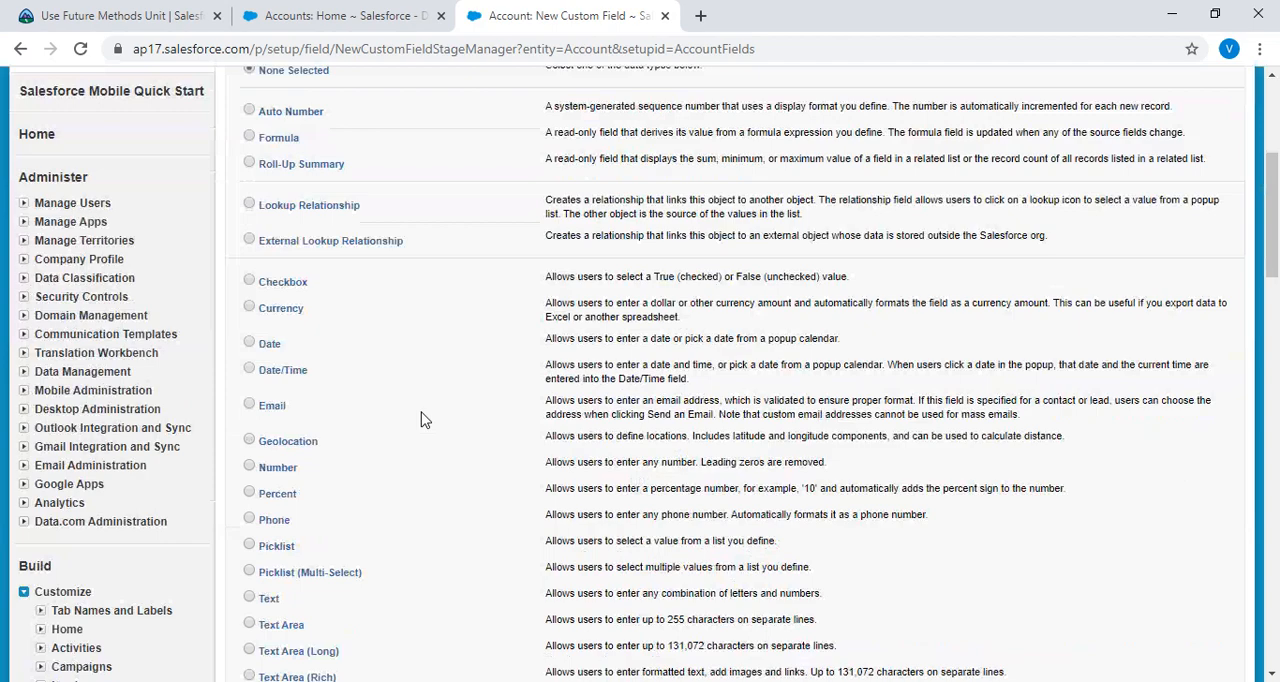
{"action": "scroll", "scroll_direction": "down", "scroll_amount": 3}
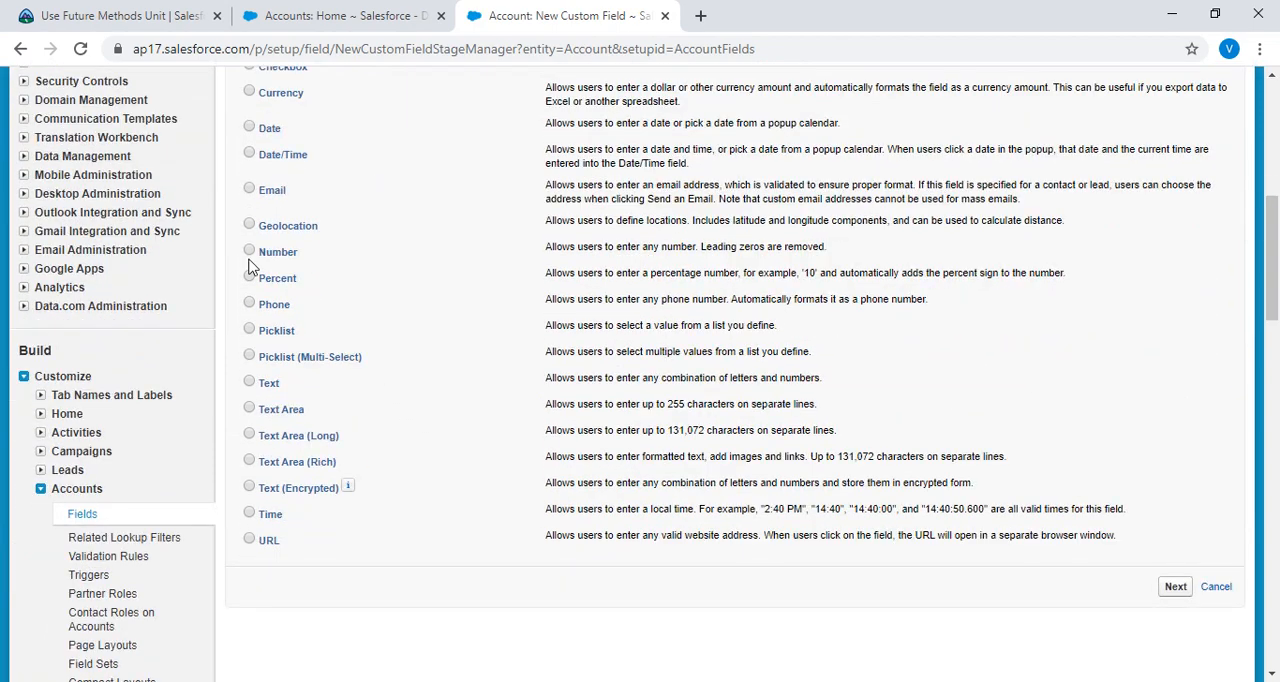
{"action": "left_click", "coordinate": [248, 252]}
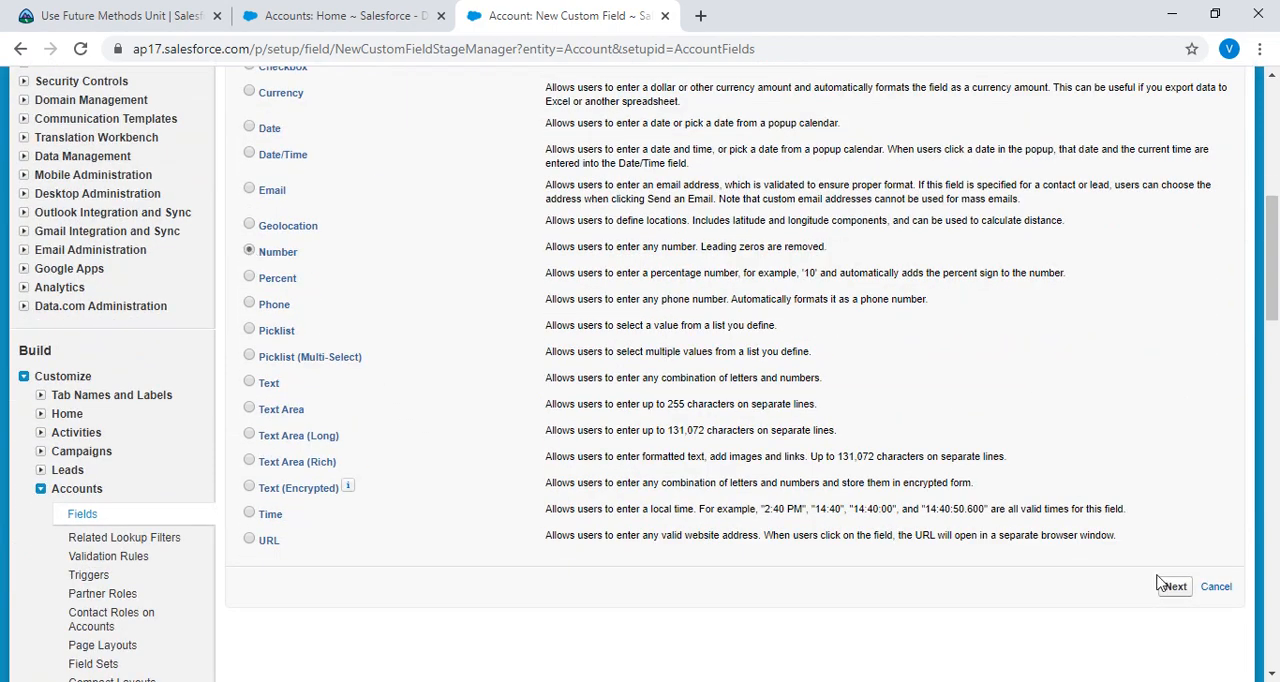
{"action": "left_click", "coordinate": [1172, 586]}
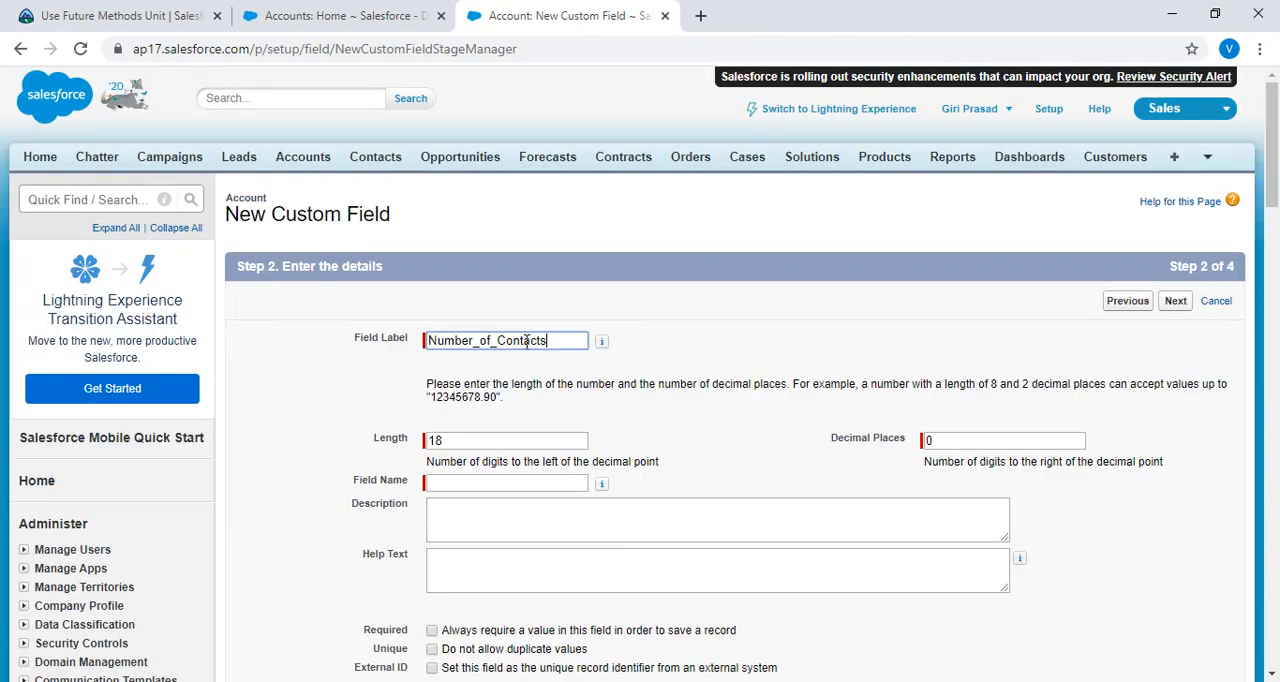
Label the field Number_of_Contacts and continue to field-level security.
{"action": "left_click", "coordinate": [504, 484]}
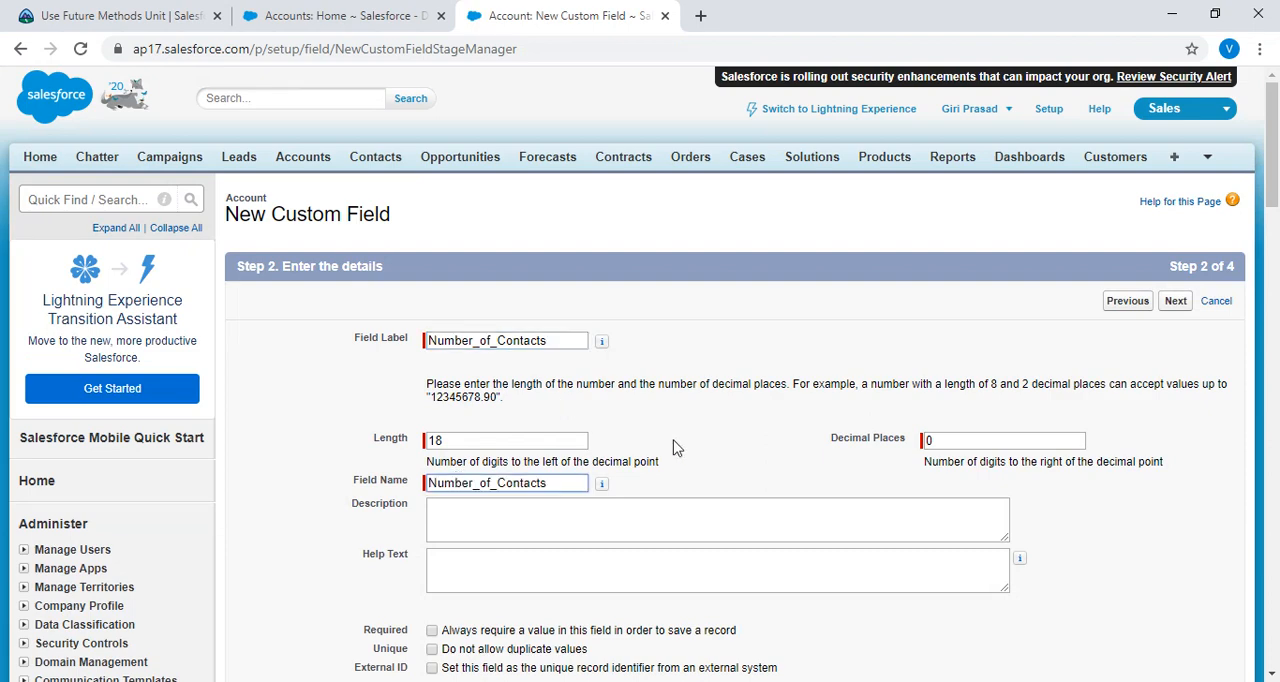
{"action": "scroll", "scroll_direction": "down", "scroll_amount": 3}
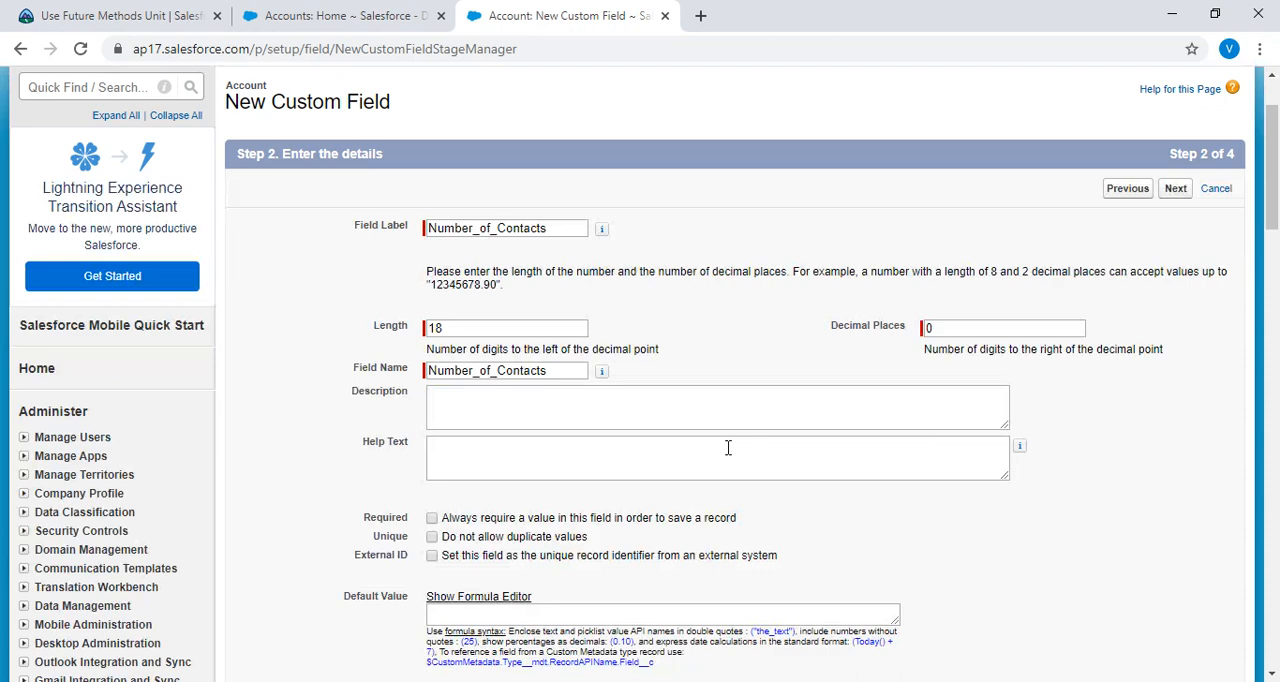
{"action": "scroll", "scroll_direction": "down", "scroll_amount": 3}
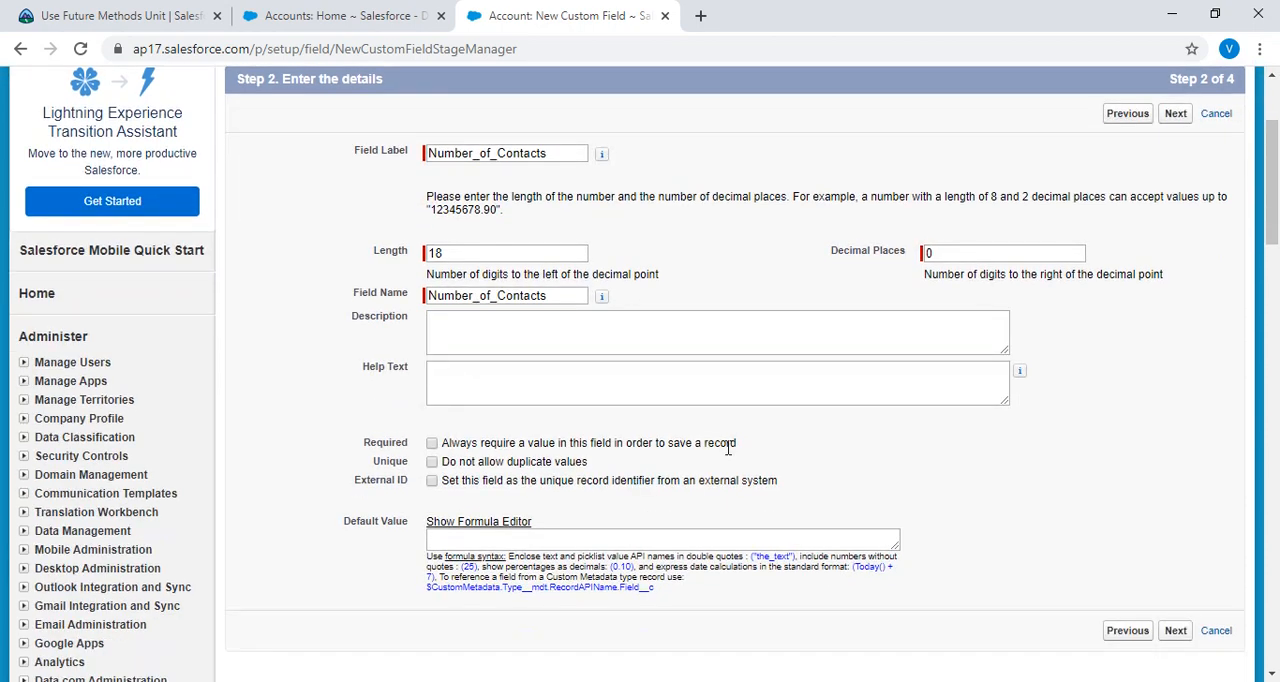
{"action": "scroll", "scroll_direction": "down", "scroll_amount": 3}
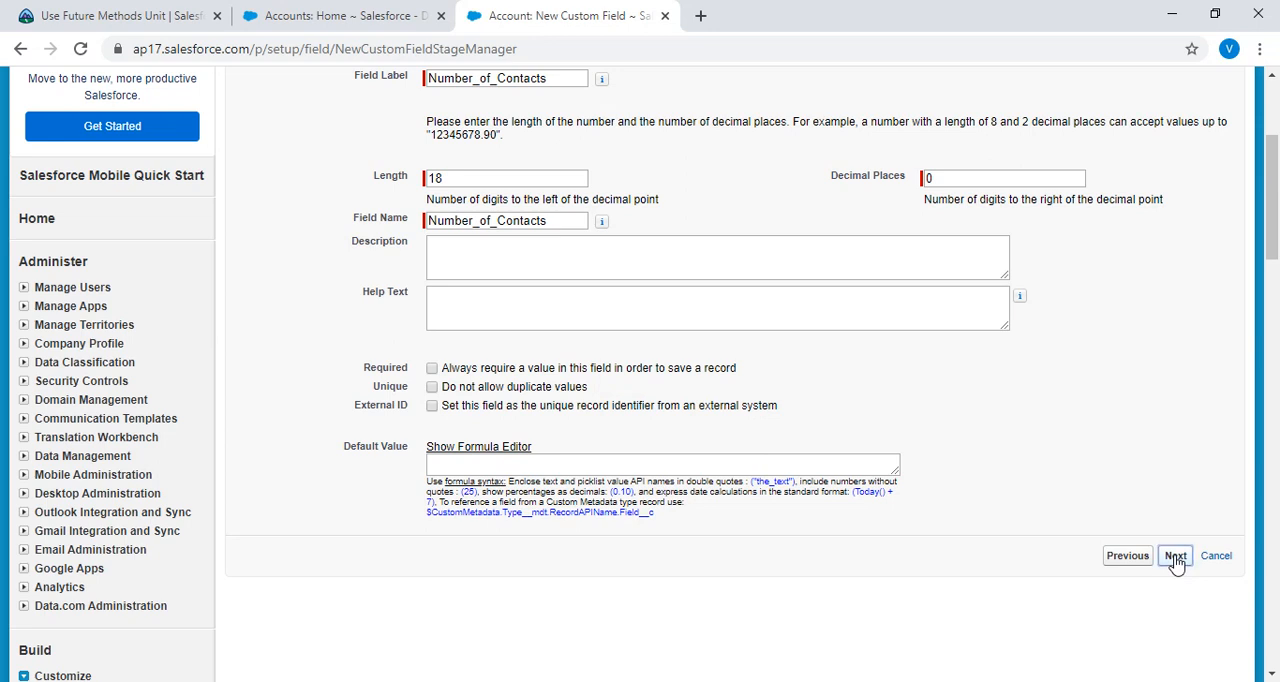
{"action": "left_click", "coordinate": [1174, 556]}
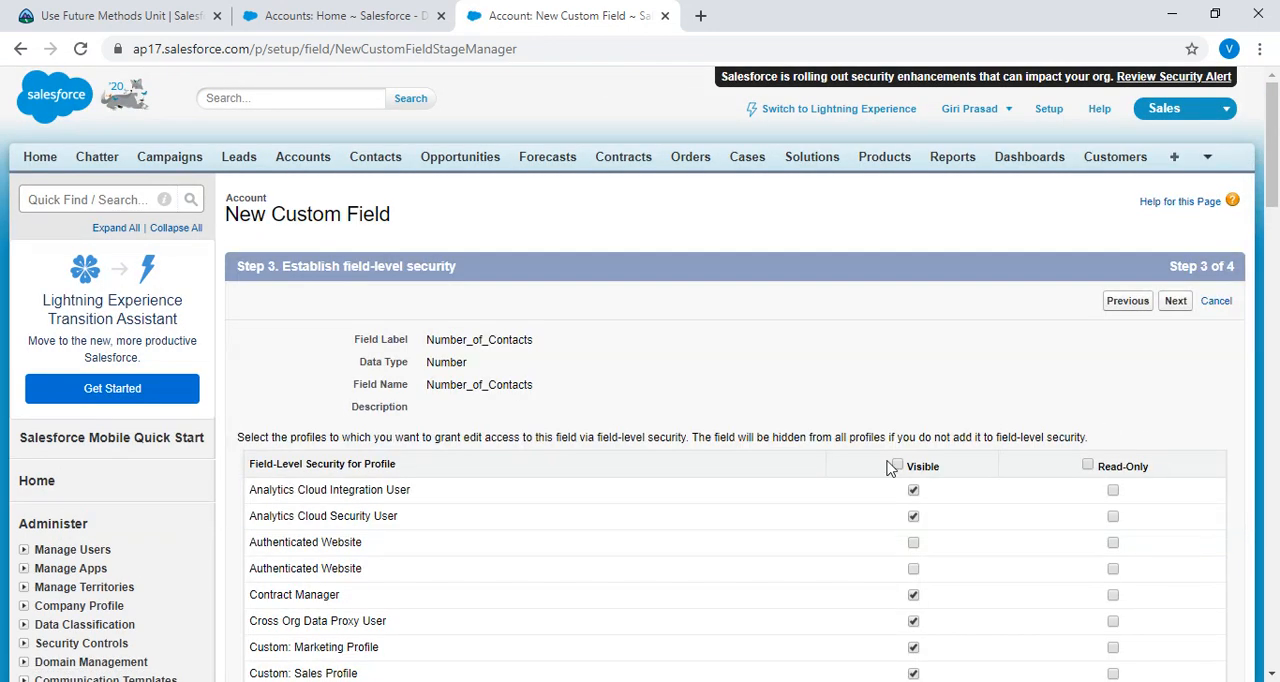
Make the field visible and read-only for all profiles, then proceed to page layouts.
{"action": "left_click", "coordinate": [896, 464]}
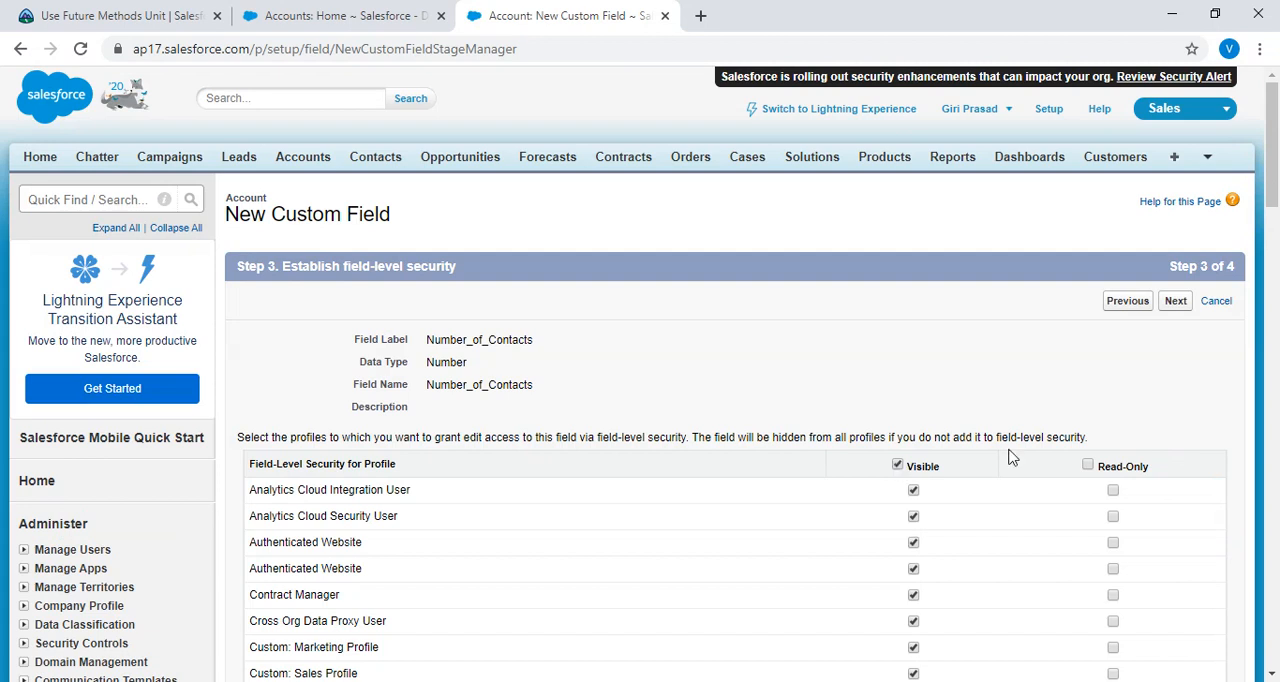
{"action": "left_click", "coordinate": [1088, 464]}
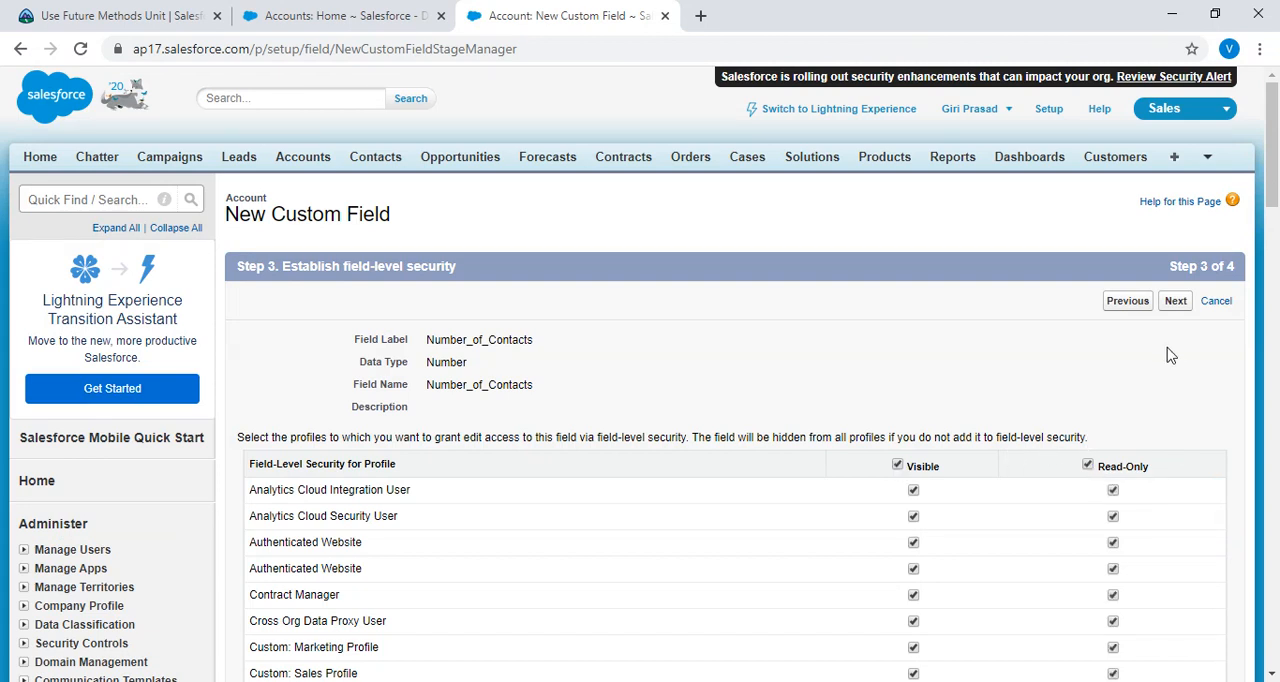
{"action": "left_click", "coordinate": [1176, 300]}
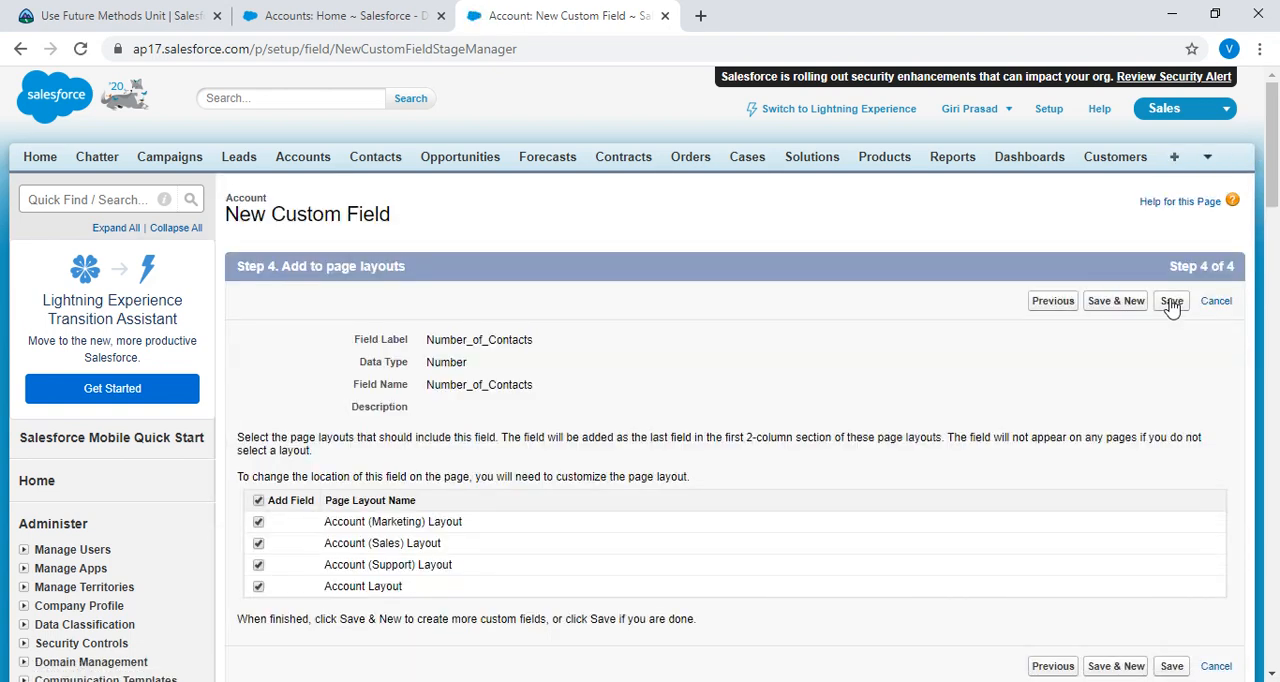
Save Number_of_Contacts onto all layouts and confirm it in the Account custom fields list.
{"action": "left_click", "coordinate": [1172, 300]}
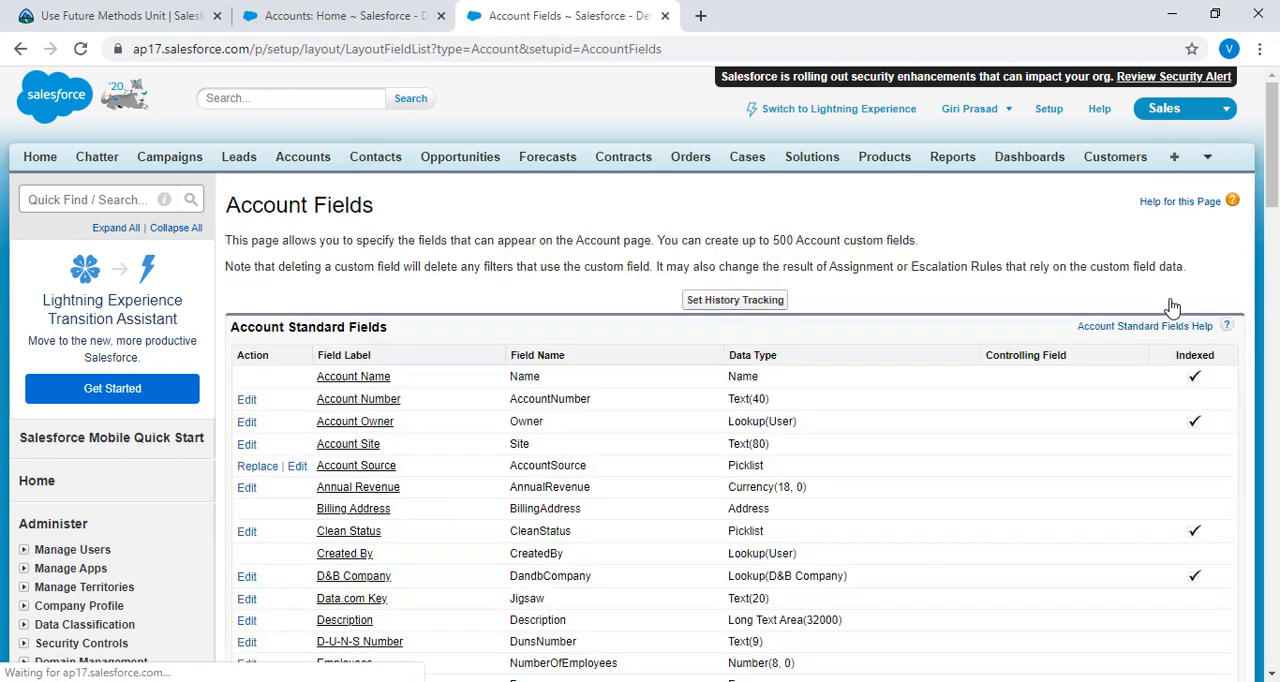
{"action": "scroll", "scroll_direction": "down", "scroll_amount": 3}
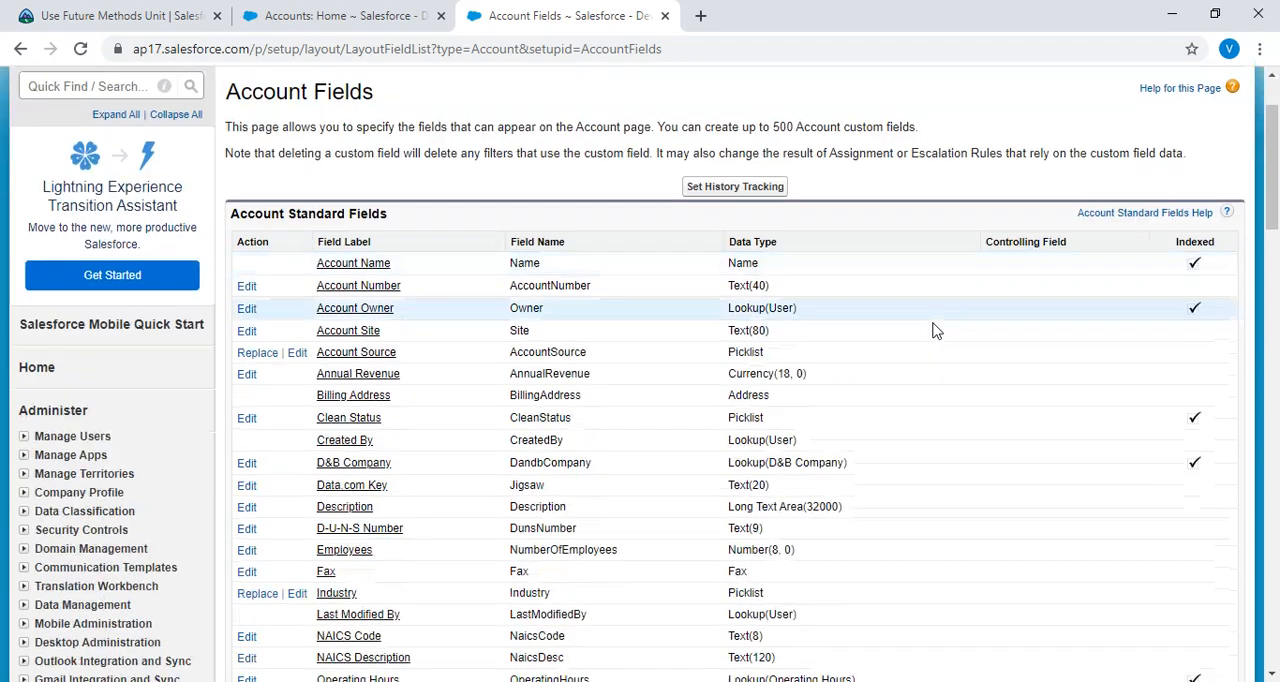
{"action": "scroll", "scroll_direction": "down", "scroll_amount": 3}
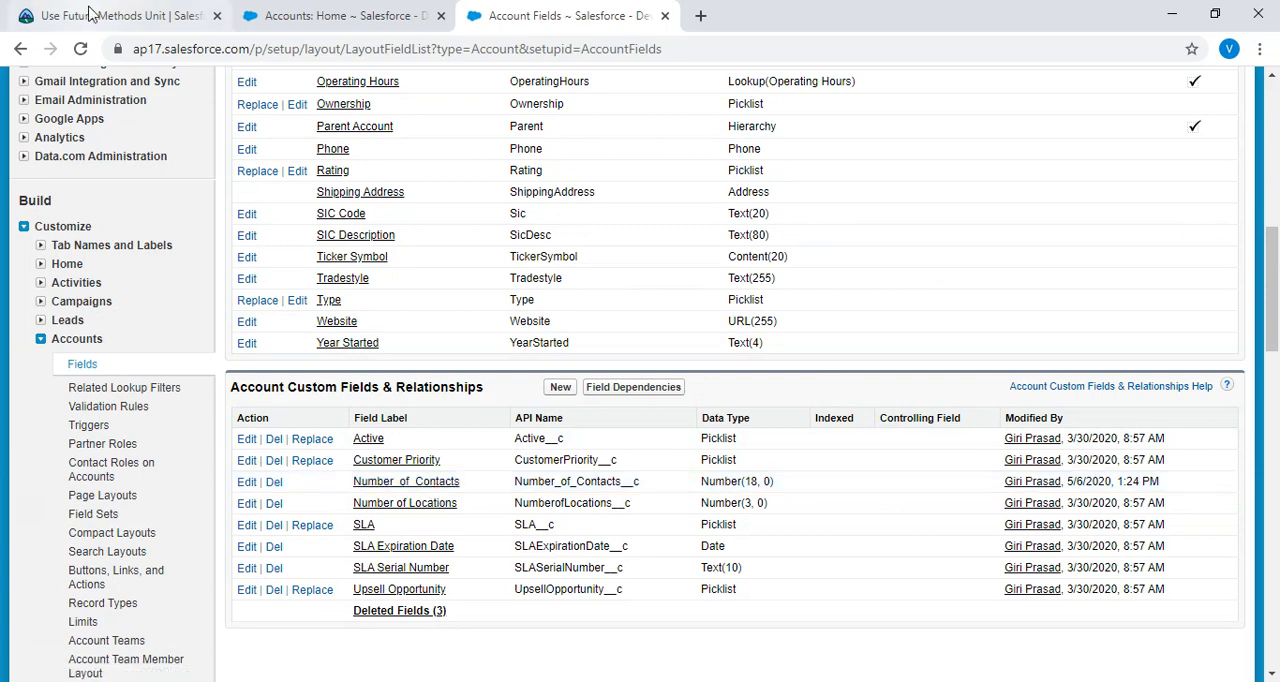
Return to the Trailhead challenge and note the AccountProcessor class name.
{"action": "left_click", "coordinate": [110, 16]}
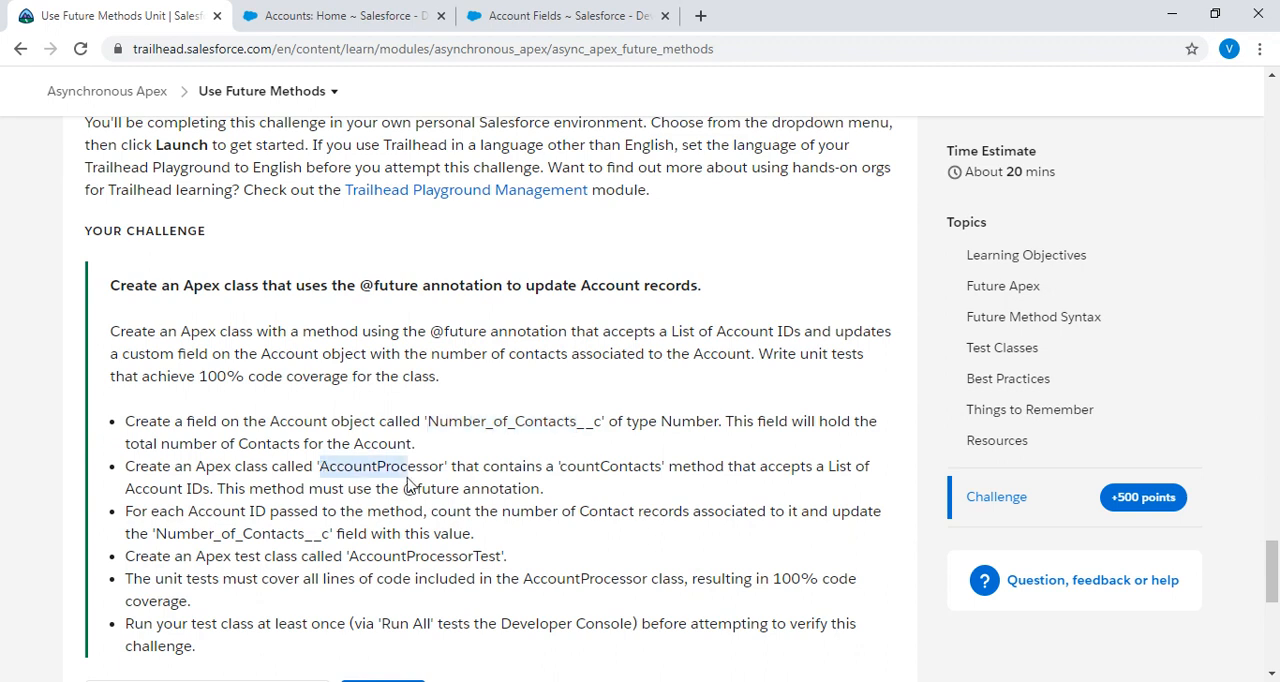
{"action": "double_click", "coordinate": [380, 466]}
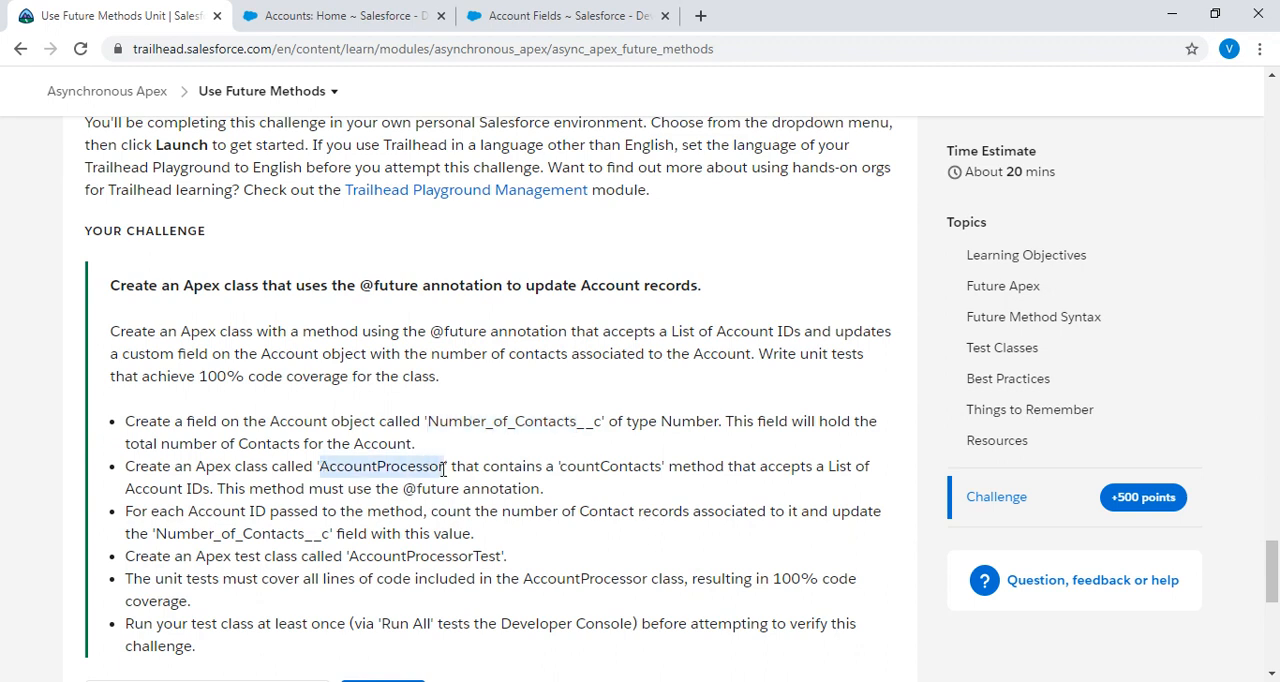
{"action": "mouse_move", "coordinate": [416, 258]}
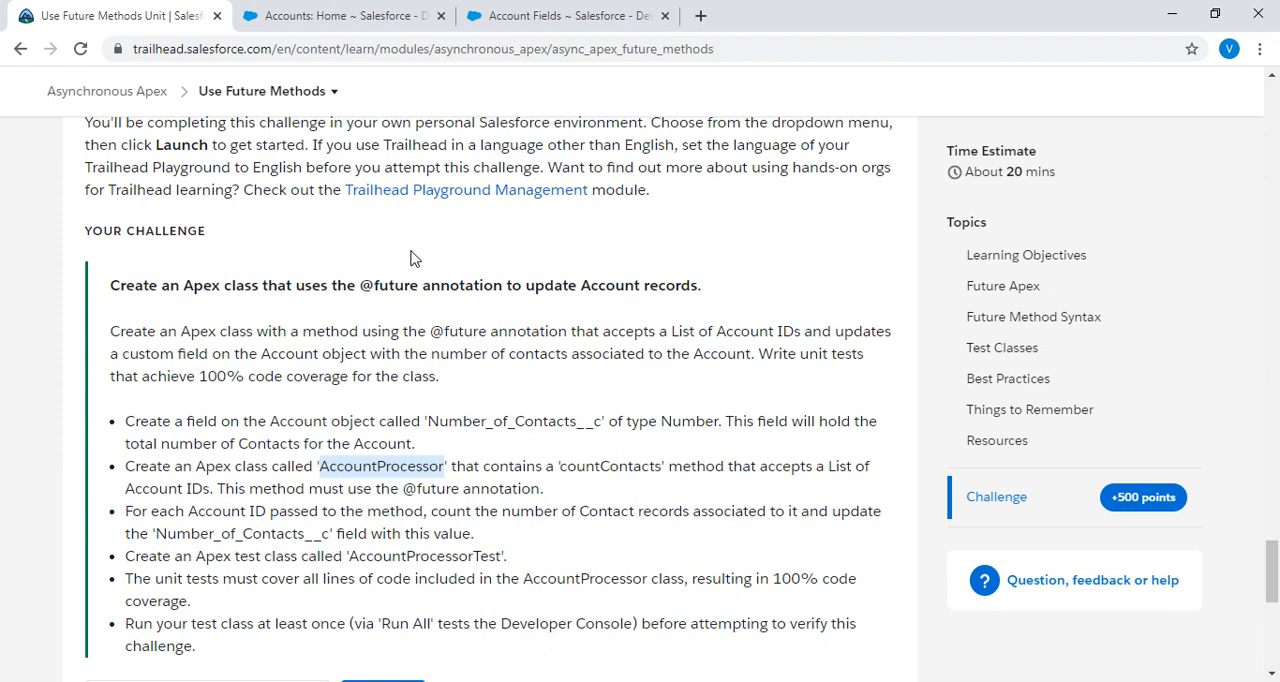
Launch the Developer Console from the name menu and maximize its window.
{"action": "left_click", "coordinate": [340, 16]}
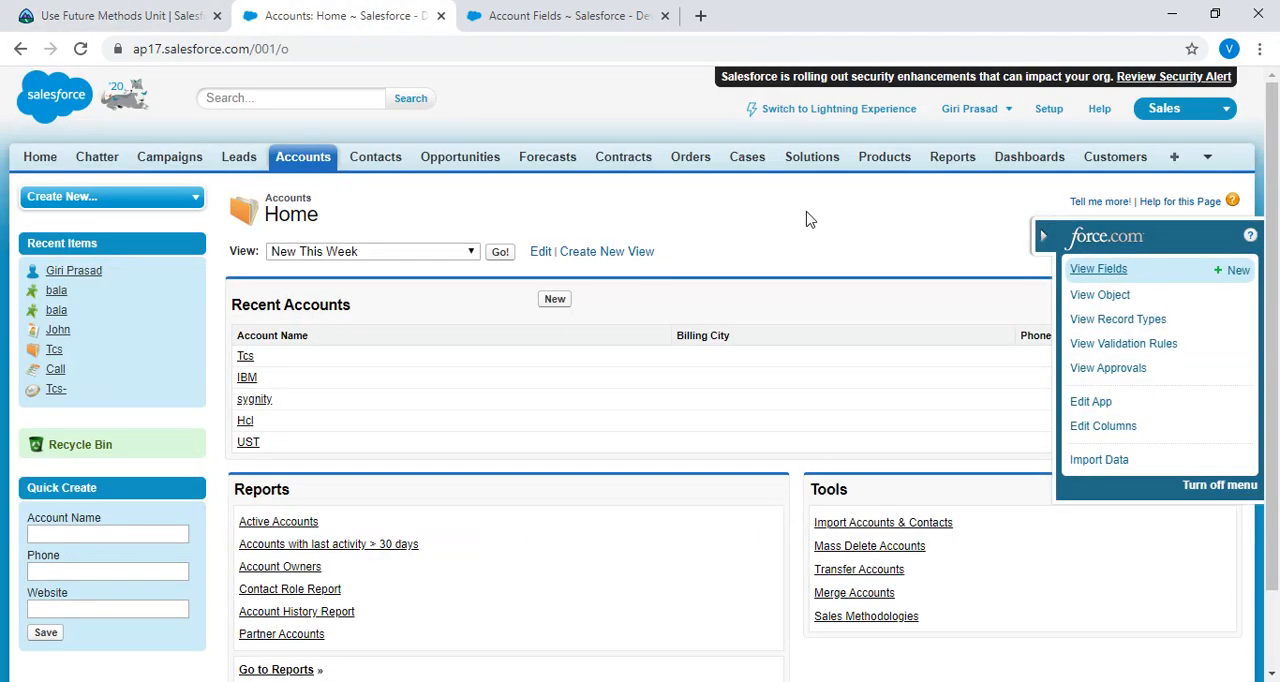
{"action": "left_click", "coordinate": [970, 108]}
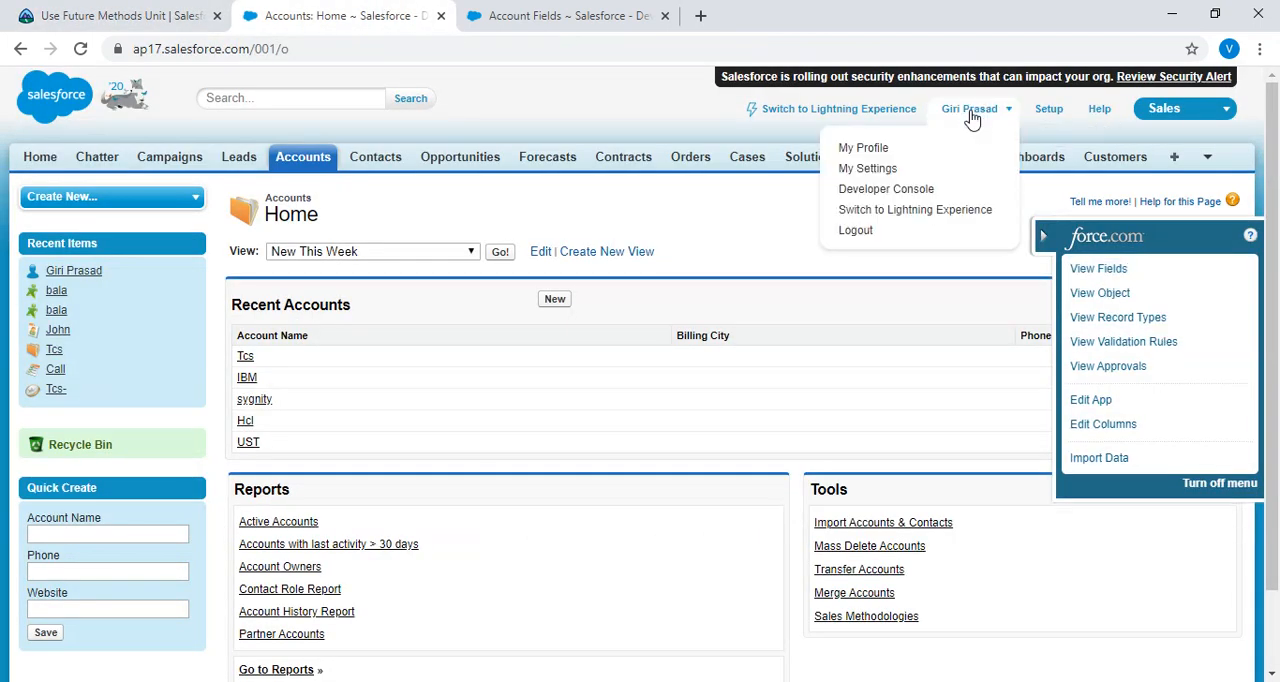
{"action": "mouse_move", "coordinate": [886, 188]}
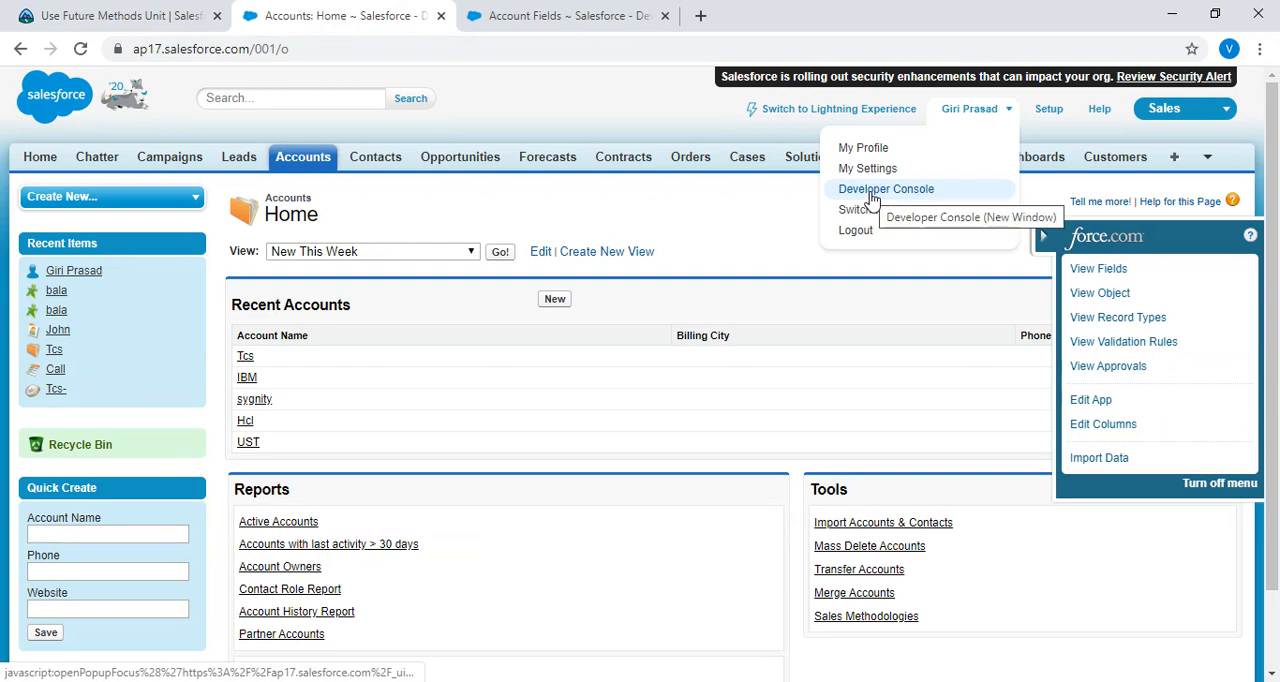
{"action": "left_click", "coordinate": [886, 188]}
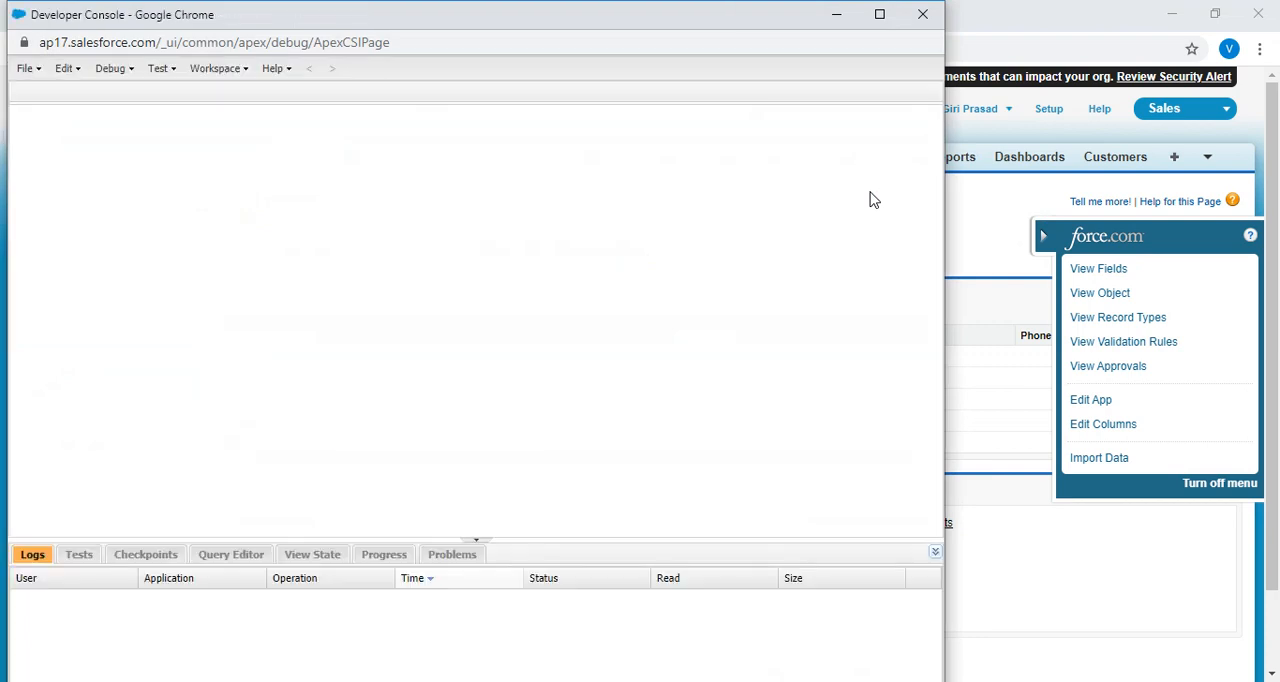
{"action": "mouse_move", "coordinate": [550, 130]}
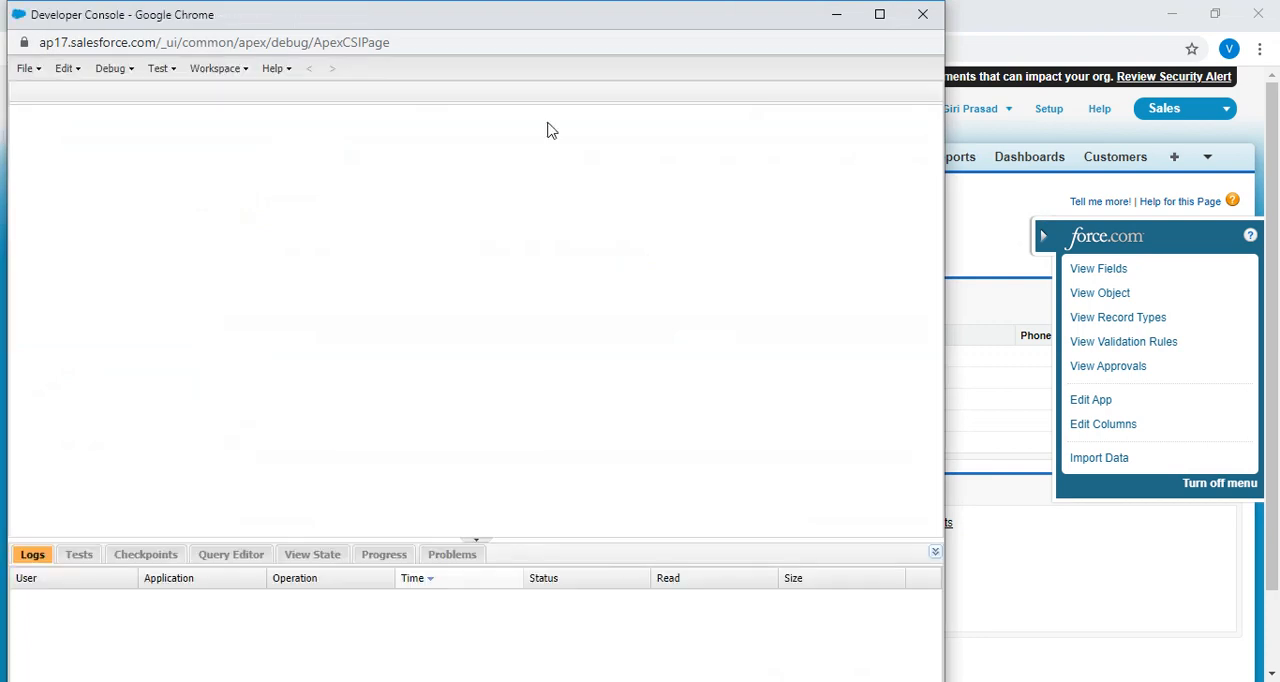
{"action": "left_click", "coordinate": [880, 14]}
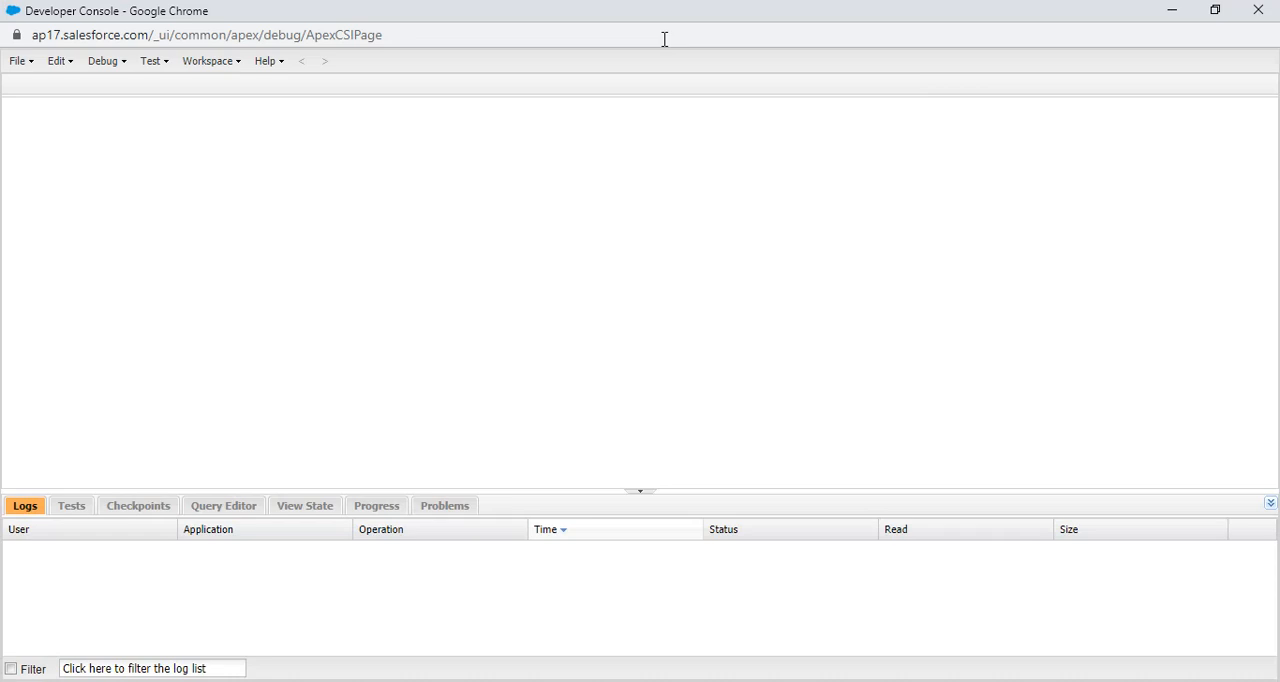
{"action": "left_click", "coordinate": [16, 60]}
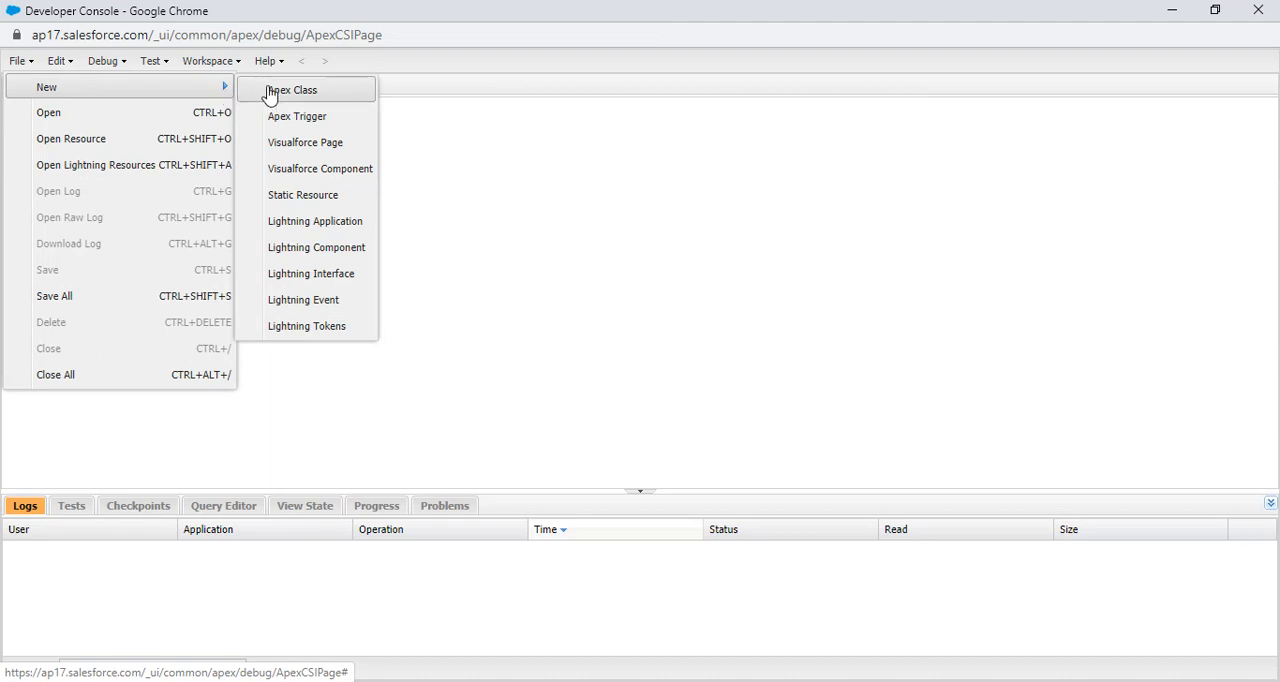
{"action": "left_click", "coordinate": [292, 90]}
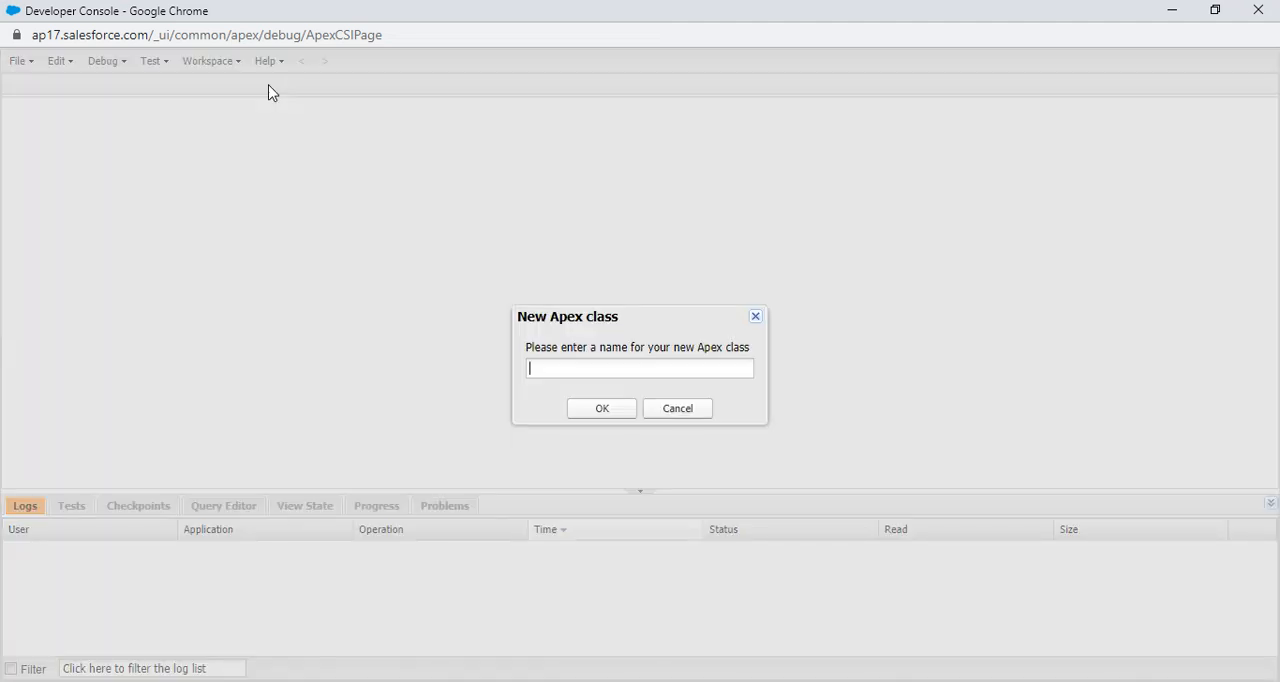
{"action": "type", "text": "AccountProcessor"}
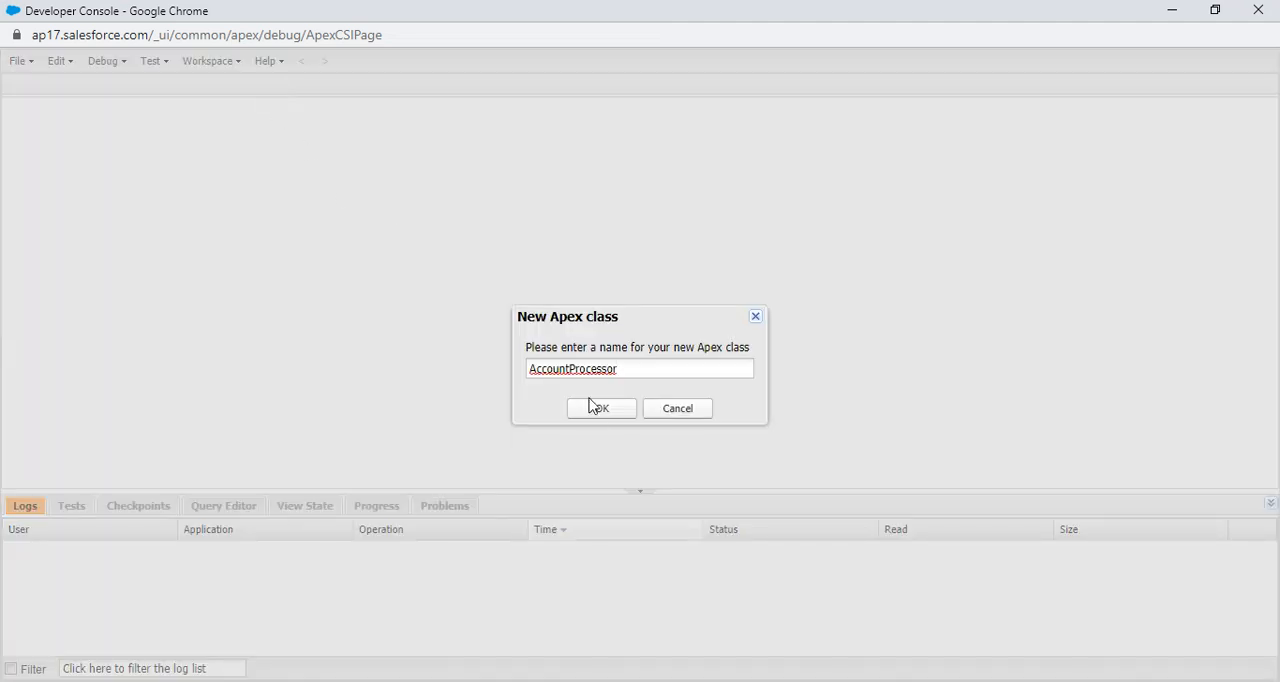
{"action": "left_click", "coordinate": [600, 408]}
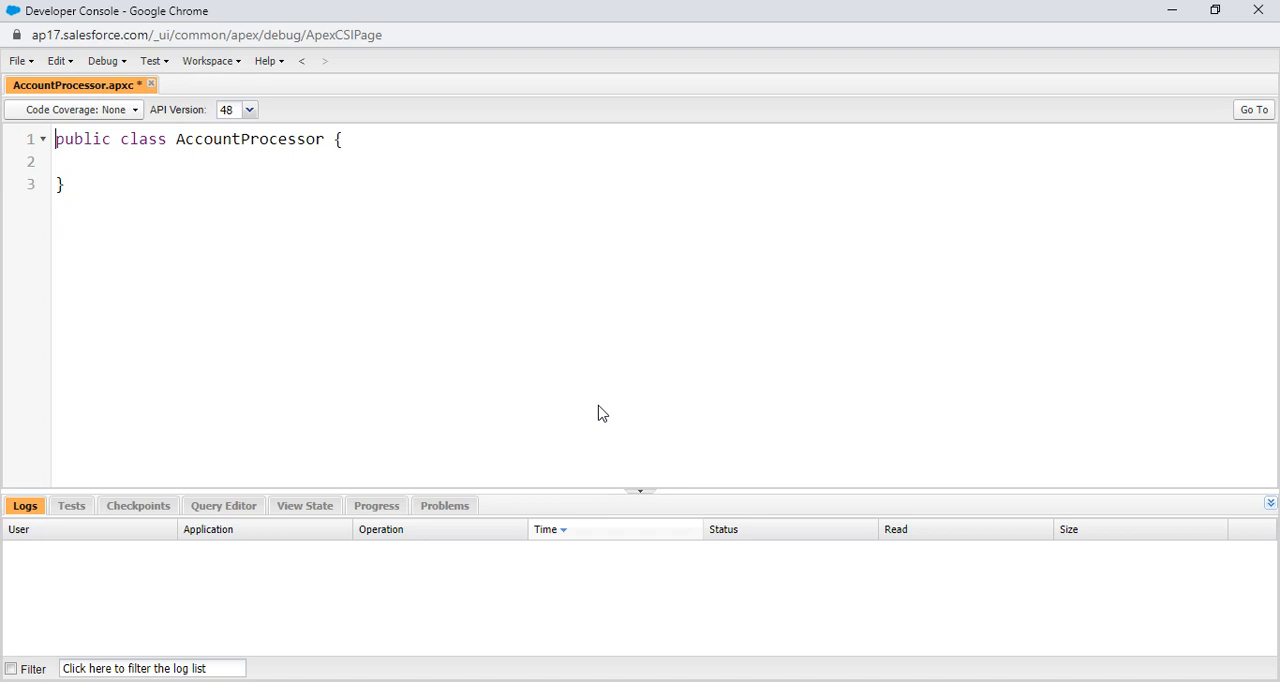
{"action": "mouse_move", "coordinate": [594, 410]}
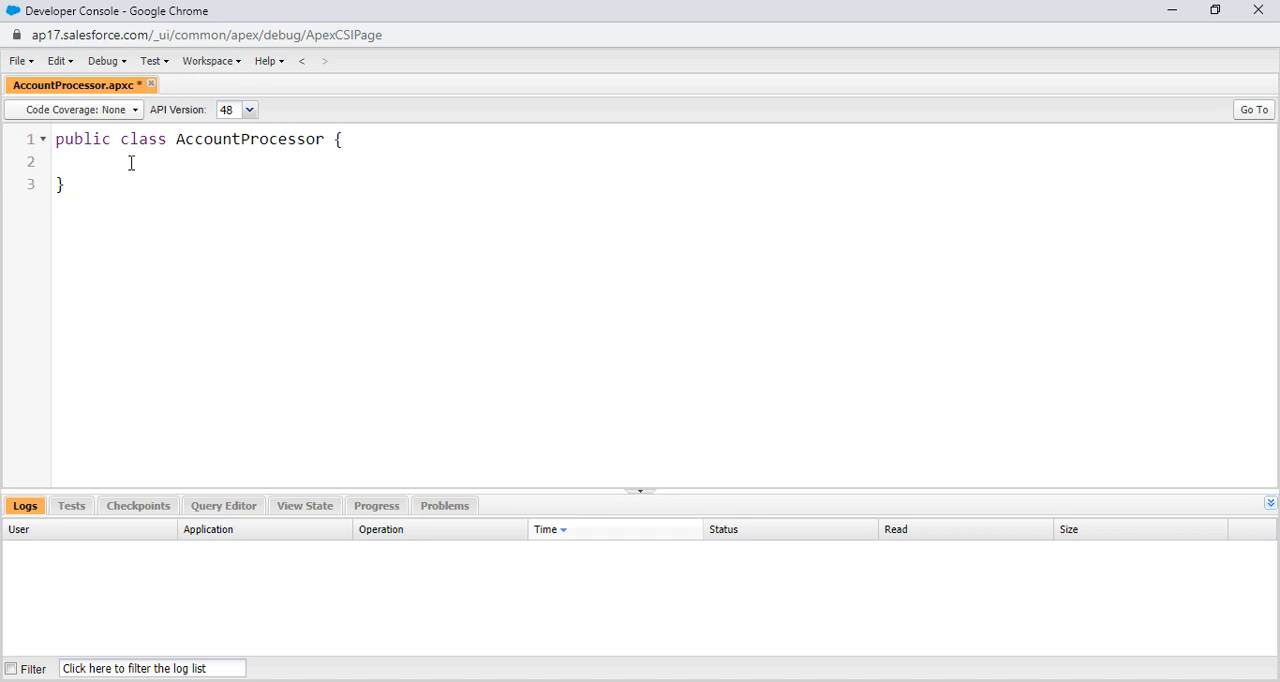
{"action": "type", "text": "@"}
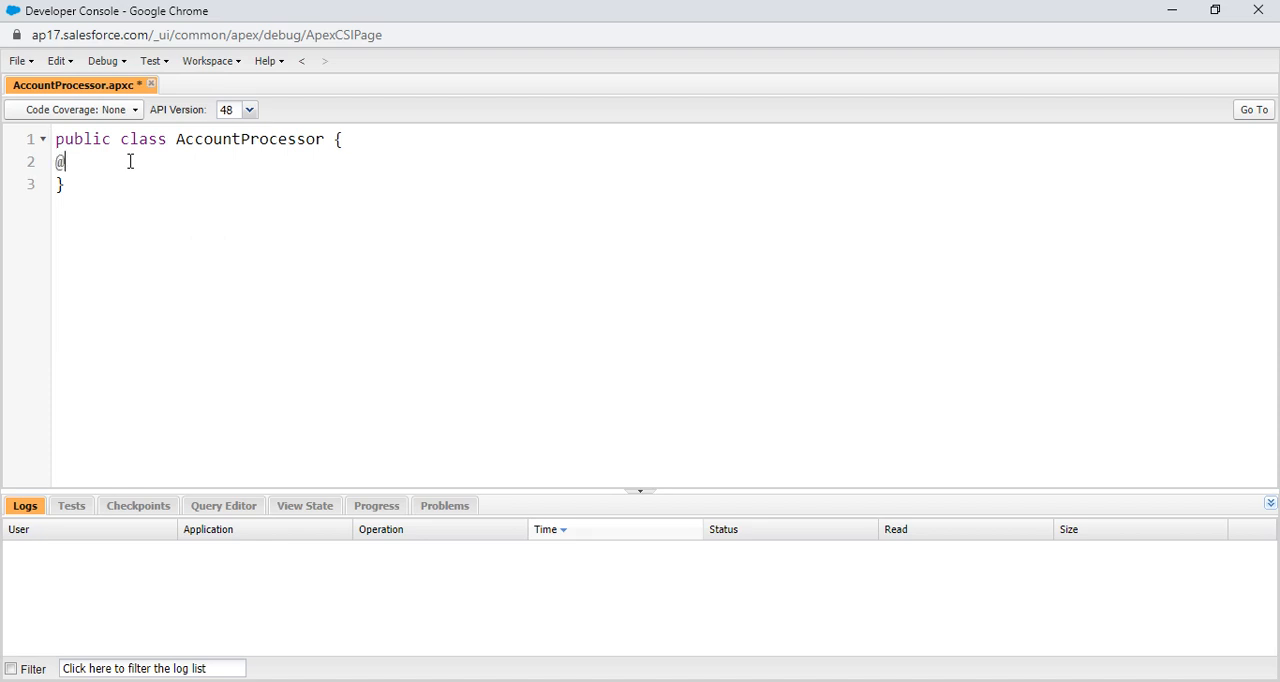
{"action": "type", "text": "future"}
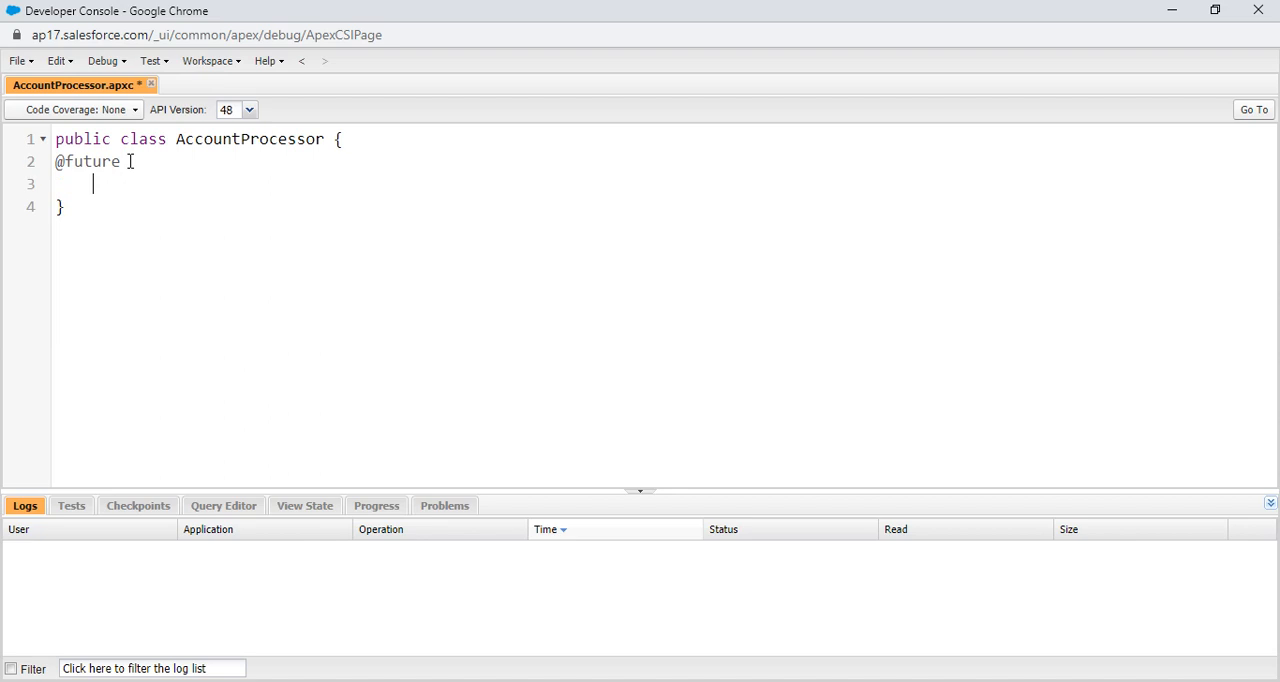
Declare public static void countContacts(List<Id> accountids) with an empty body.
{"action": "type", "text": "public"}
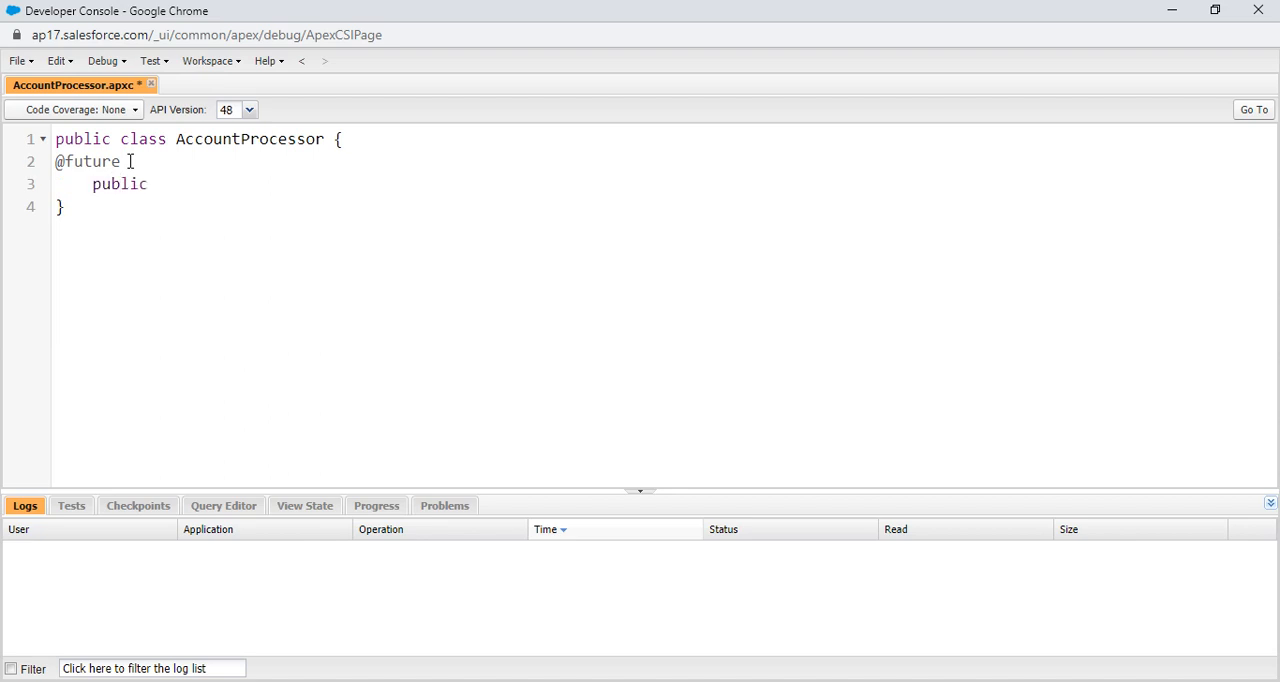
{"action": "type", "text": "static voi"}
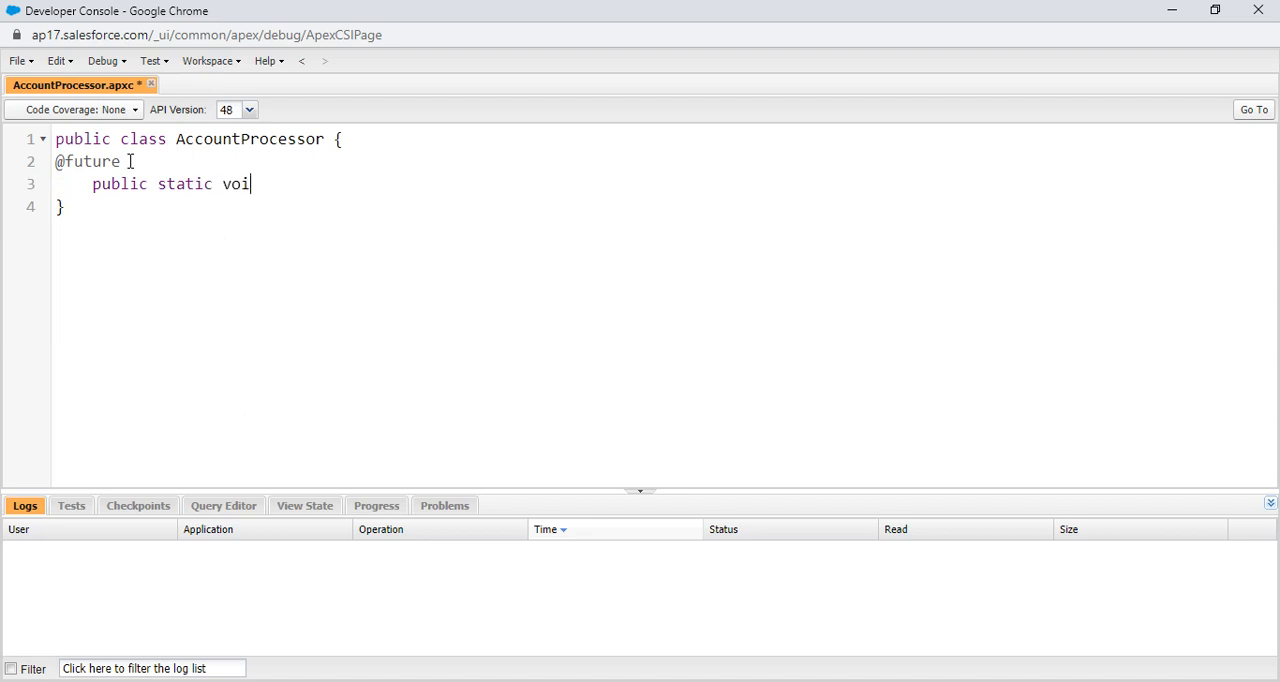
{"action": "type", "text": "d"}
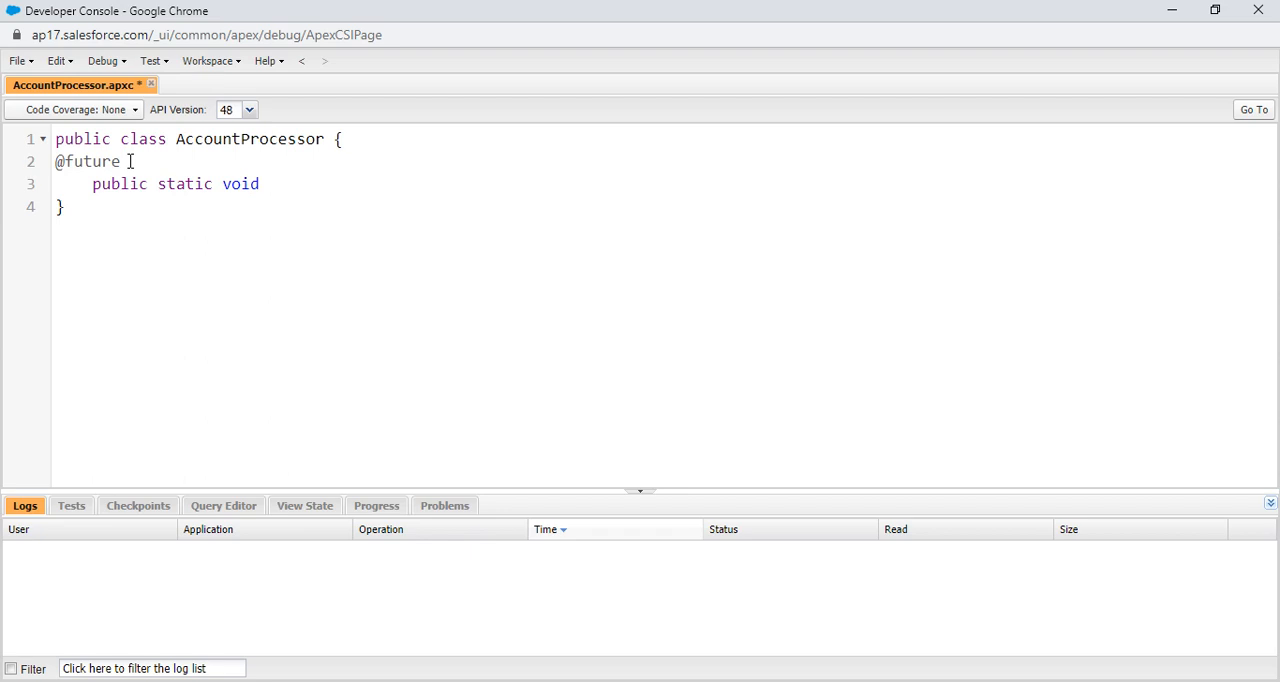
{"action": "type", "text": "count"}
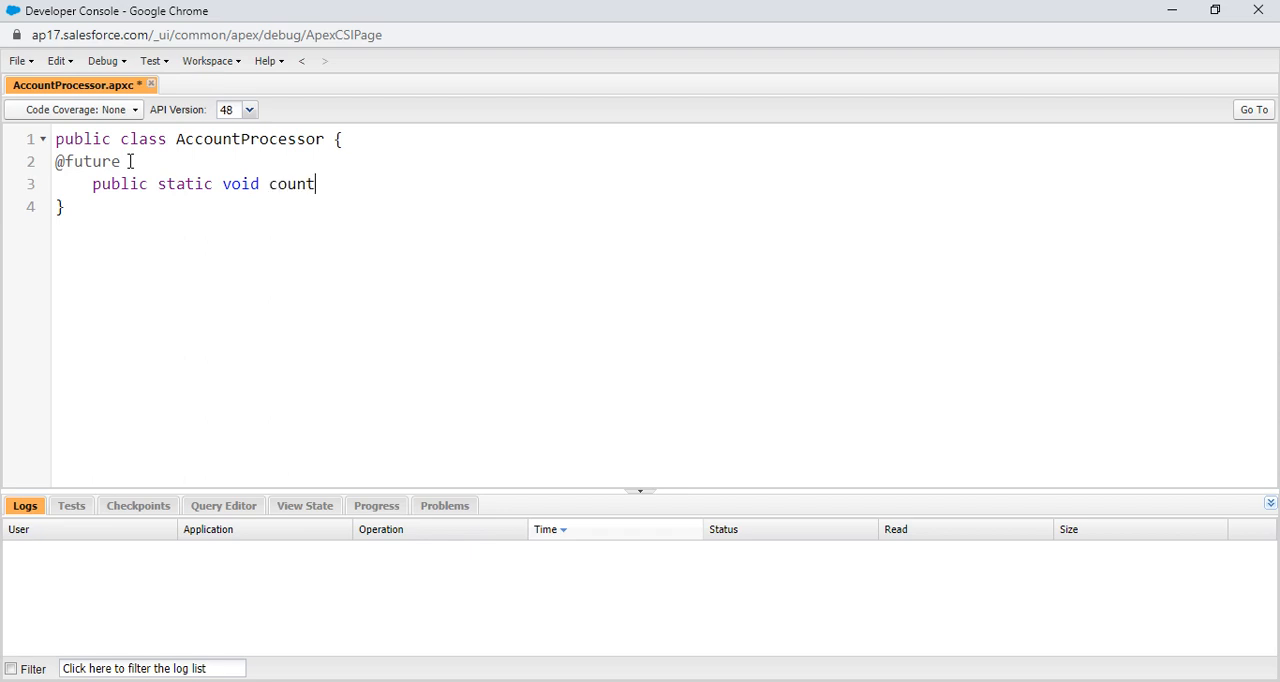
{"action": "type", "text": "Cont"}
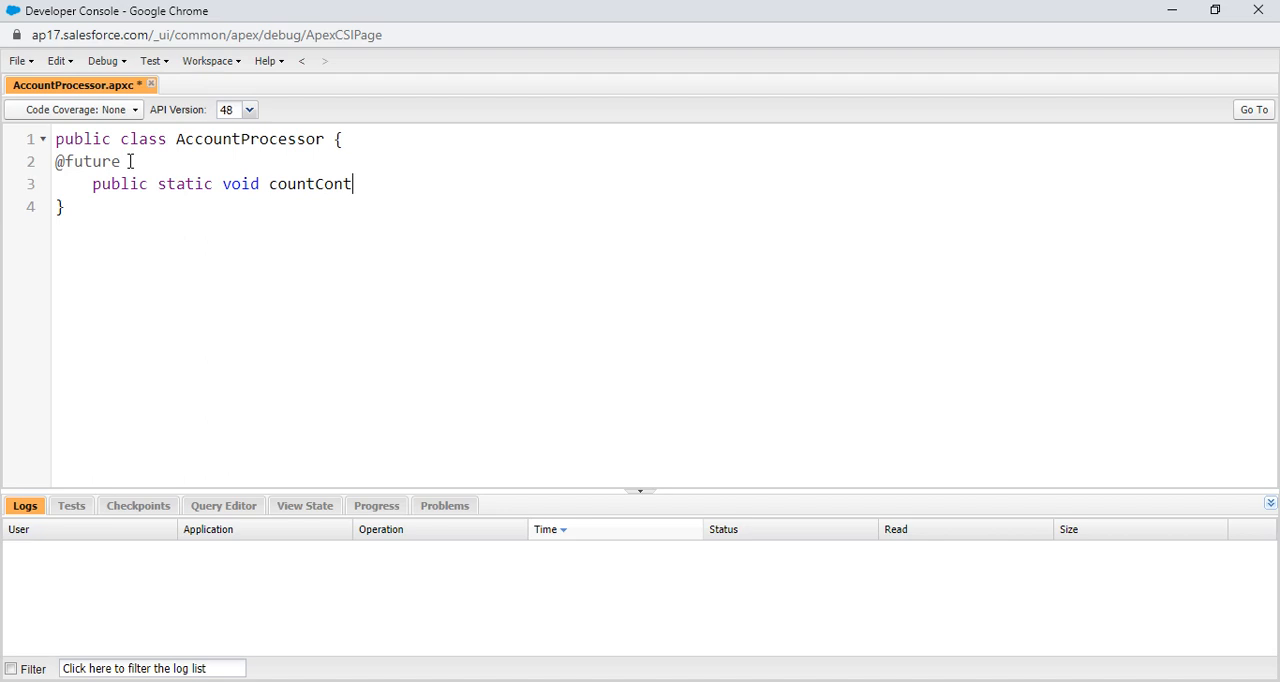
{"action": "type", "text": "acts"}
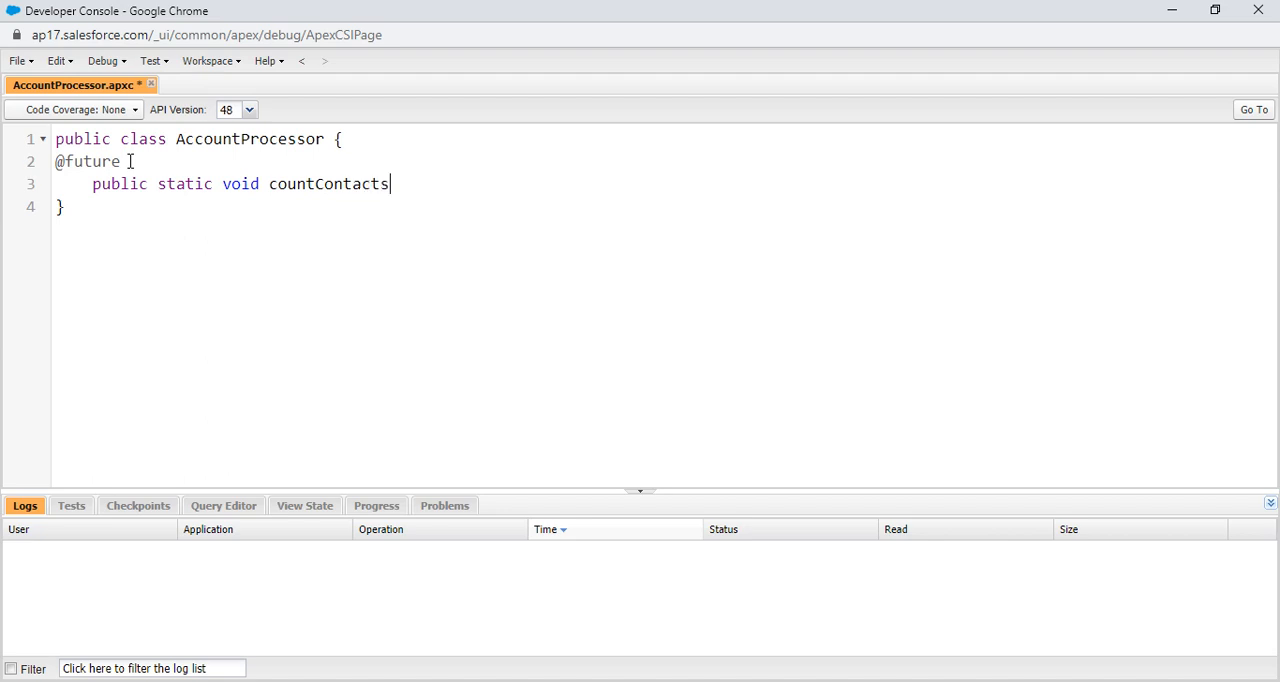
{"action": "type", "text": "(Lis"}
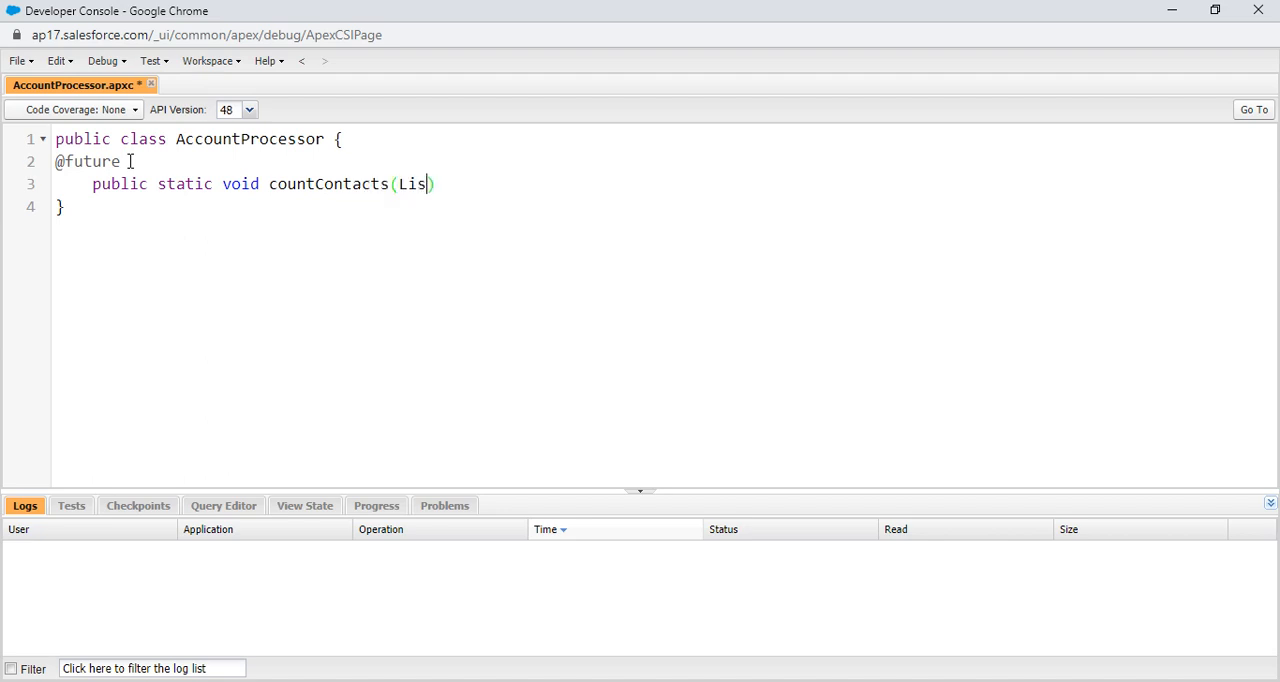
{"action": "type", "text": "t<>"}
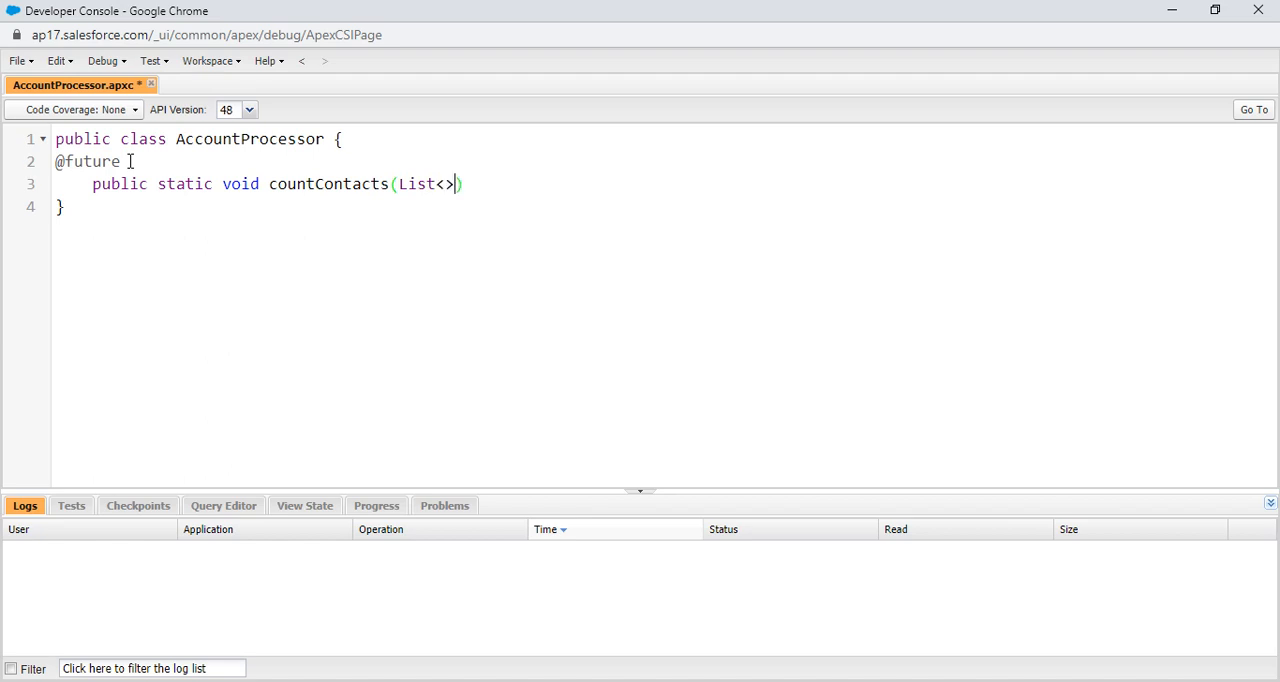
{"action": "type", "text": "Id"}
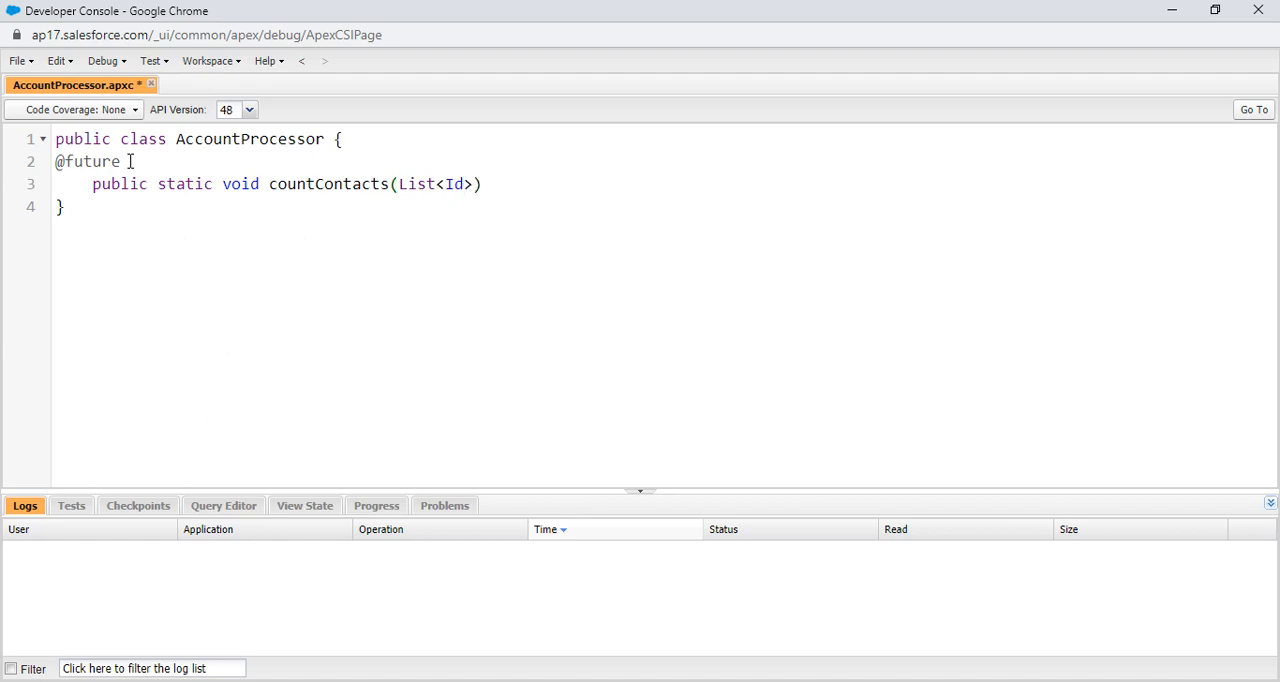
{"action": "type", "text": "accounts"}
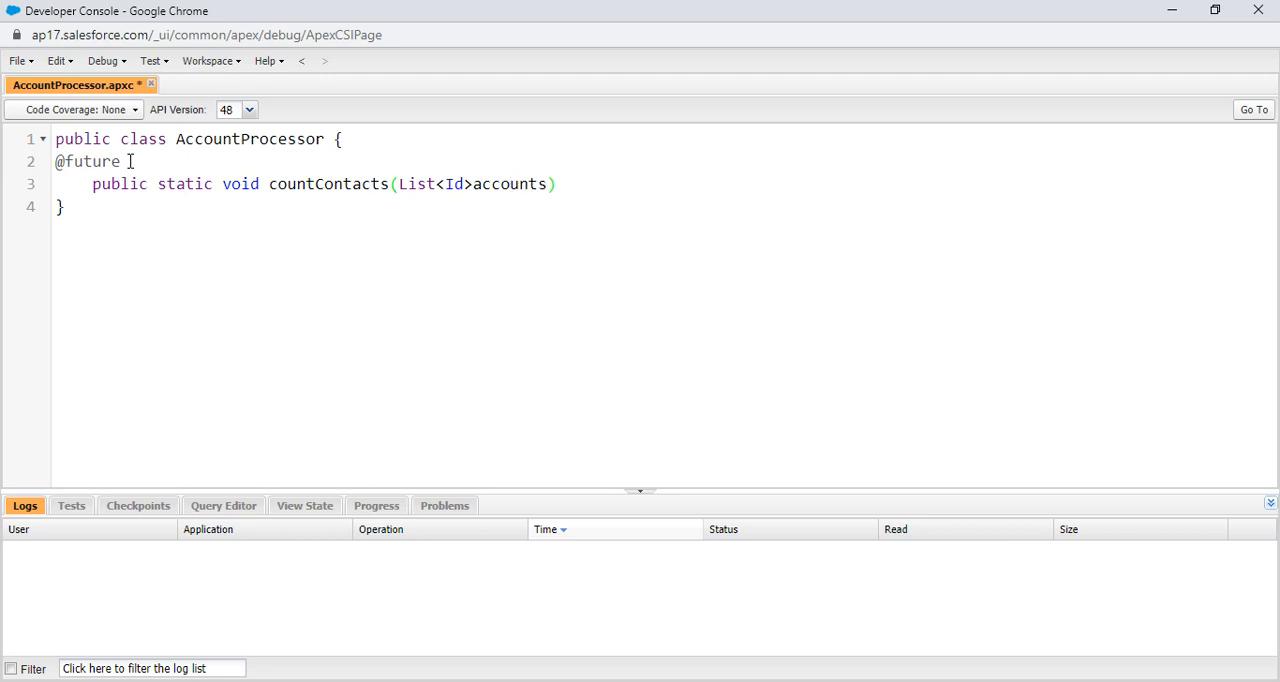
{"action": "type", "text": "id"}
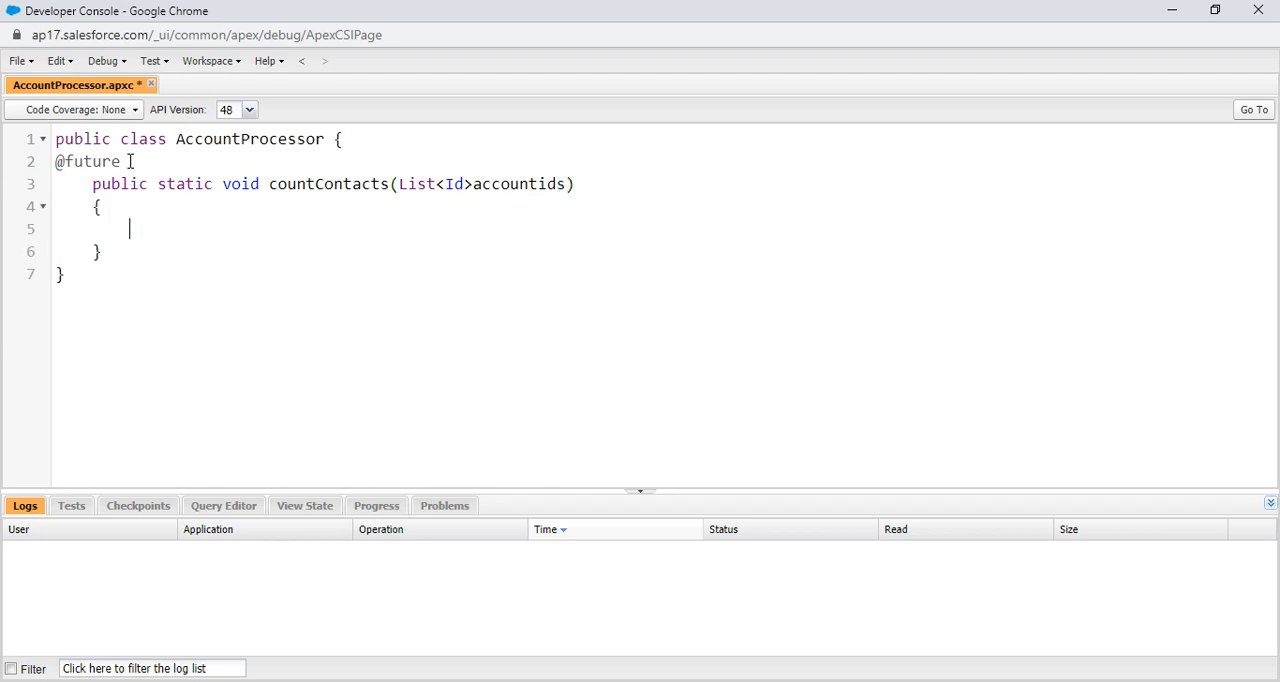
Begin List<Account> acc = [Select Id,Number_Of_Contacts__c, correcting the field name typo.
{"action": "type", "text": "List"}
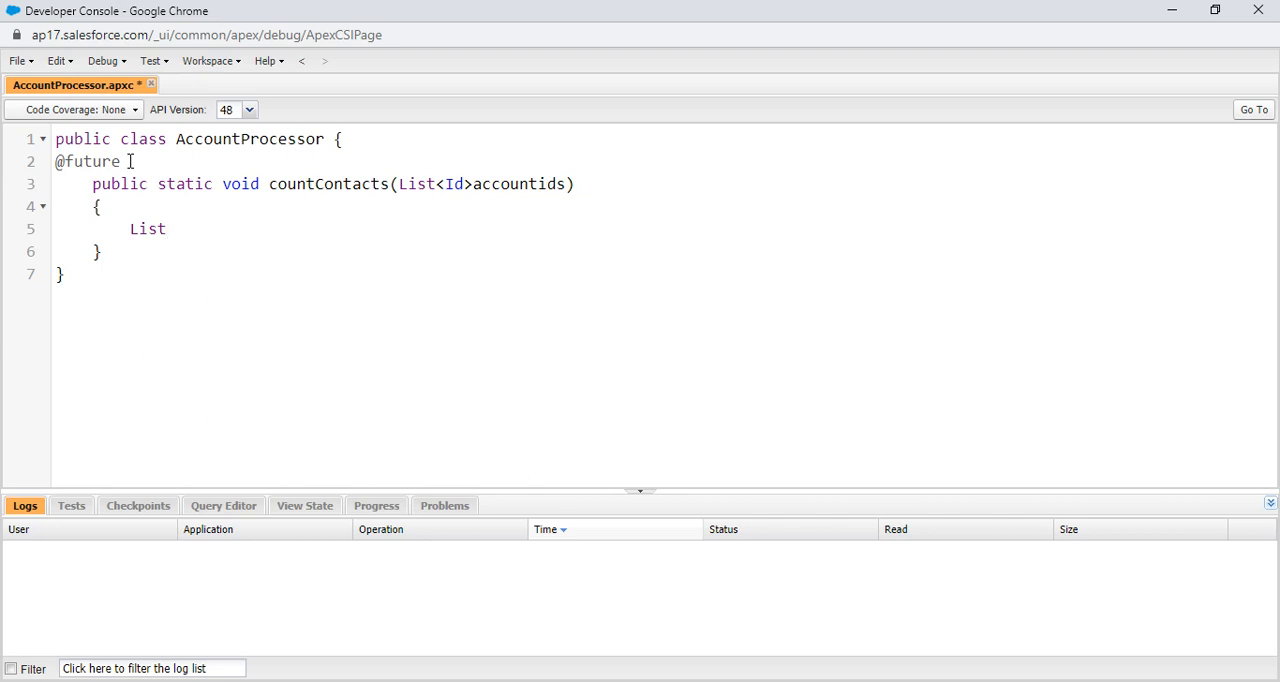
{"action": "type", "text": "<>"}
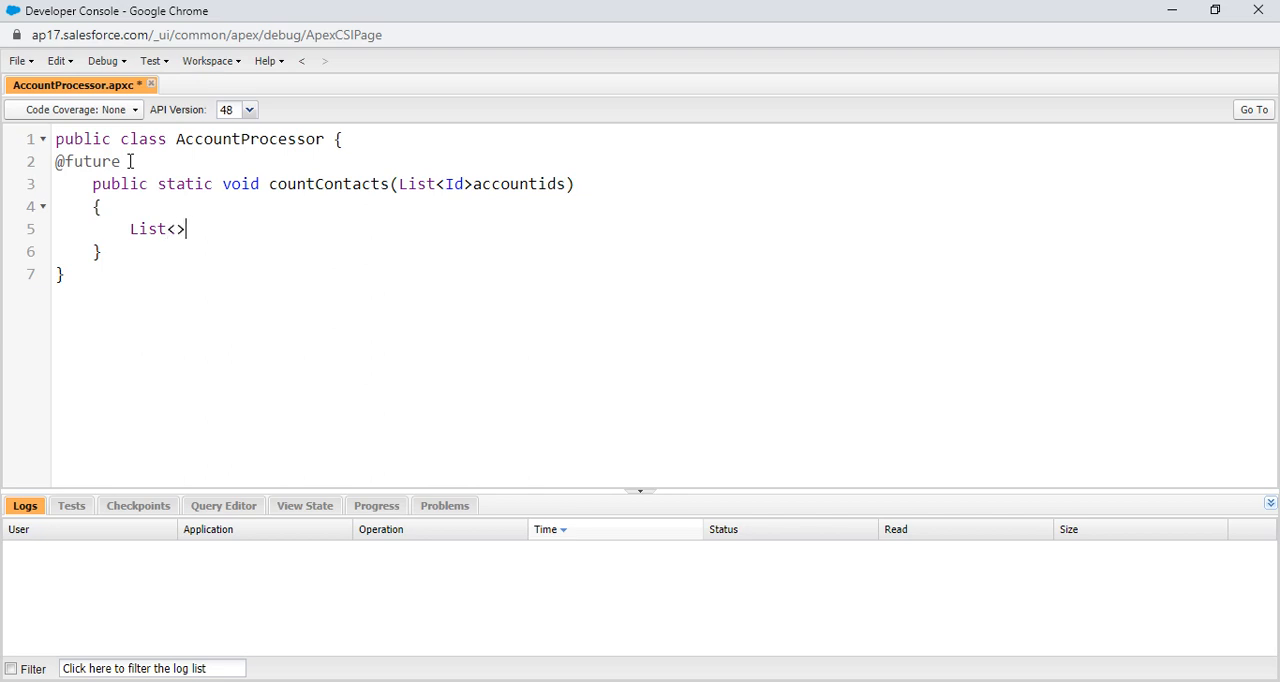
{"action": "type", "text": "Acco"}
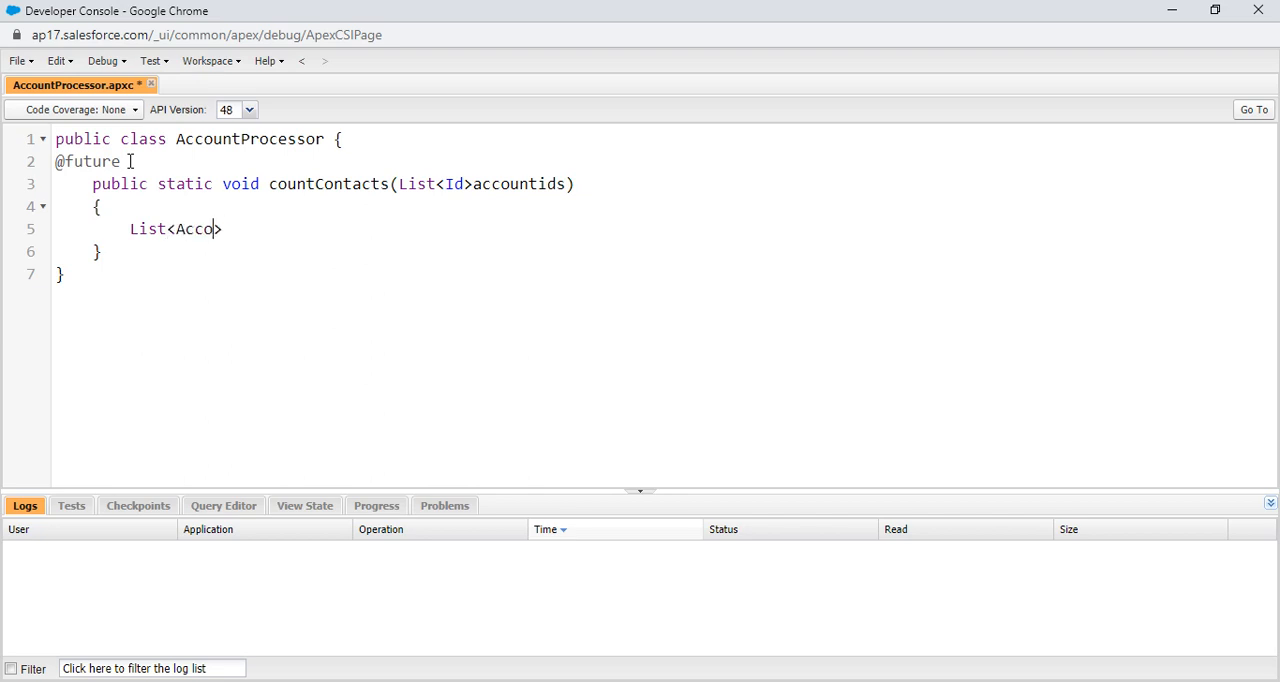
{"action": "type", "text": "unt>"}
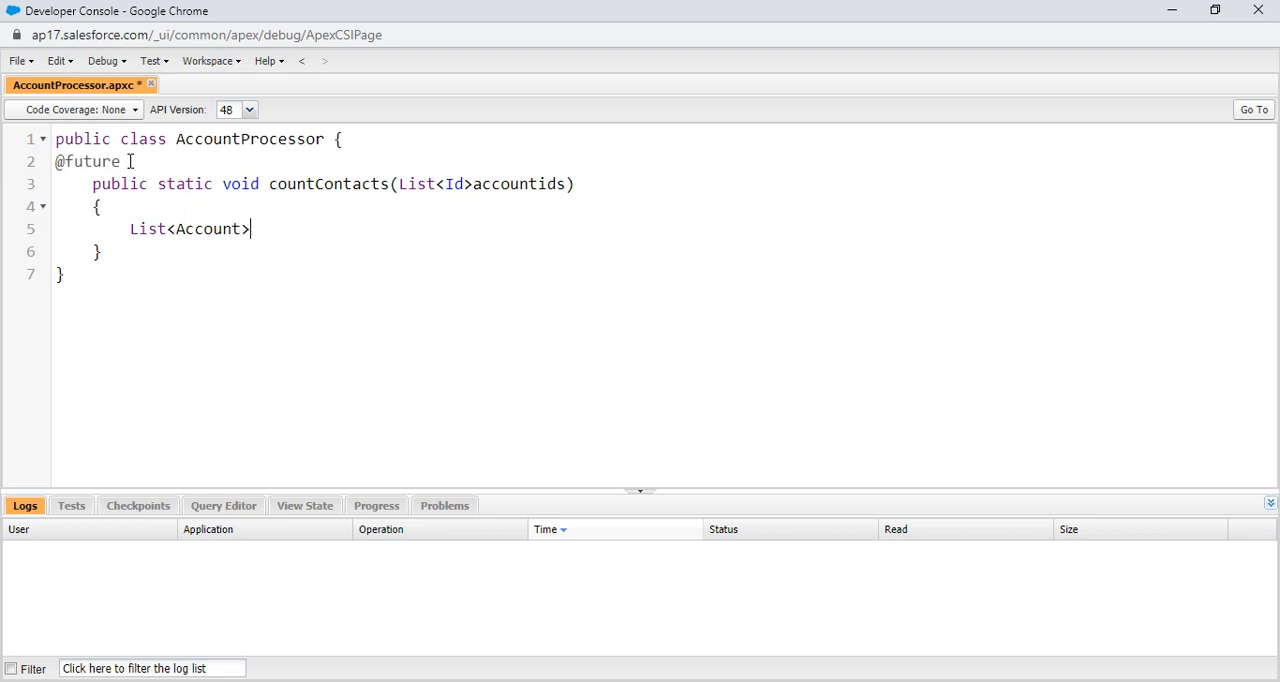
{"action": "type", "text": "acc="}
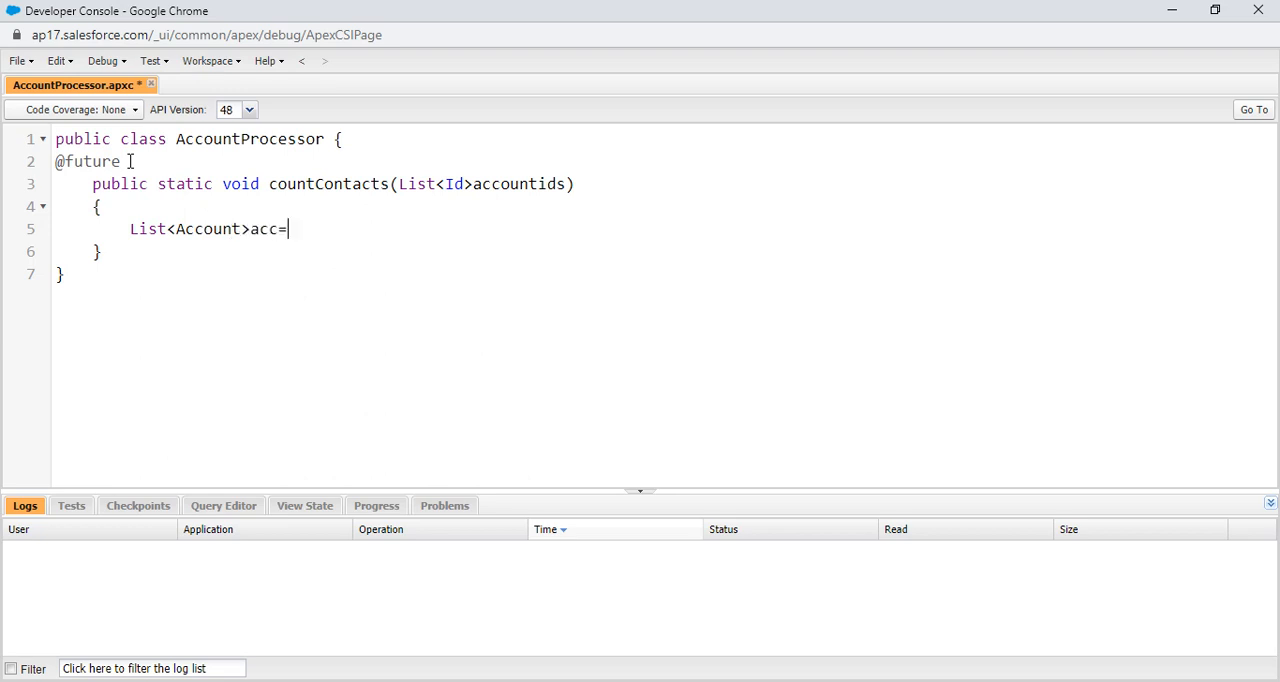
{"action": "type", "text": "[]"}
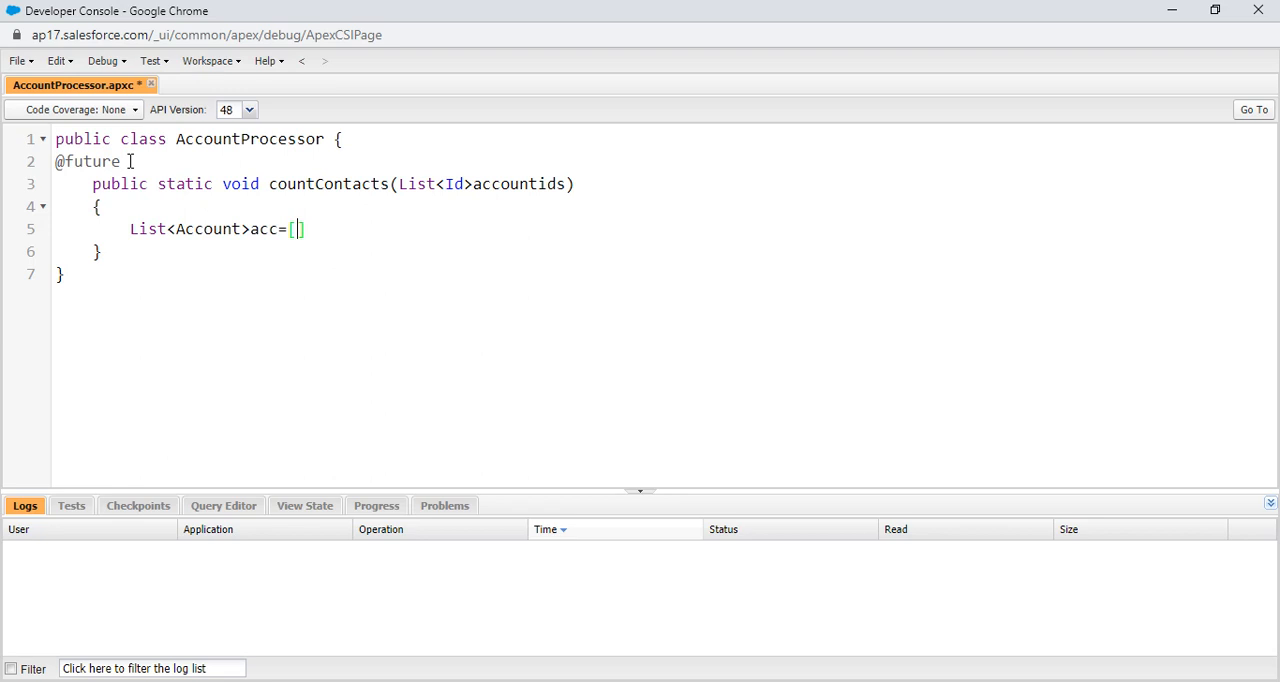
{"action": "type", "text": "Select"}
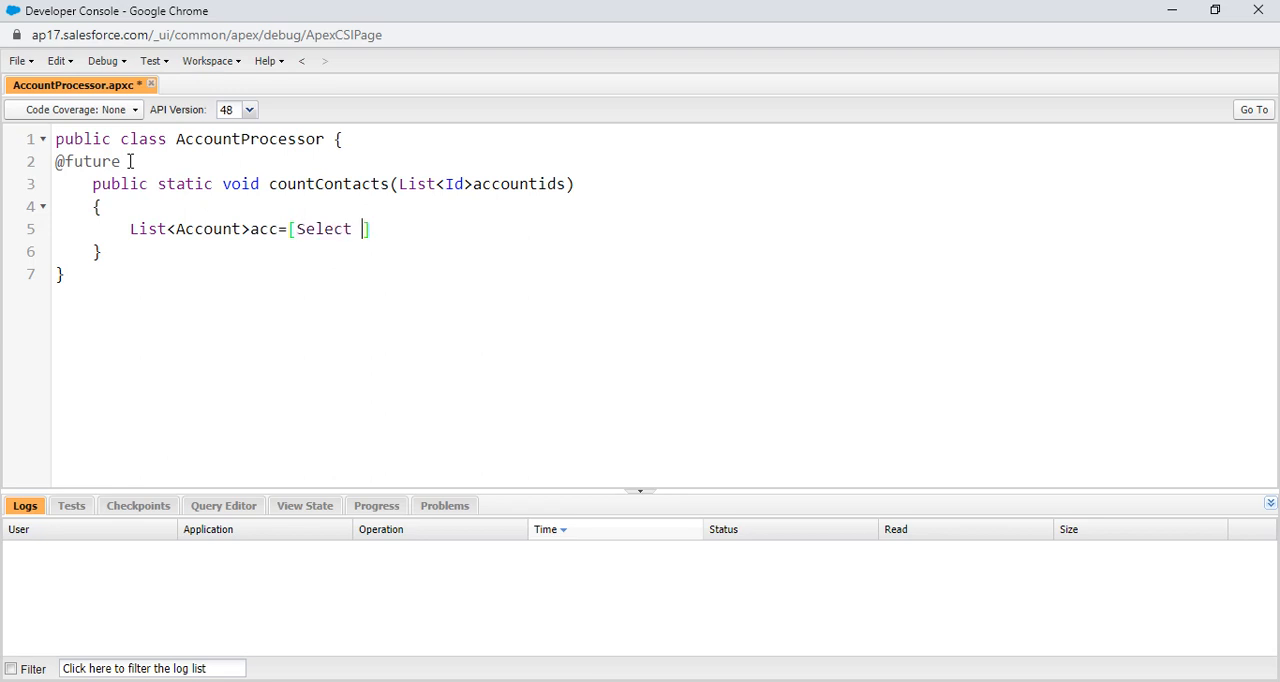
{"action": "type", "text": "Id"}
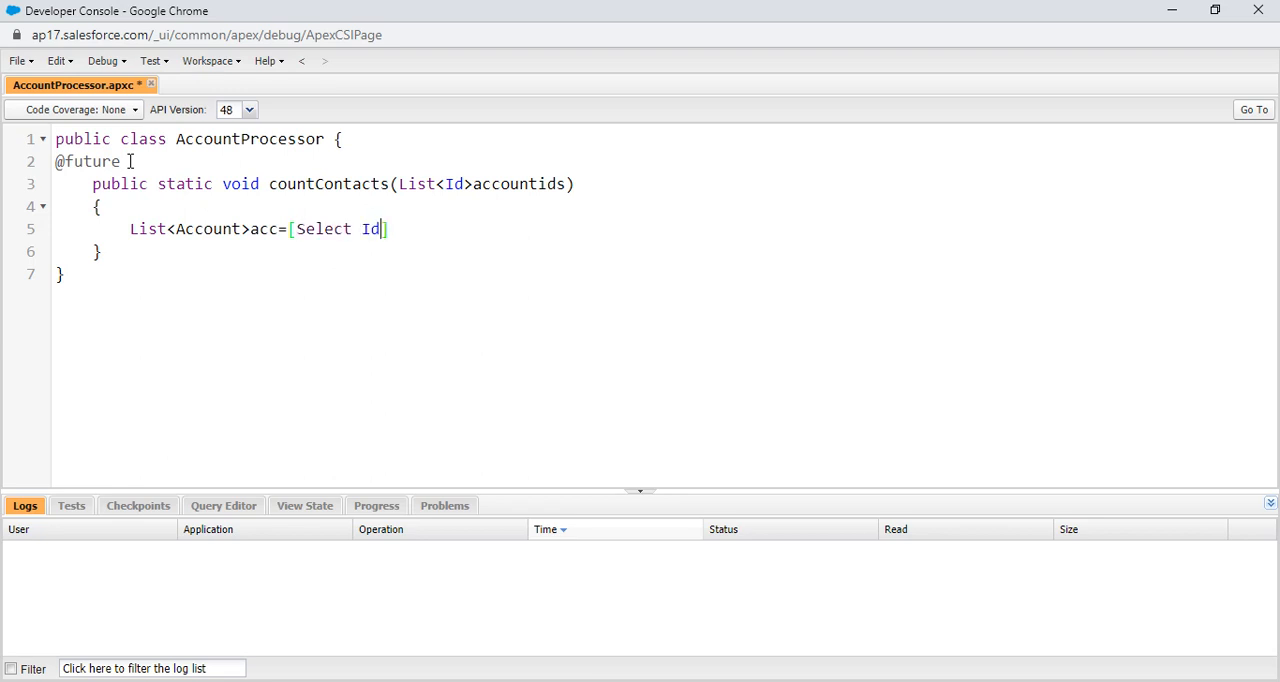
{"action": "type", "text": ",N"}
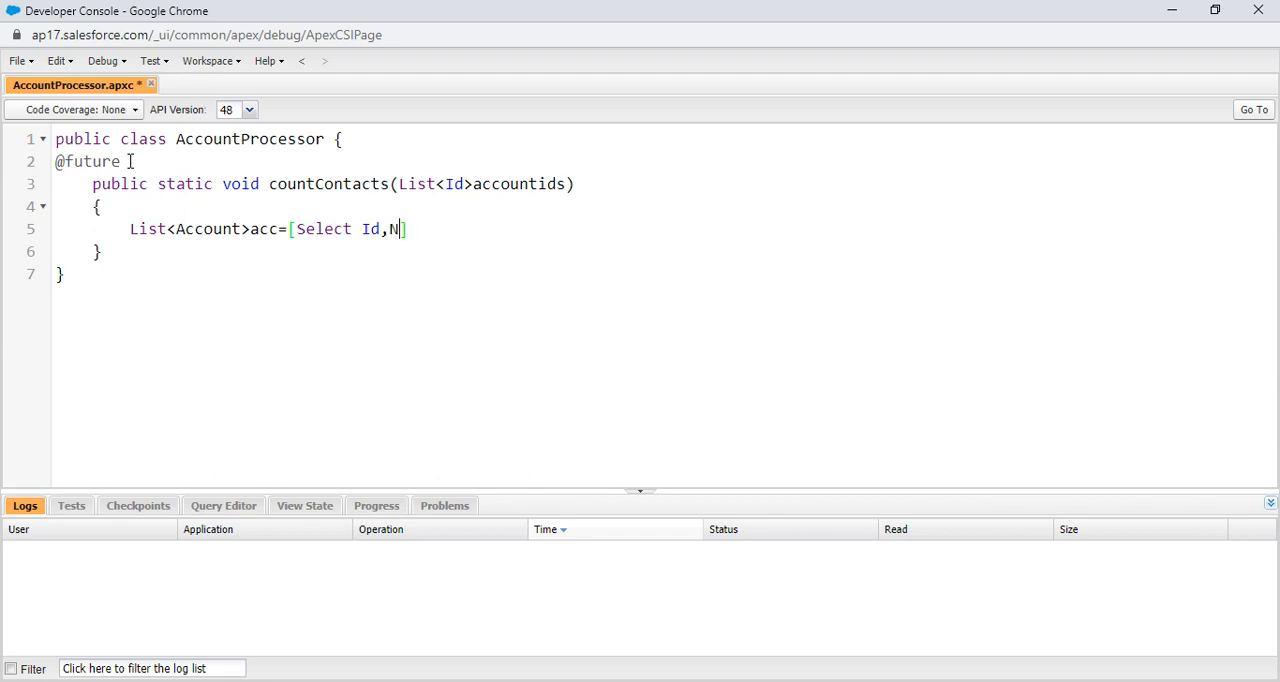
{"action": "type", "text": "umber"}
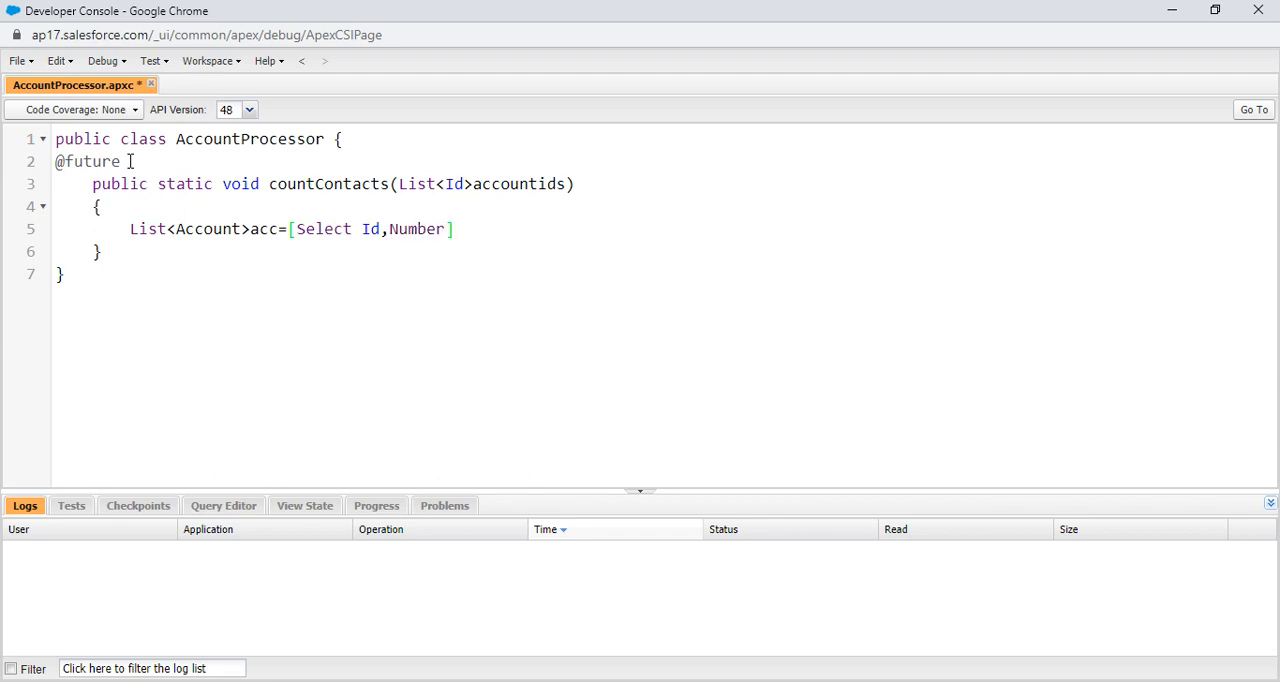
{"action": "type", "text": "_O"}
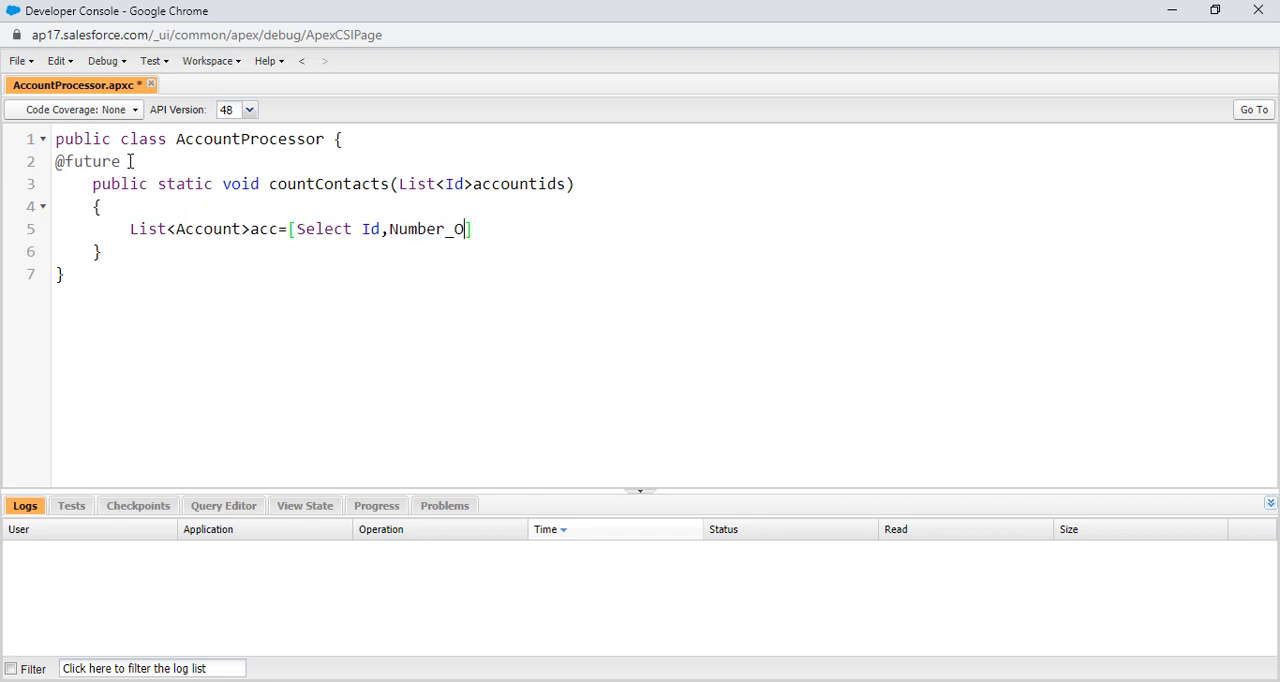
{"action": "type", "text": "f_"}
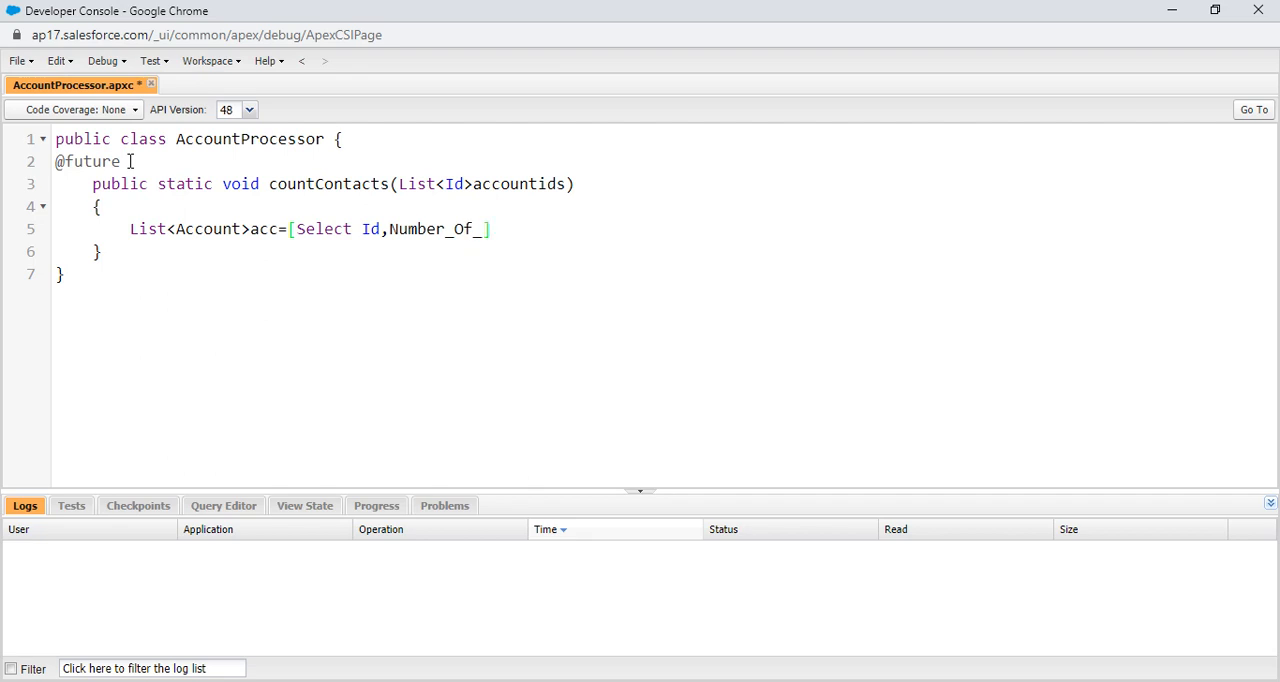
{"action": "type", "text": "Ac"}
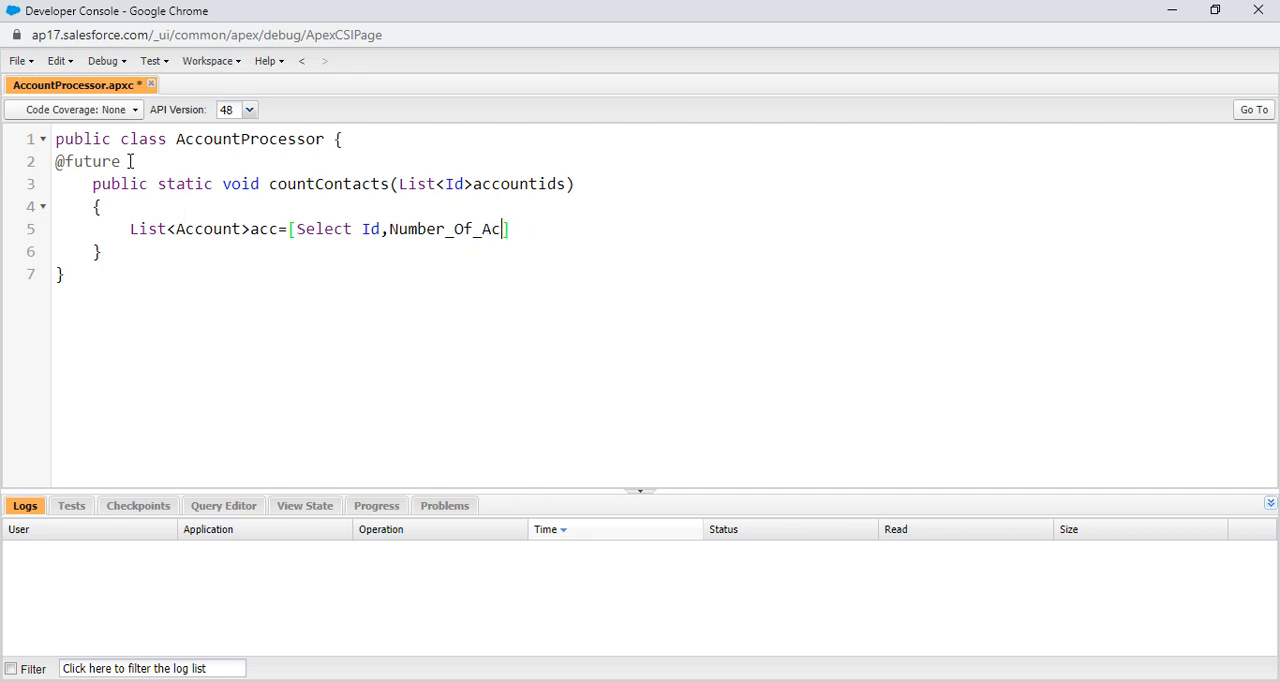
{"action": "key", "text": "BackSpace"}
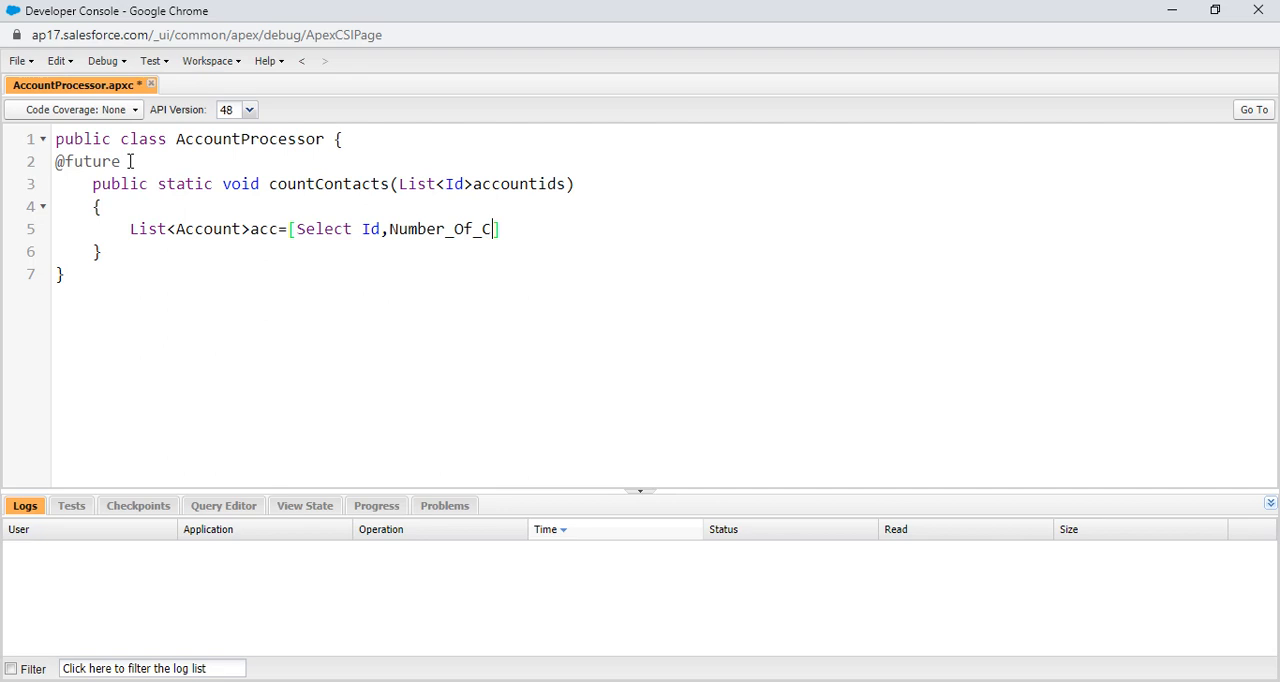
{"action": "type", "text": "ontacts"}
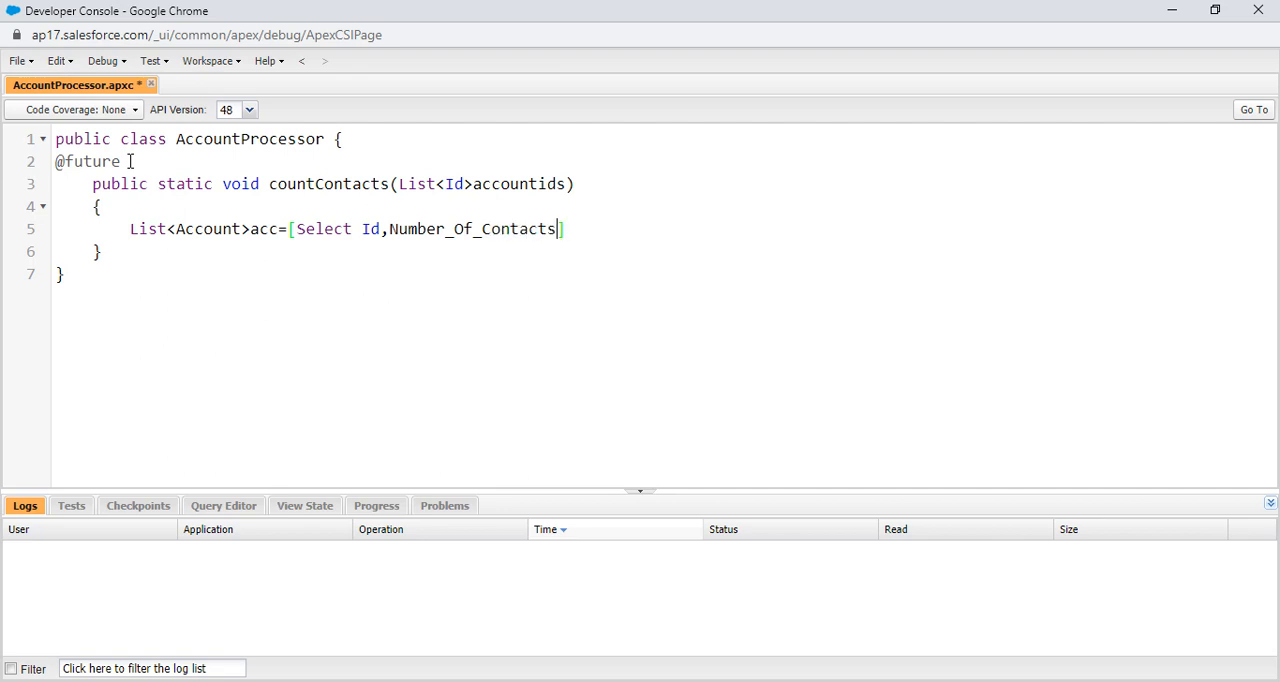
{"action": "type", "text": "__c"}
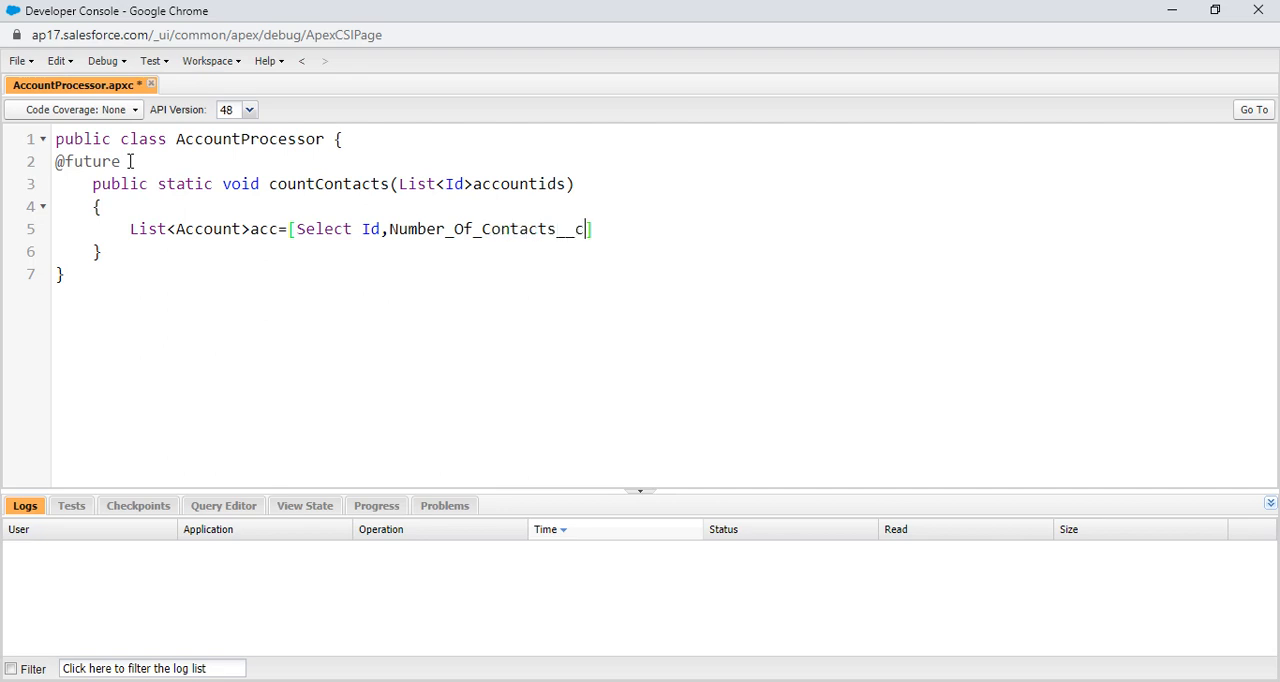
{"action": "type", "text": "c"}
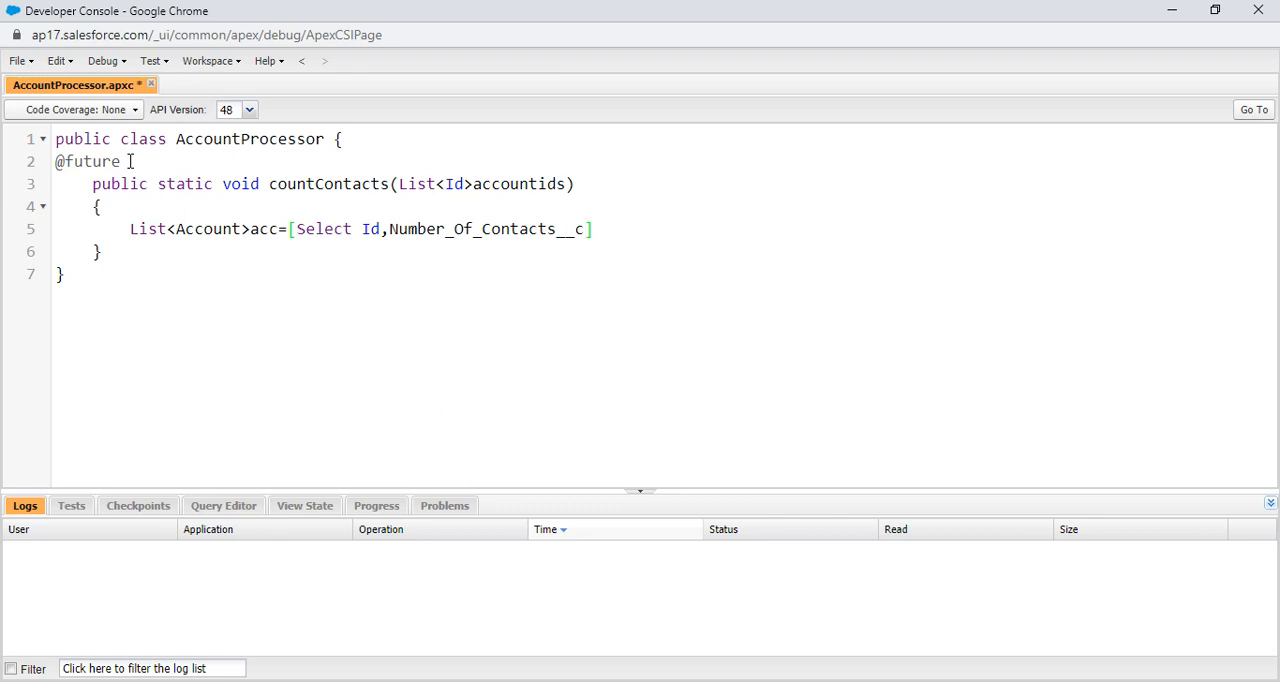
Complete the query with from Account where Id in :accountids]; and start the next line.
{"action": "type", "text": "where"}
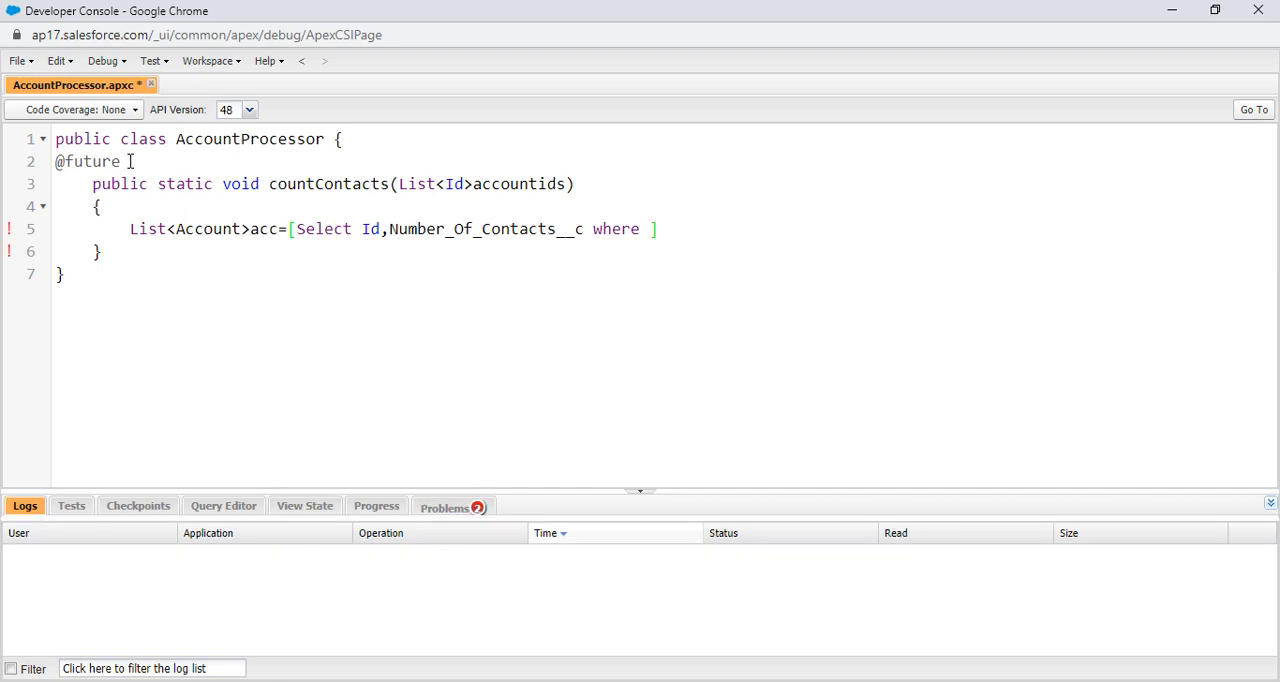
{"action": "key", "text": "Backspace"}
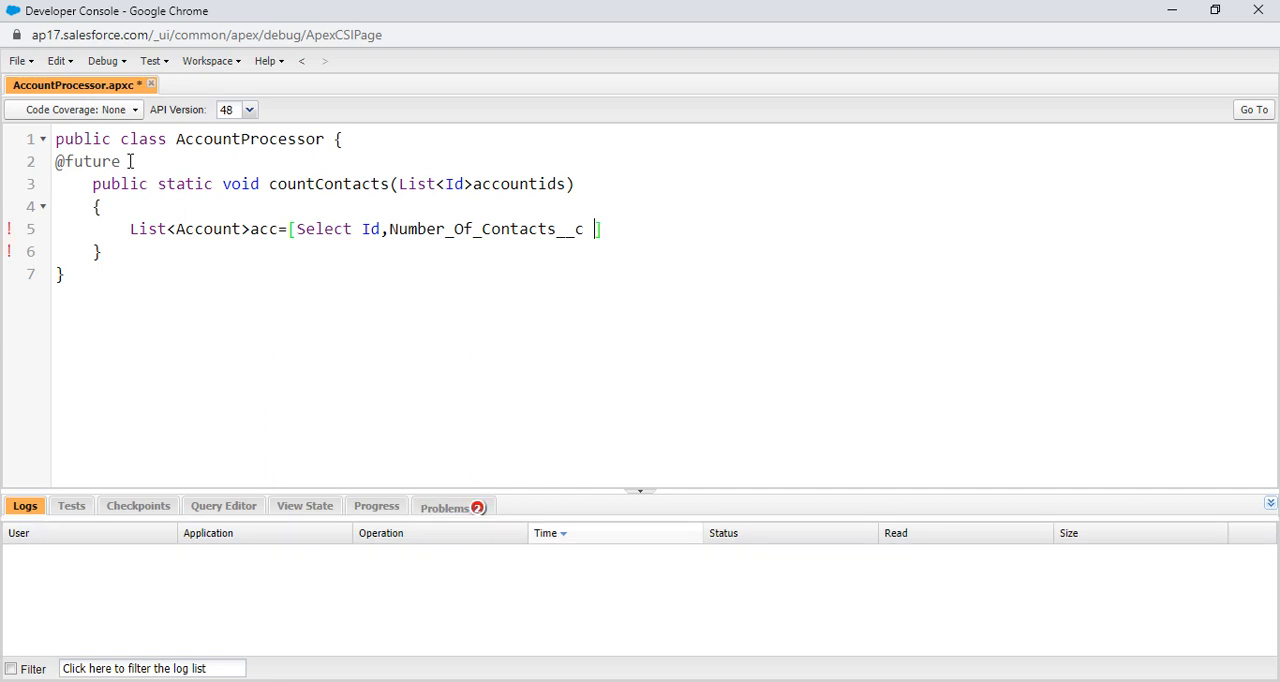
{"action": "type", "text": "from A"}
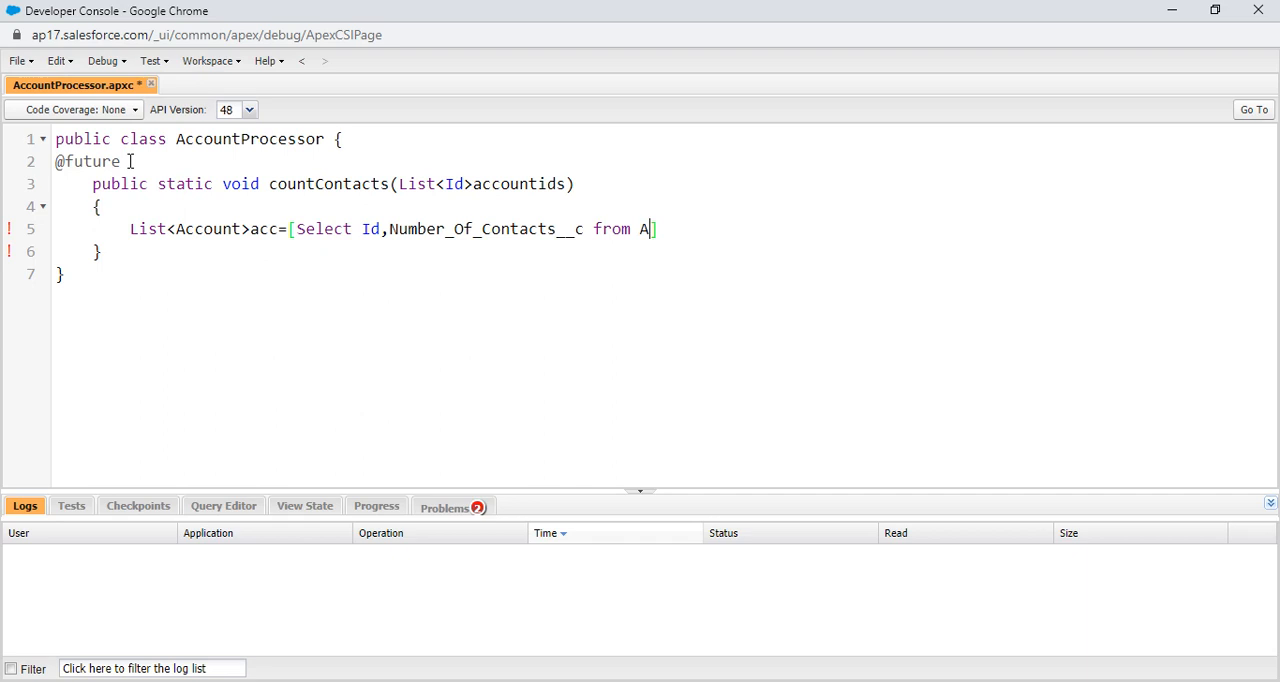
{"action": "type", "text": "ccount wh"}
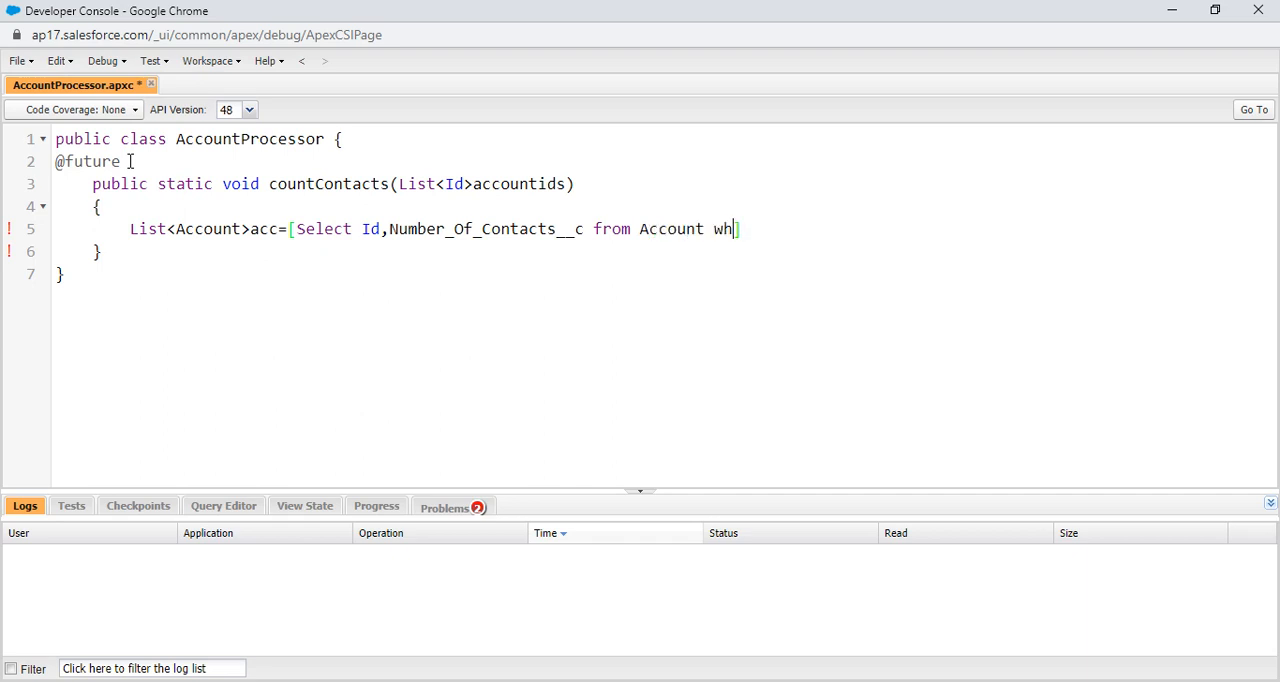
{"action": "type", "text": "ere"}
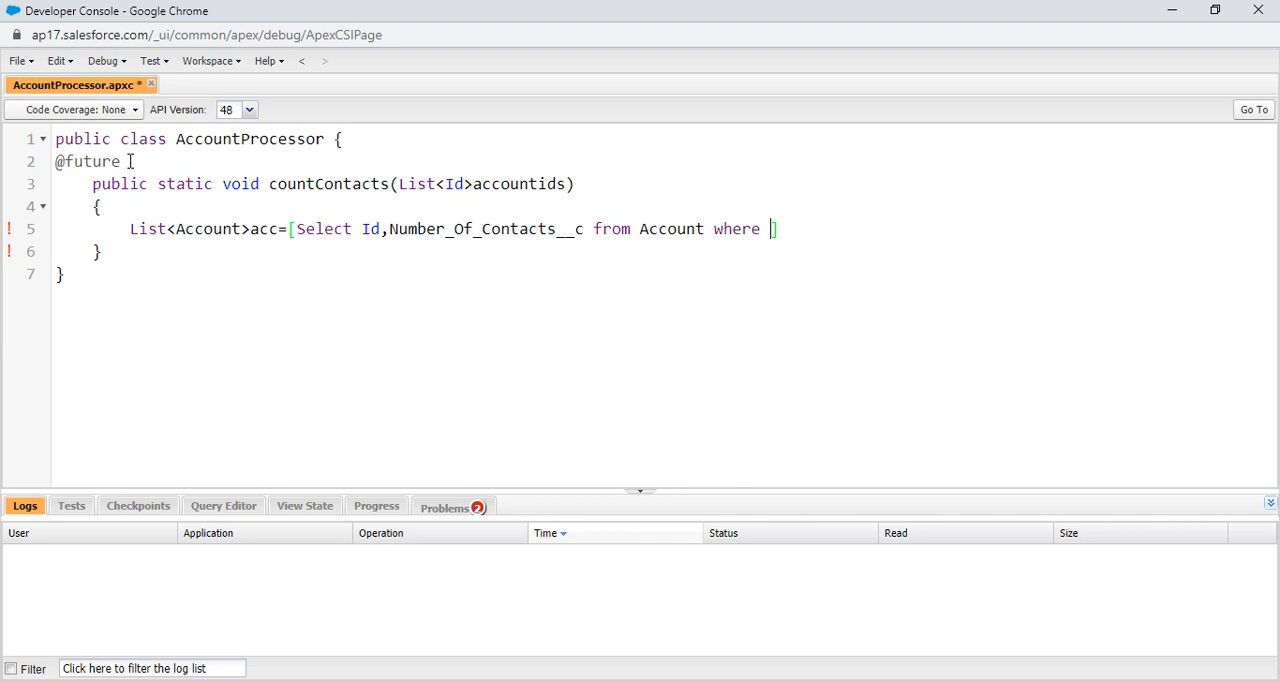
{"action": "type", "text": "Id in"}
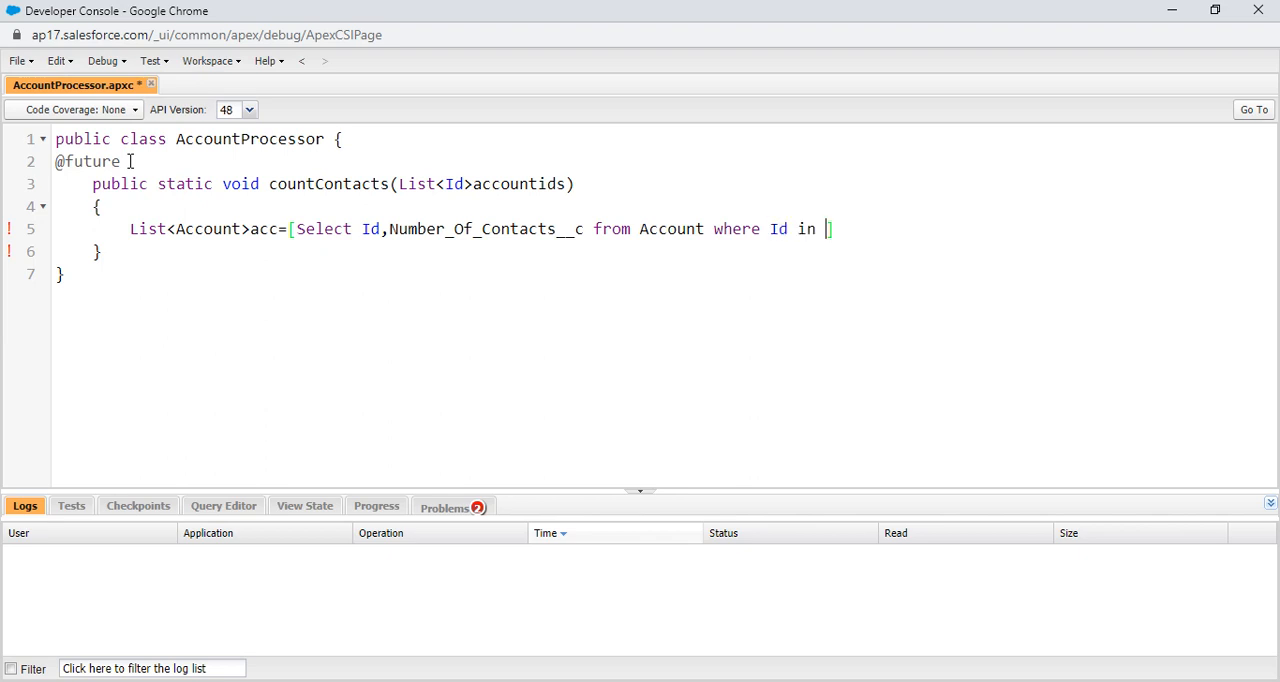
{"action": "type", "text": ":]"}
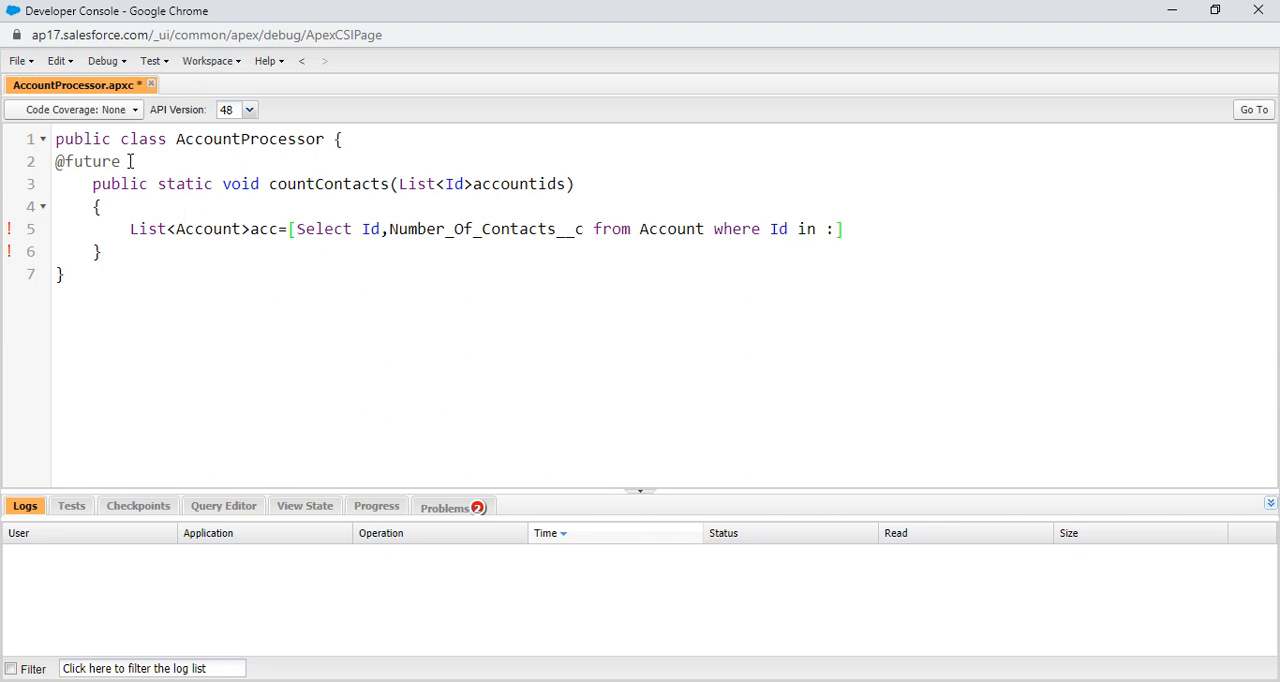
{"action": "left_click", "coordinate": [836, 228]}
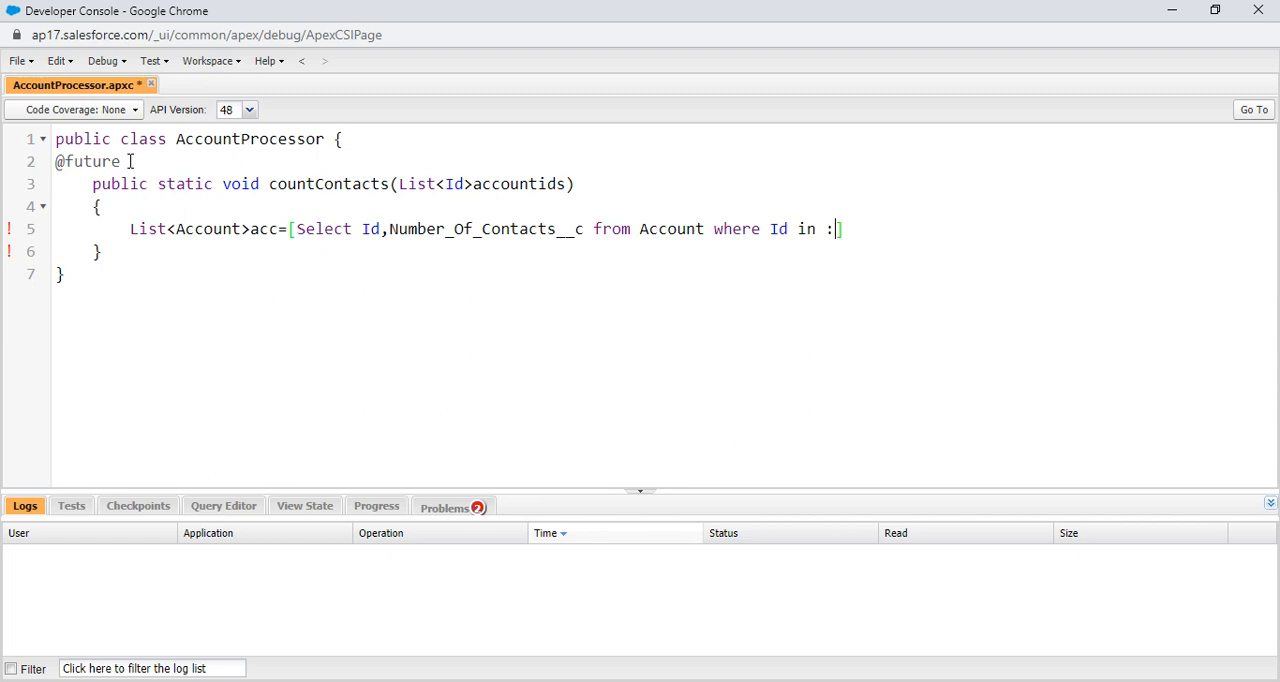
{"action": "type", "text": "a"}
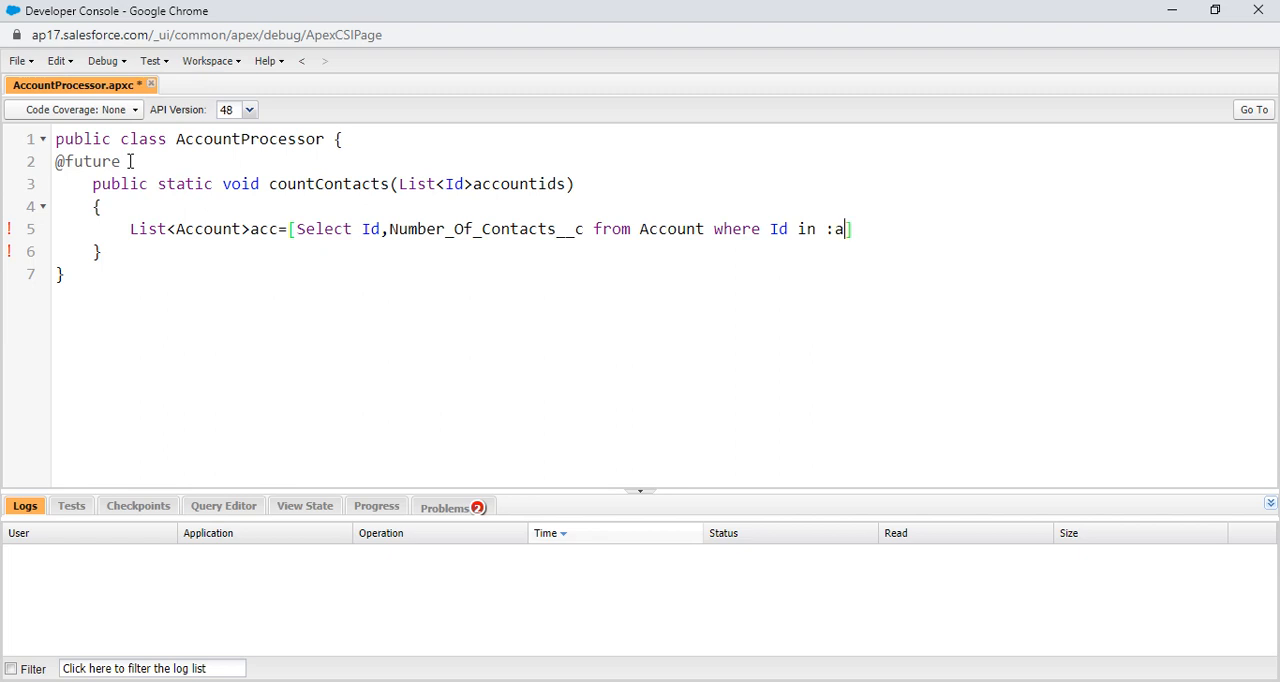
{"action": "type", "text": "ccount]"}
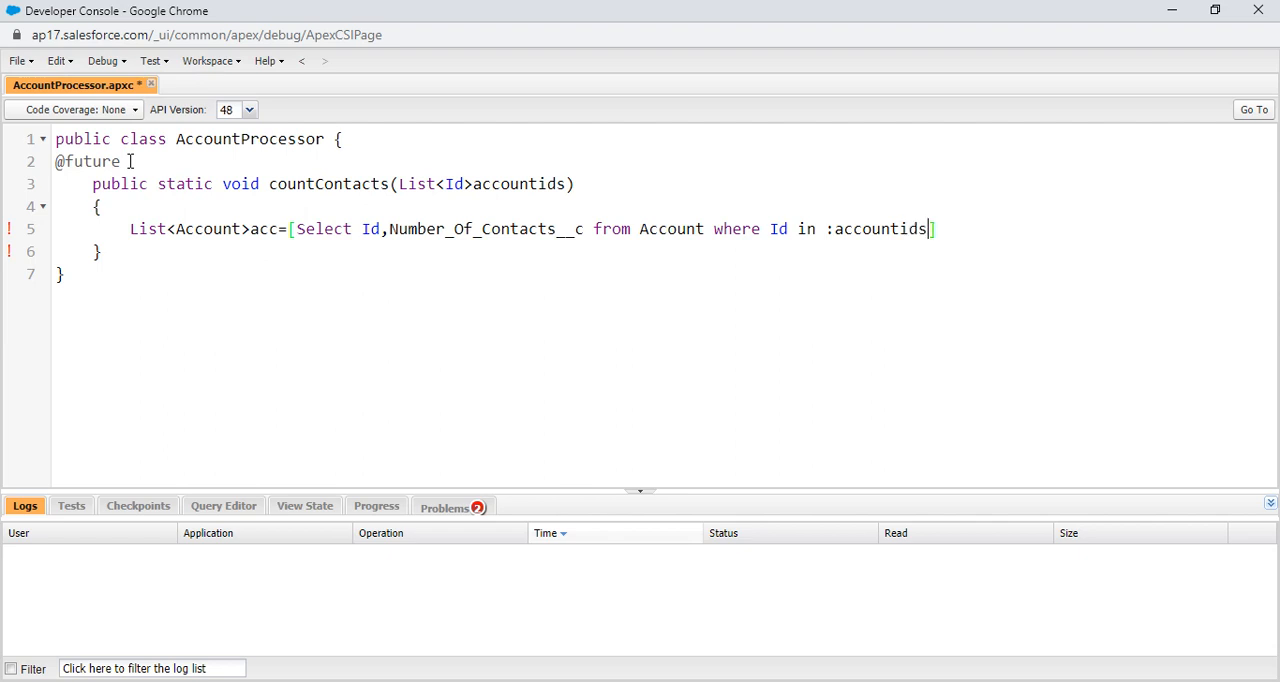
{"action": "type", "text": ";"}
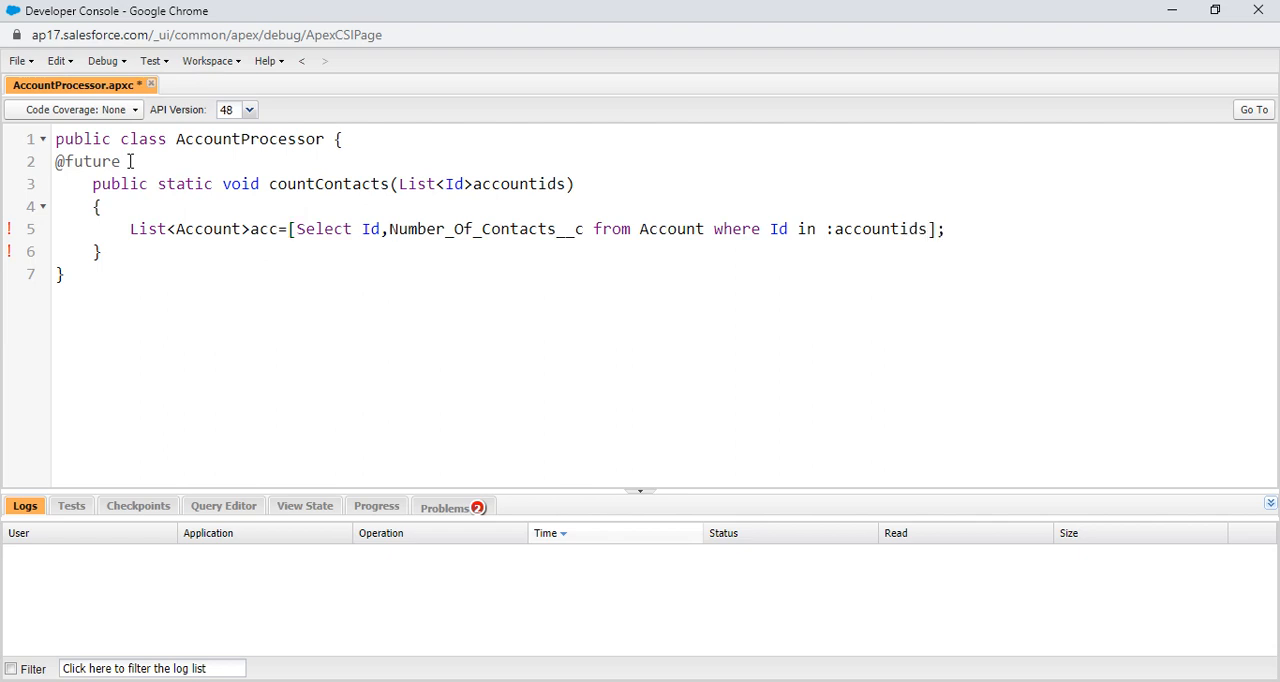
{"action": "type", "text": "L"}
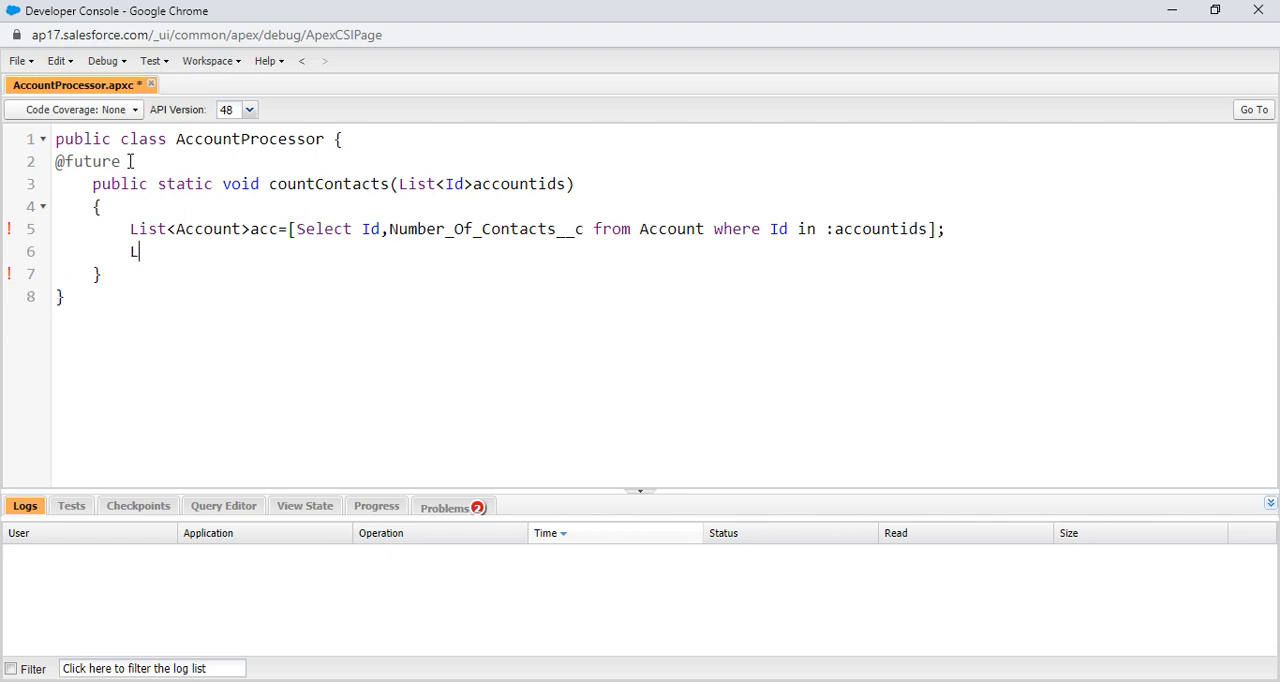
Declare List<Account> a1 = new List<Account>(); below the query.
{"action": "type", "text": "ist<"}
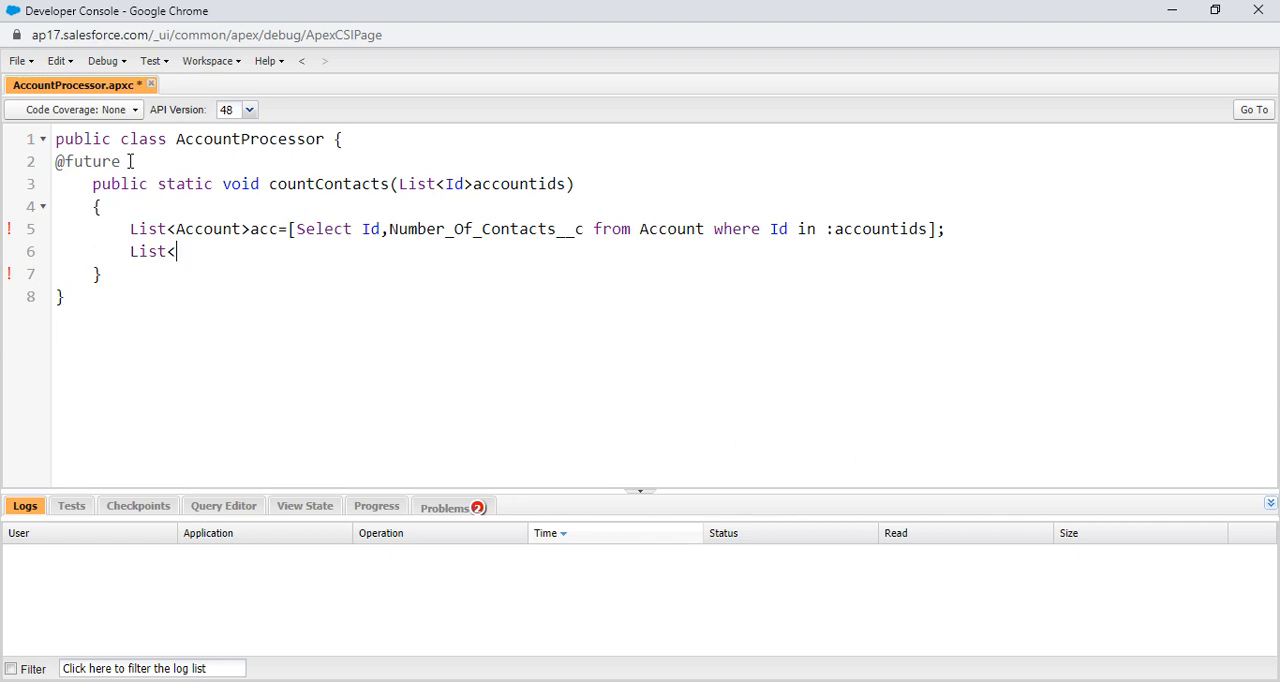
{"action": "type", "text": ">"}
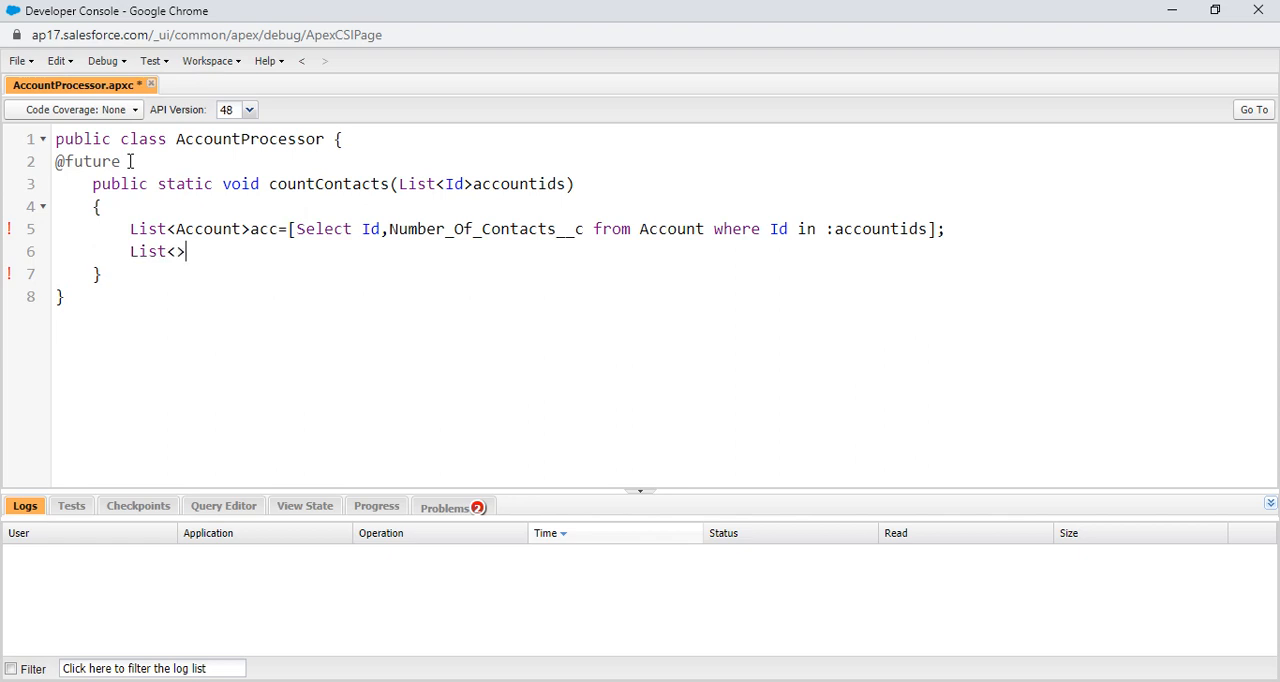
{"action": "type", "text": "Acco"}
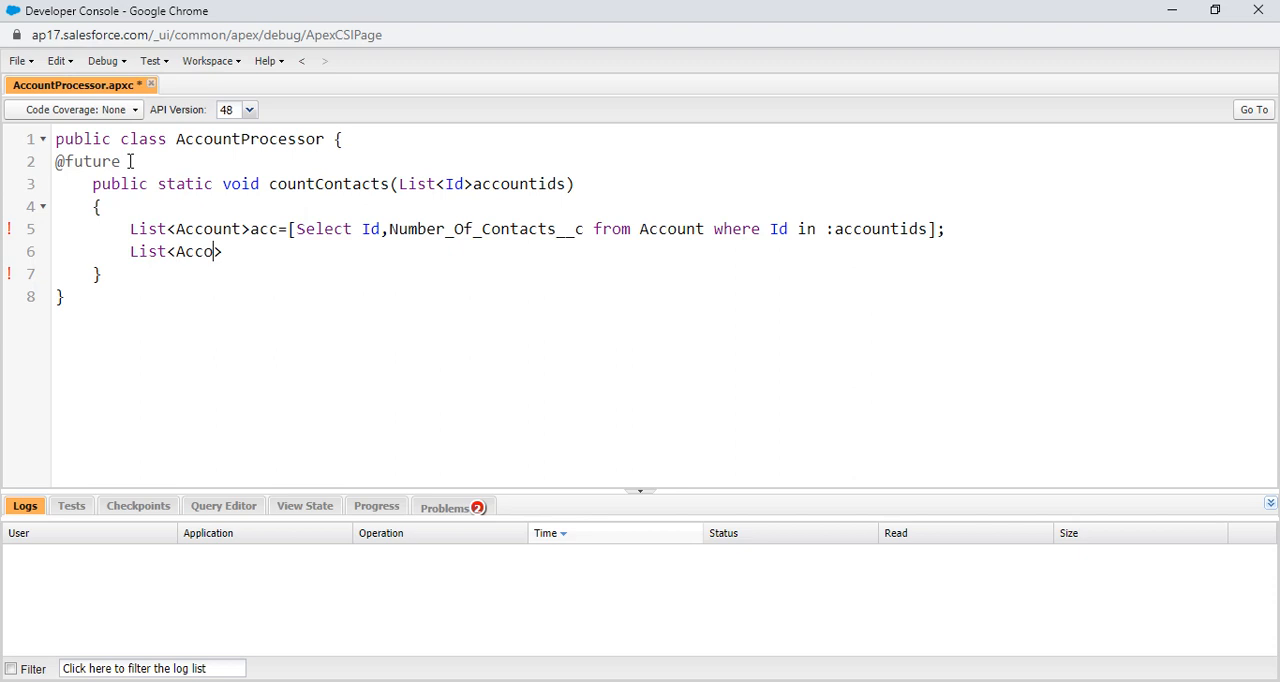
{"action": "type", "text": "unt>"}
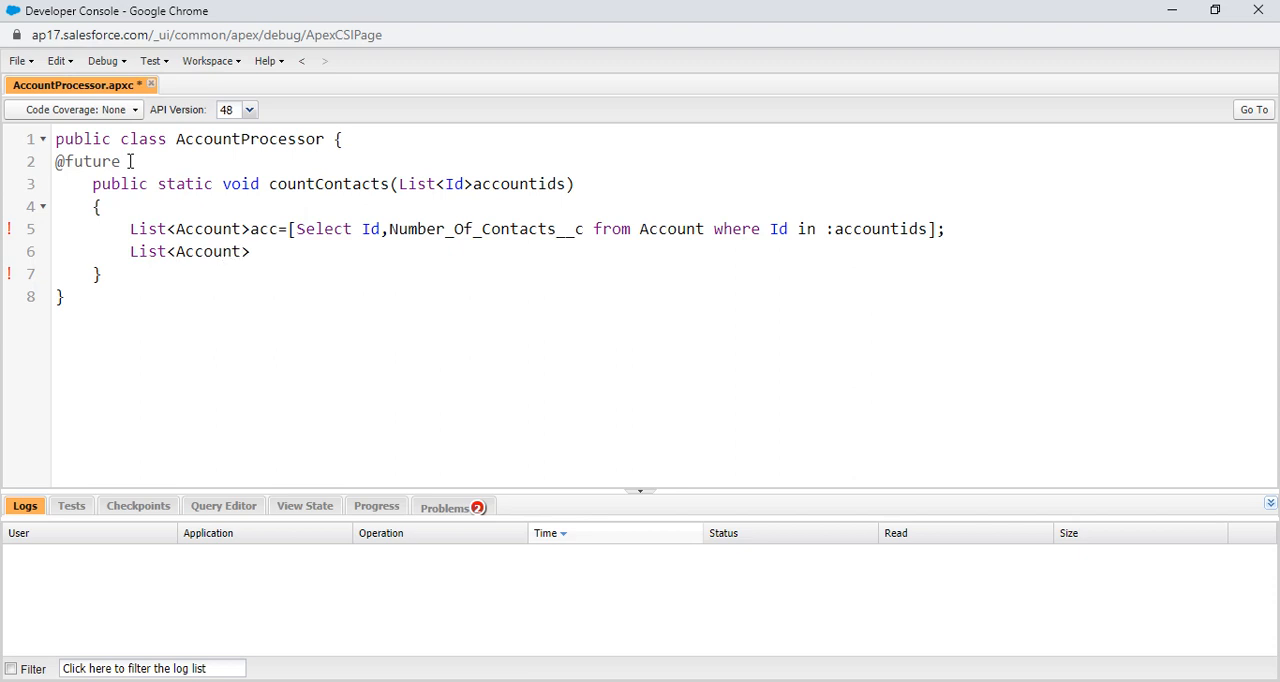
{"action": "type", "text": "a1"}
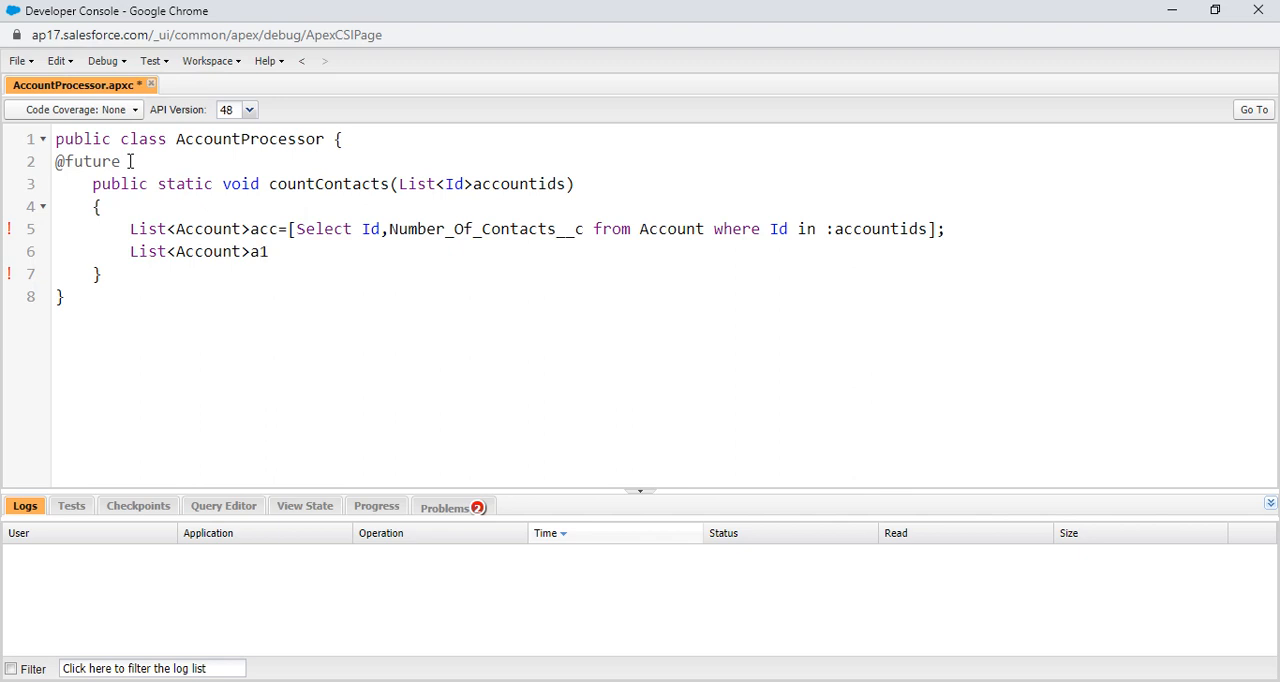
{"action": "type", "text": "=new"}
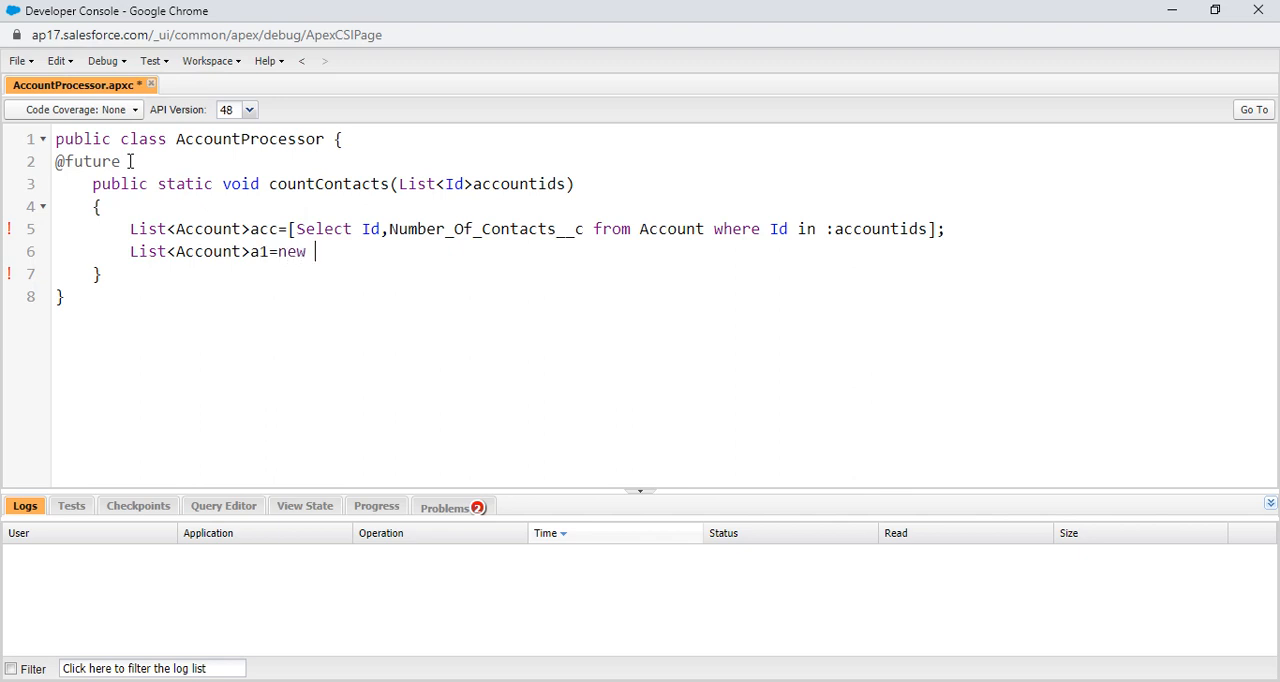
{"action": "type", "text": "List"}
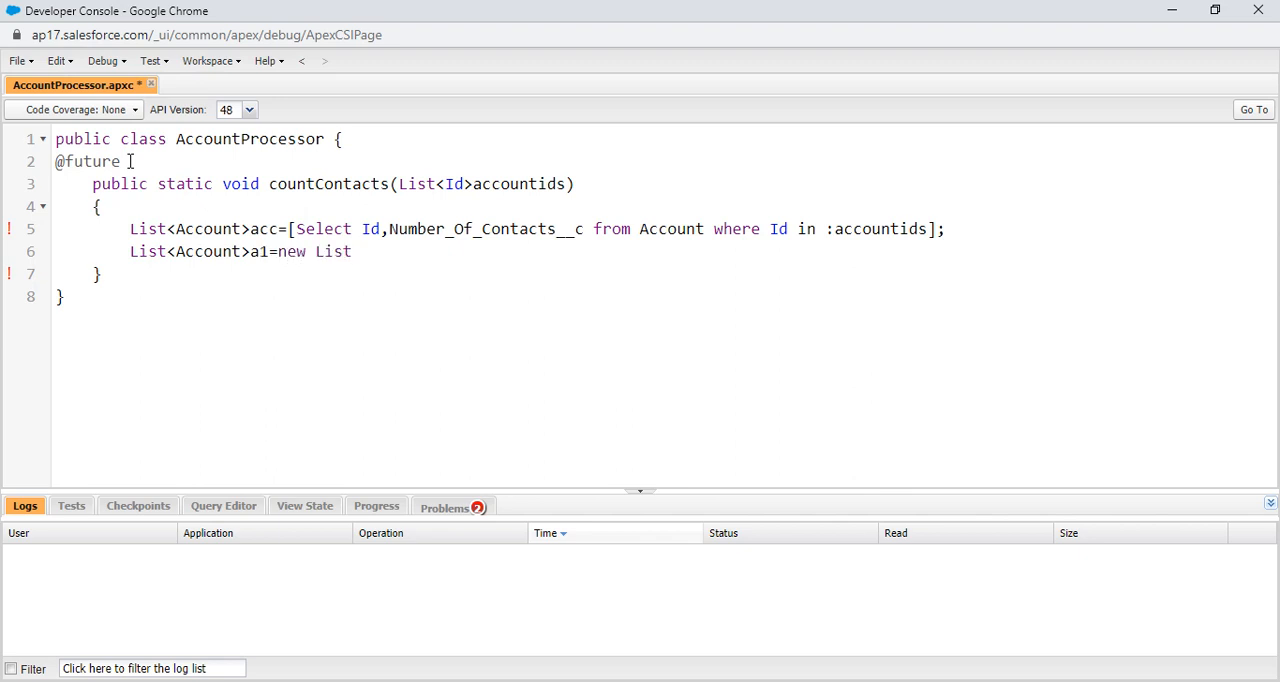
{"action": "type", "text": "<>"}
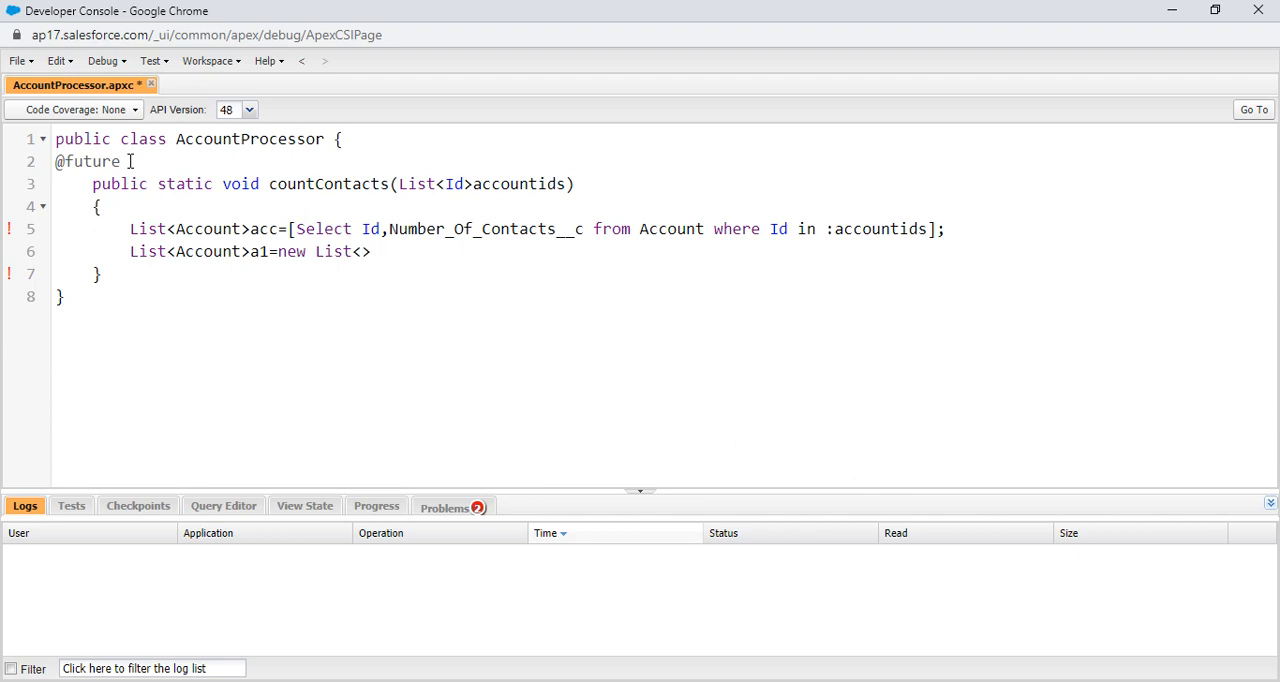
{"action": "type", "text": "Account"}
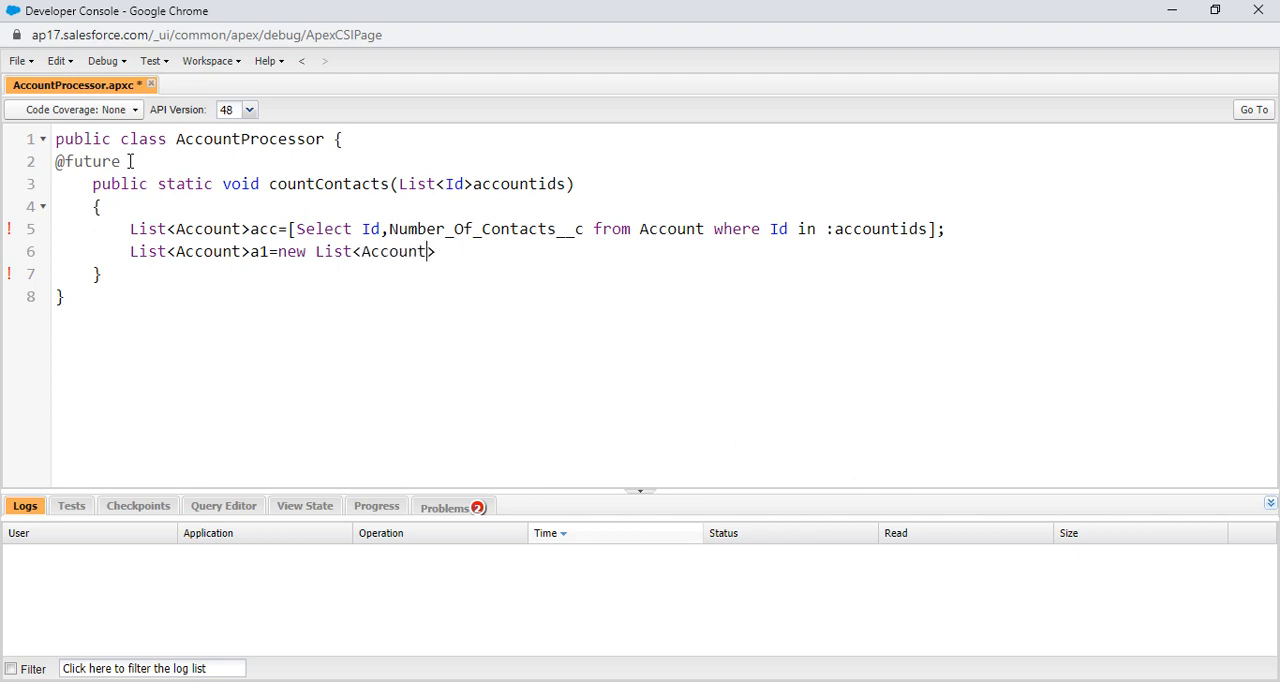
{"action": "type", "text": "()"}
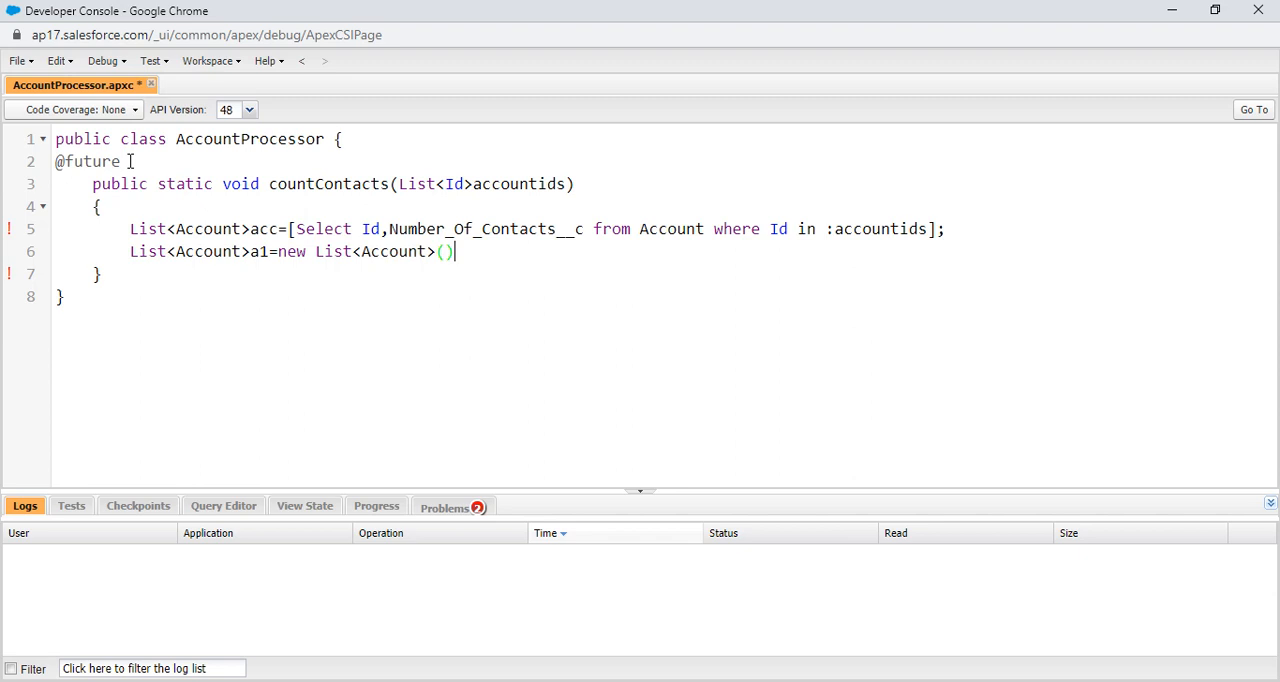
{"action": "type", "text": ";"}
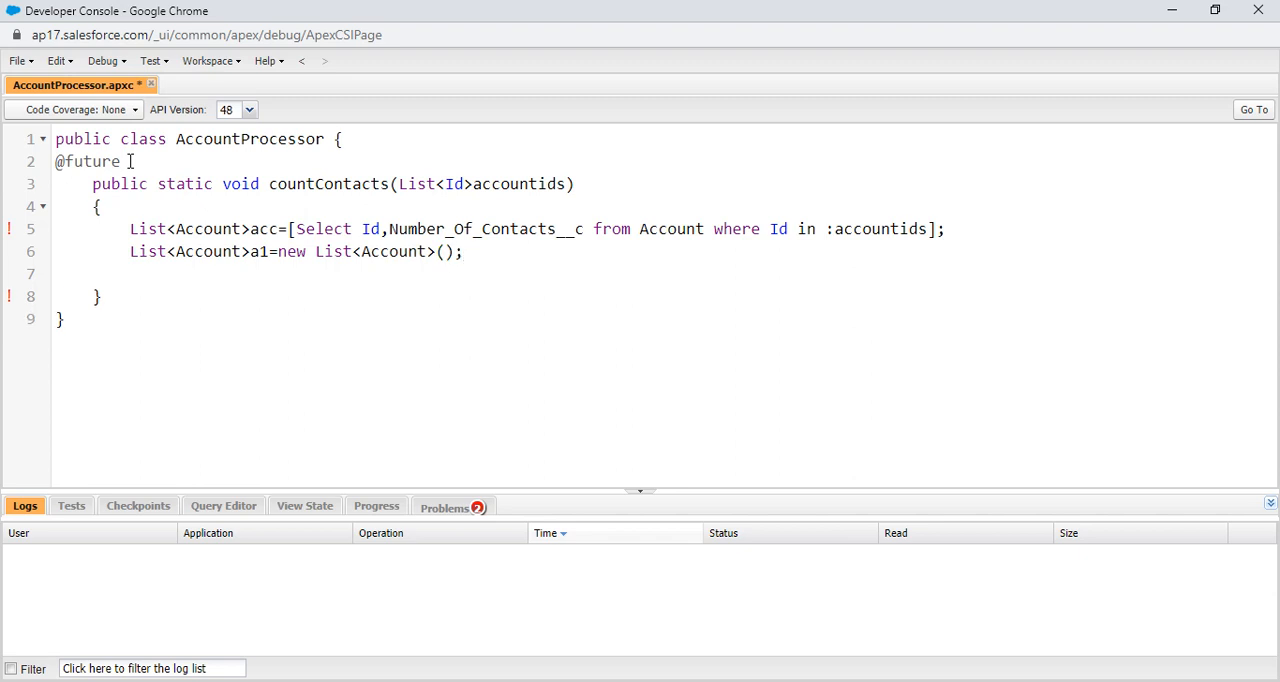
Write for(Account a2:acc) with braces and begin a2. inside the loop body.
{"action": "type", "text": "for"}
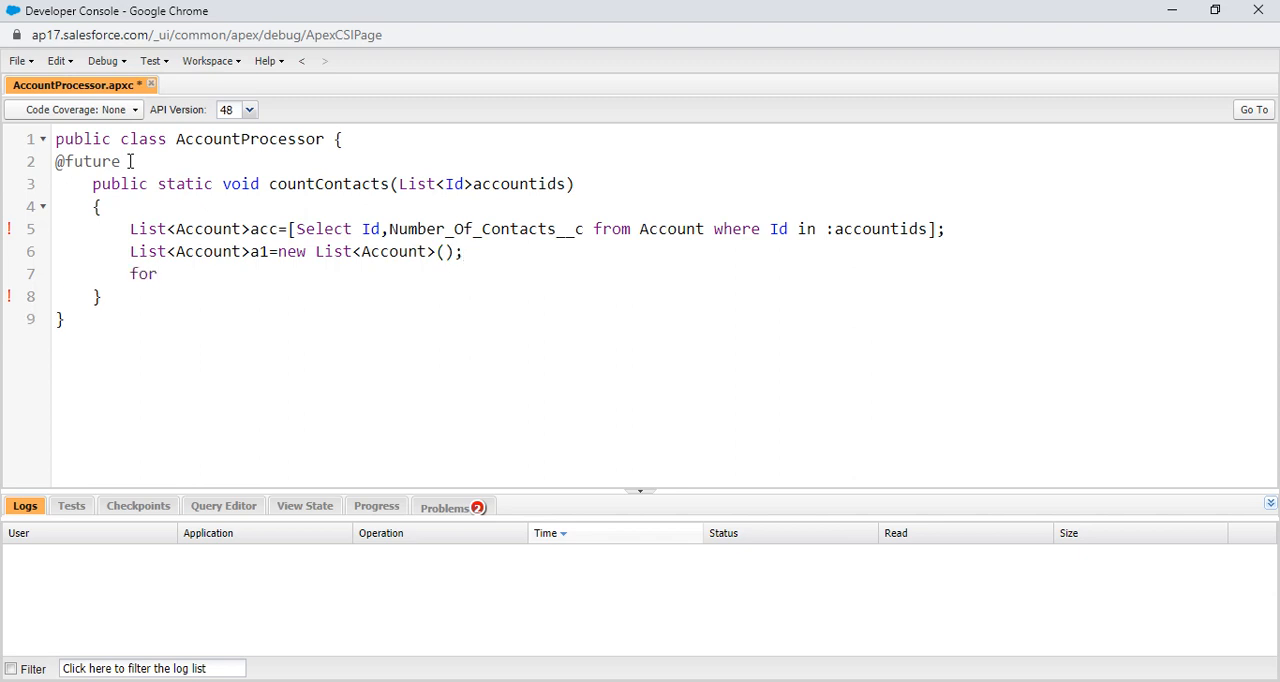
{"action": "type", "text": "()"}
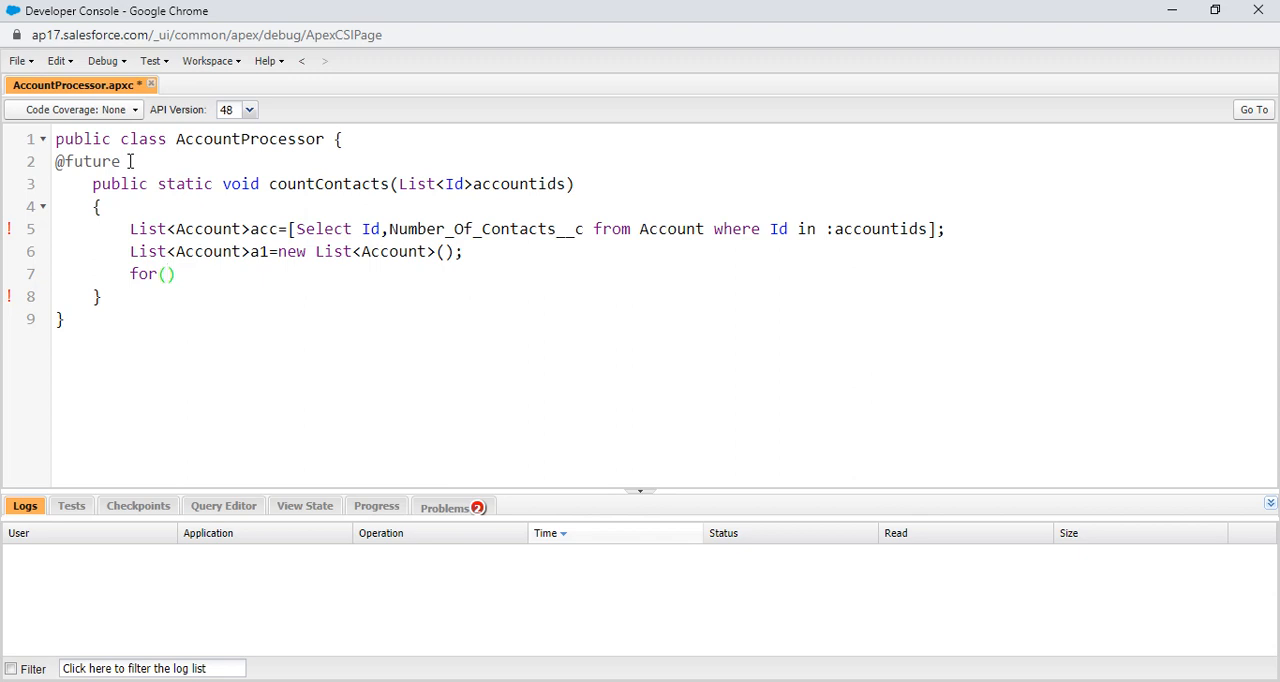
{"action": "type", "text": "Account"}
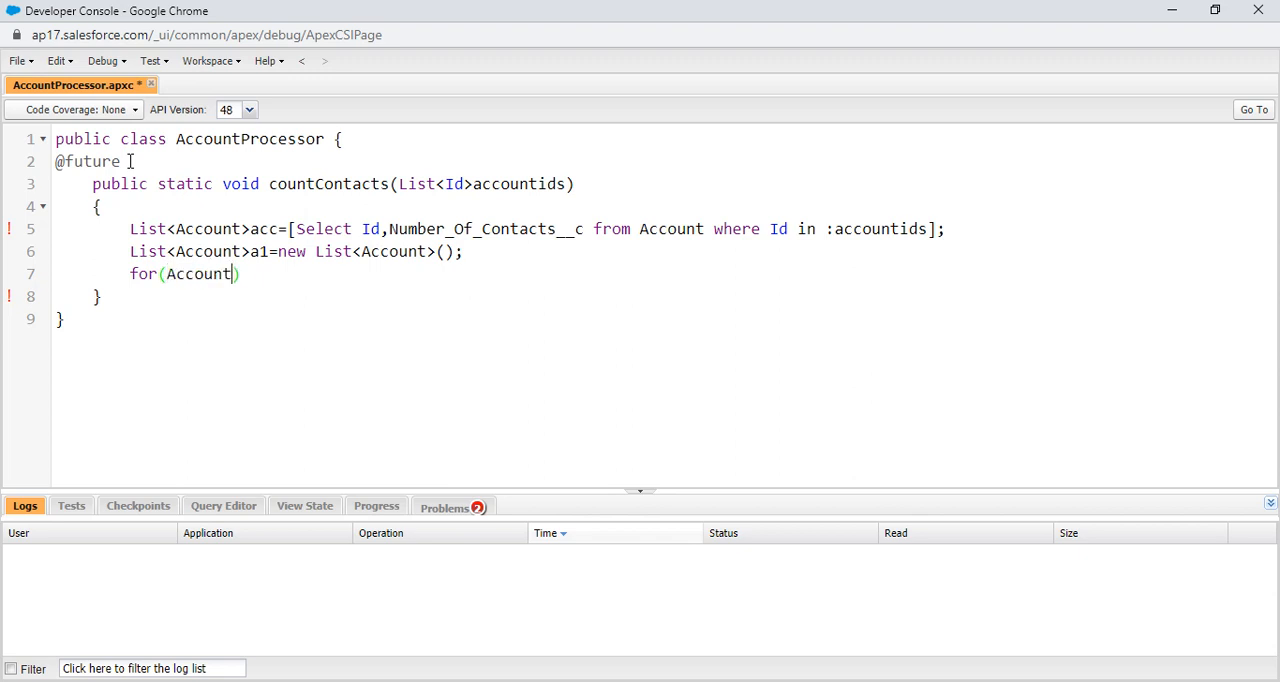
{"action": "type", "text": "a2:"}
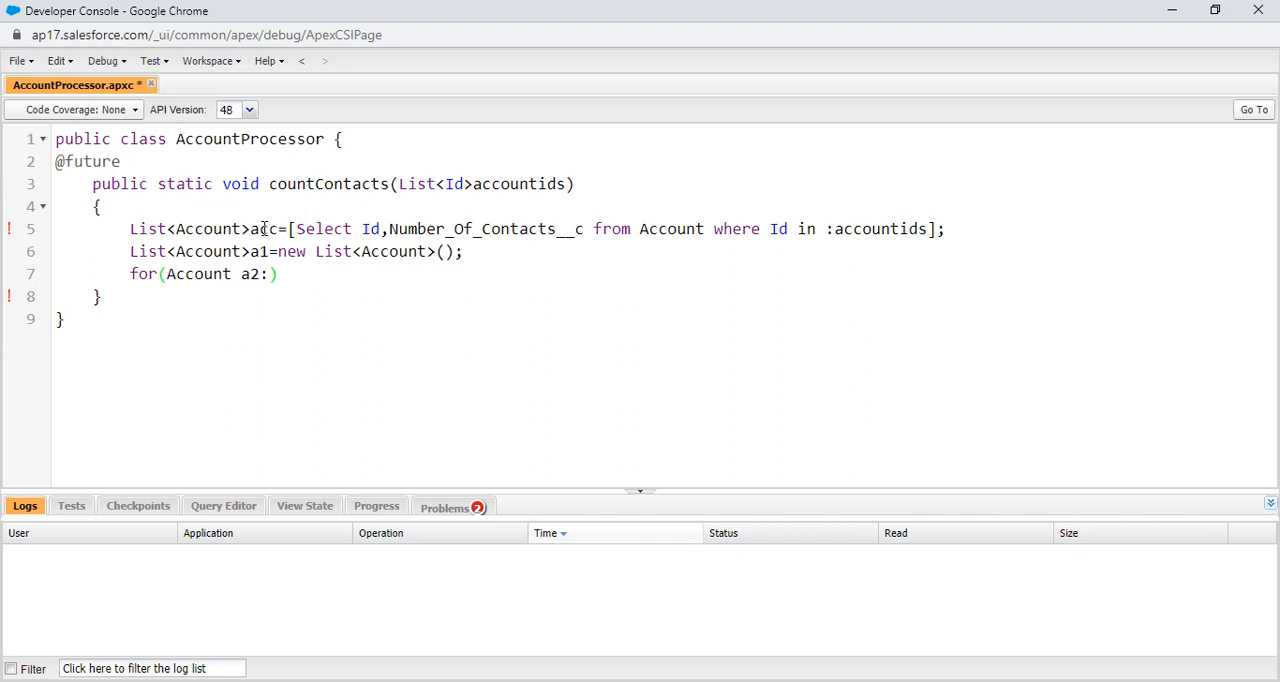
{"action": "type", "text": "acc)"}
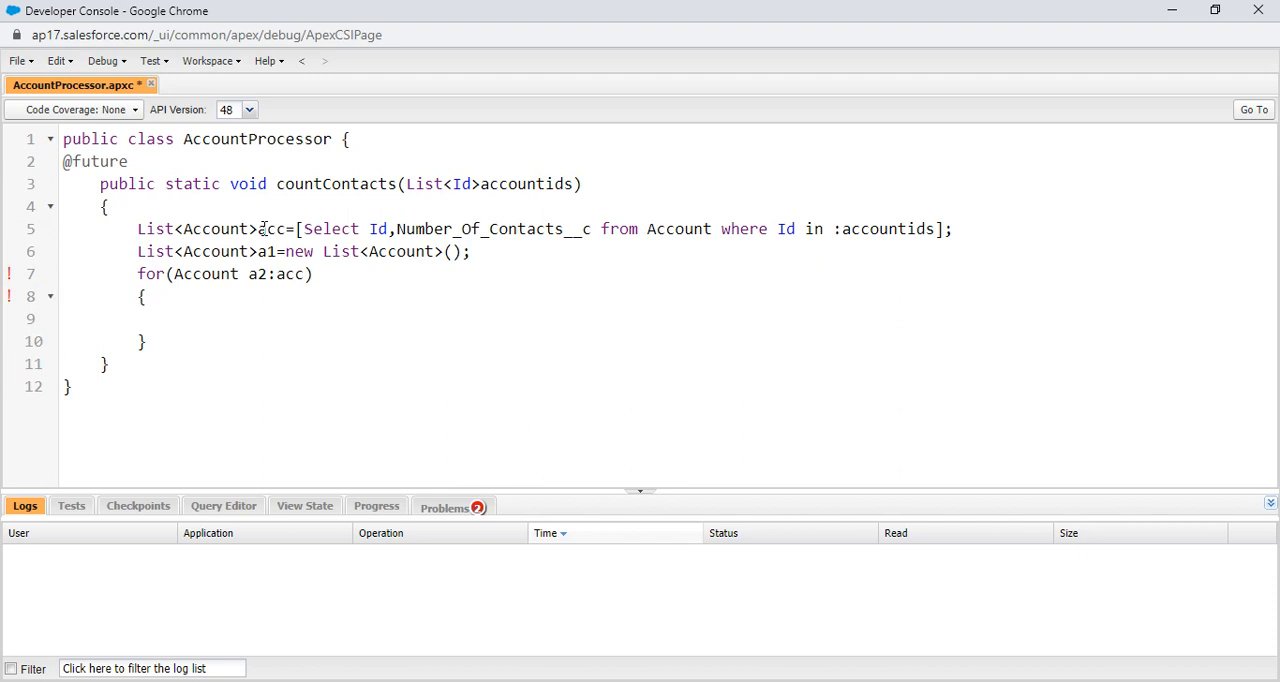
{"action": "type", "text": "a2."}
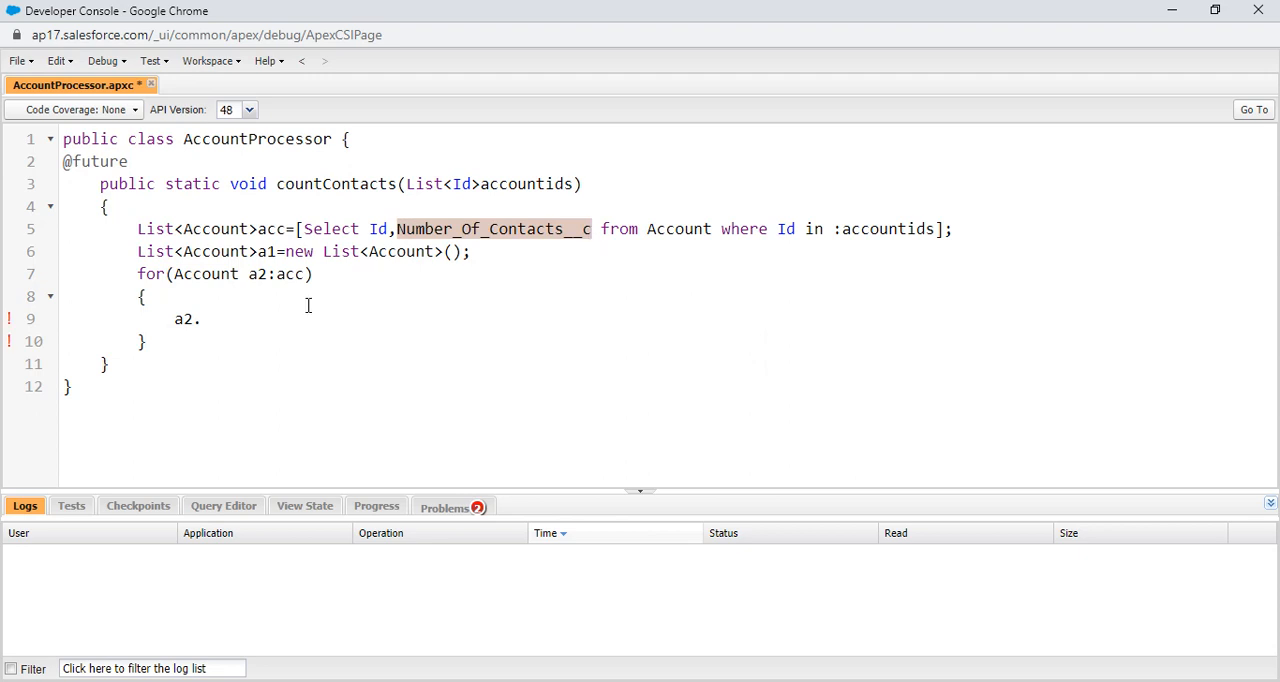
Assign a2.Number_Of_Contacts__c = [Select count() from Contact.
{"action": "type", "text": "Number_Of_Contacts__c"}
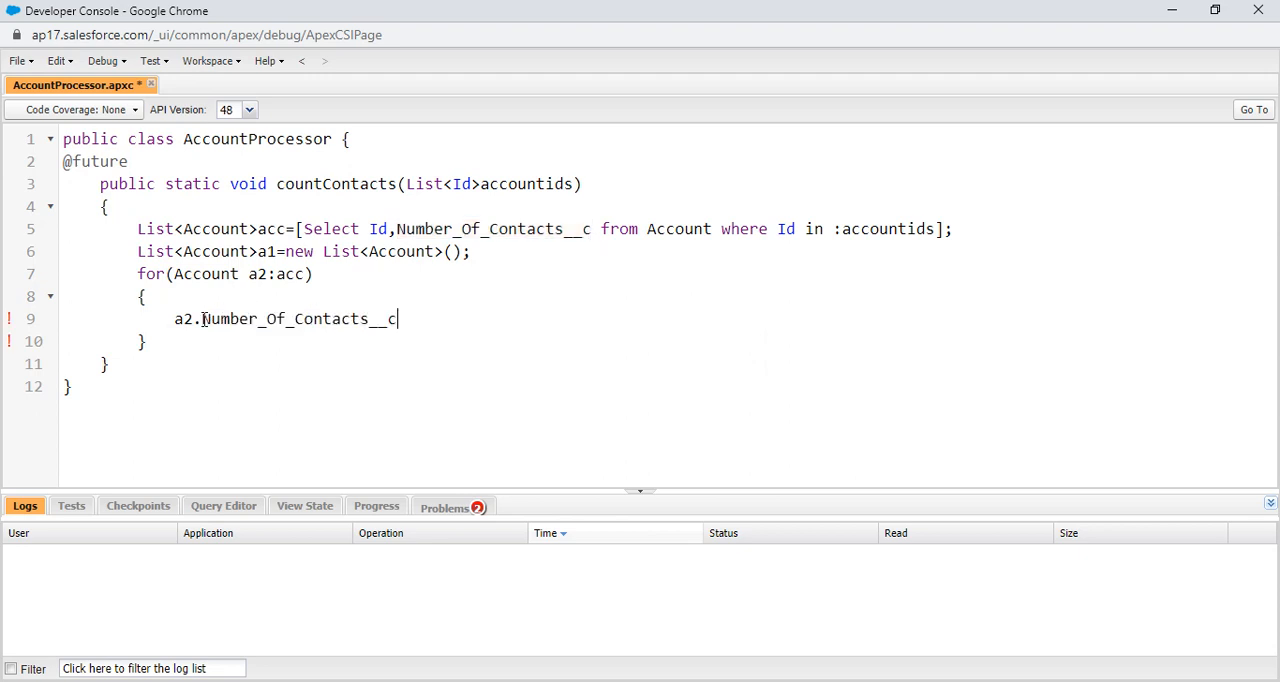
{"action": "type", "text": "="}
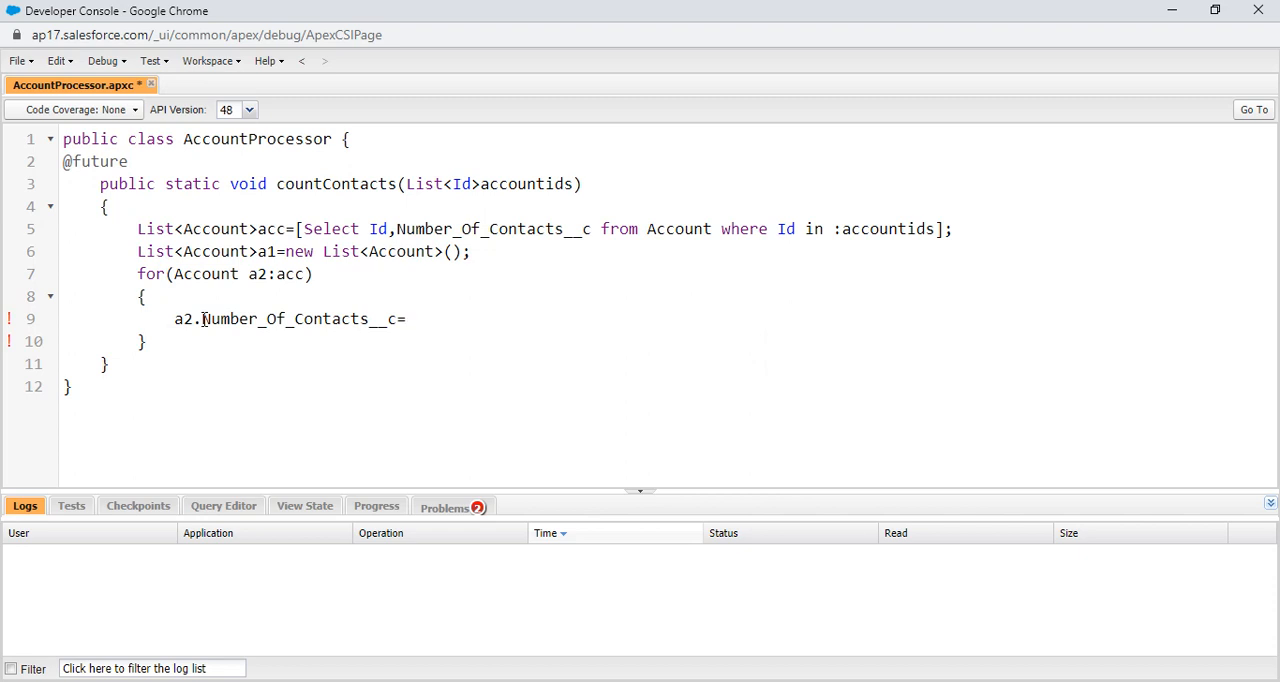
{"action": "type", "text": "[Select]"}
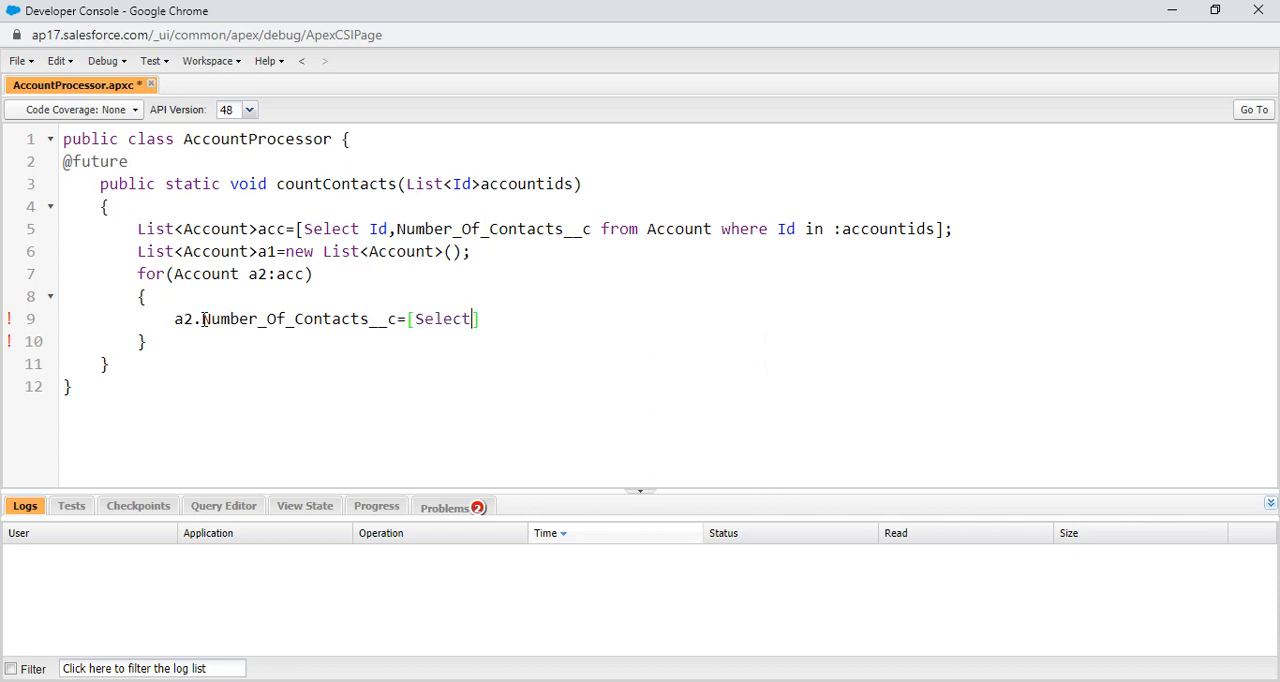
{"action": "type", "text": "count"}
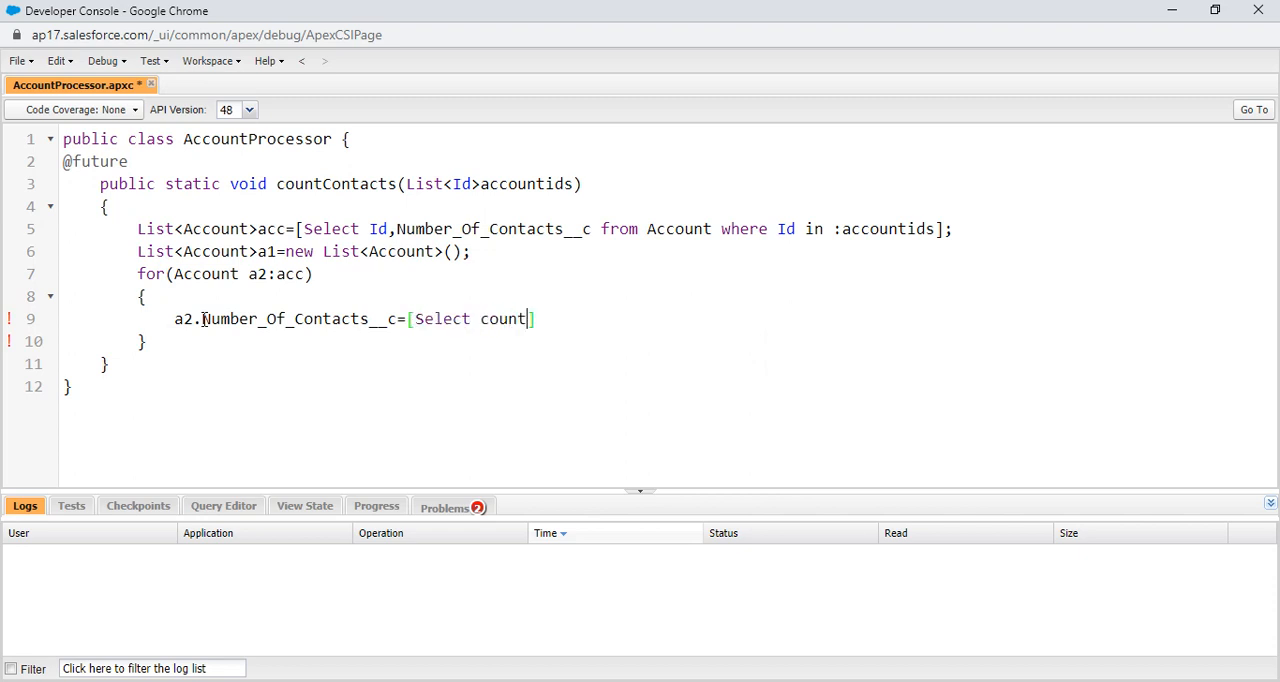
{"action": "type", "text": "()"}
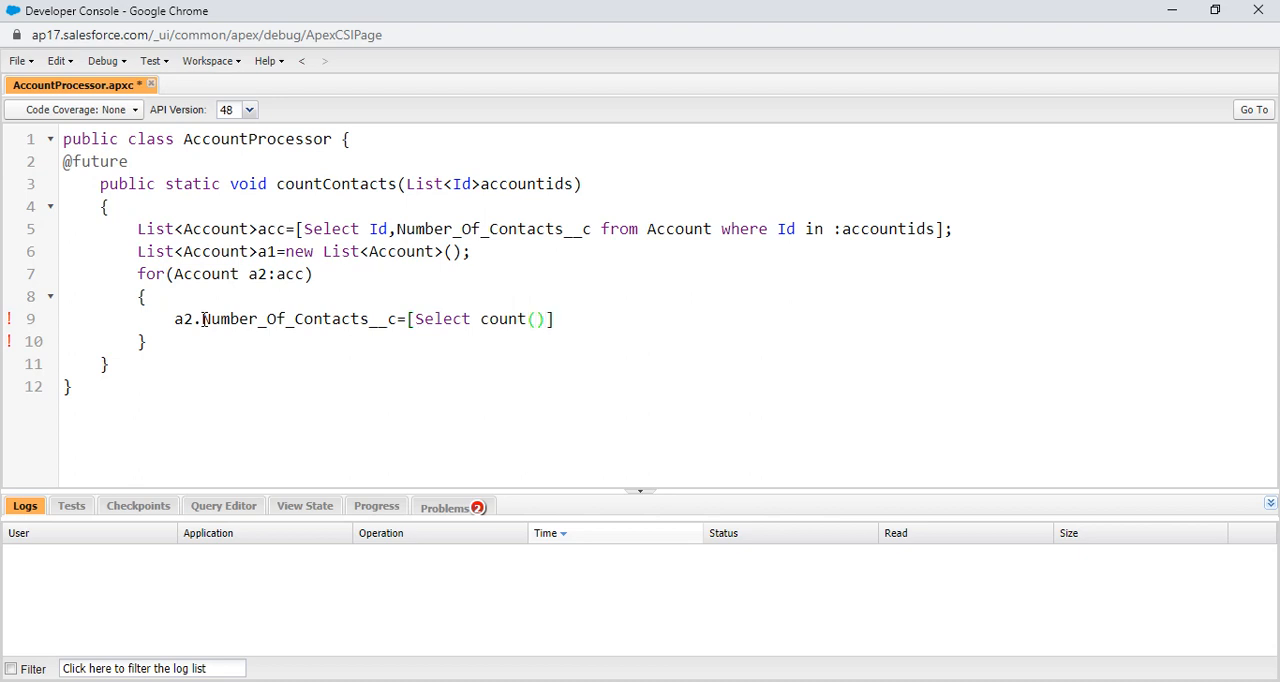
{"action": "type", "text": "from"}
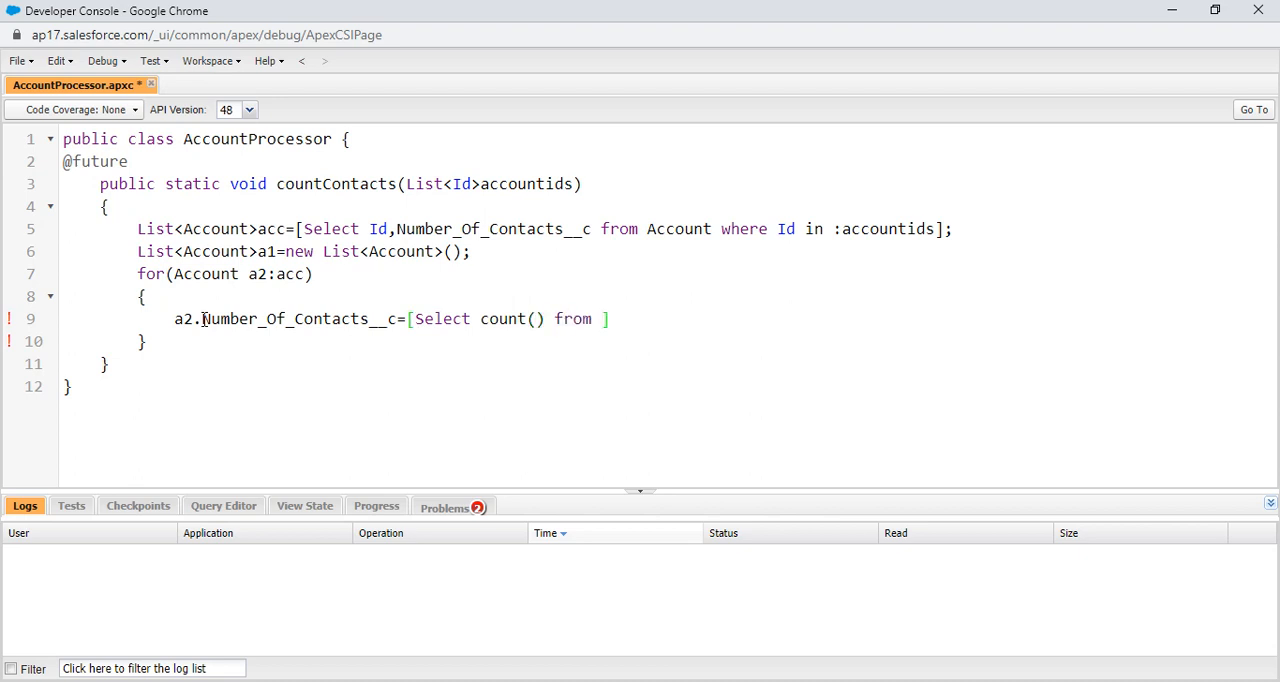
{"action": "type", "text": "Cont"}
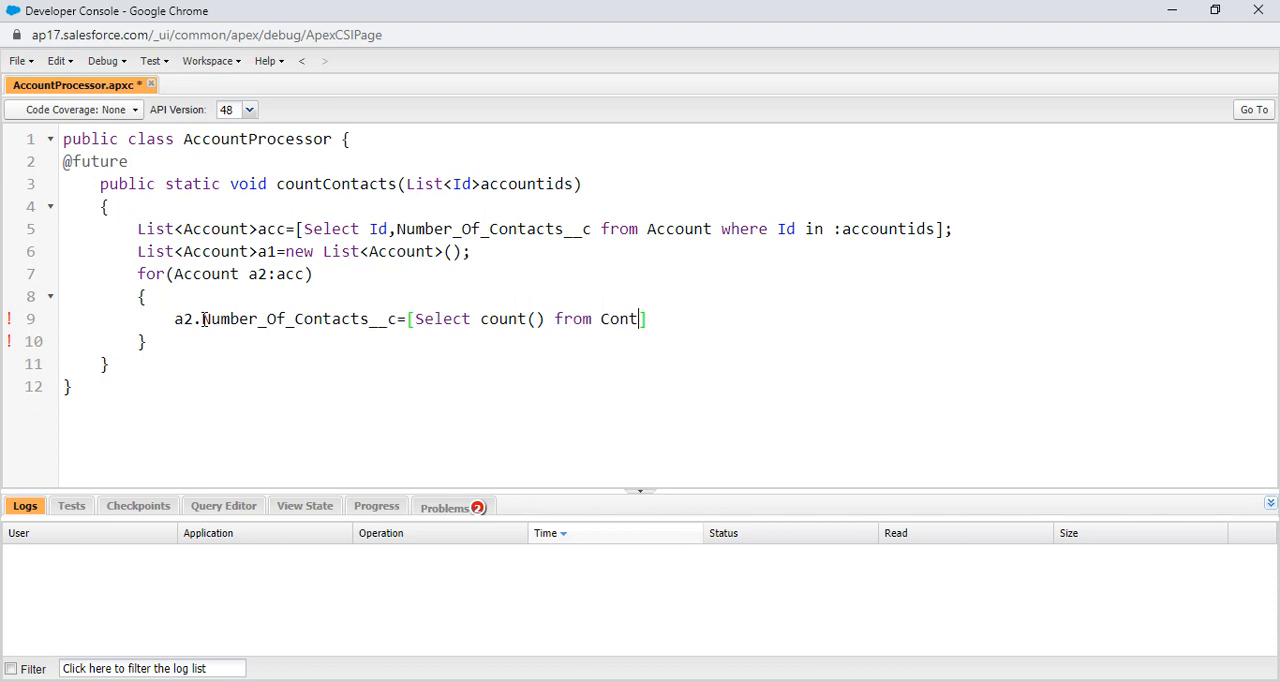
{"action": "type", "text": "act"}
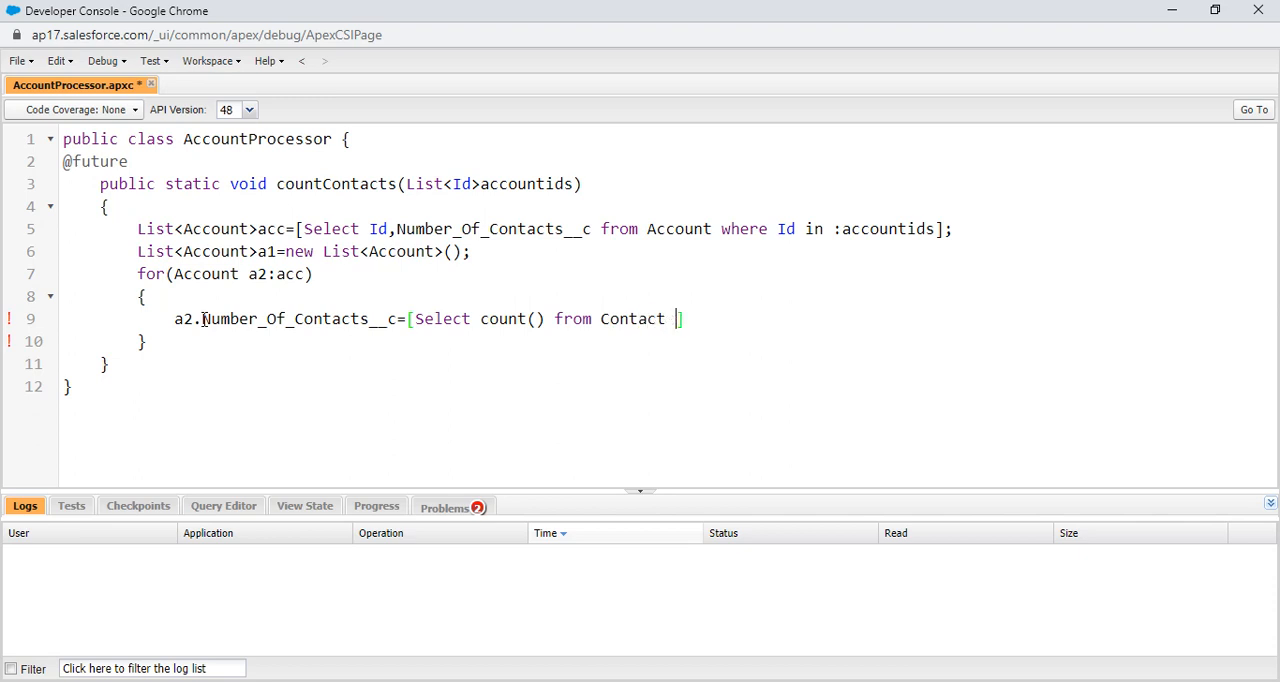
Finish the count query with where AccountId=:a2.Id]; and start a new line.
{"action": "type", "text": "where"}
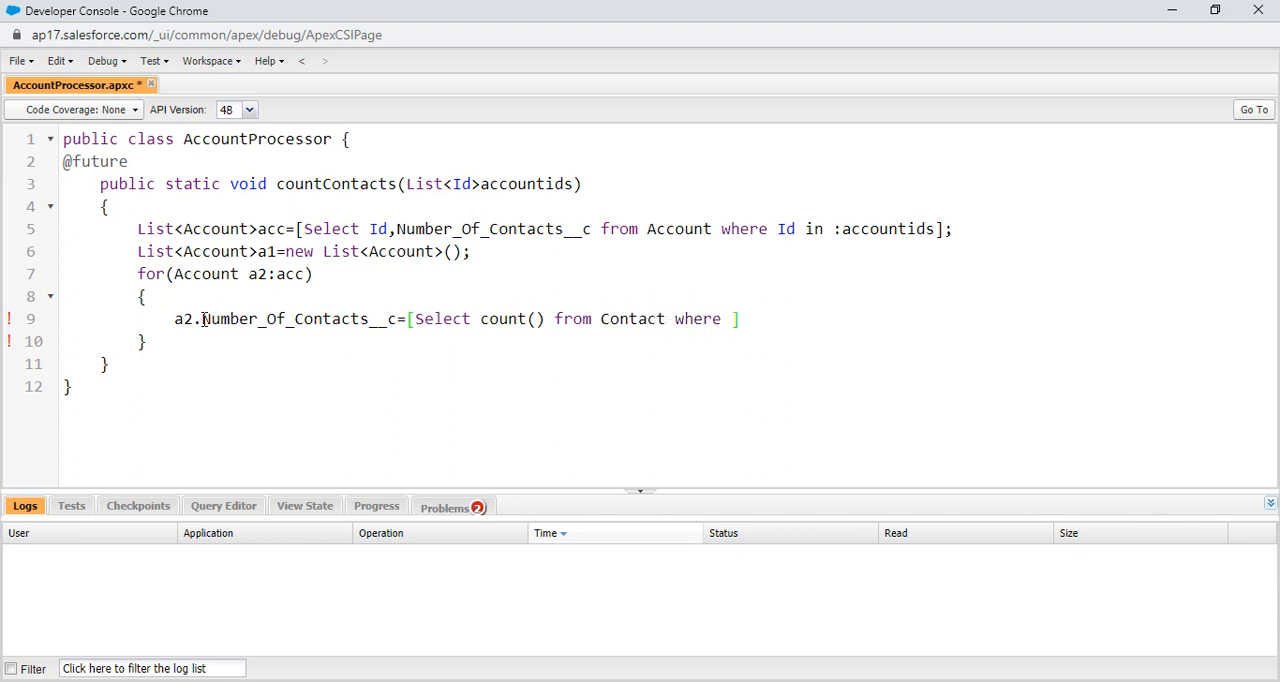
{"action": "type", "text": "Accoun"}
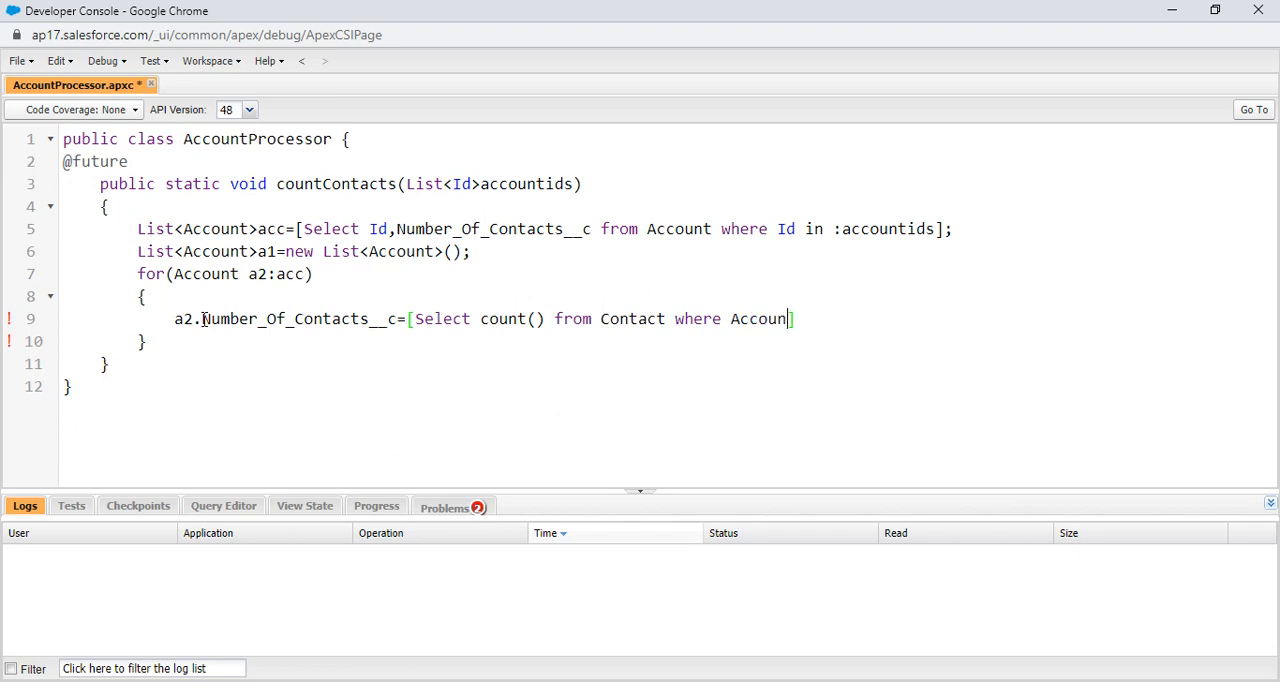
{"action": "type", "text": "Id"}
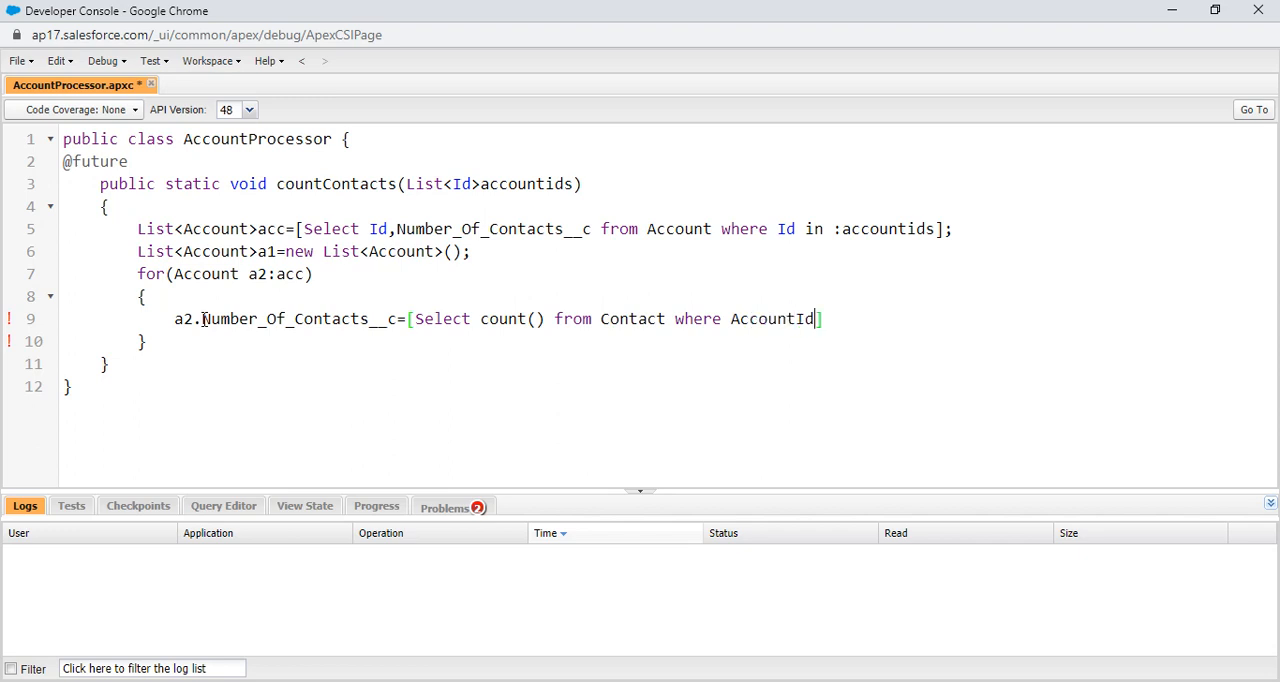
{"action": "type", "text": "="}
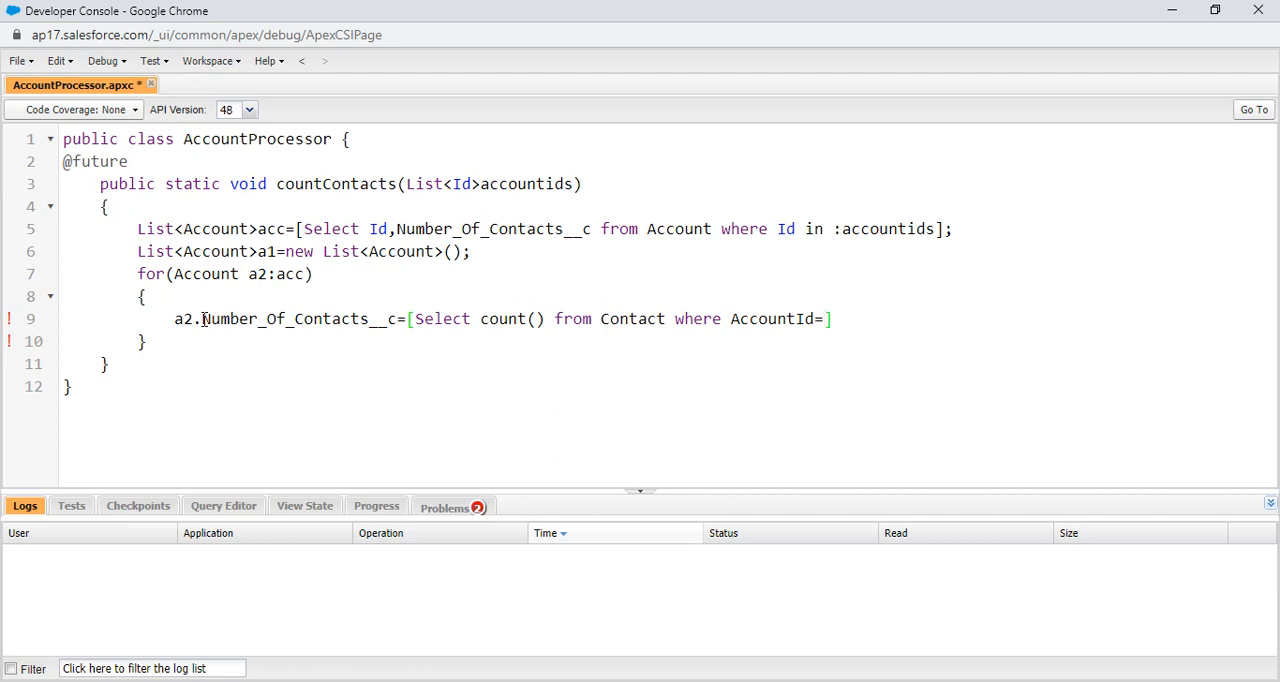
{"action": "type", "text": ":"}
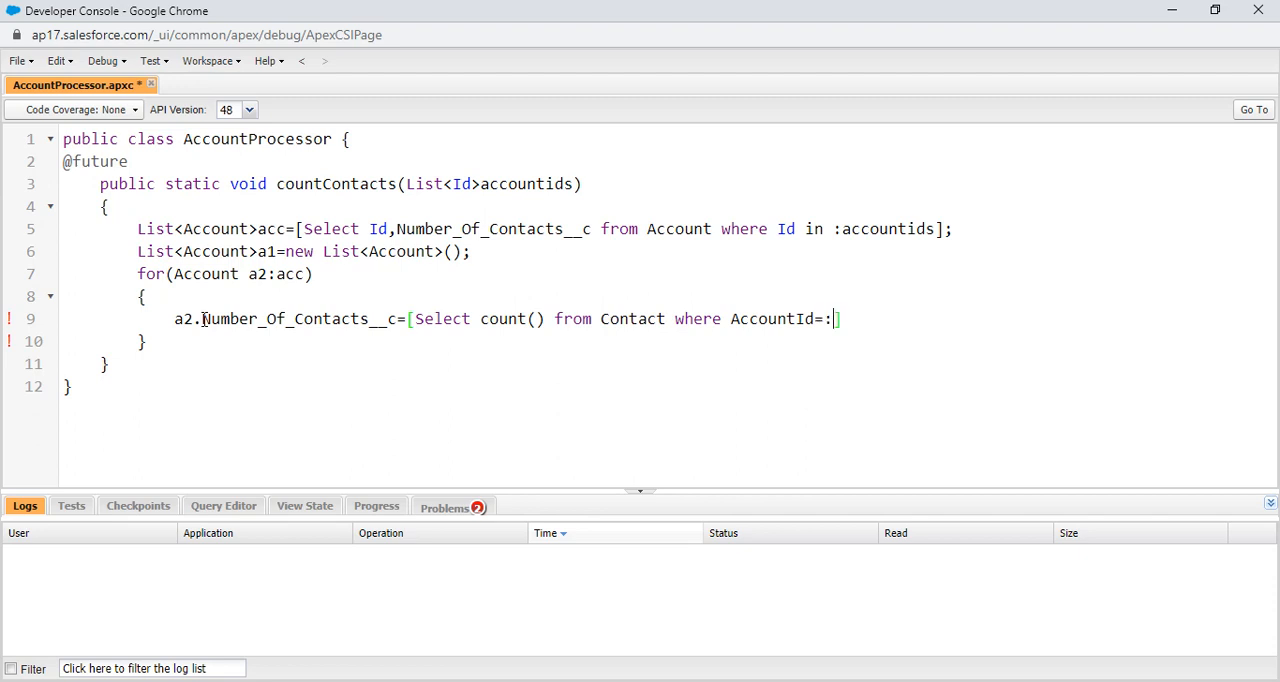
{"action": "type", "text": "a2"}
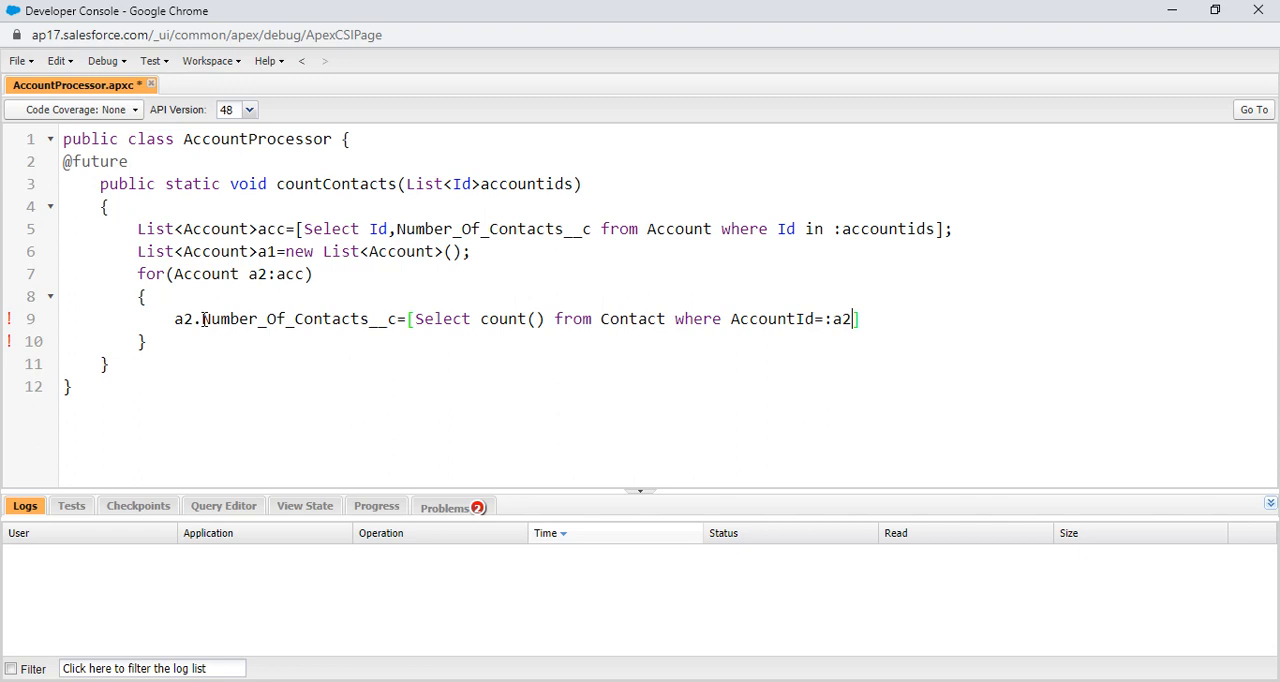
{"action": "type", "text": ".Id"}
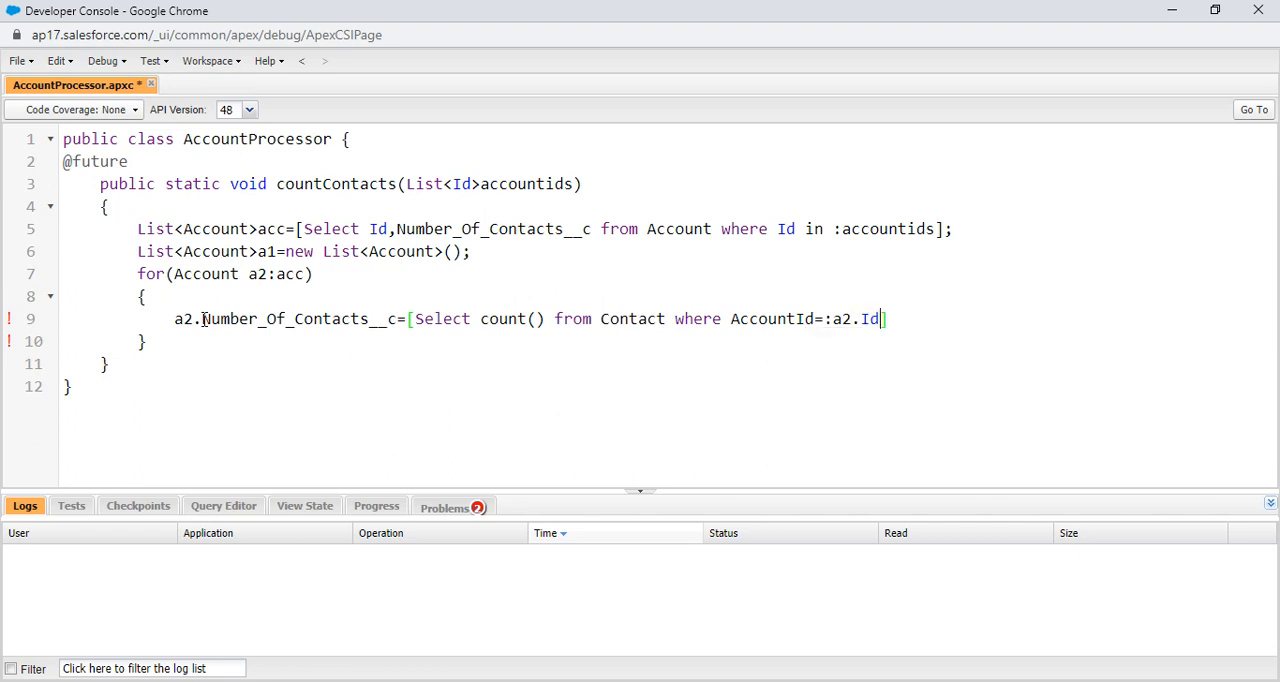
{"action": "type", "text": ";"}
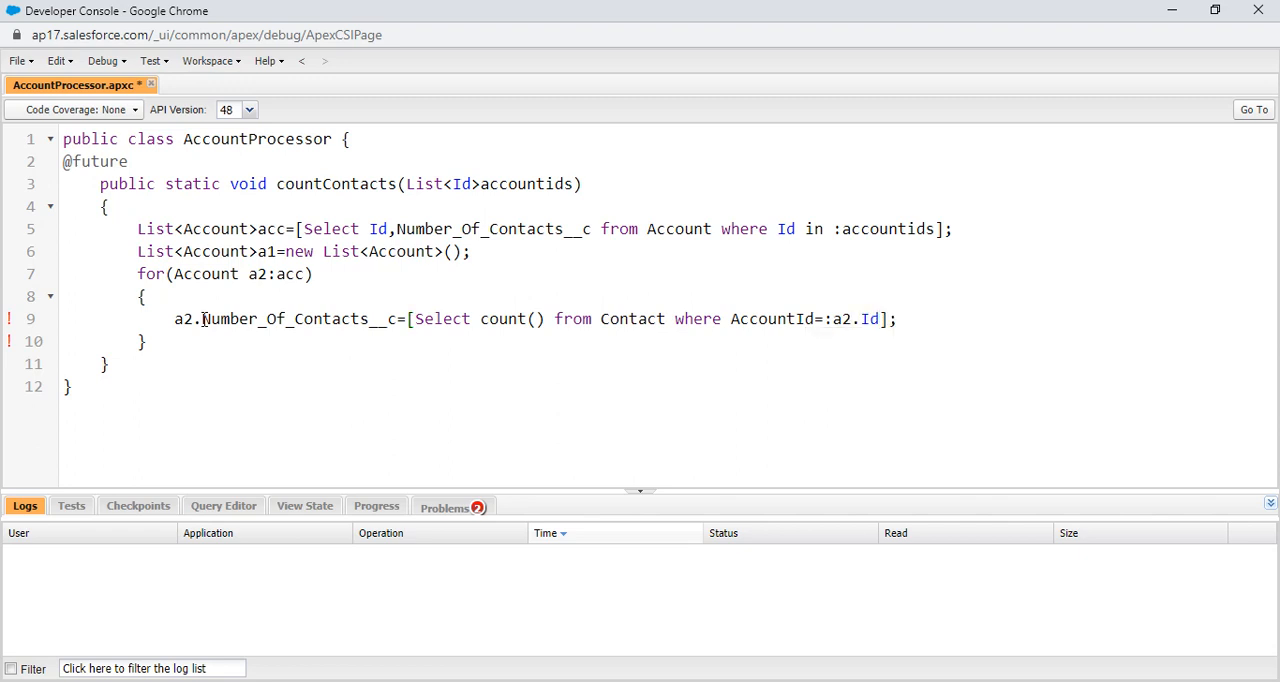
{"action": "key", "text": "Enter"}
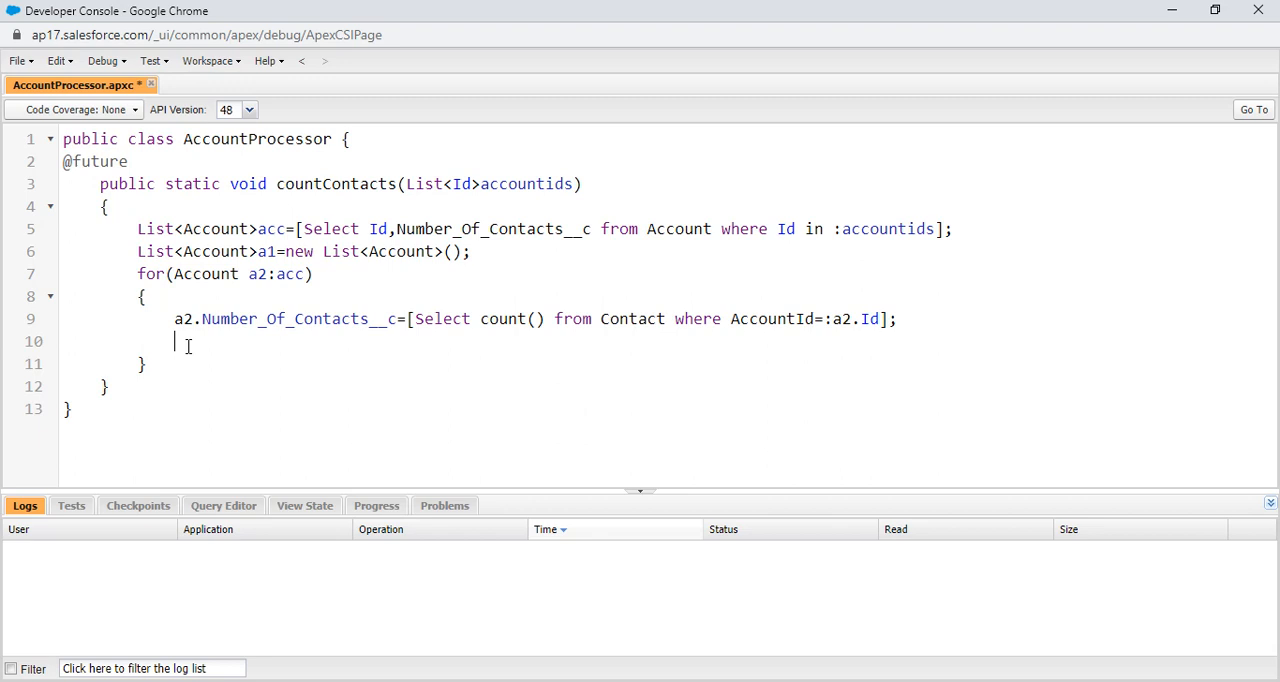
Add each account a2 to the a1 list inside the loop with a1.add(a2);.
{"action": "type", "text": "a1."}
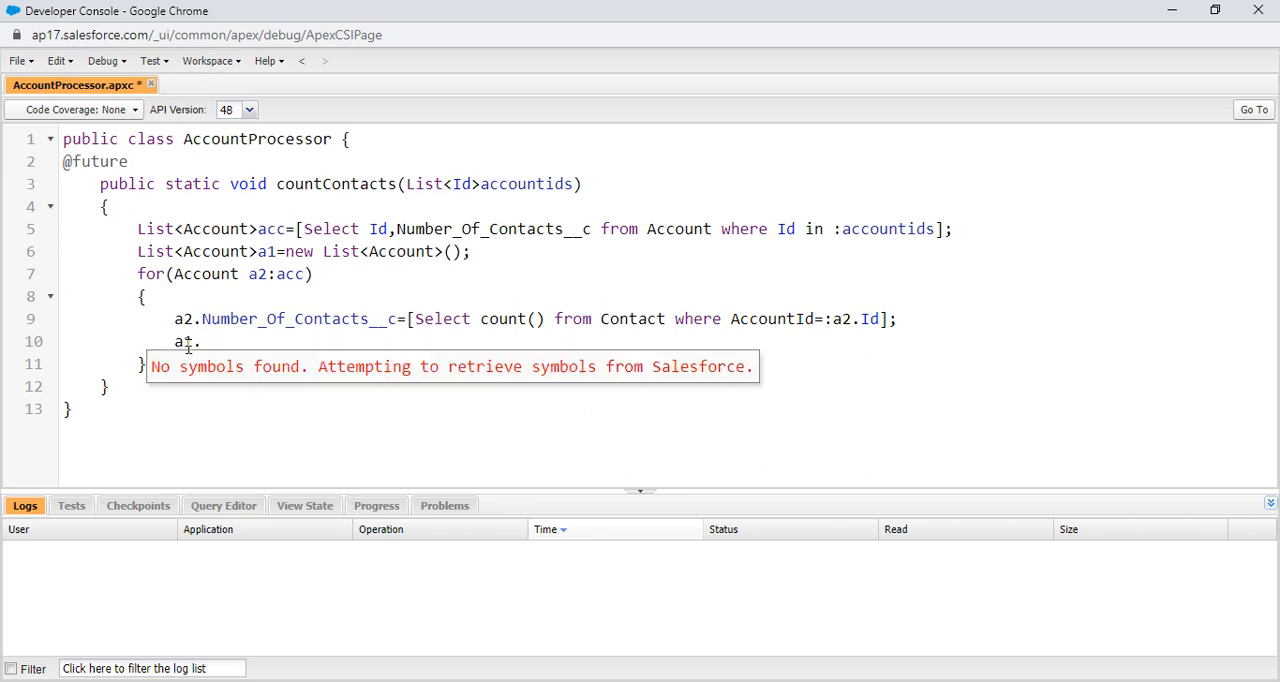
{"action": "type", "text": "add"}
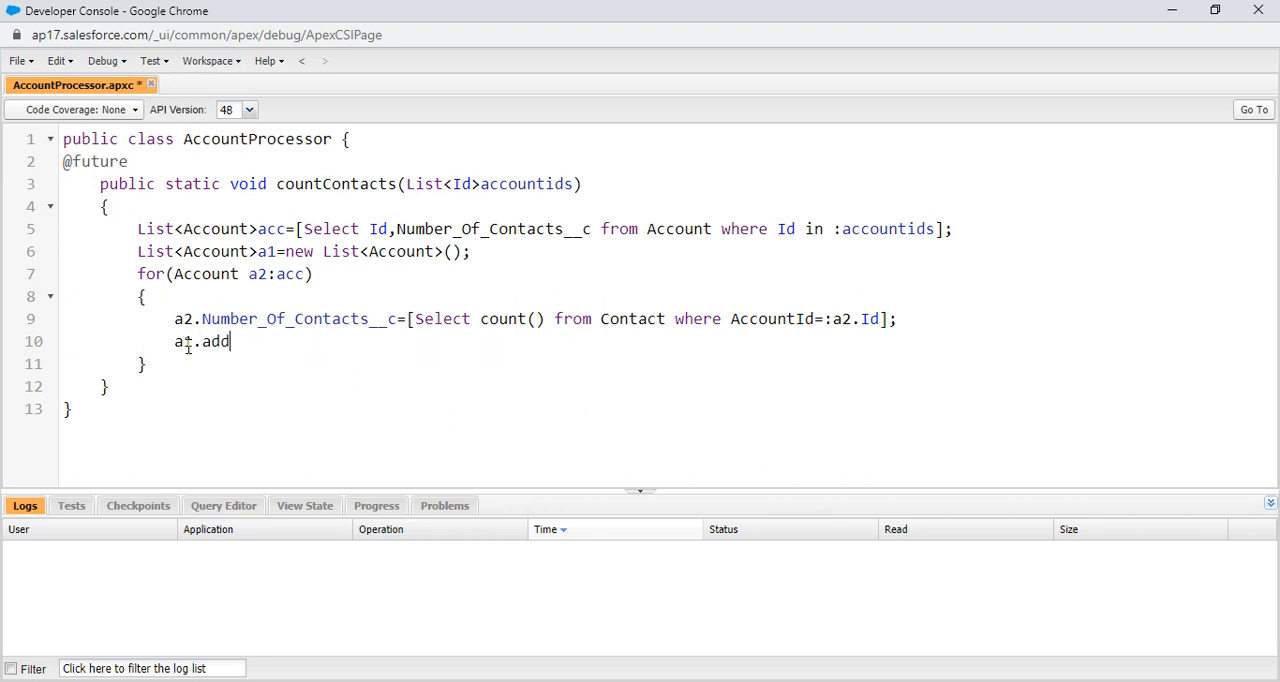
{"action": "type", "text": "()"}
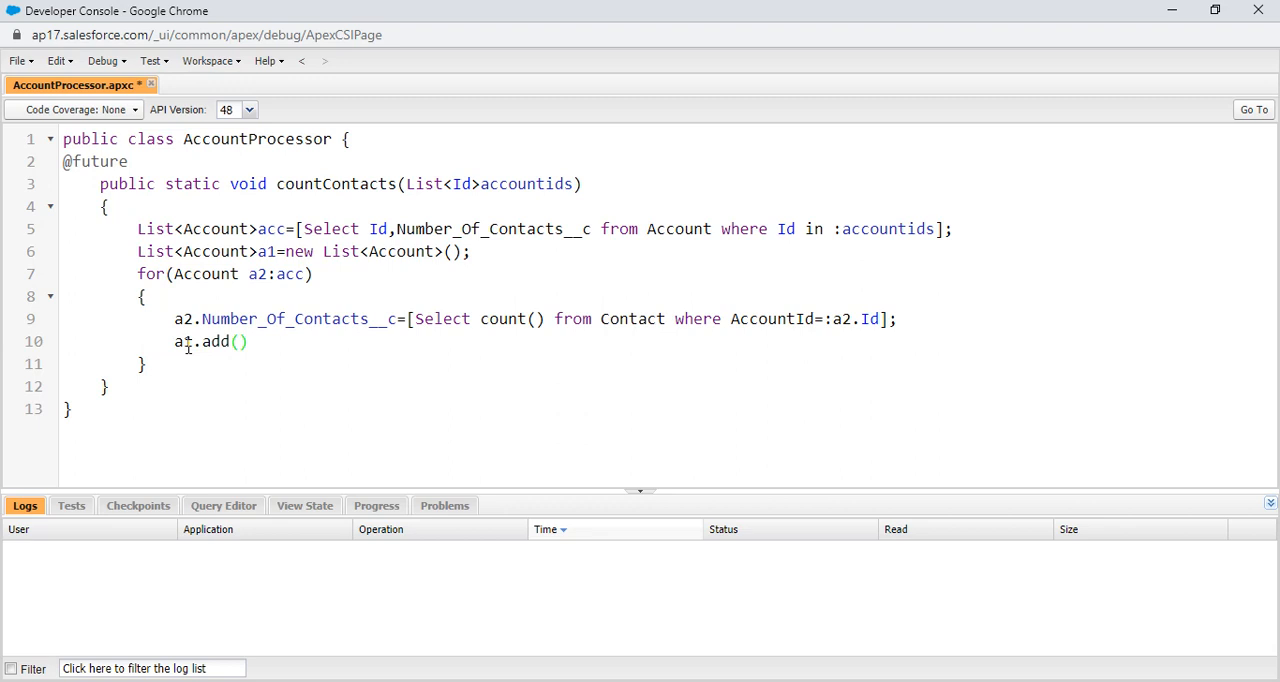
{"action": "type", "text": "a2);"}
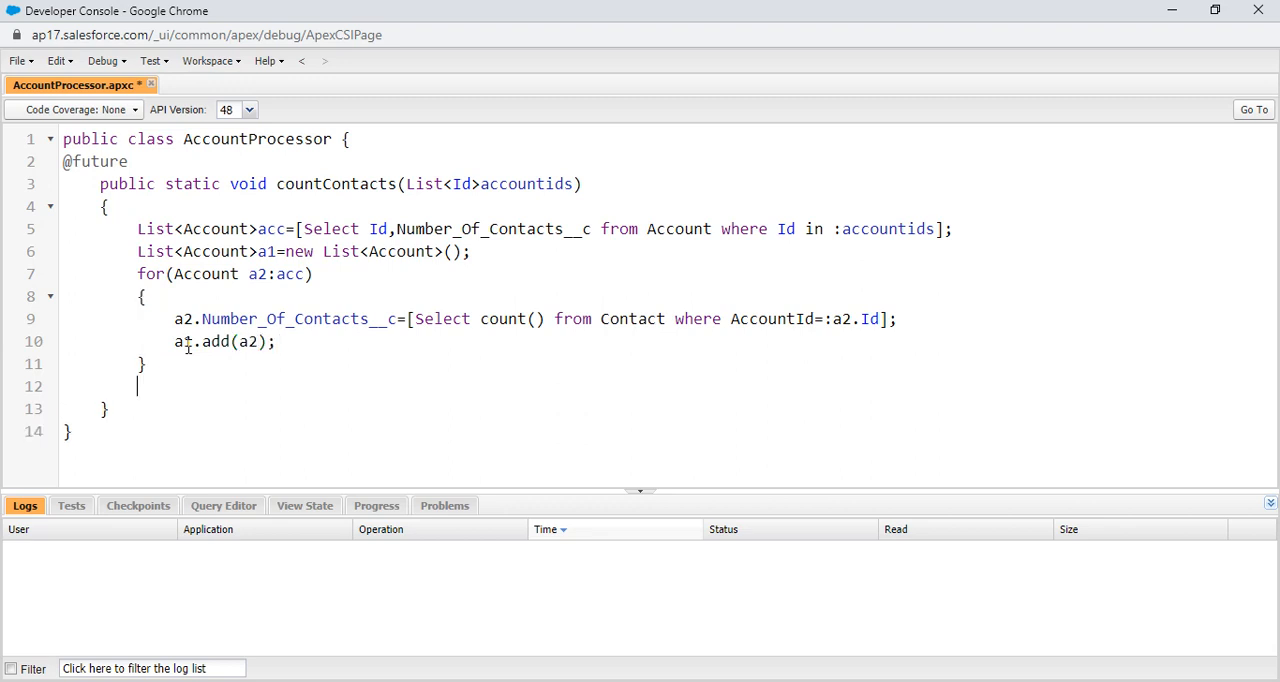
Write update a1; after the loop to save the counted accounts.
{"action": "type", "text": "updat"}
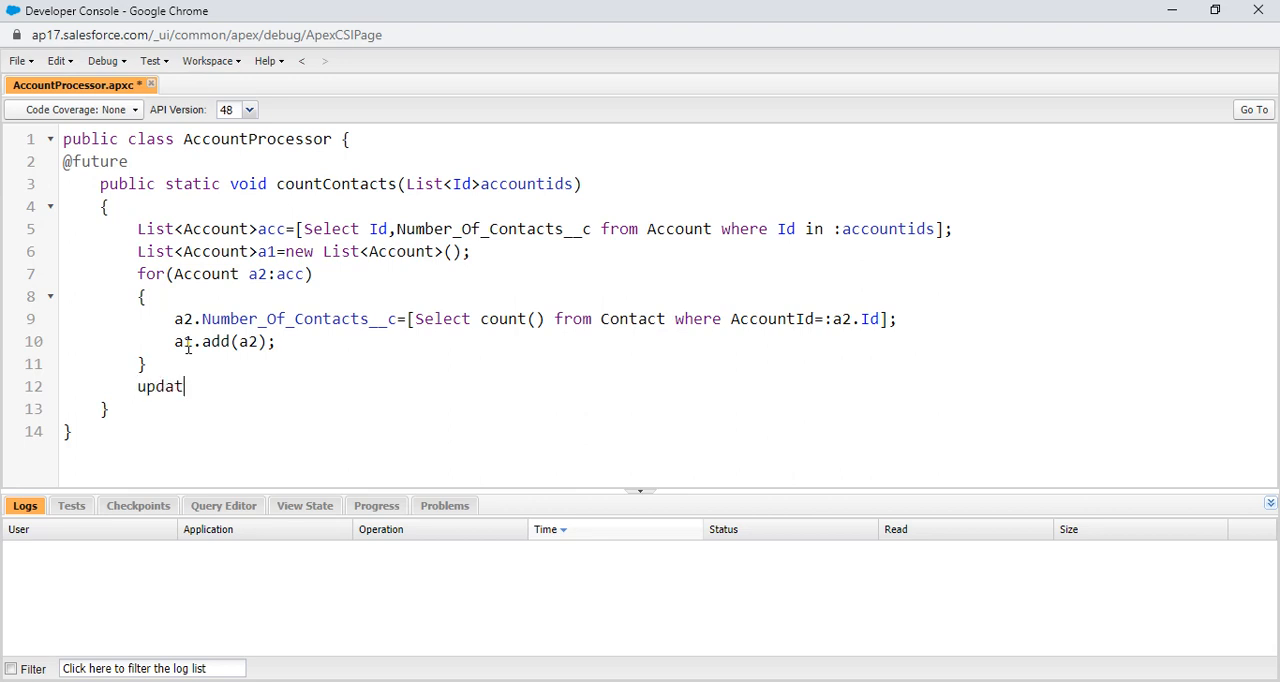
{"action": "type", "text": "e"}
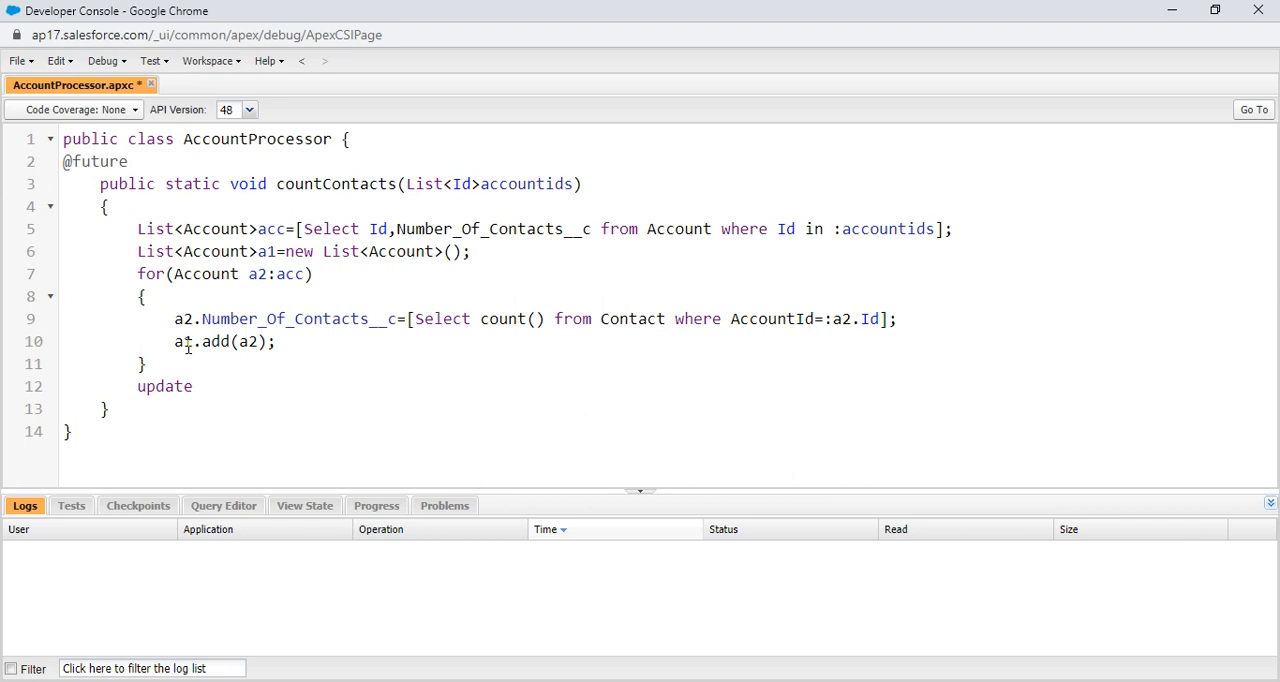
{"action": "type", "text": "a1"}
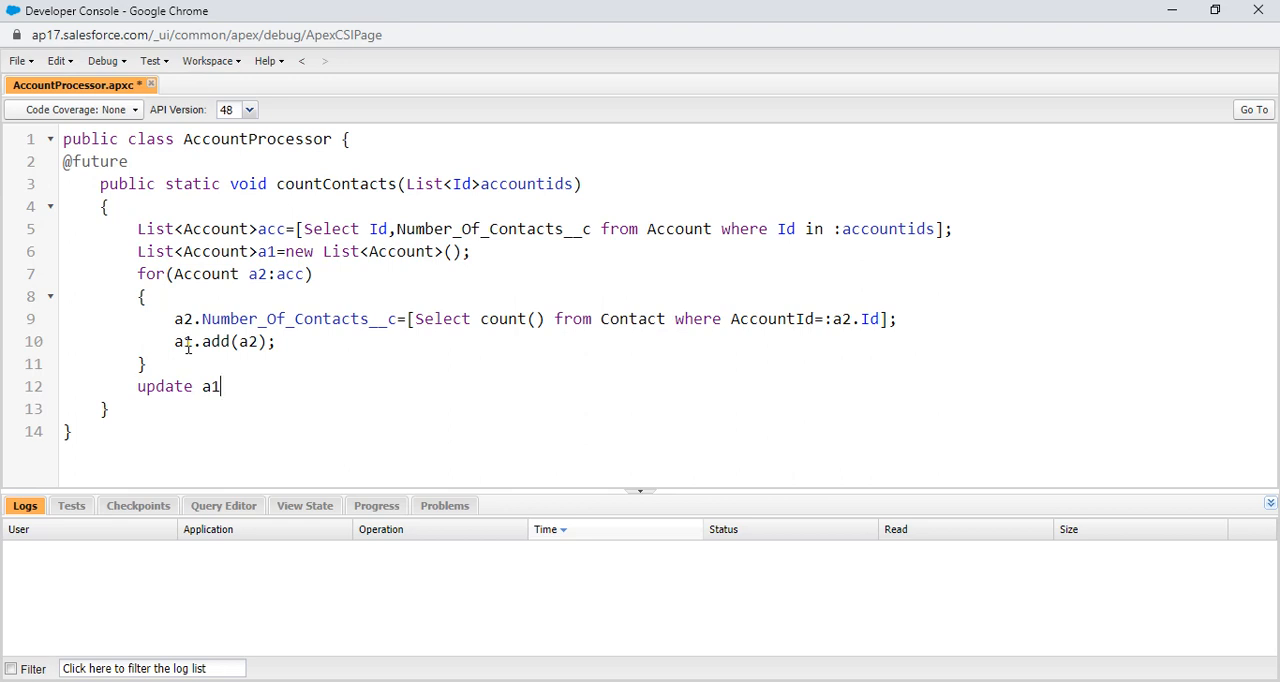
{"action": "type", "text": ";"}
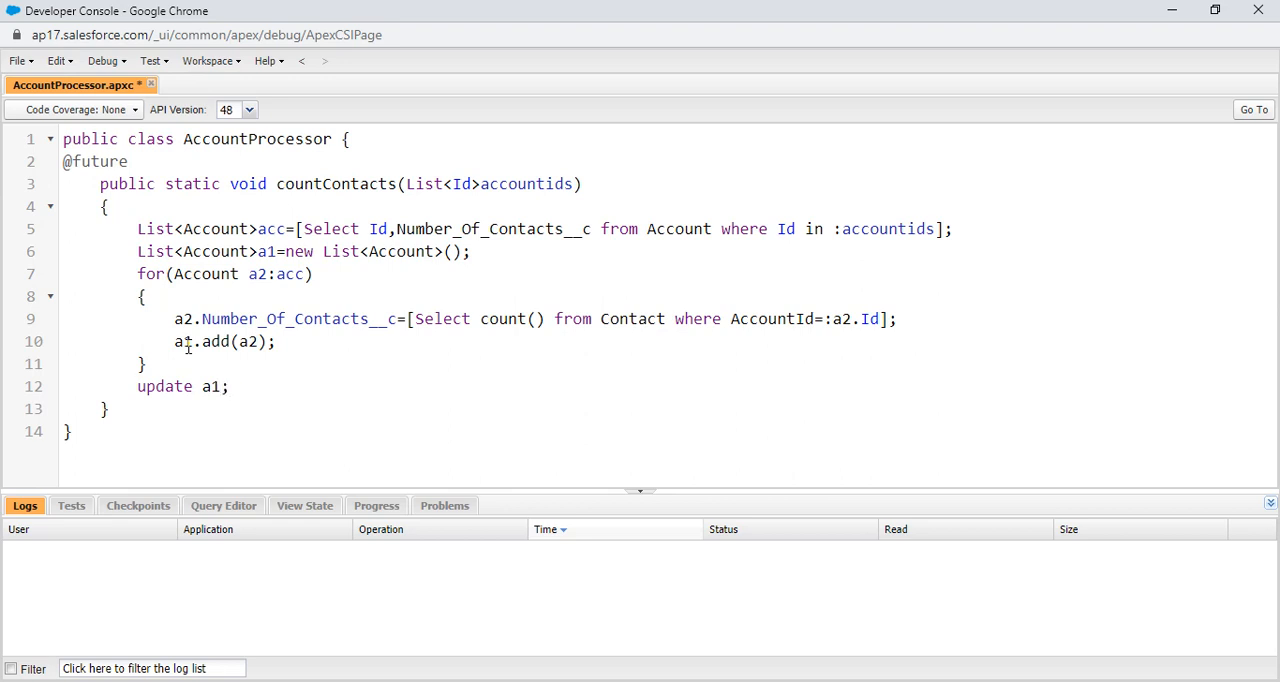
Save the AccountProcessor class with the finished countContacts method.
{"action": "key", "text": "ctrl+s"}
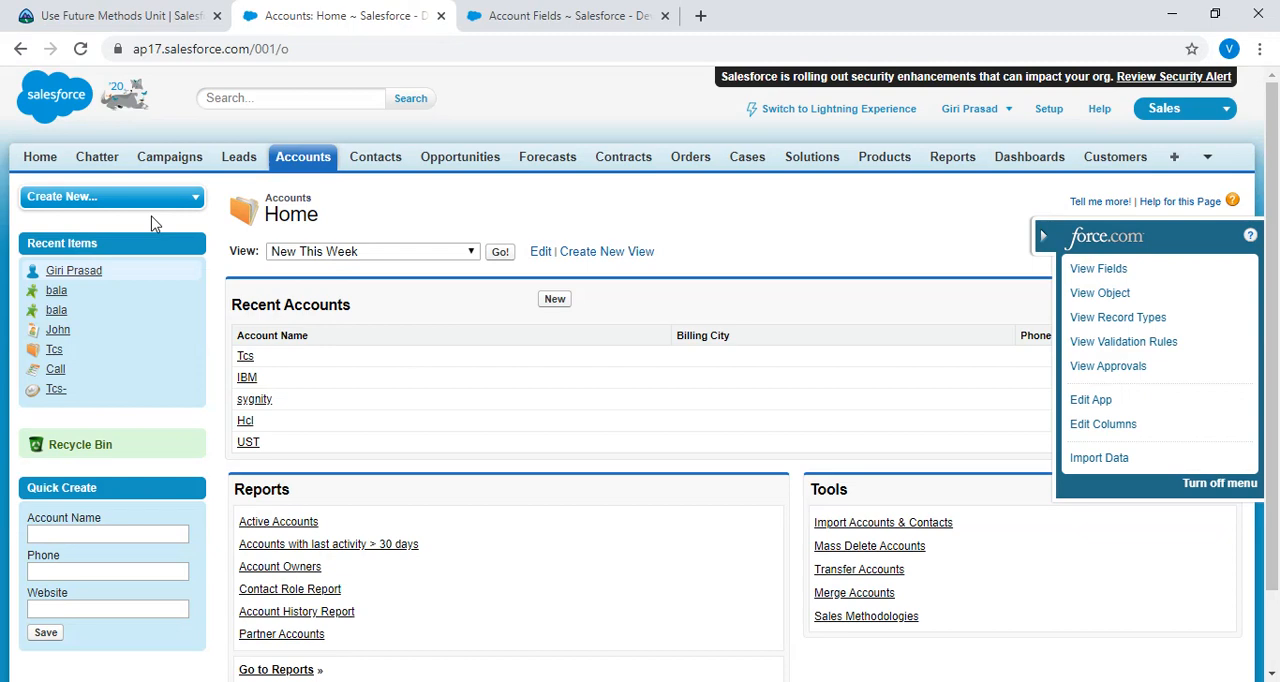
Select the required class name AccountProcessorTest in the Trailhead challenge text.
{"action": "left_click", "coordinate": [116, 16]}
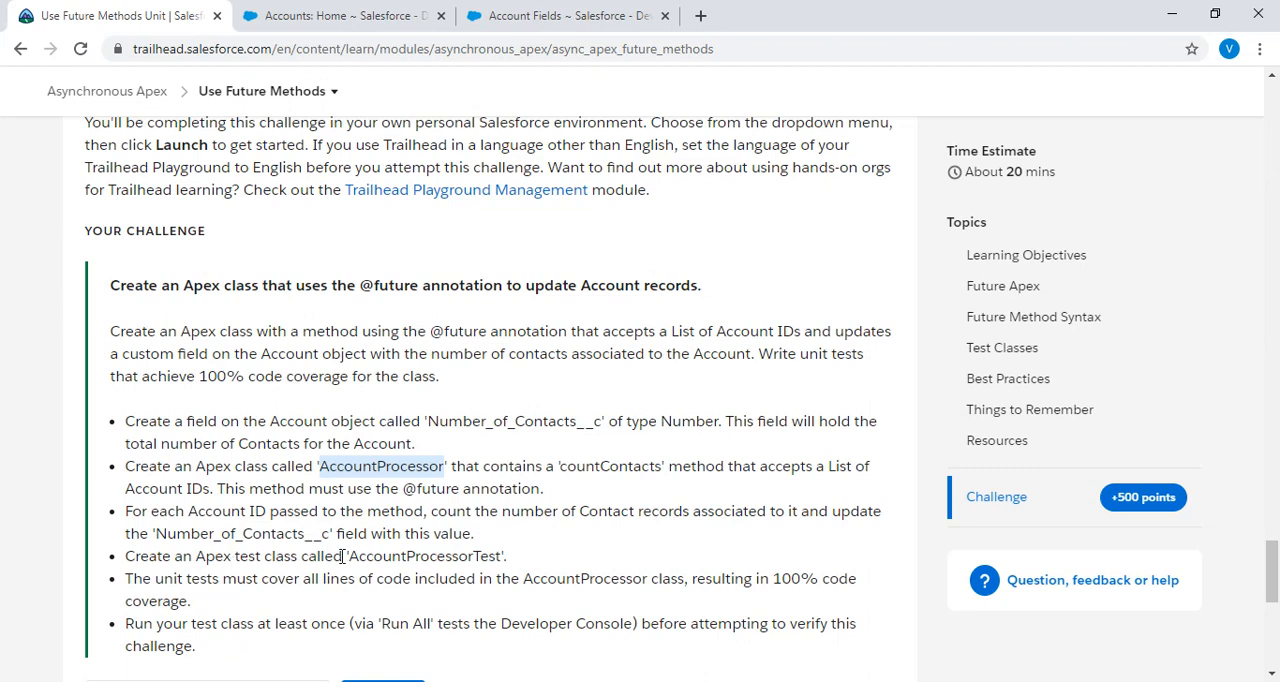
{"action": "mouse_move", "coordinate": [348, 556]}
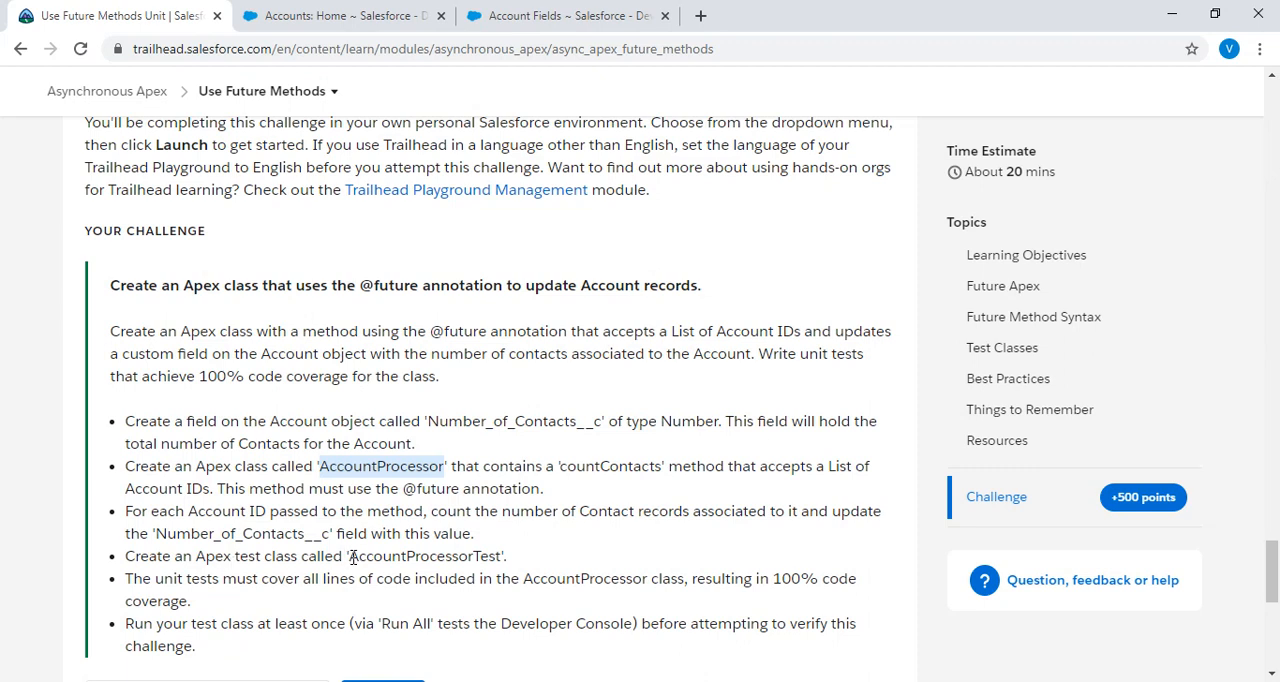
{"action": "double_click", "coordinate": [396, 556]}
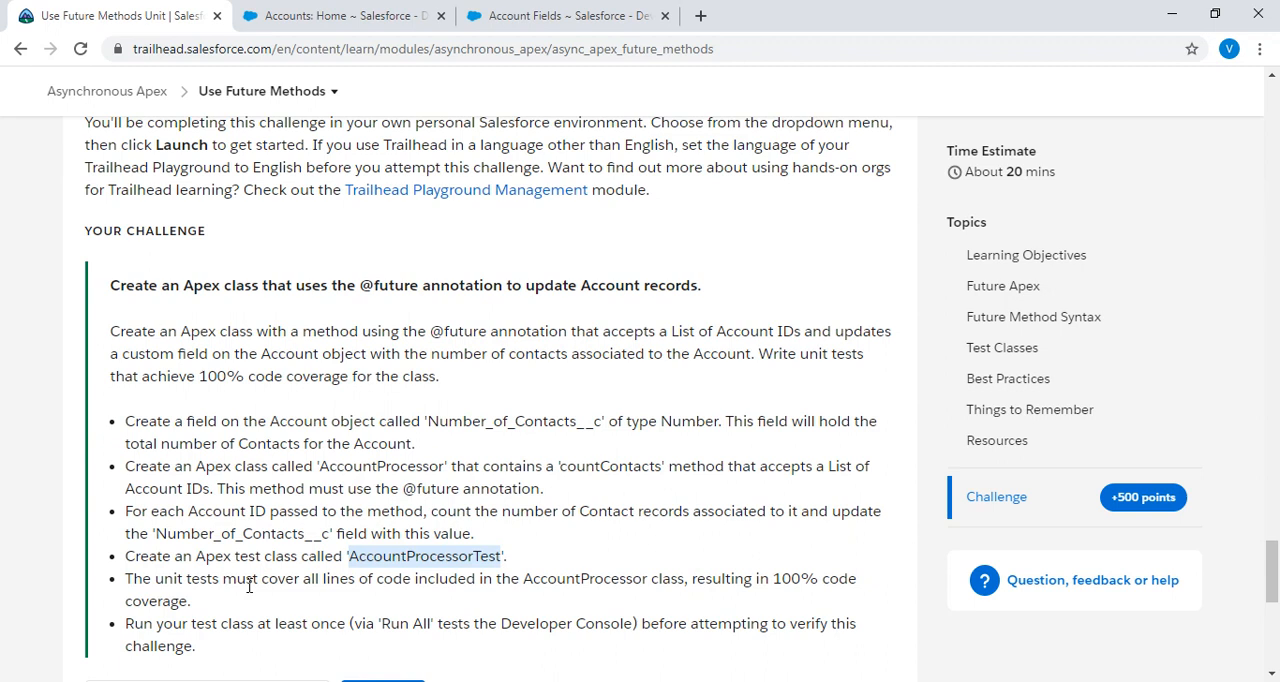
{"action": "mouse_move", "coordinate": [644, 612]}
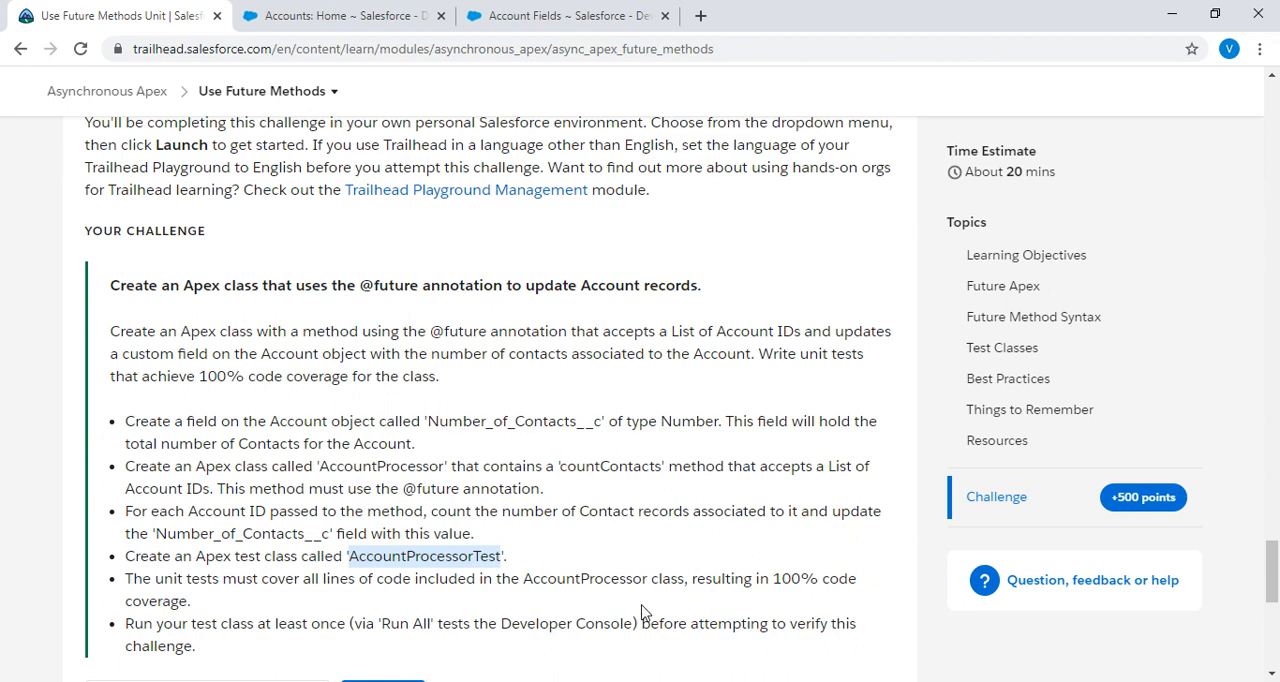
{"action": "mouse_move", "coordinate": [372, 618]}
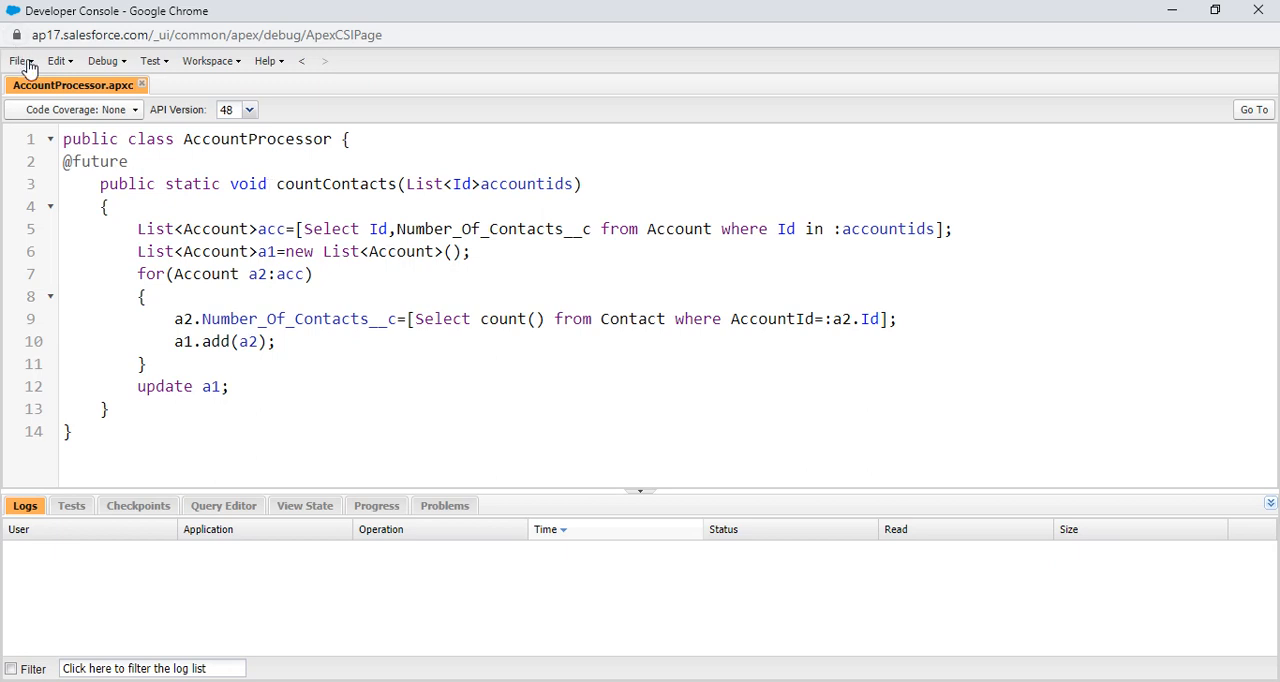
Create a new Apex class named AccountProcessorTest via File > New.
{"action": "left_click", "coordinate": [16, 60]}
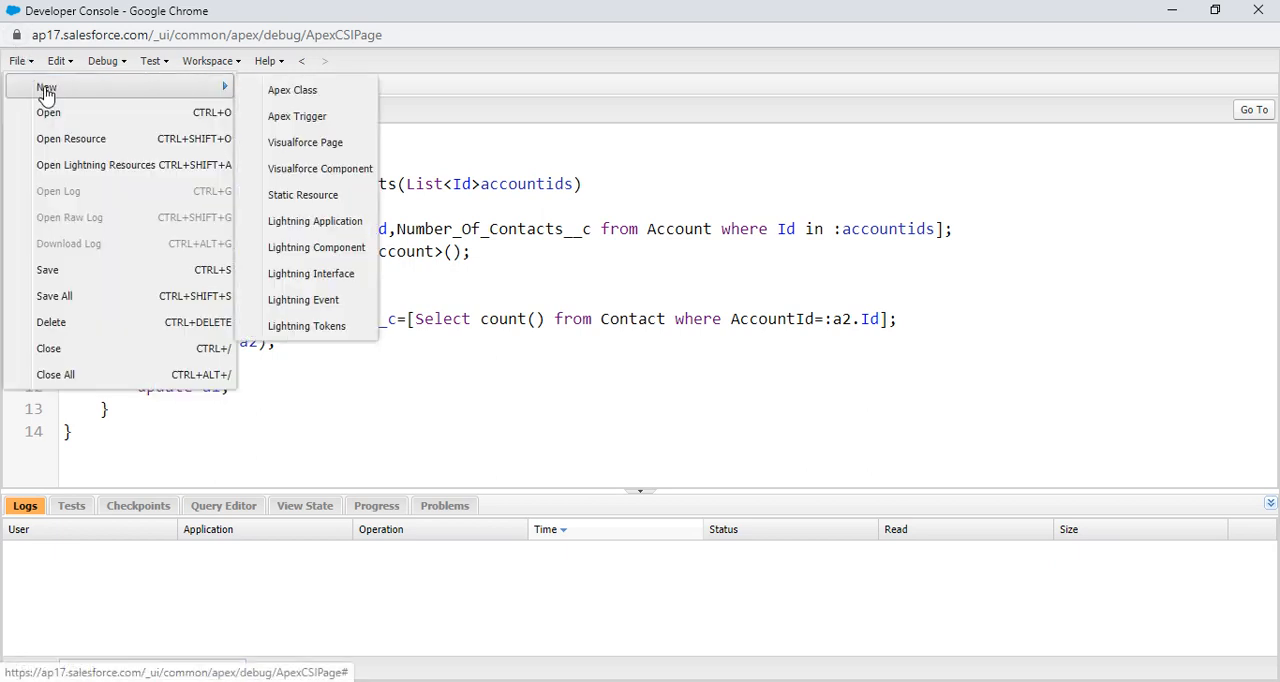
{"action": "mouse_move", "coordinate": [292, 90]}
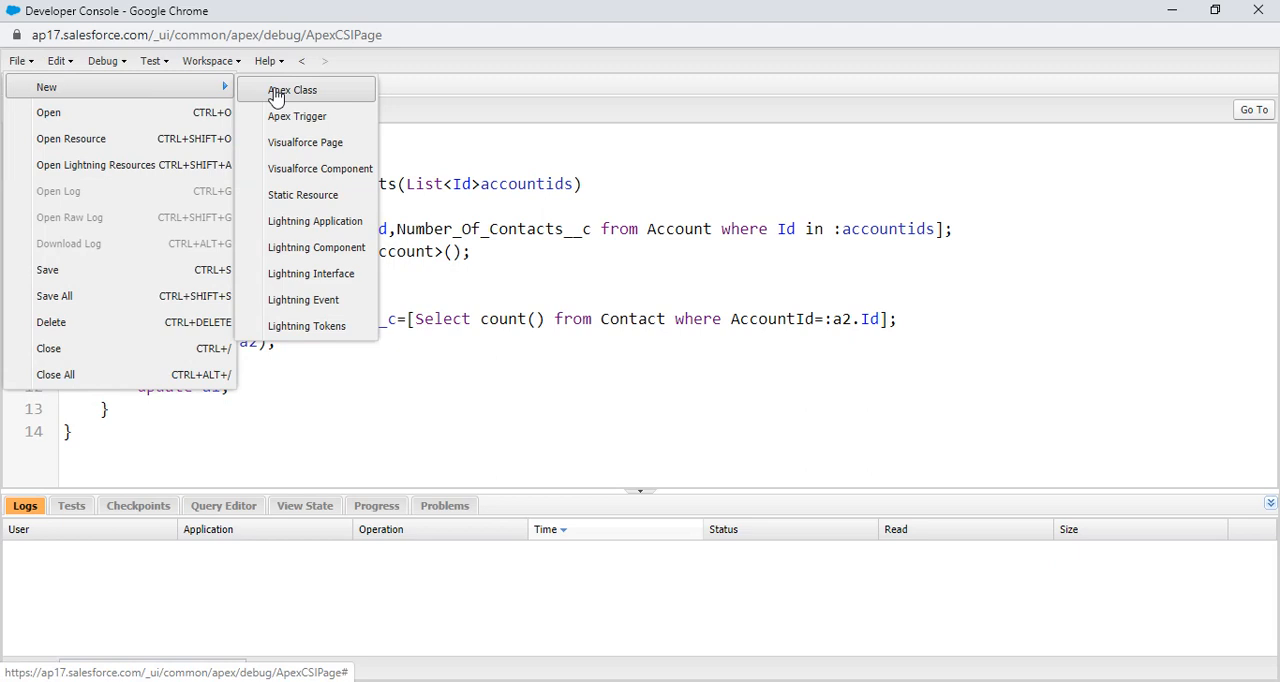
{"action": "left_click", "coordinate": [292, 90]}
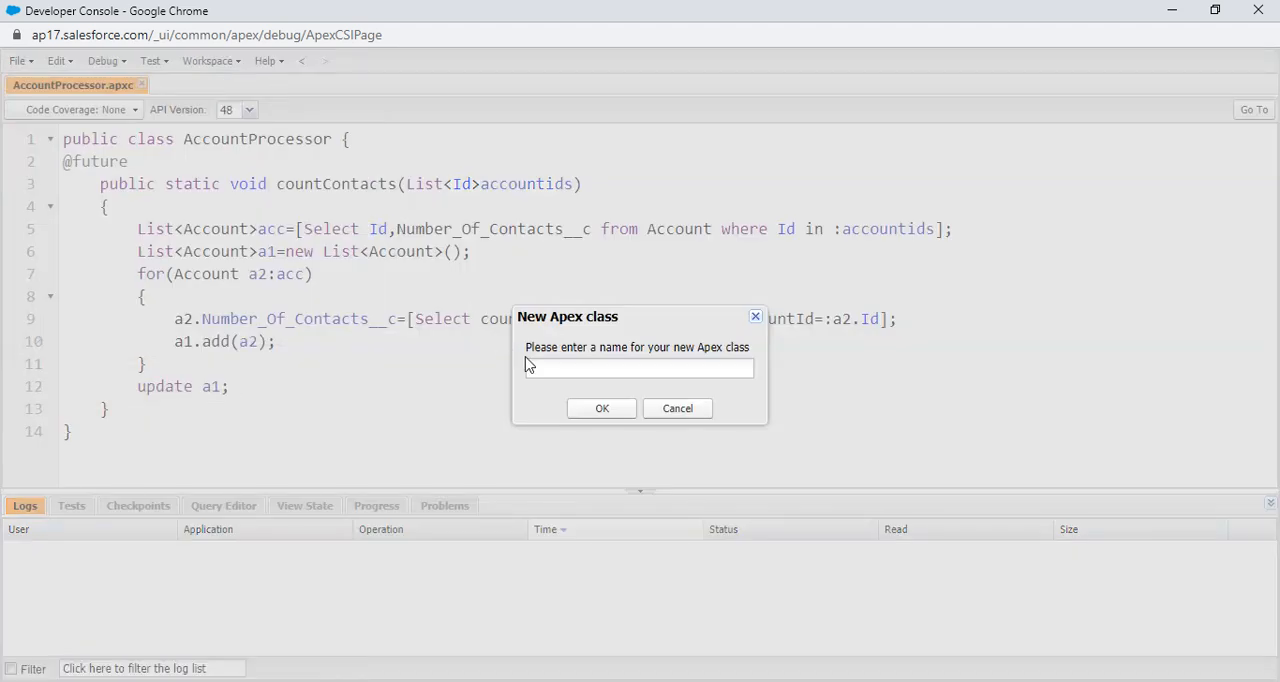
{"action": "type", "text": "AccountProcessorTest"}
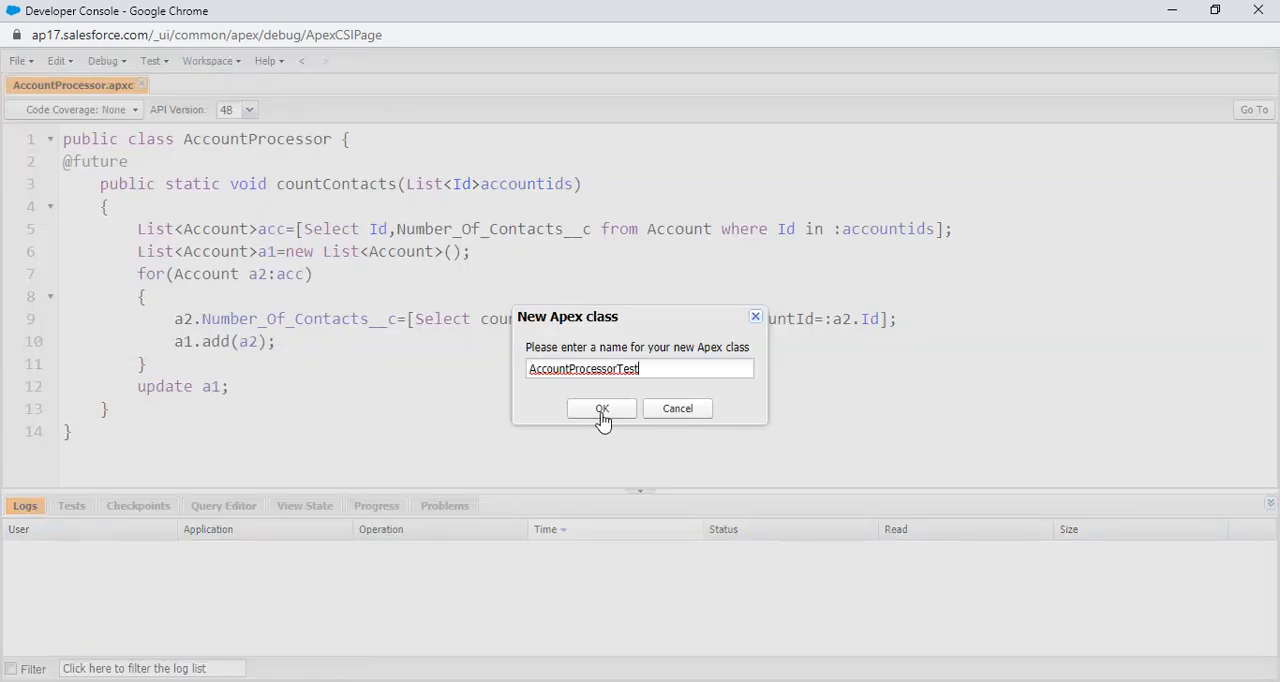
{"action": "left_click", "coordinate": [600, 408]}
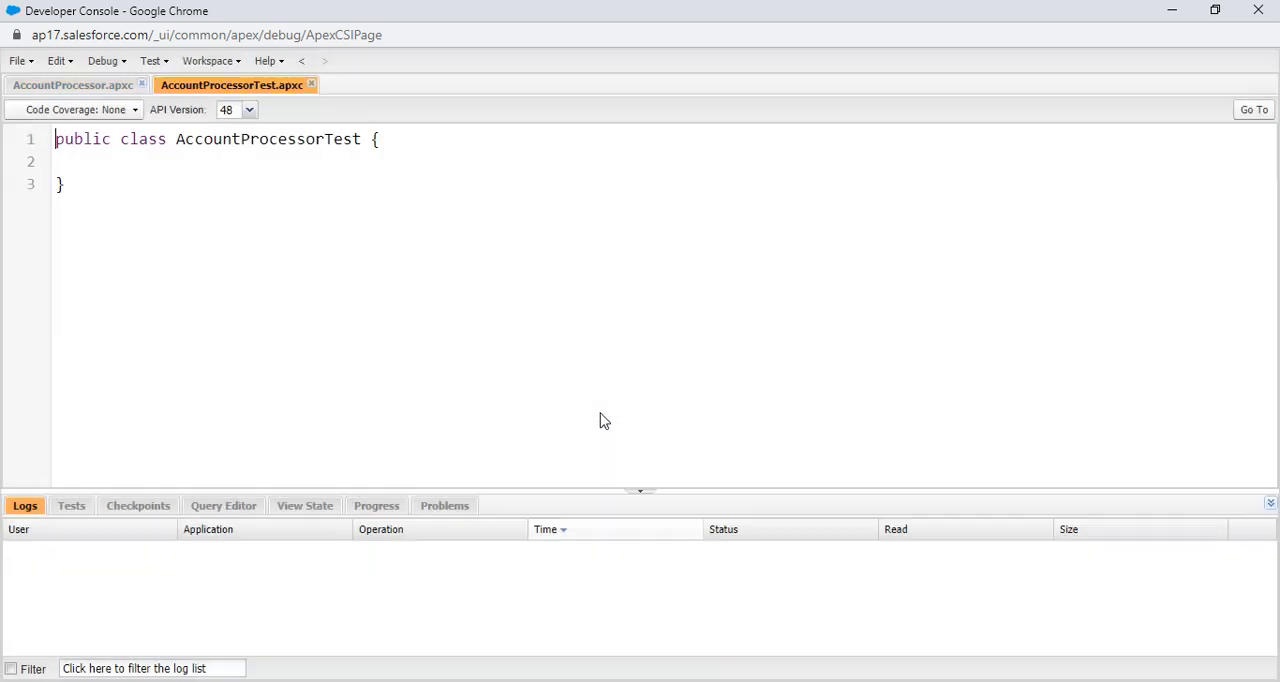
{"action": "mouse_move", "coordinate": [488, 318]}
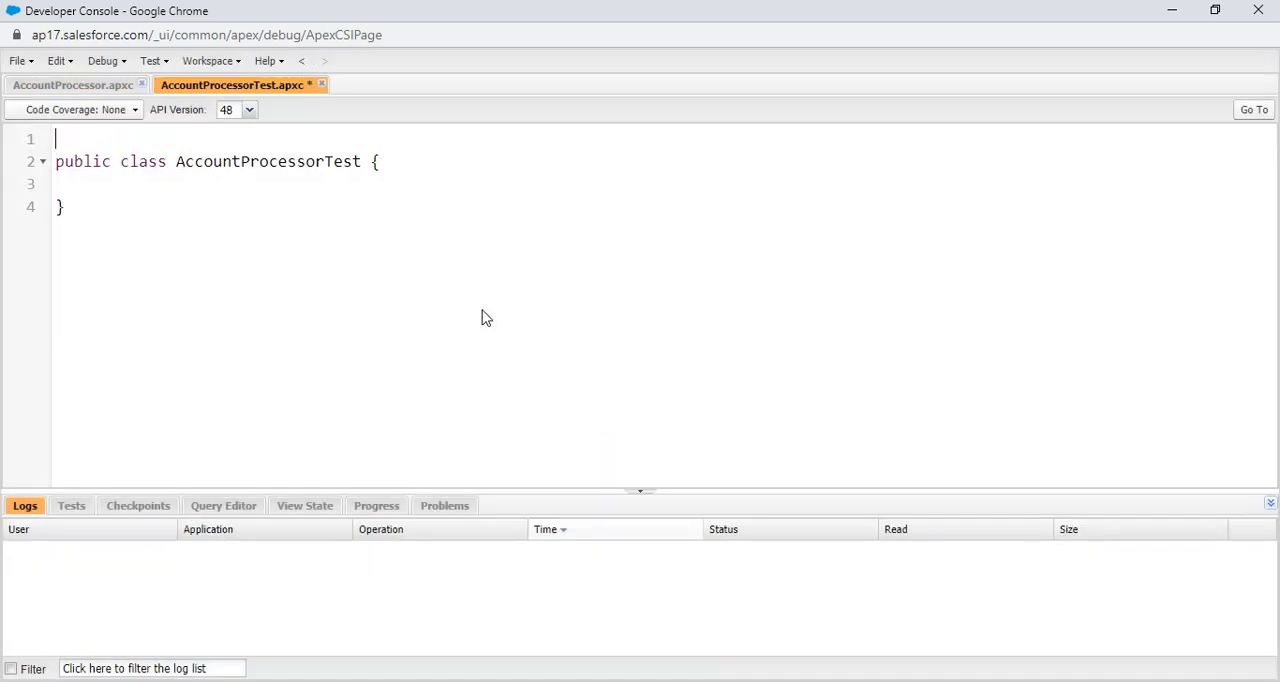
{"action": "type", "text": "@i"}
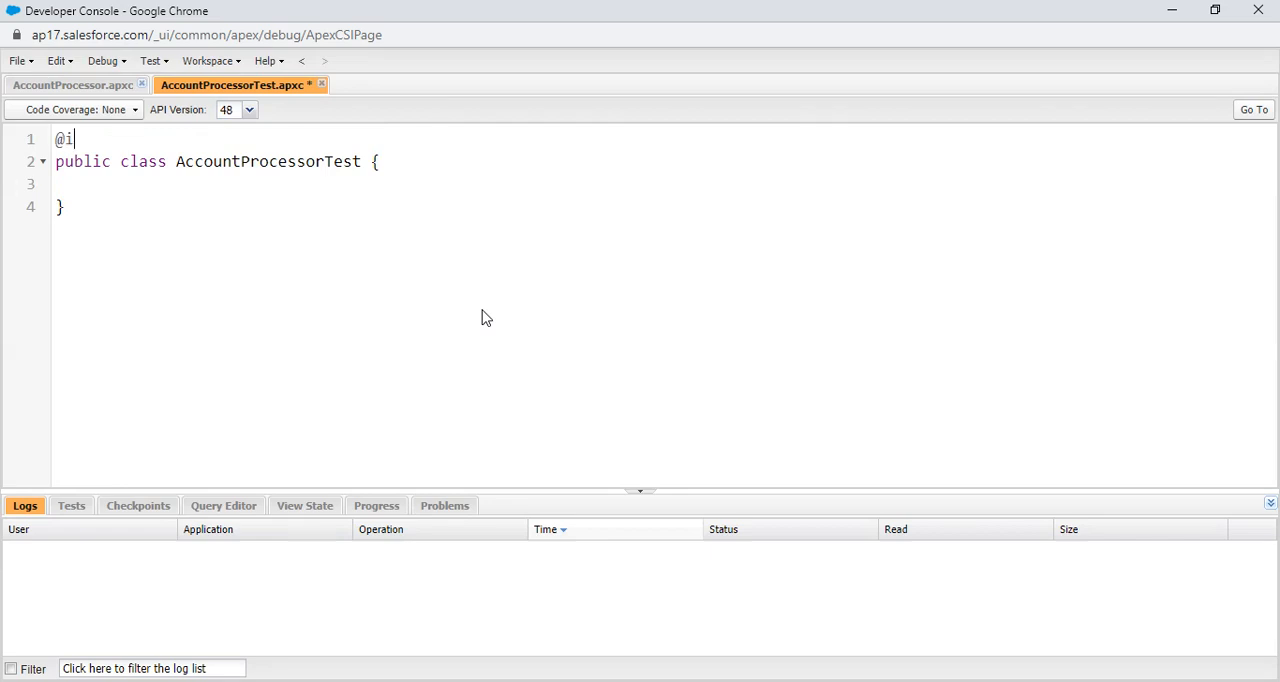
{"action": "type", "text": "sTes"}
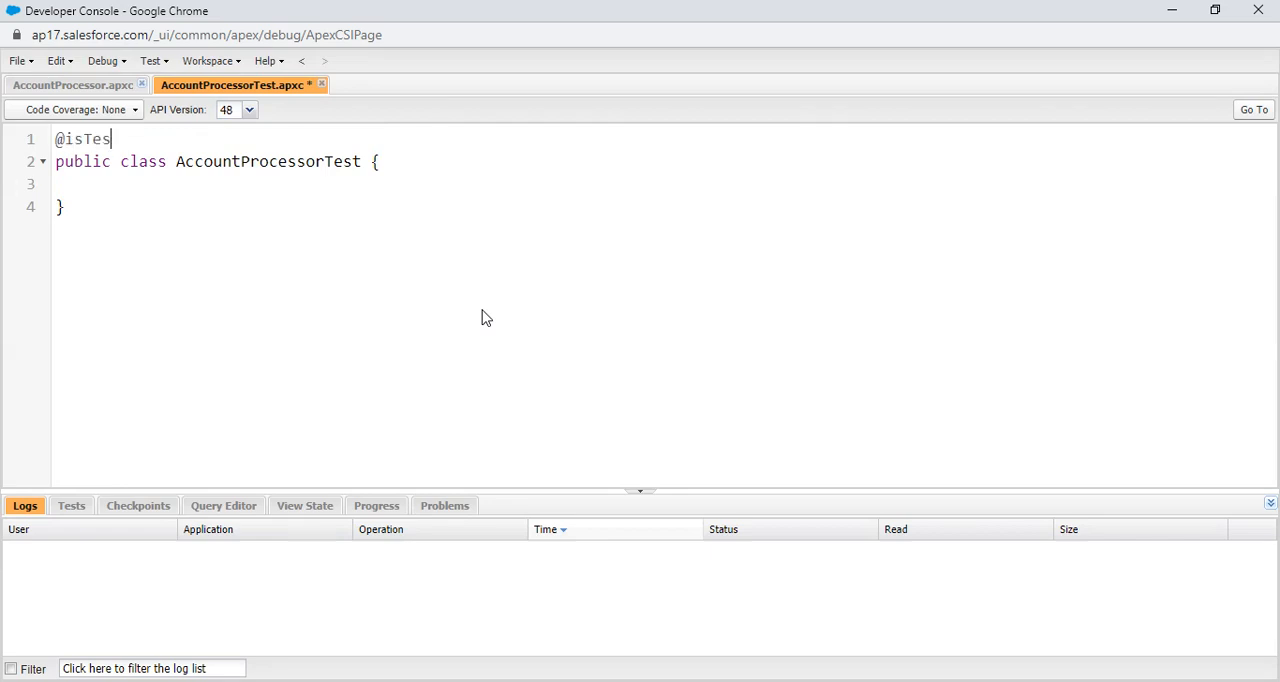
{"action": "type", "text": "t"}
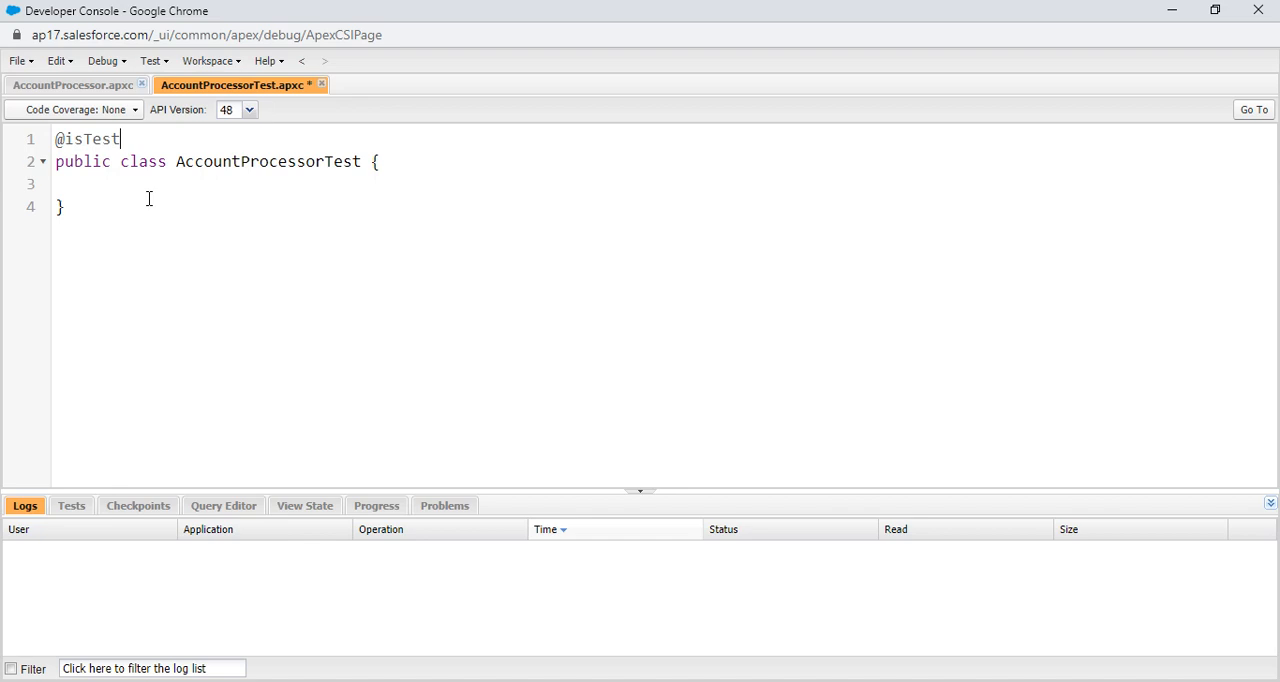
{"action": "type", "text": "@"}
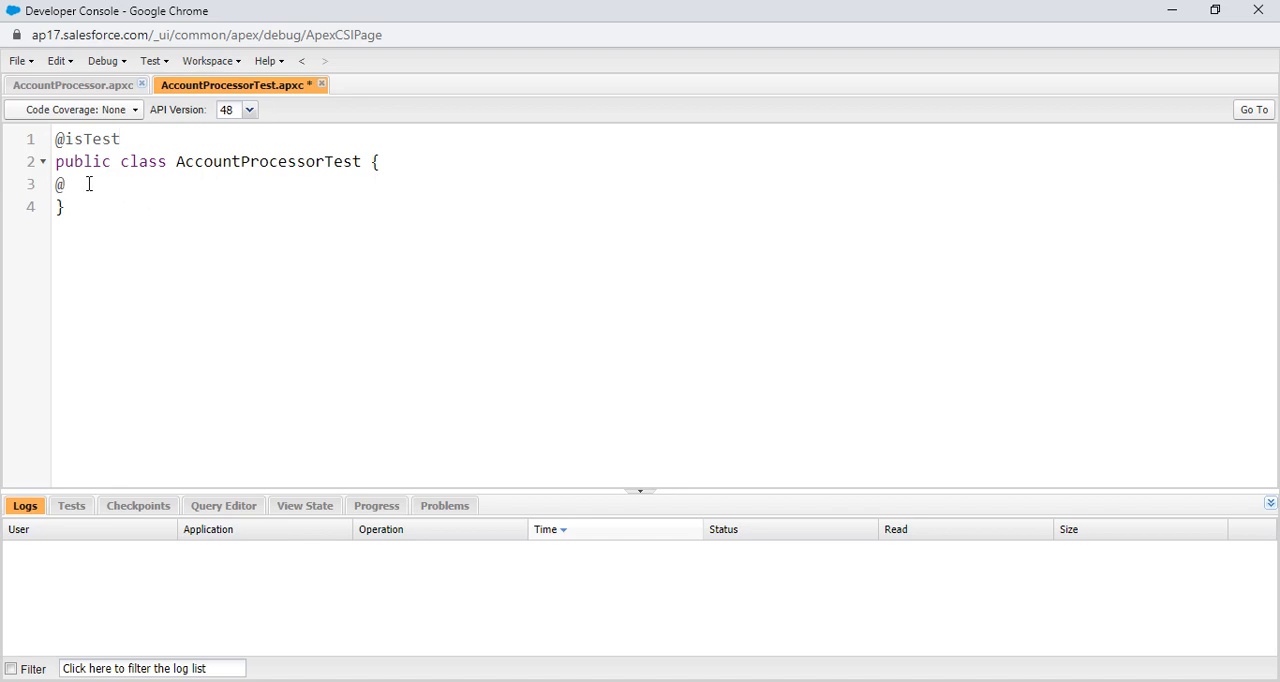
{"action": "type", "text": "isTes"}
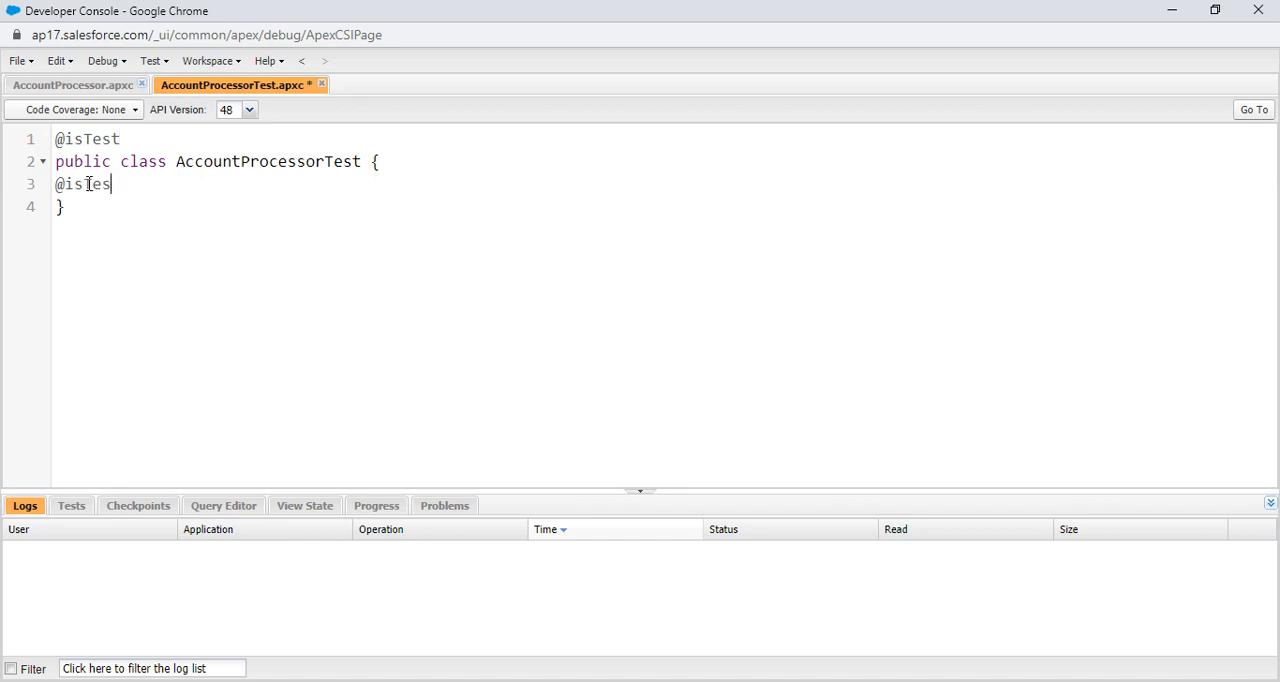
{"action": "key", "text": "enter"}
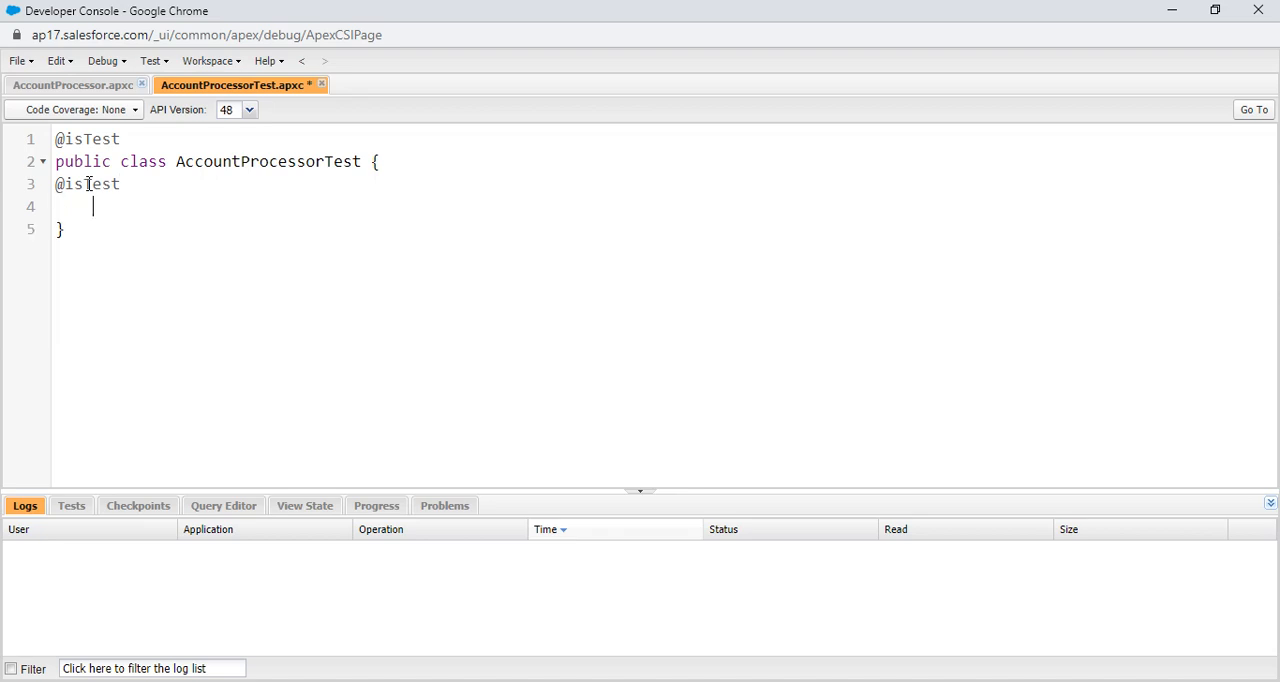
Declare public static void accountwithcontacts() with an open method body.
{"action": "type", "text": "public"}
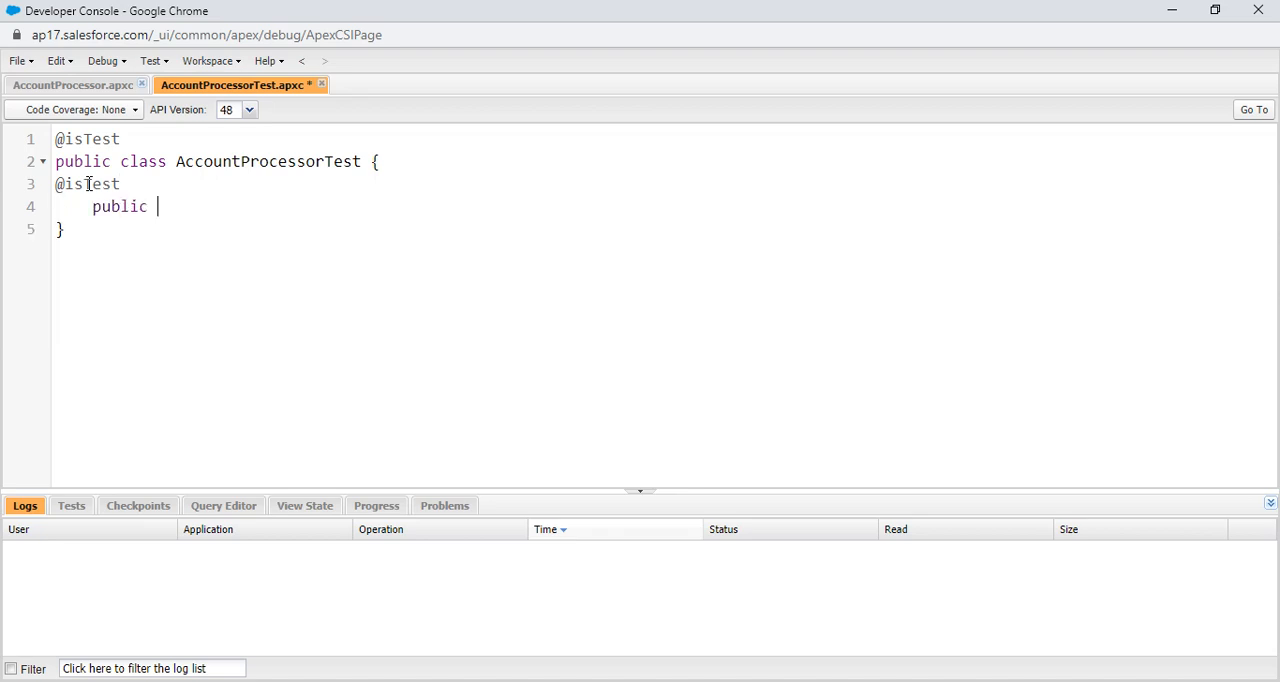
{"action": "type", "text": "static"}
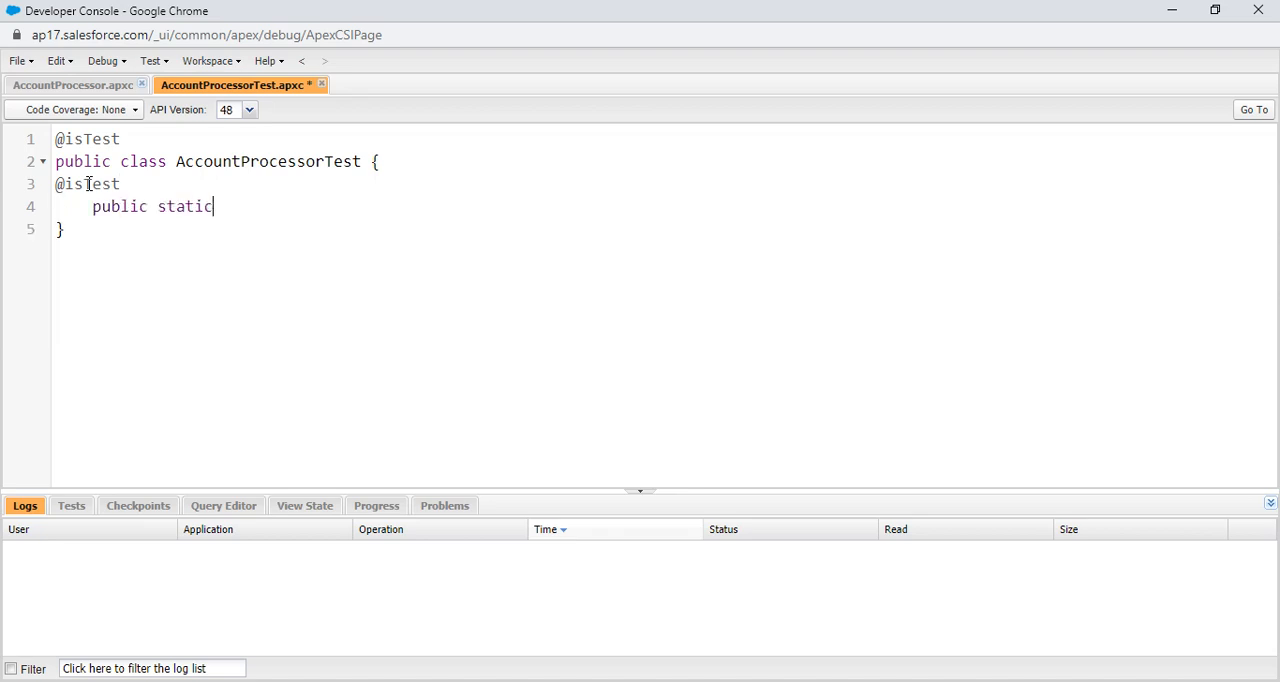
{"action": "type", "text": "void"}
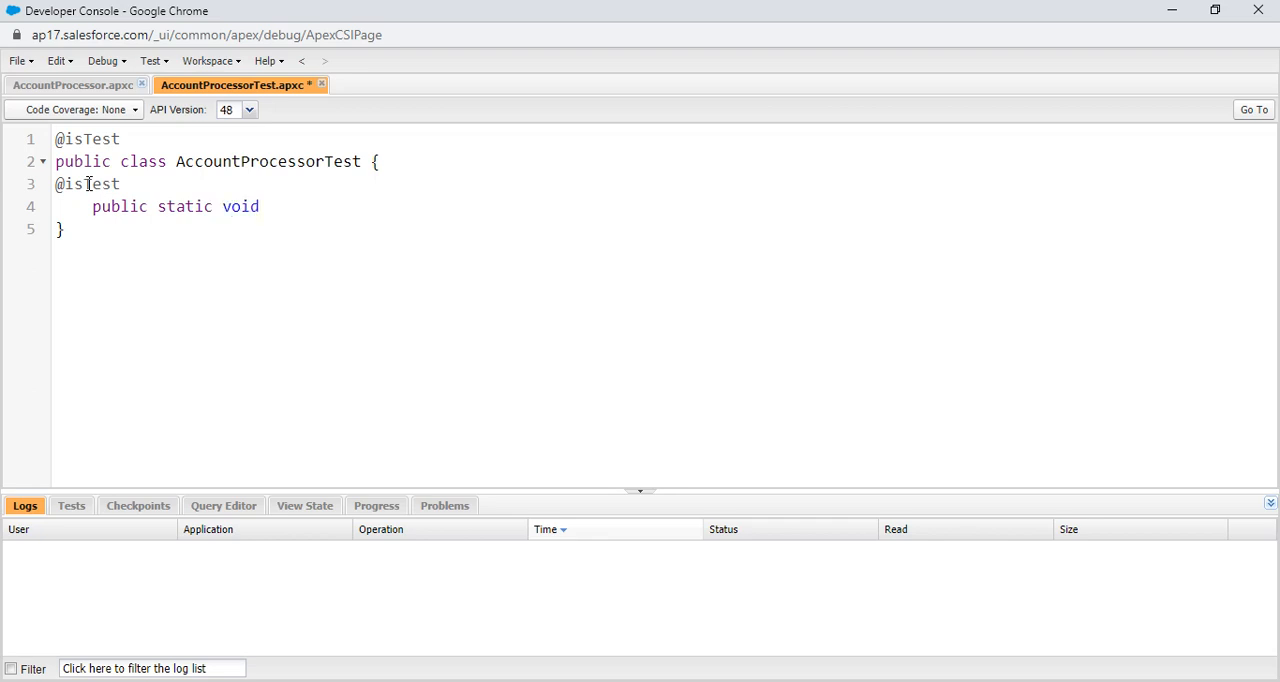
{"action": "type", "text": "a"}
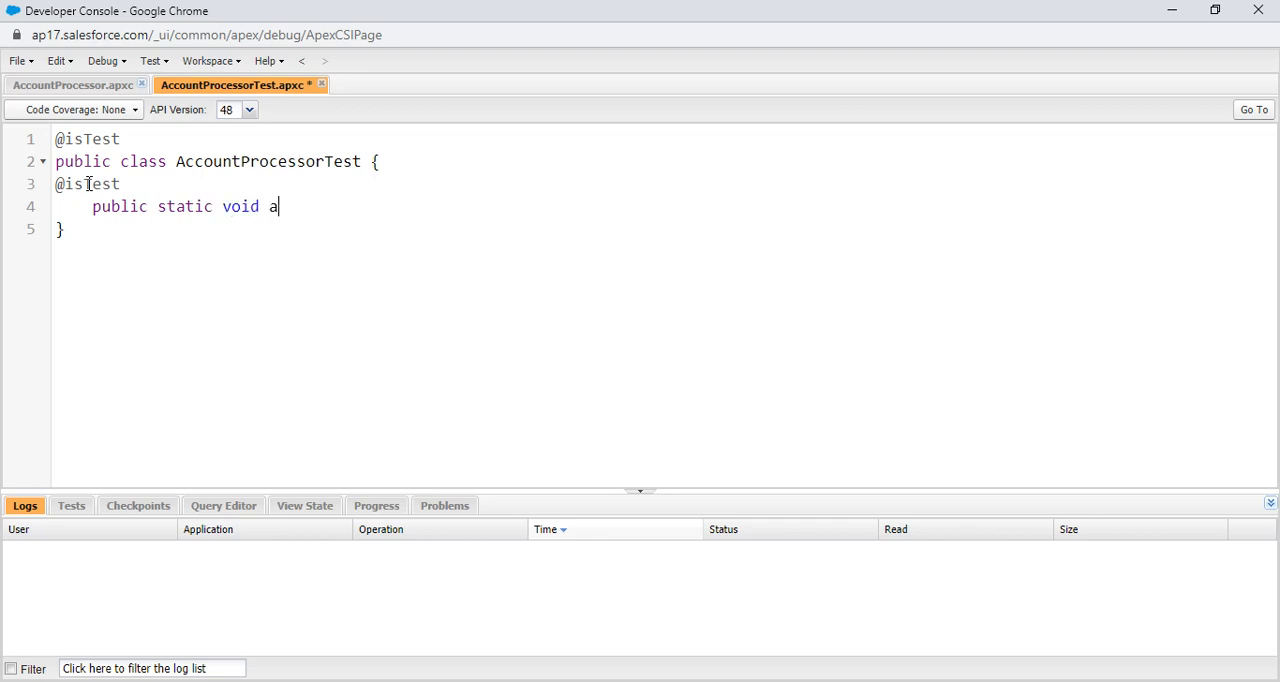
{"action": "type", "text": "ccount"}
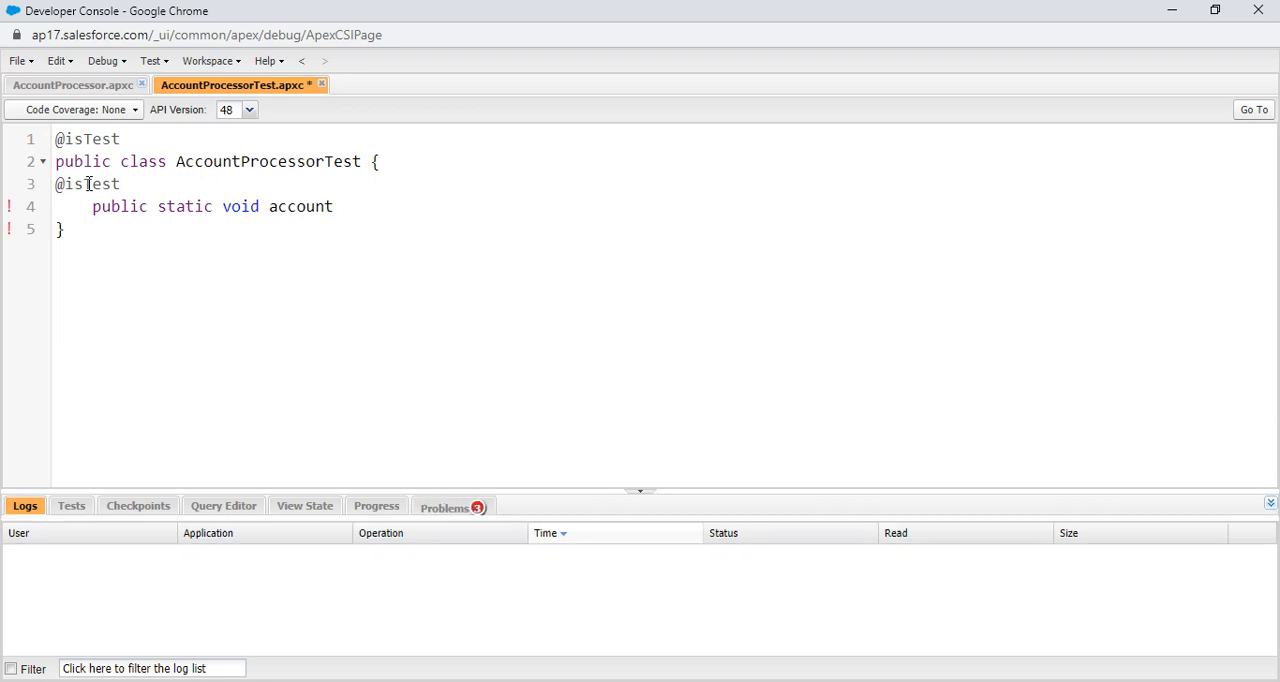
{"action": "type", "text": "with"}
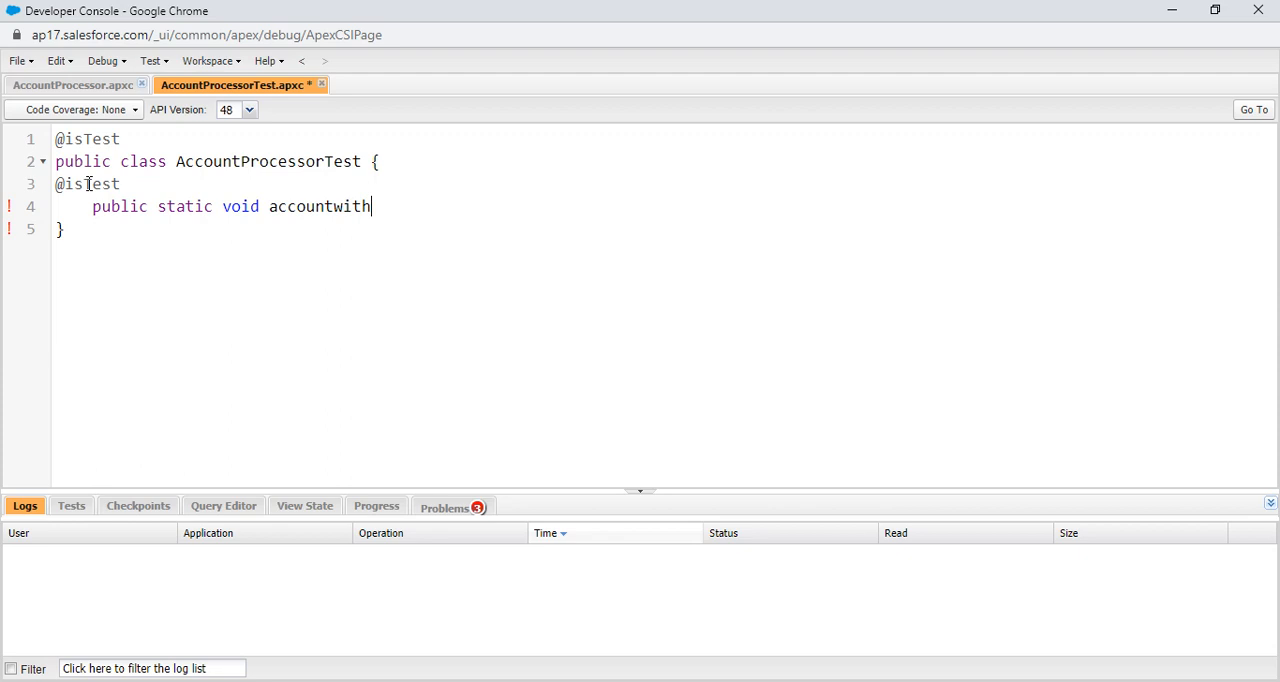
{"action": "type", "text": "contacts"}
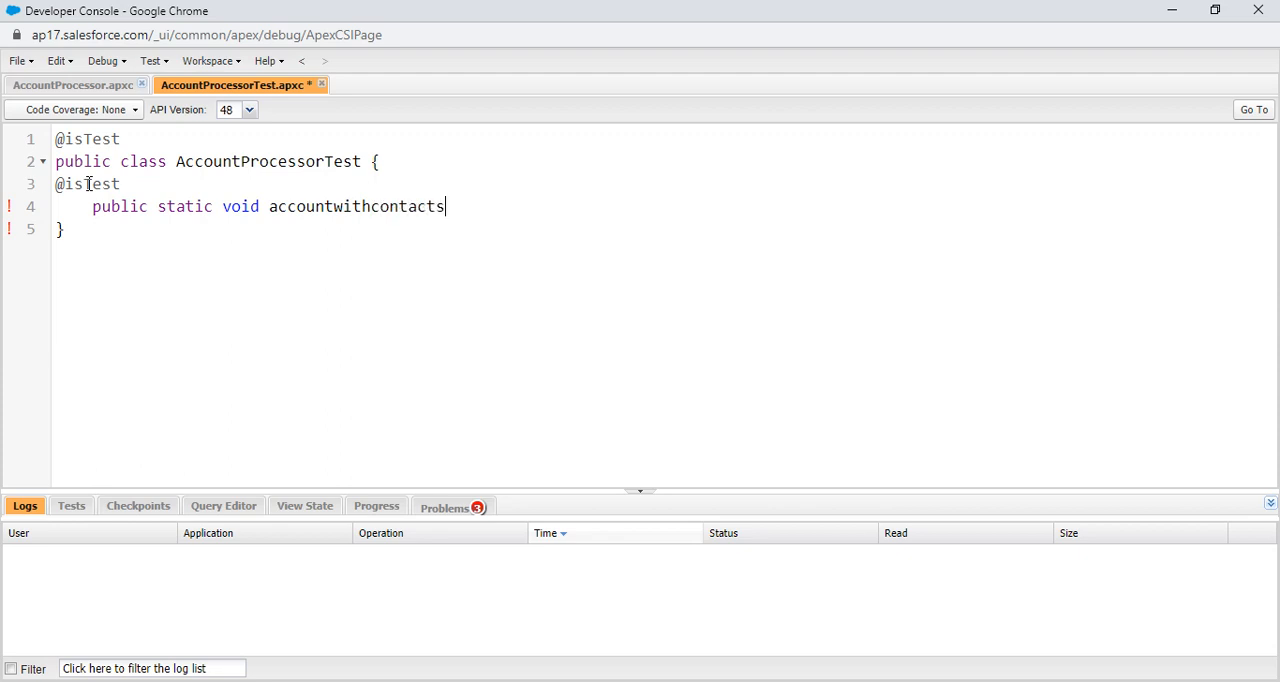
{"action": "type", "text": "()"}
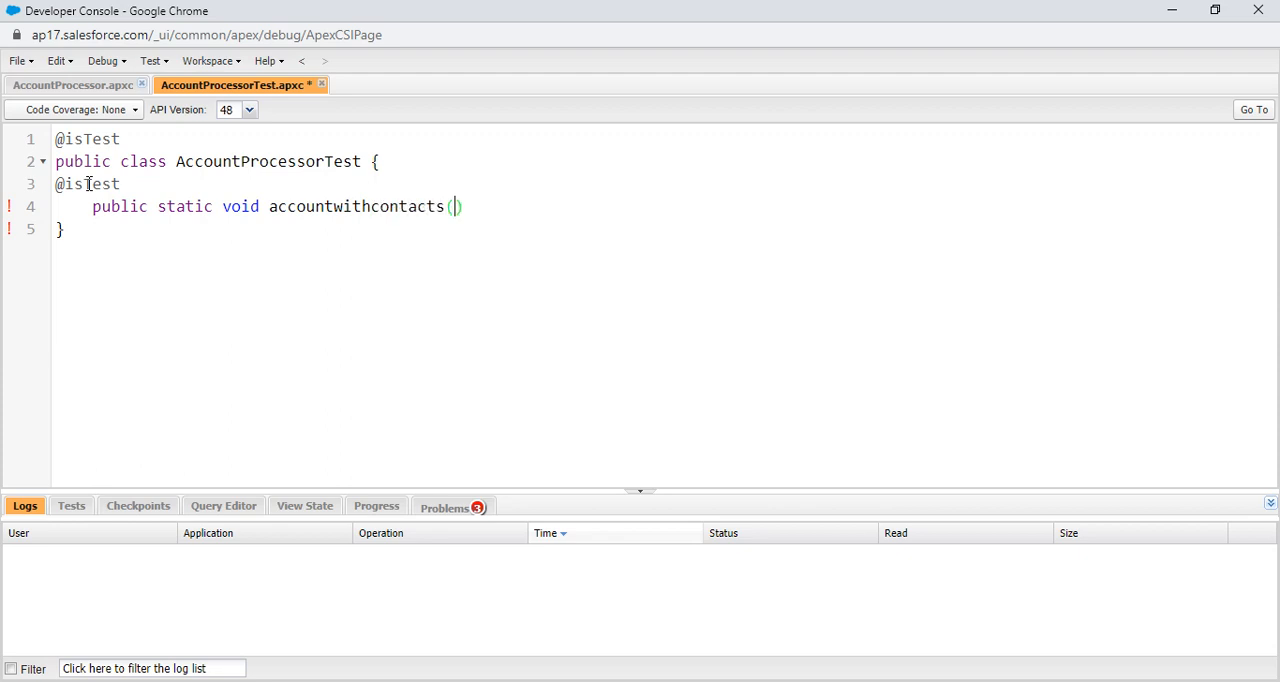
{"action": "type", "text": "{"}
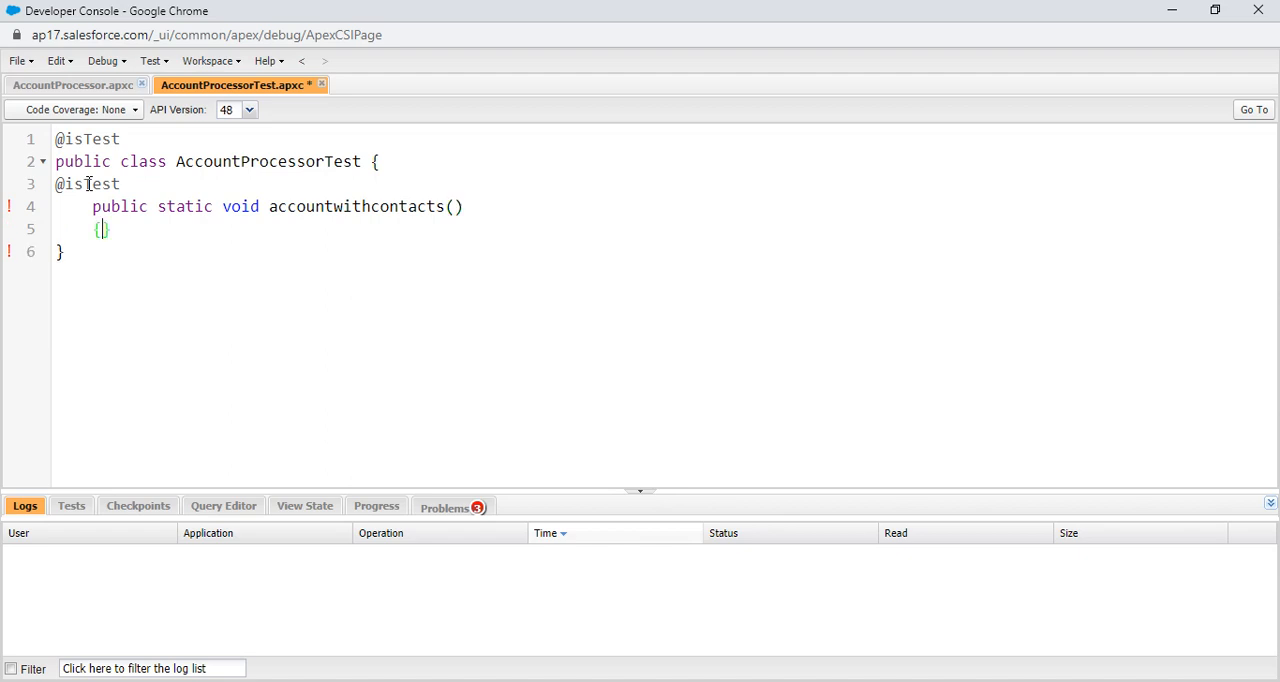
{"action": "key", "text": "enter"}
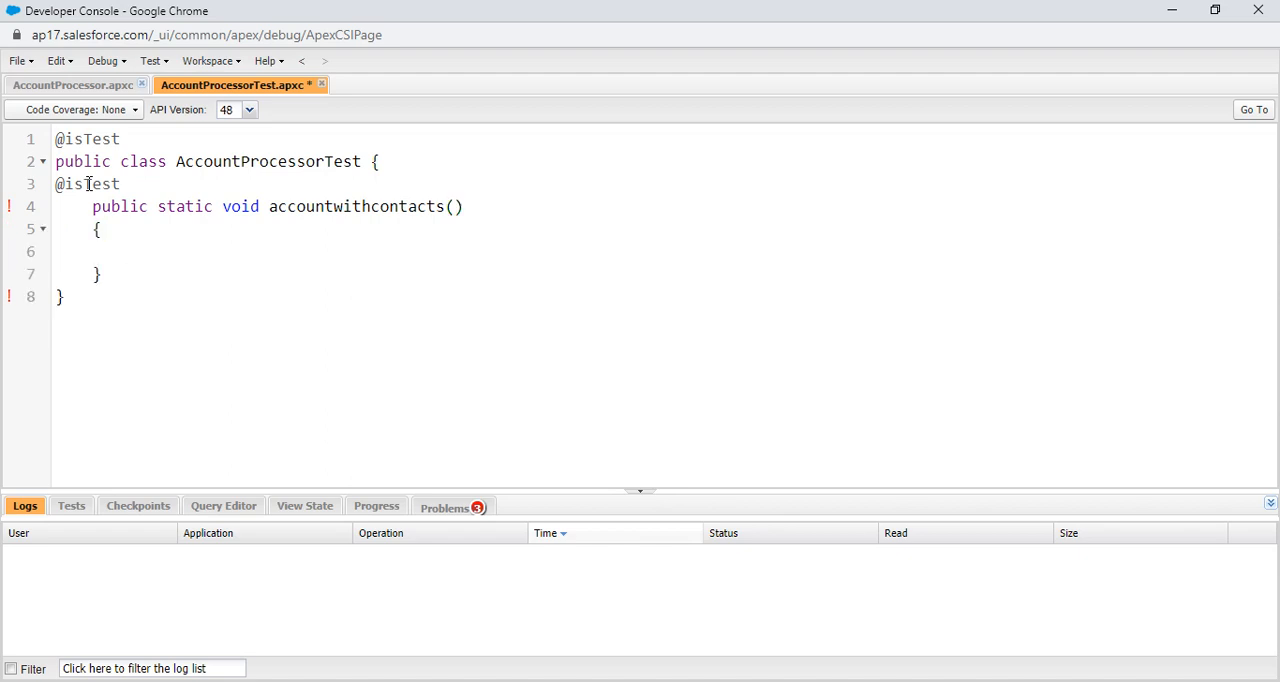
Create Account a1 named 'Kaiser' and insert it in the test method.
{"action": "type", "text": "Account"}
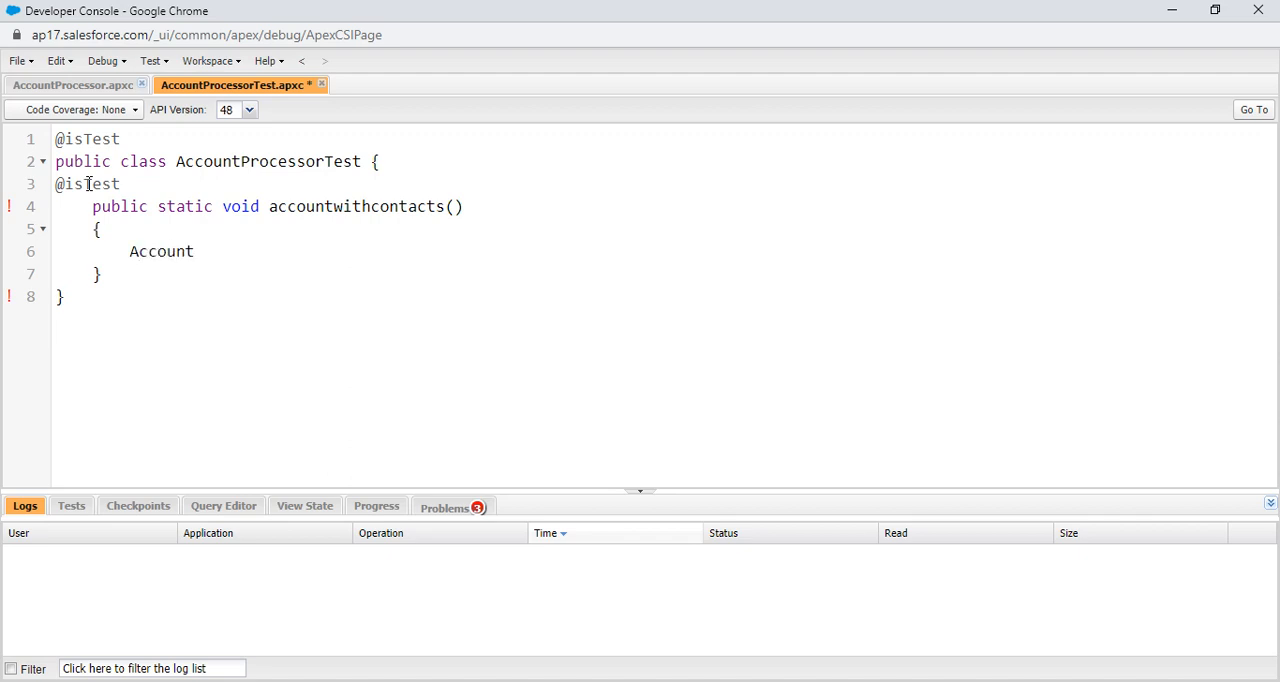
{"action": "type", "text": "a"}
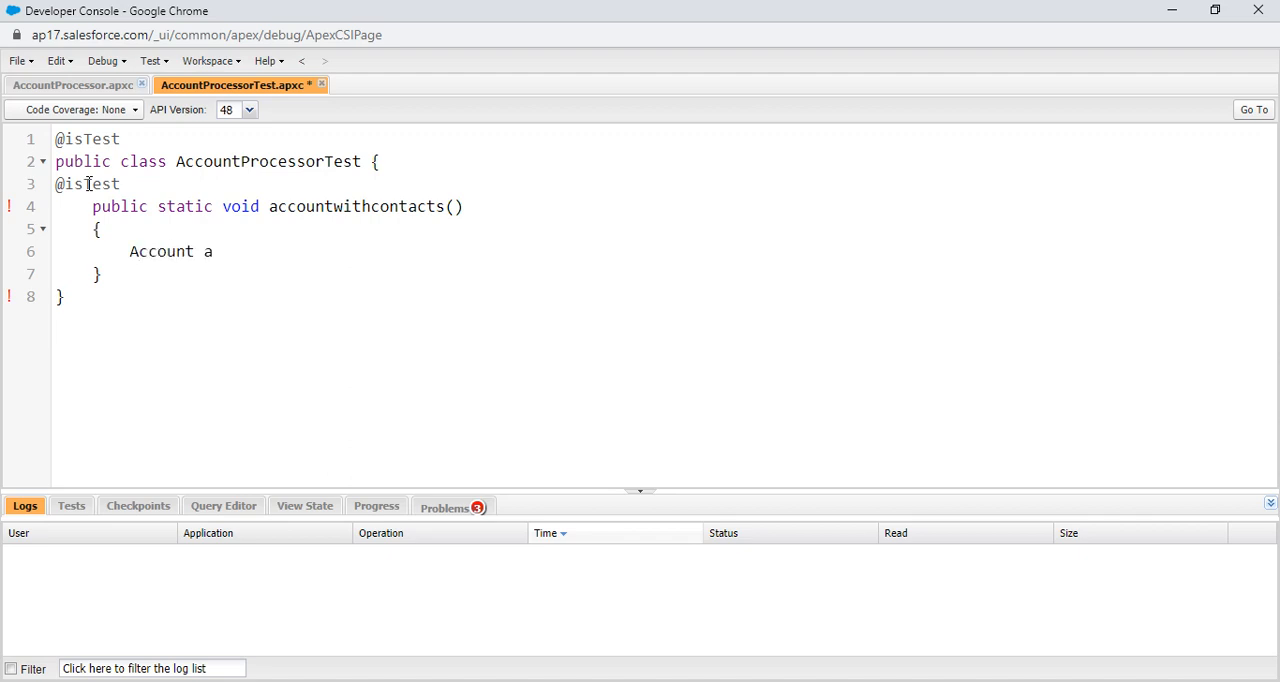
{"action": "type", "text": "1=new"}
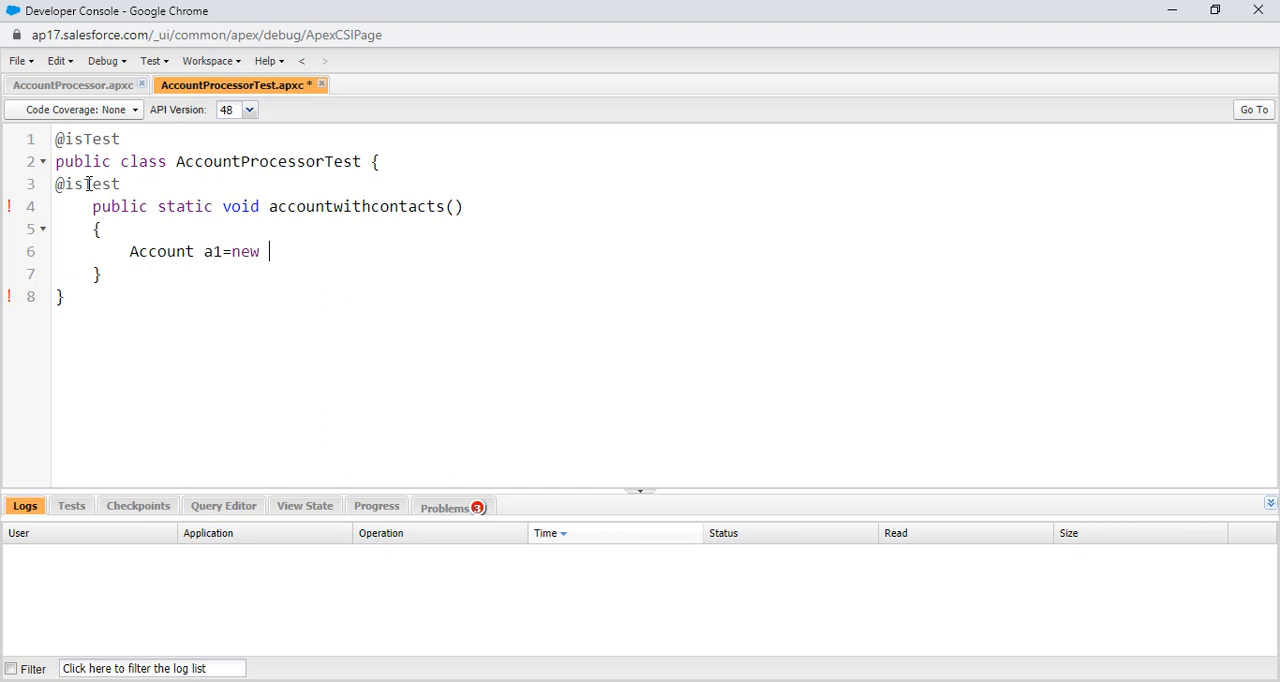
{"action": "type", "text": "Account"}
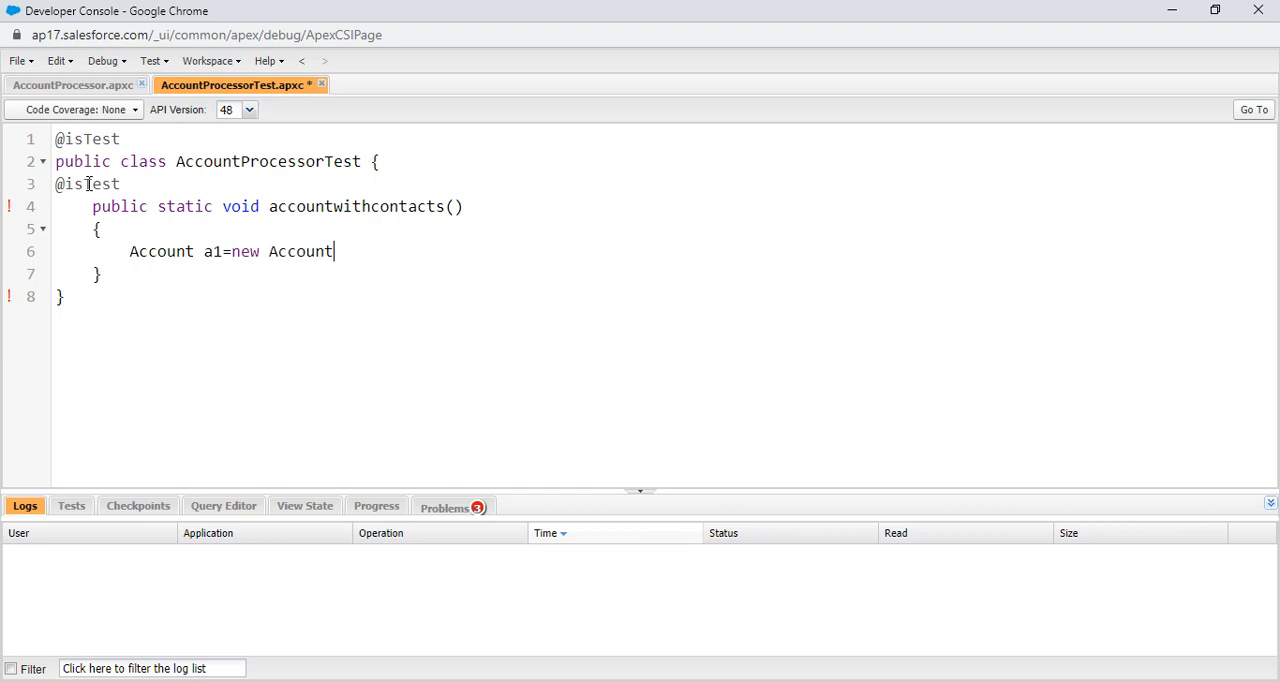
{"action": "type", "text": "();"}
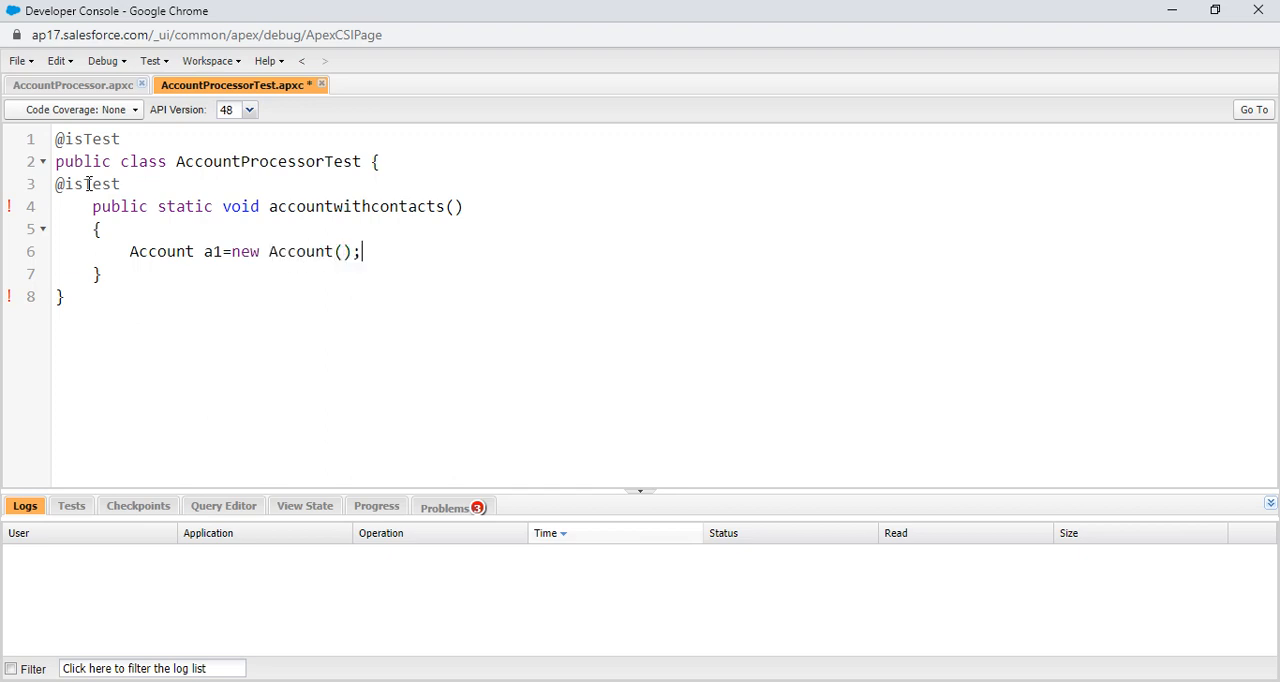
{"action": "type", "text": "a1."}
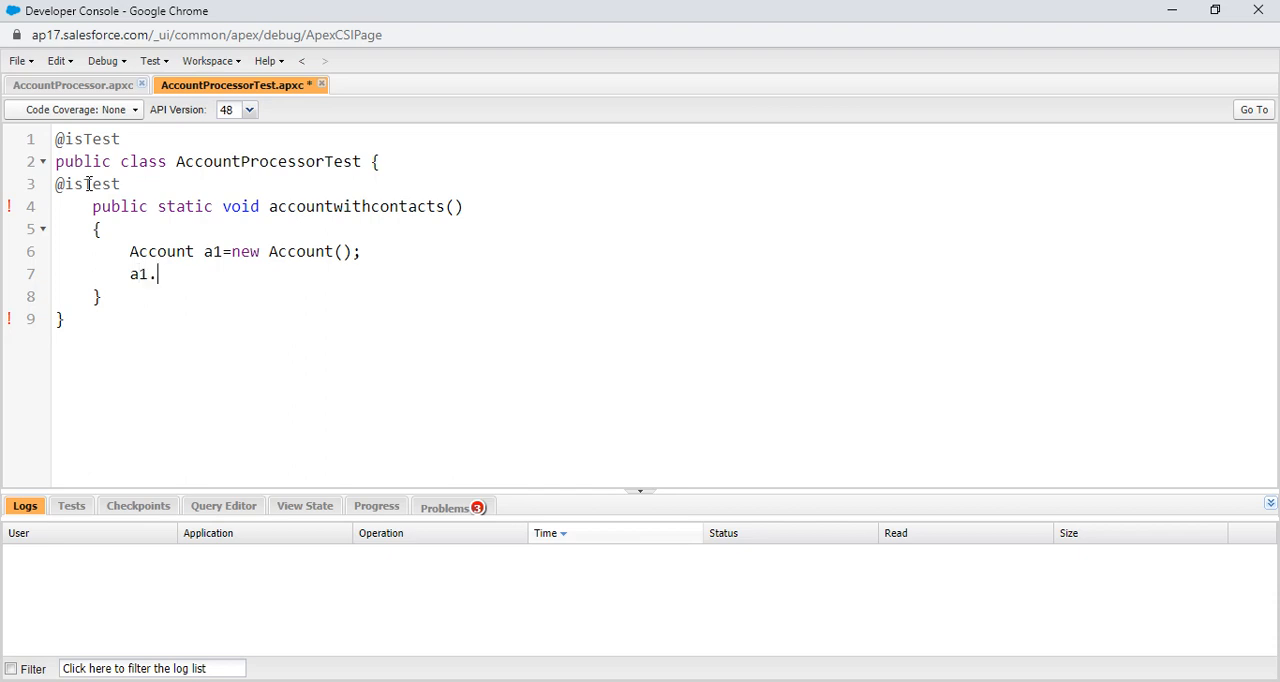
{"action": "type", "text": "Name='"}
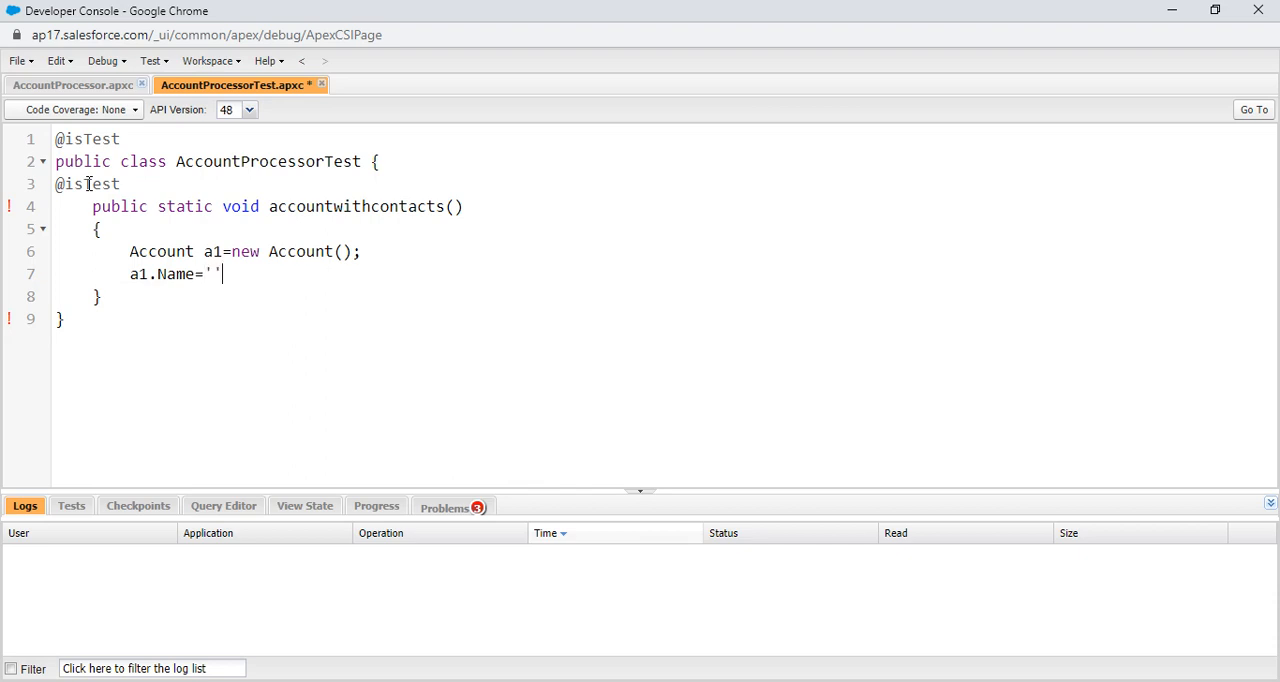
{"action": "type", "text": "Ka"}
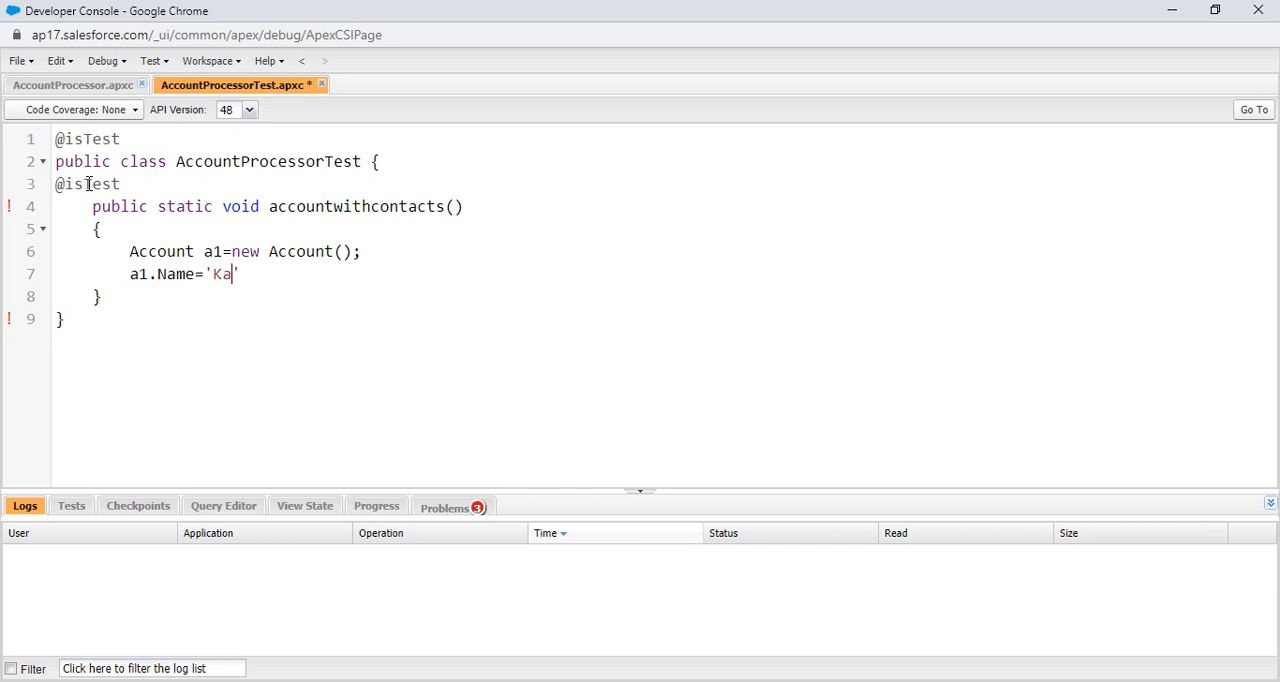
{"action": "type", "text": "iser"}
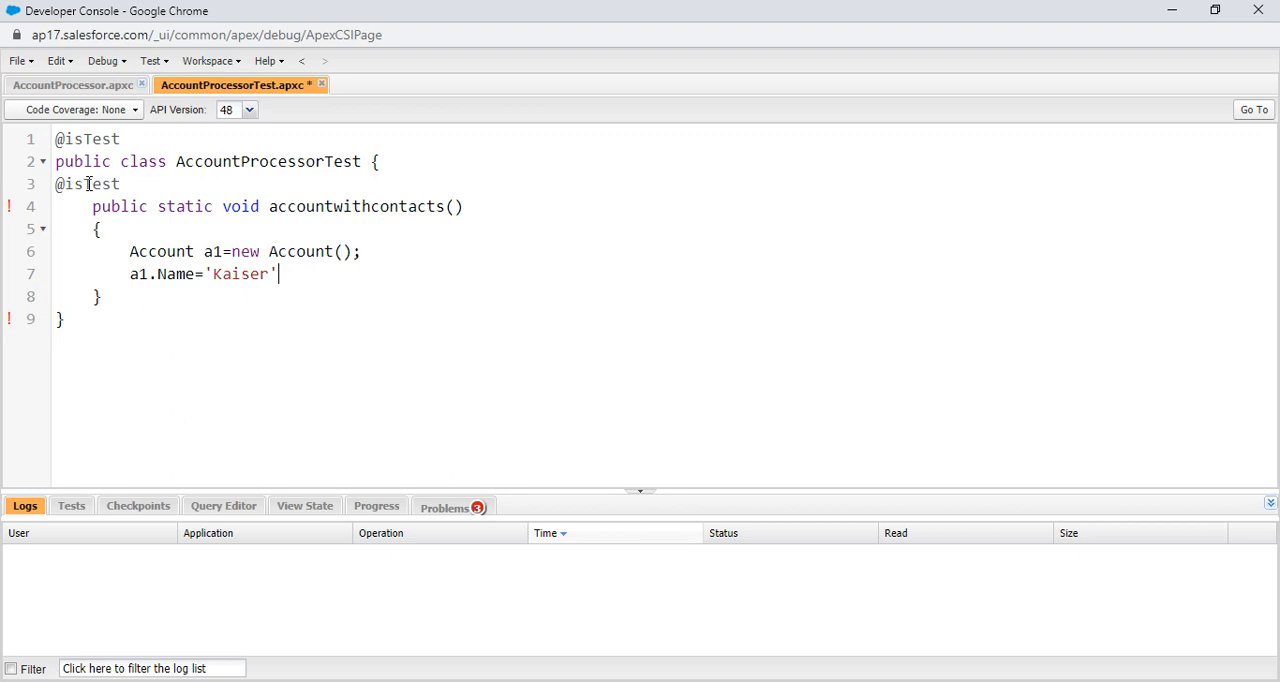
{"action": "type", "text": ";"}
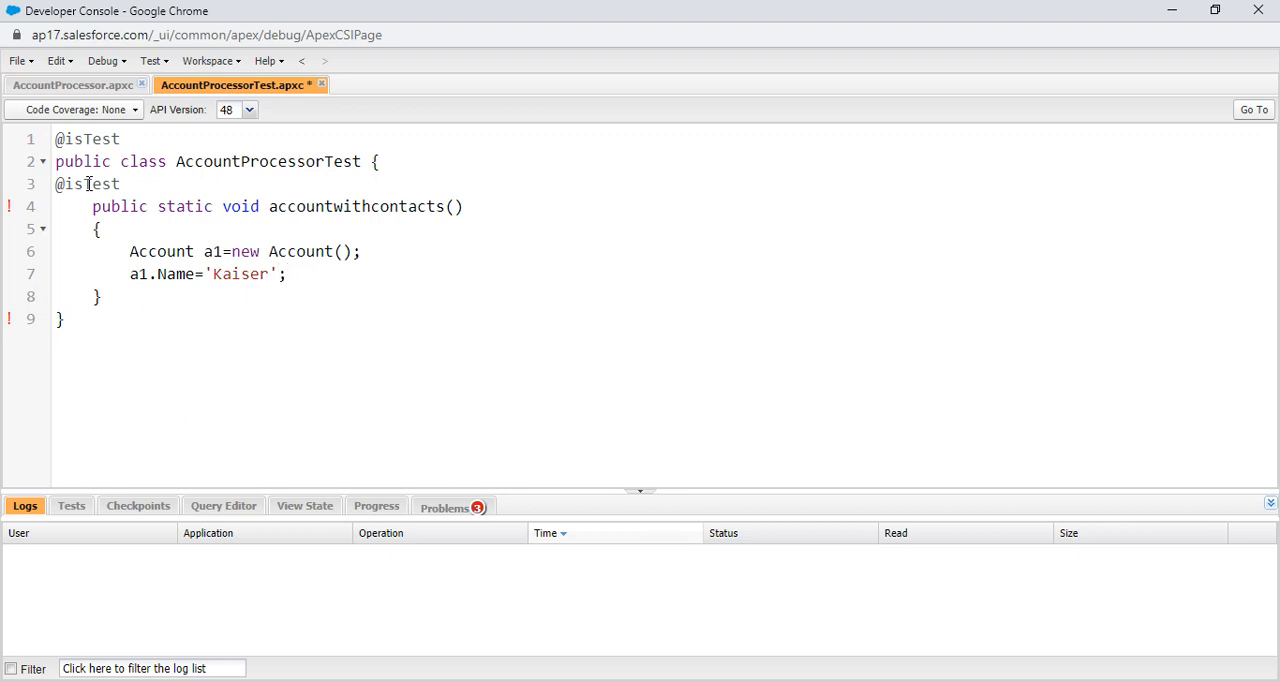
{"action": "type", "text": "in"}
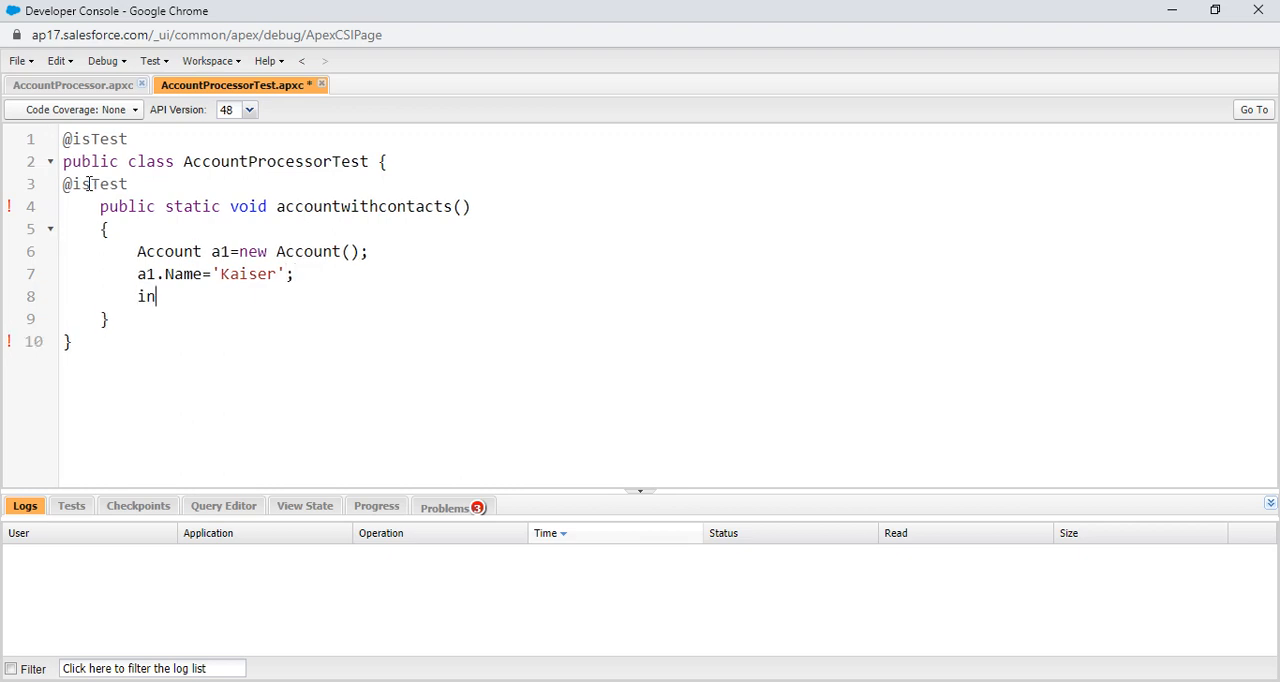
{"action": "type", "text": "sert"}
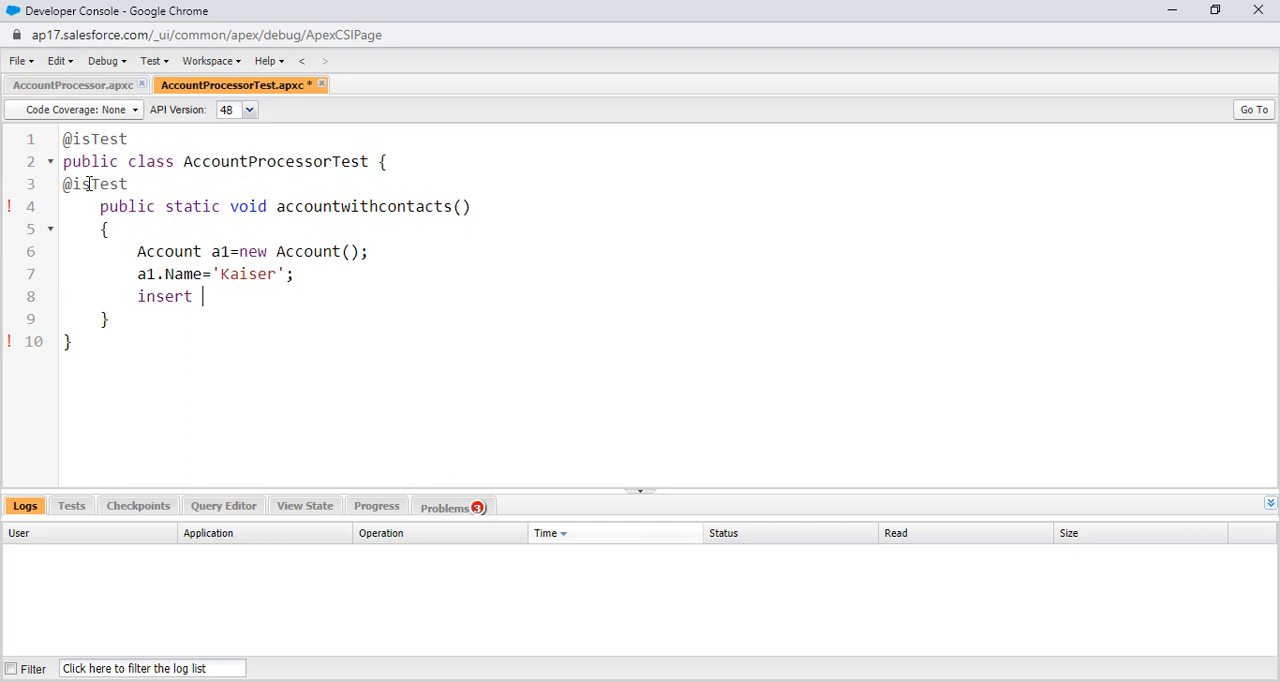
{"action": "type", "text": "a1;"}
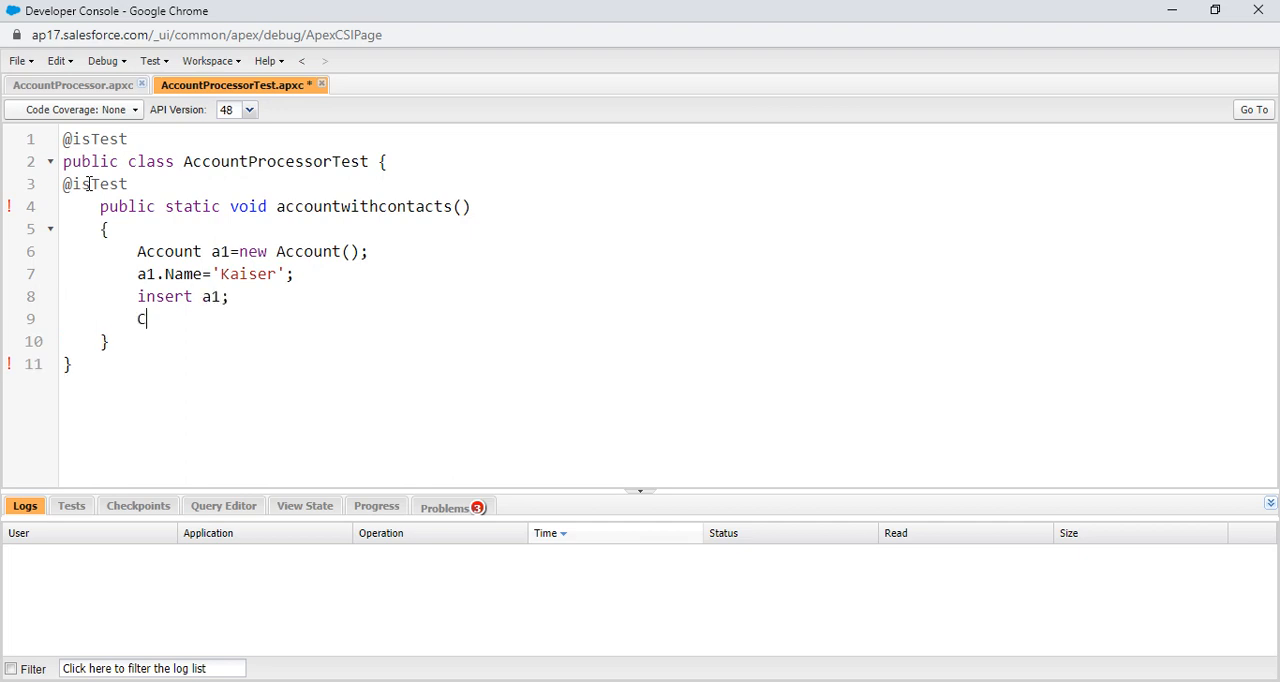
Build Contact c1 with LastName 'demo' and AccountId set to a1.id.
{"action": "type", "text": "ontact"}
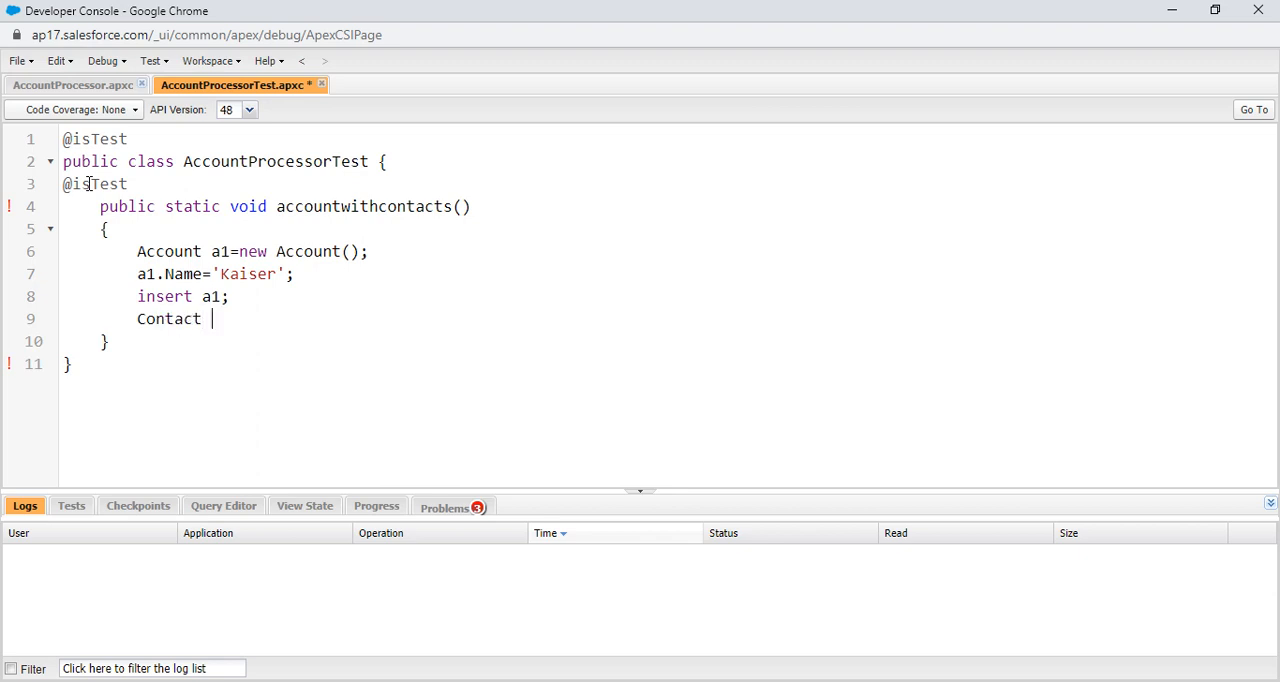
{"action": "type", "text": "c1"}
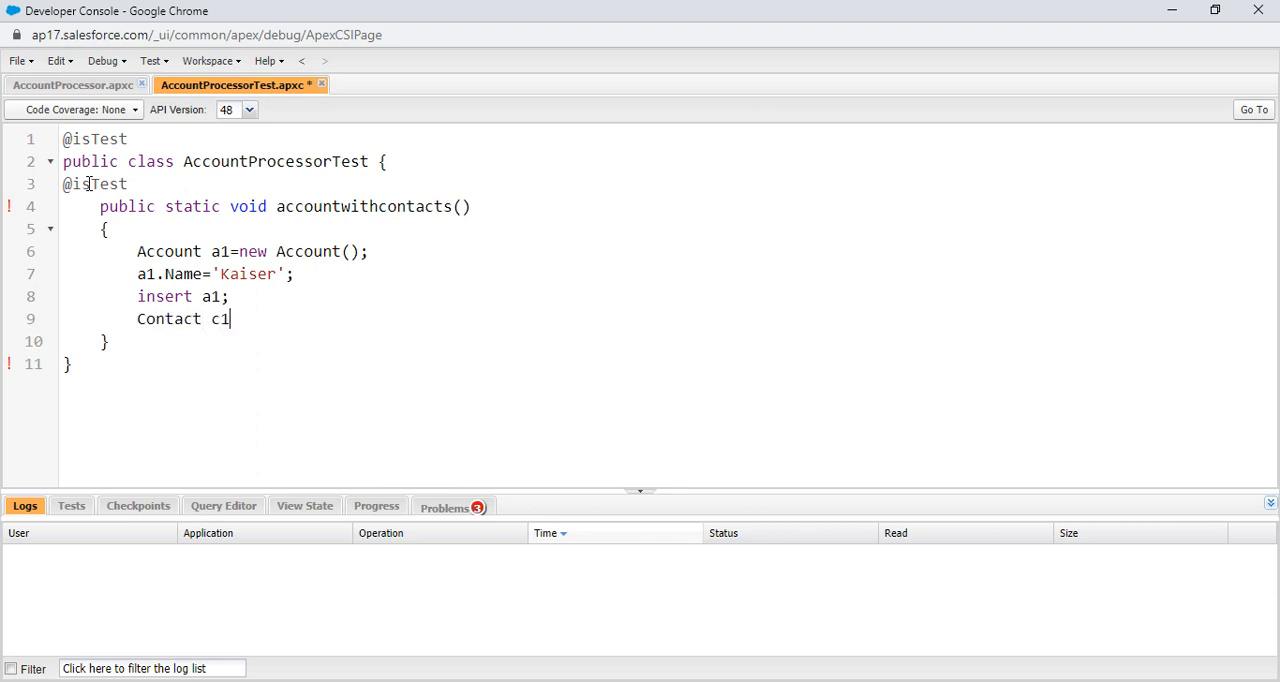
{"action": "type", "text": "=new Con"}
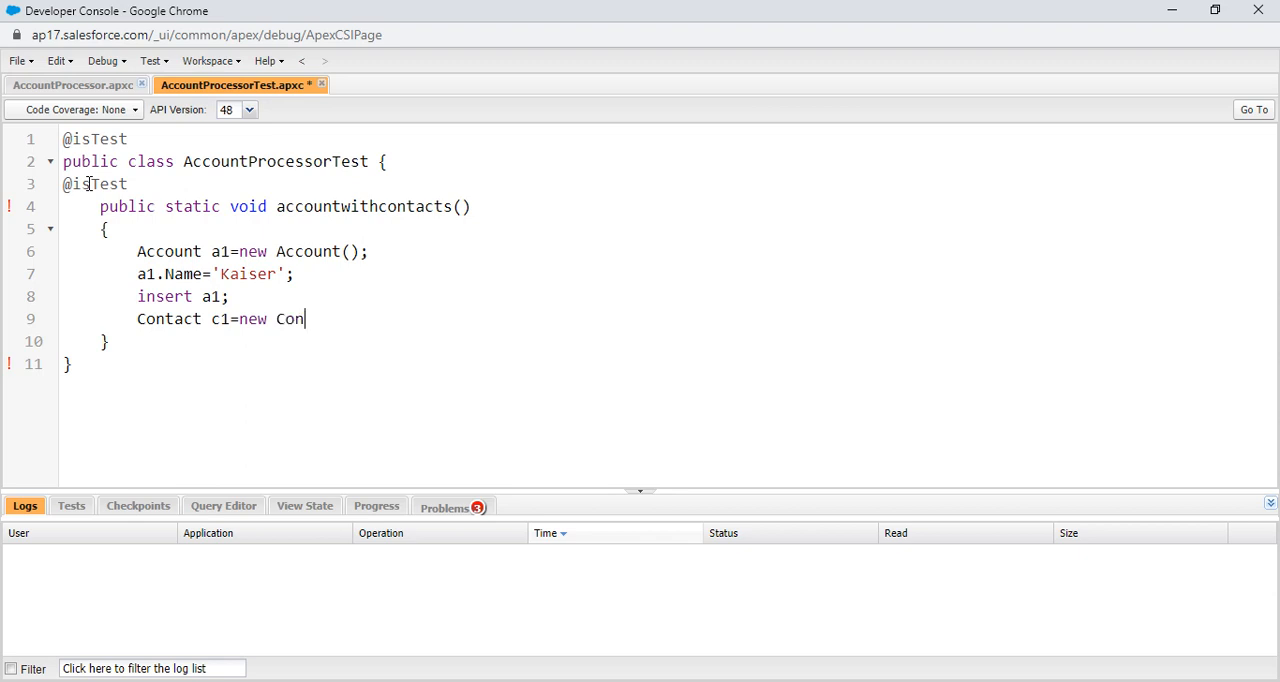
{"action": "type", "text": "tact"}
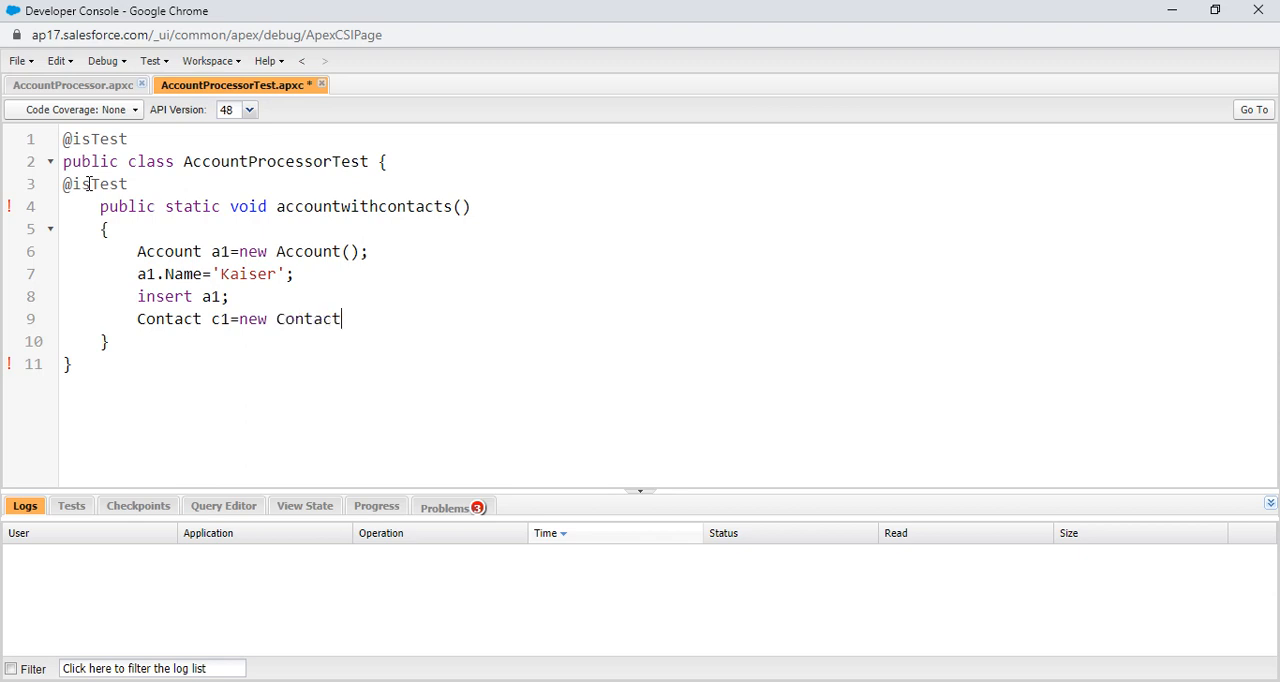
{"action": "type", "text": "();"}
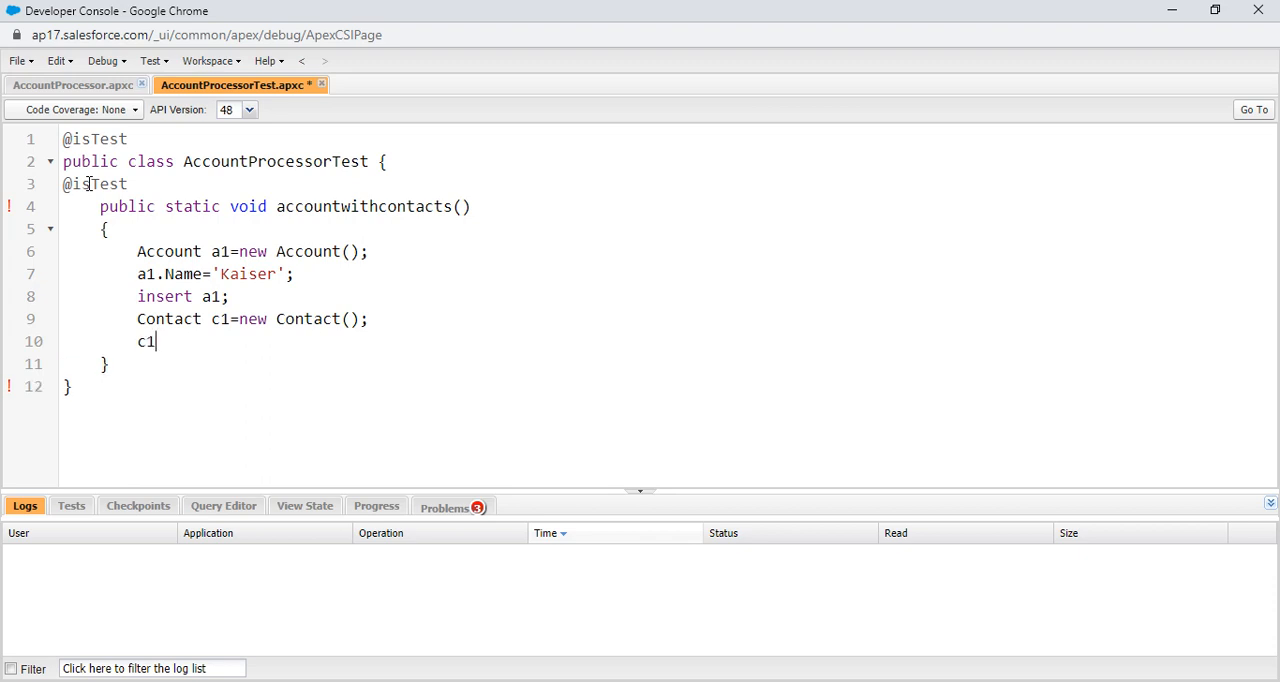
{"action": "type", "text": ".la"}
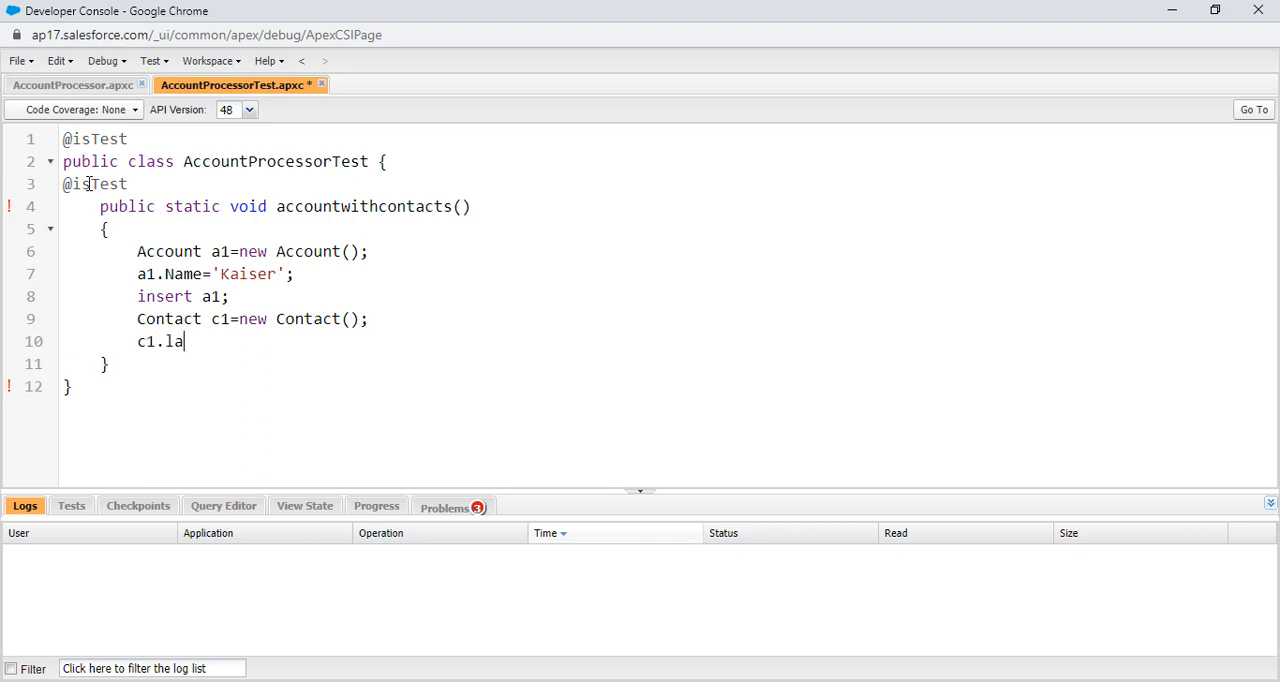
{"action": "type", "text": "stName="}
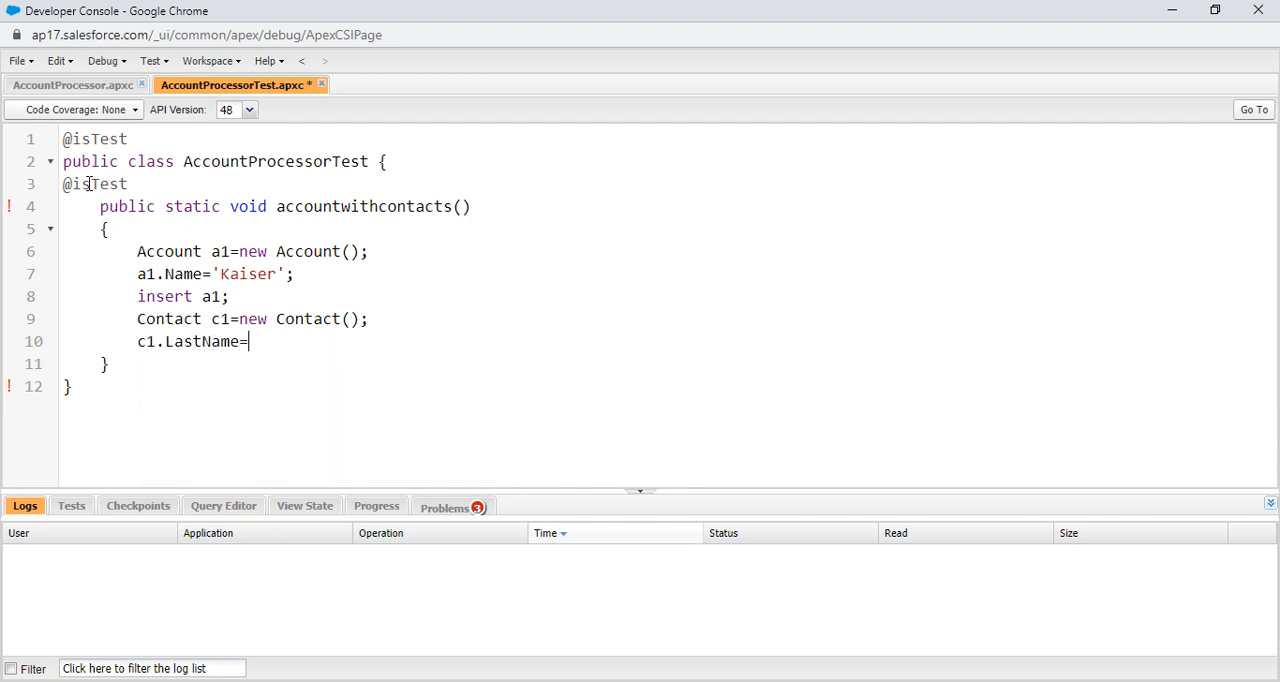
{"action": "type", "text": "'dem'"}
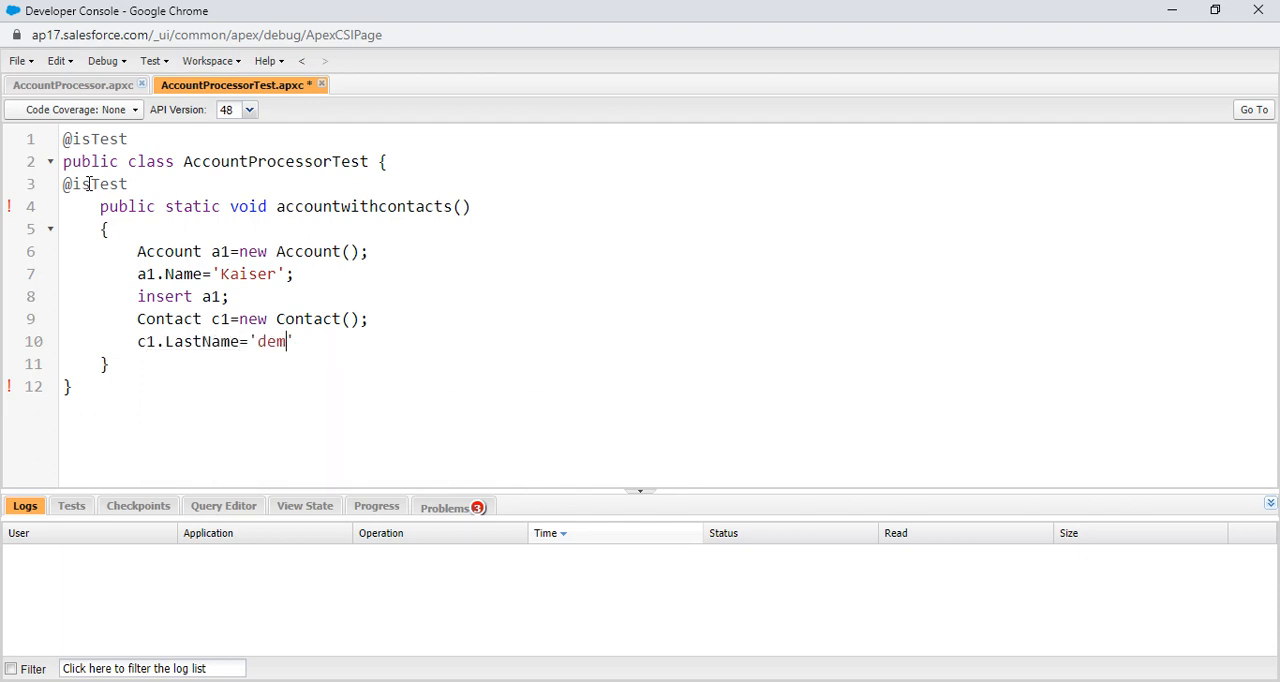
{"action": "type", "text": "o';"}
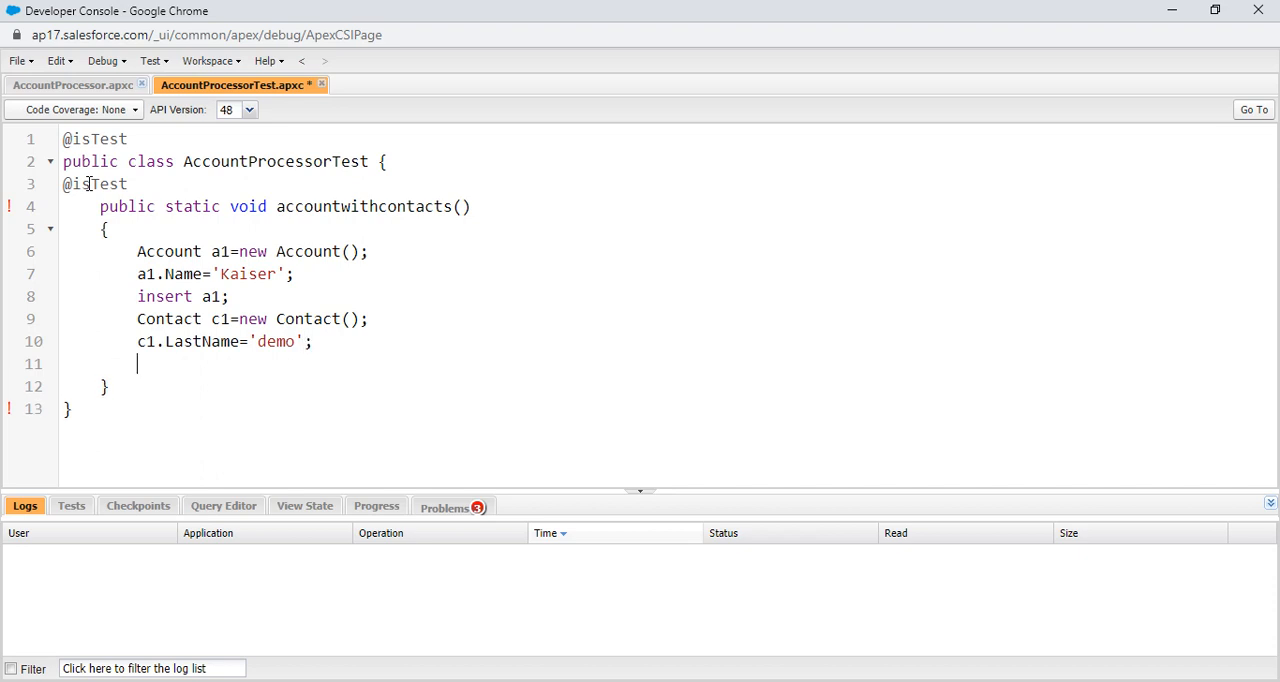
{"action": "type", "text": "c1"}
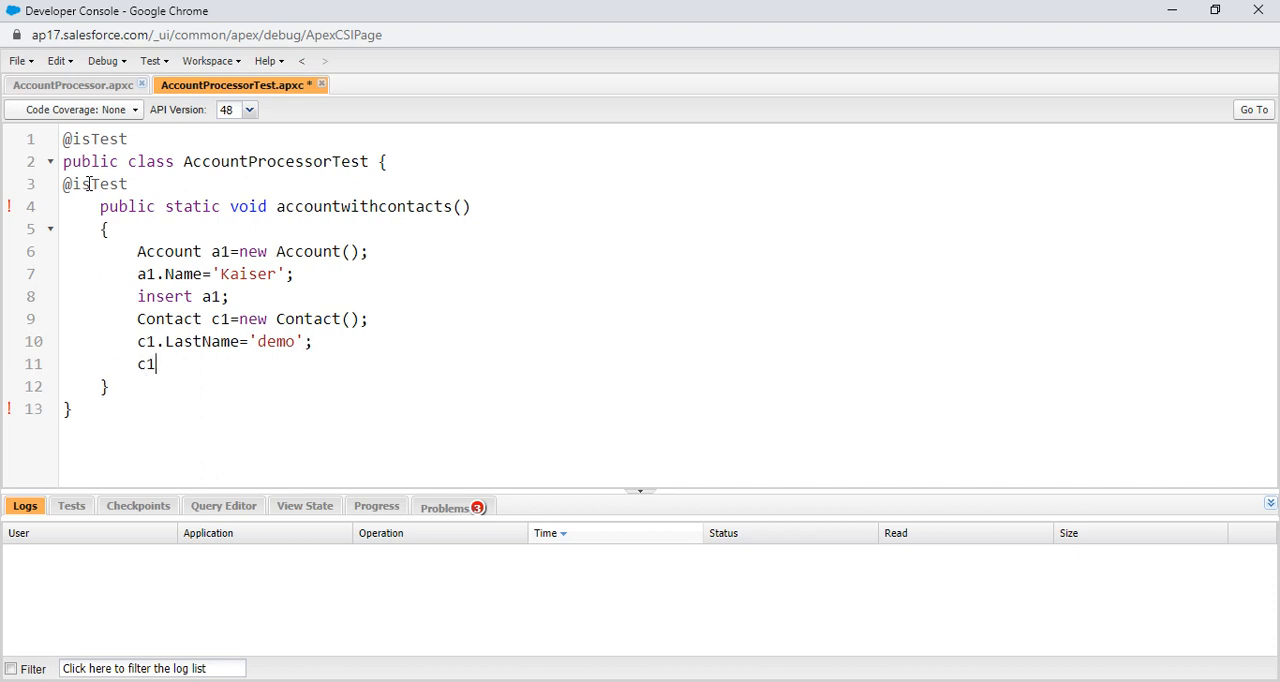
{"action": "type", "text": ".AccountId"}
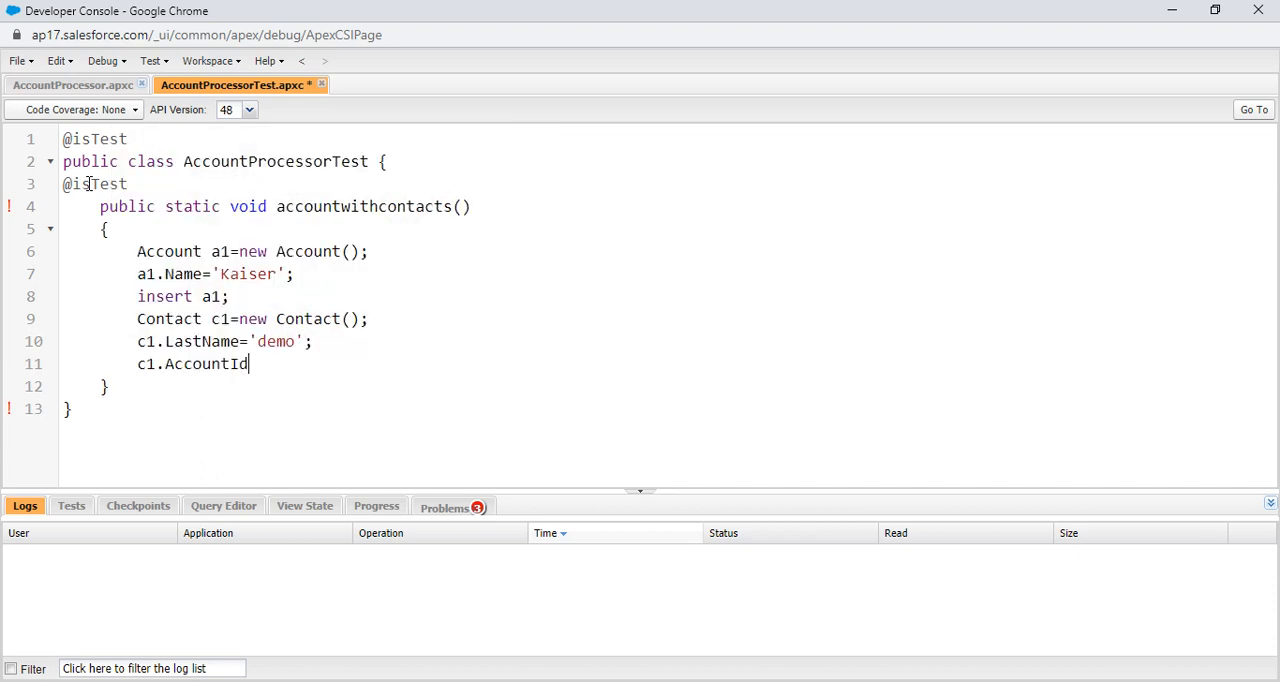
{"action": "type", "text": "="}
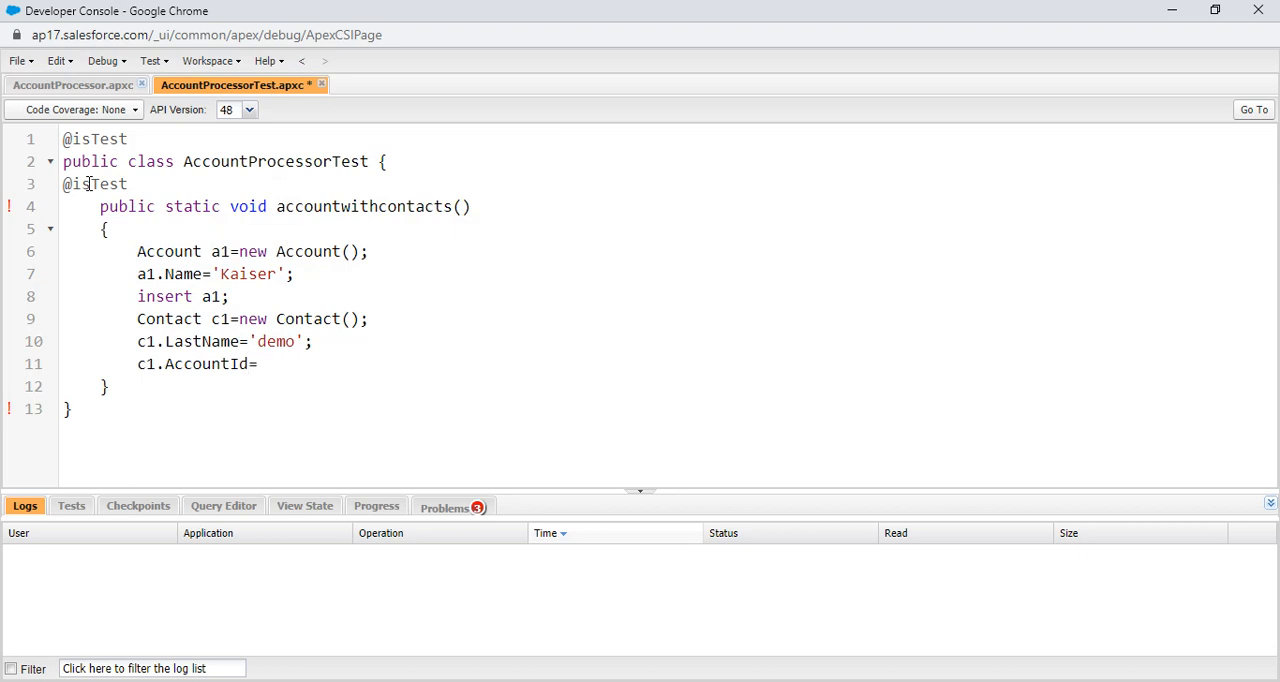
{"action": "type", "text": "a1."}
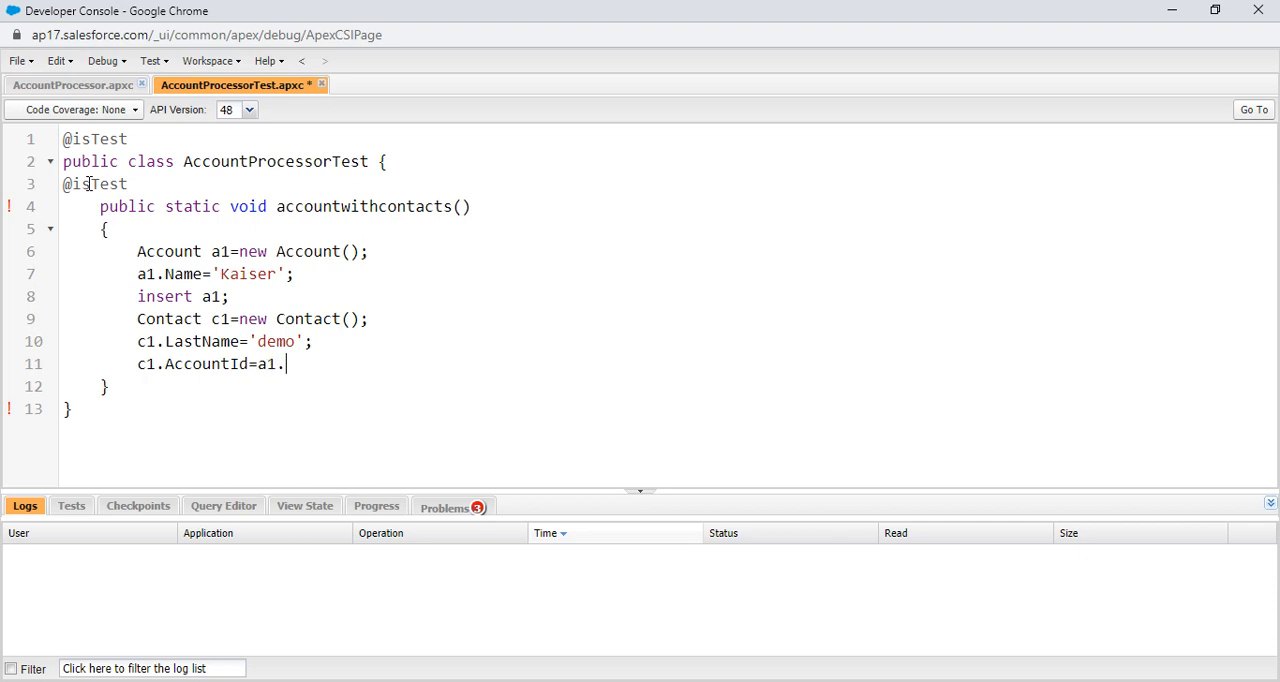
{"action": "type", "text": "."}
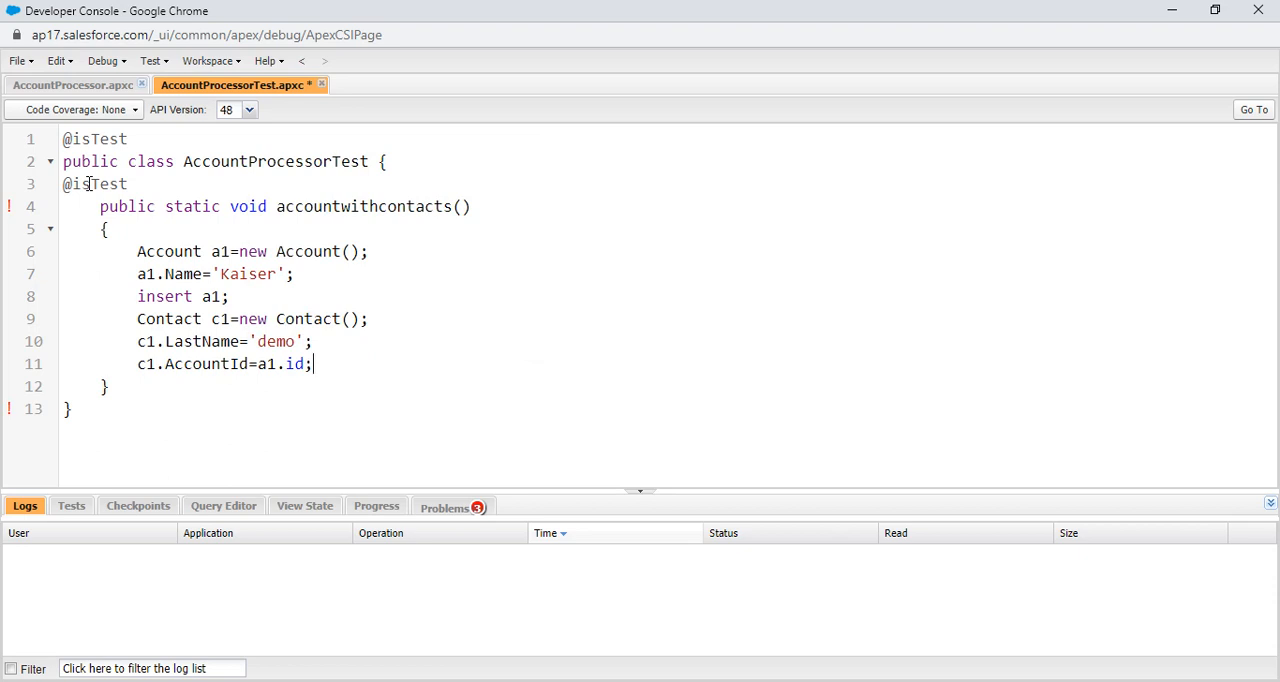
{"action": "key", "text": "Enter"}
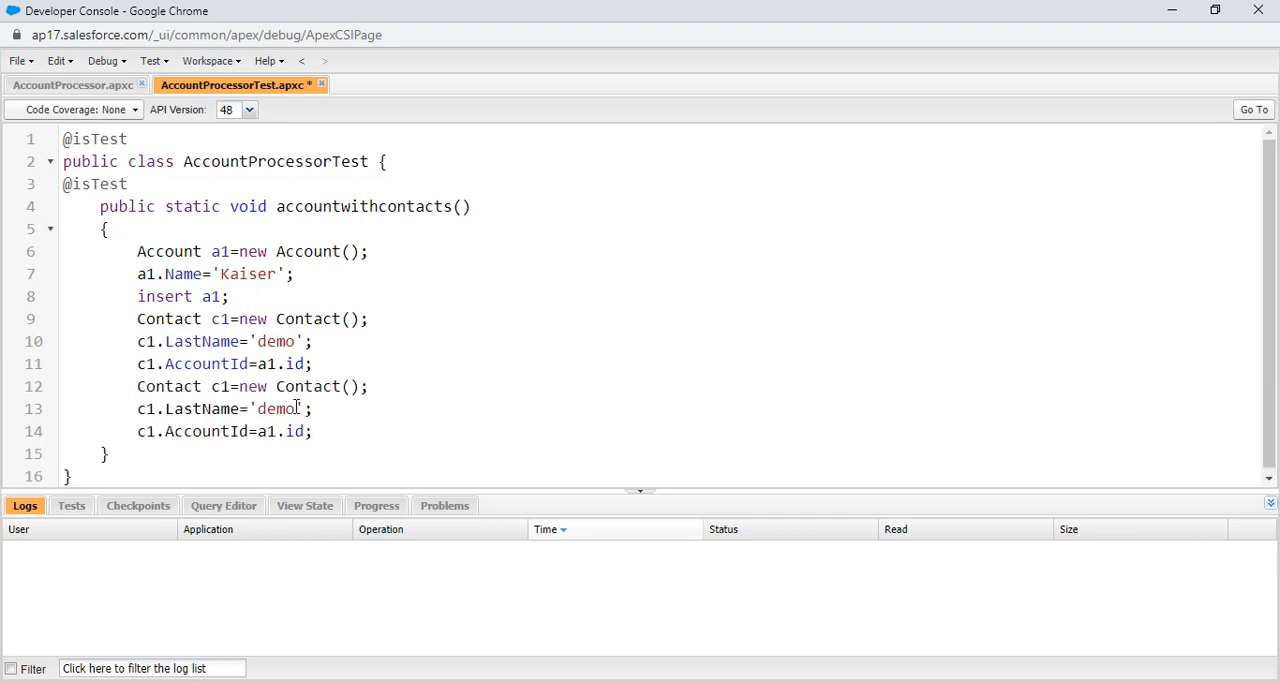
Duplicate the contact lines as c2 with LastName 'demo1', linked to a1.id.
{"action": "type", "text": "1"}
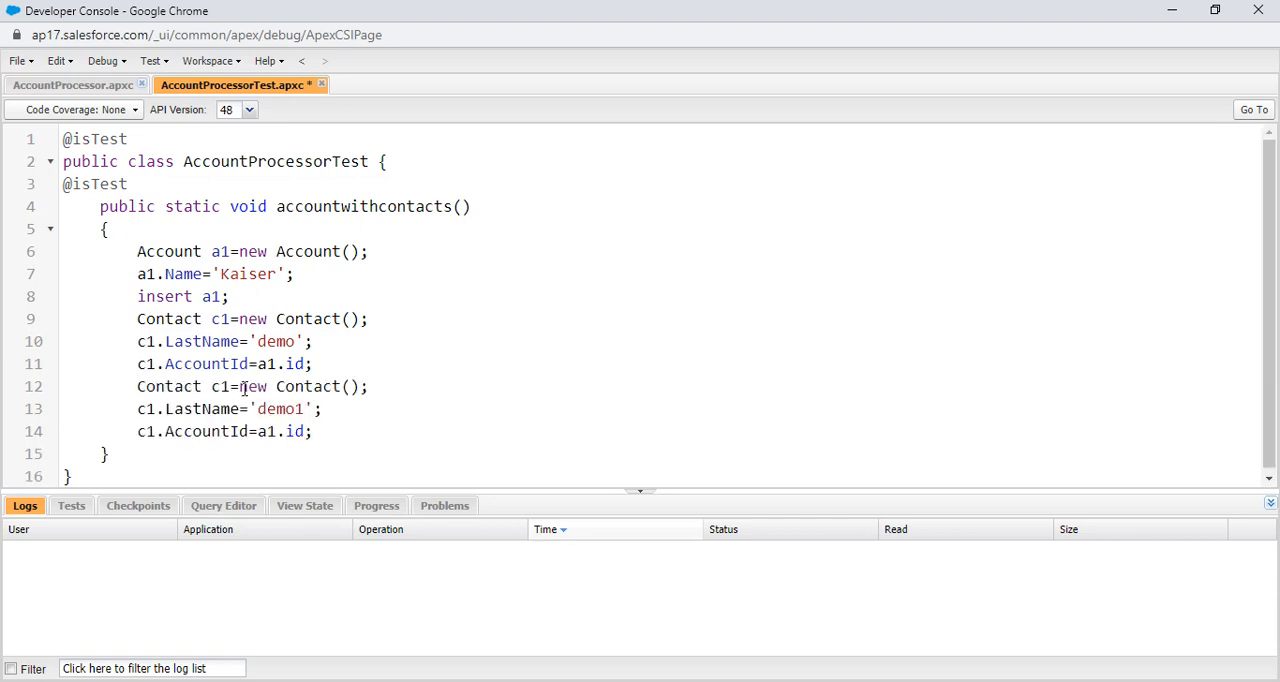
{"action": "type", "text": "2"}
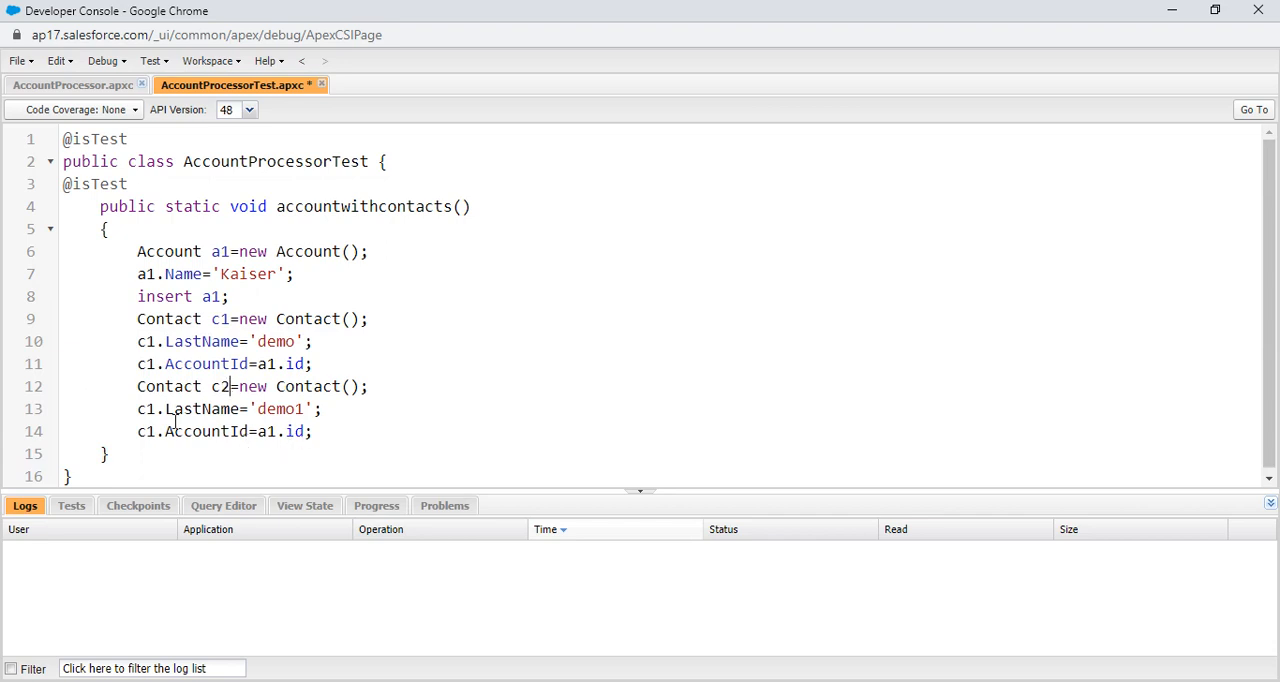
{"action": "left_click", "coordinate": [150, 408]}
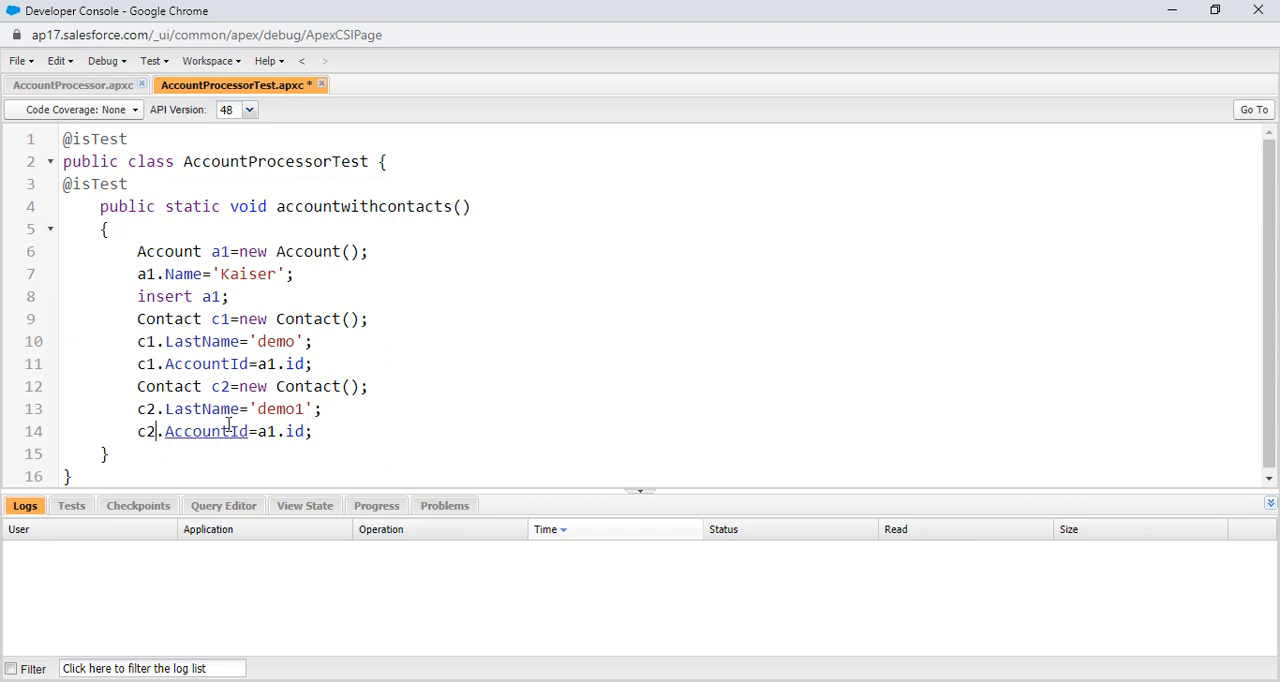
{"action": "key", "text": "enter"}
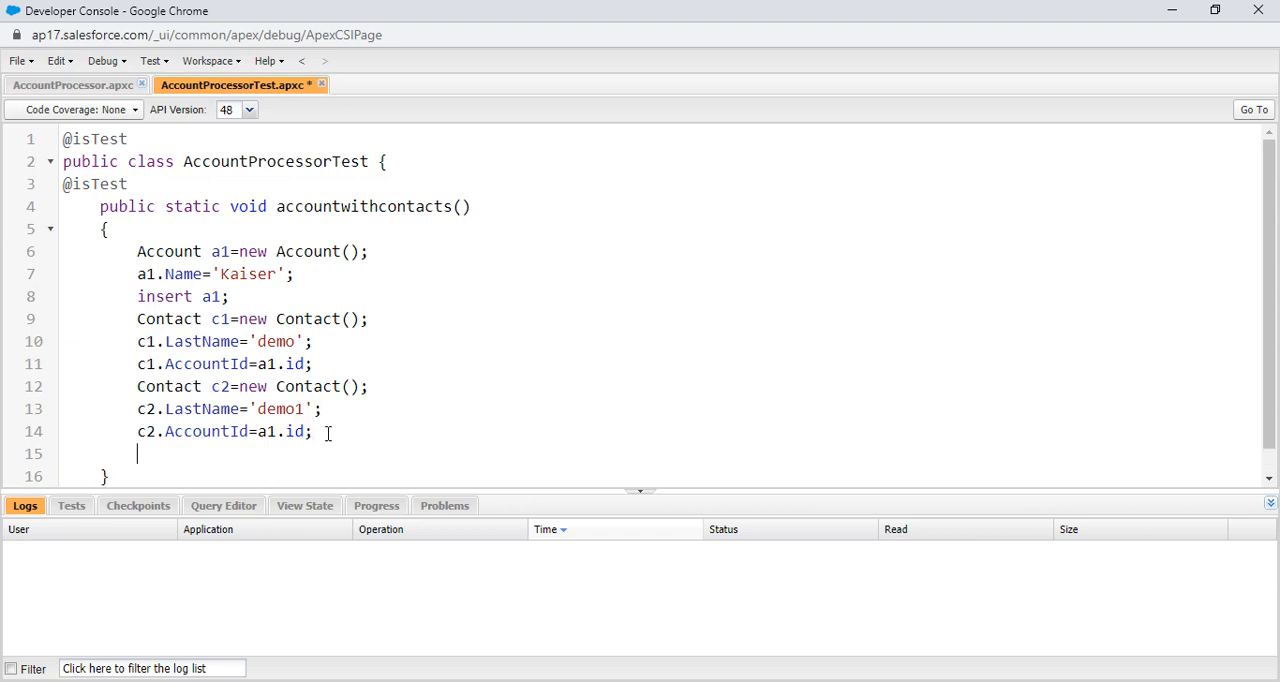
Declare List<Id> li=new List<Id>(); in the test method.
{"action": "type", "text": "List"}
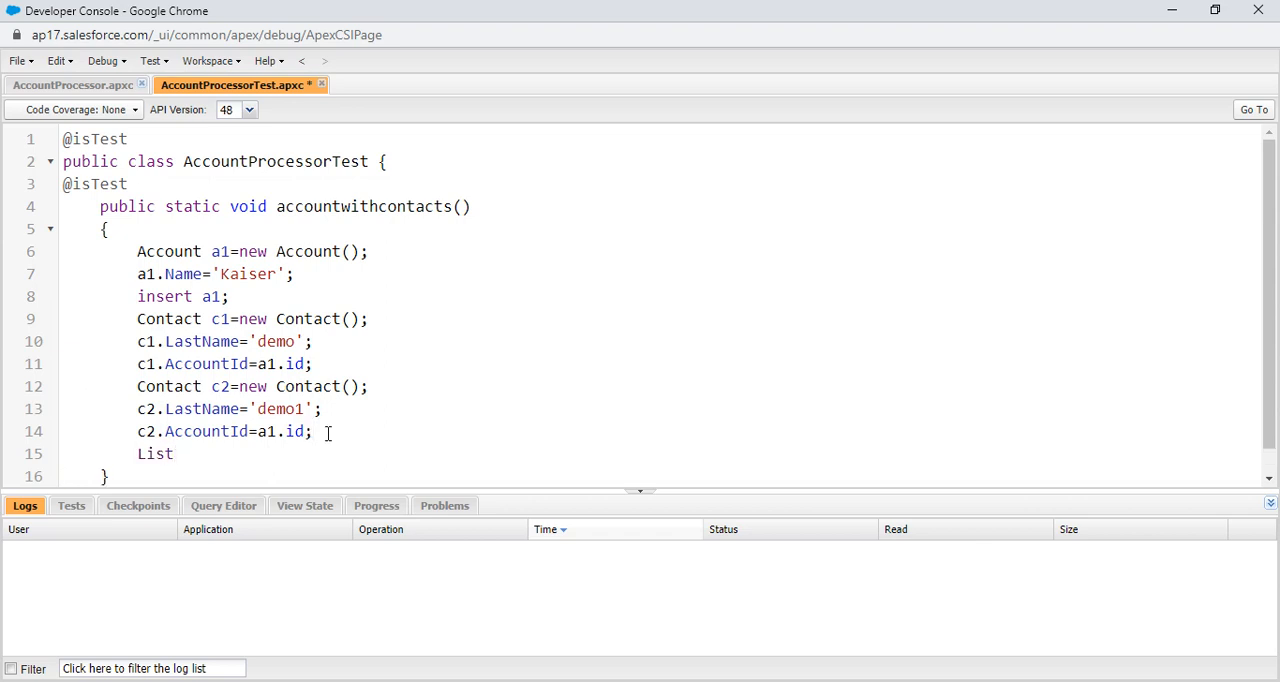
{"action": "type", "text": "<Id>"}
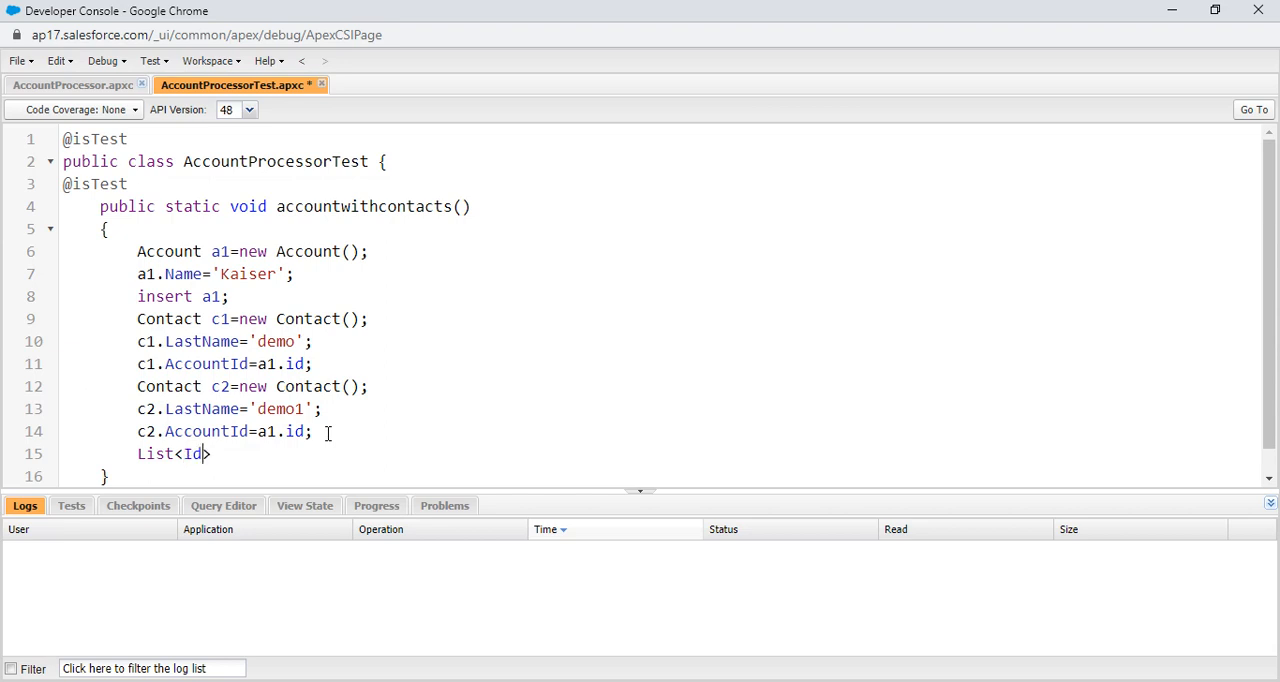
{"action": "type", "text": "l"}
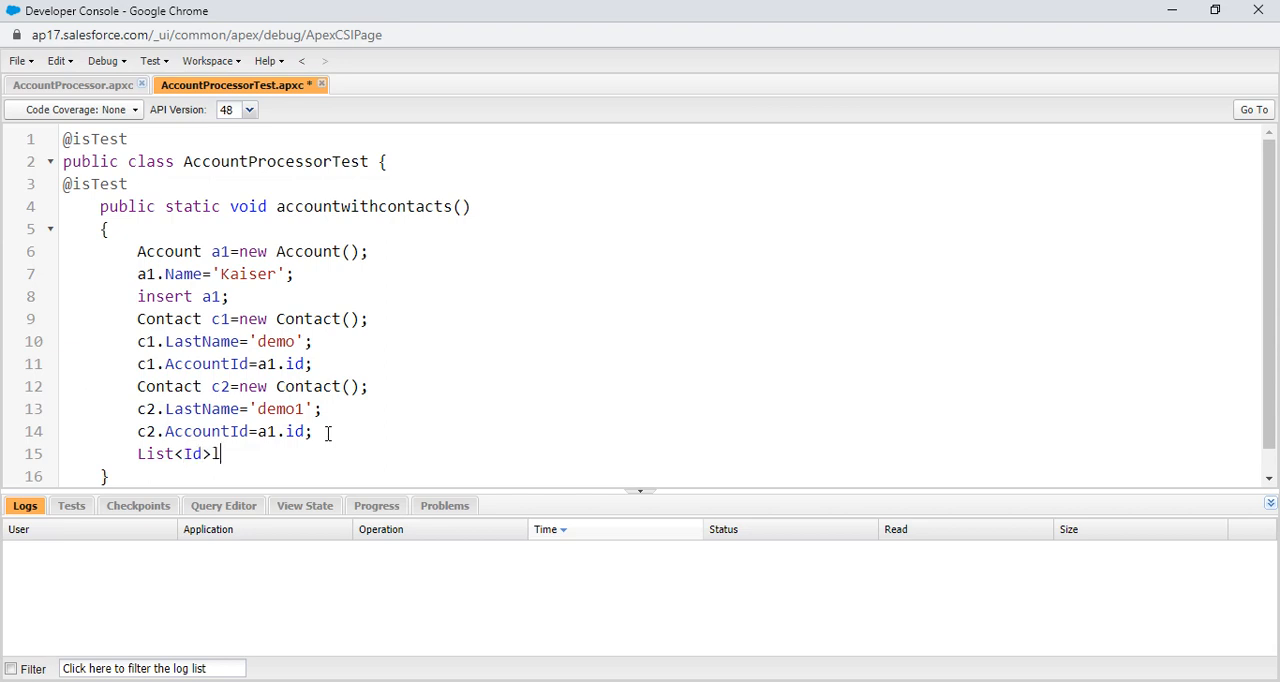
{"action": "type", "text": "i=new"}
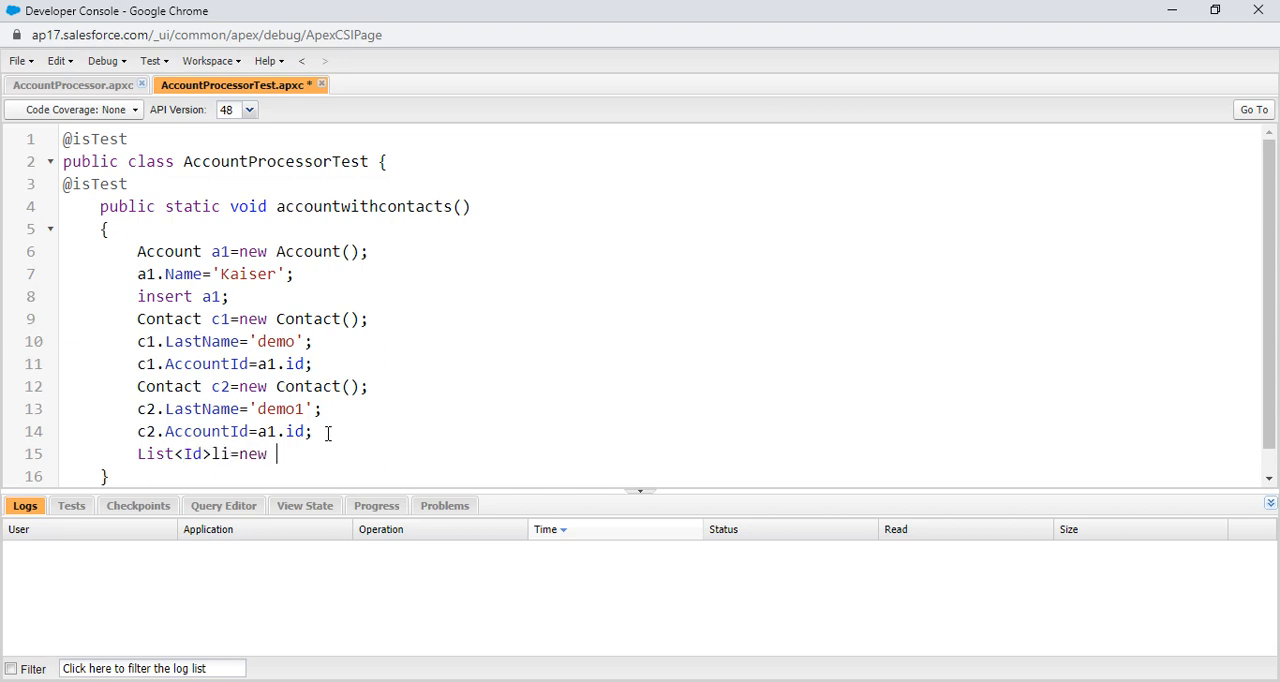
{"action": "type", "text": "List"}
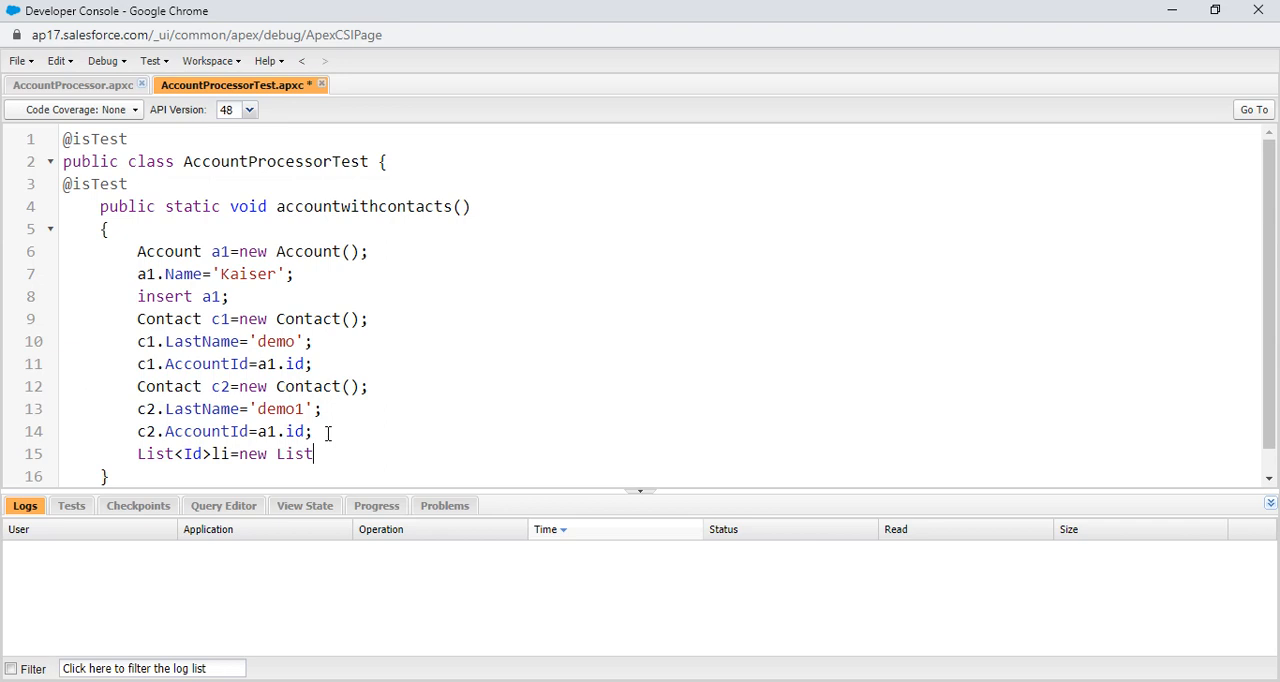
{"action": "type", "text": "<>"}
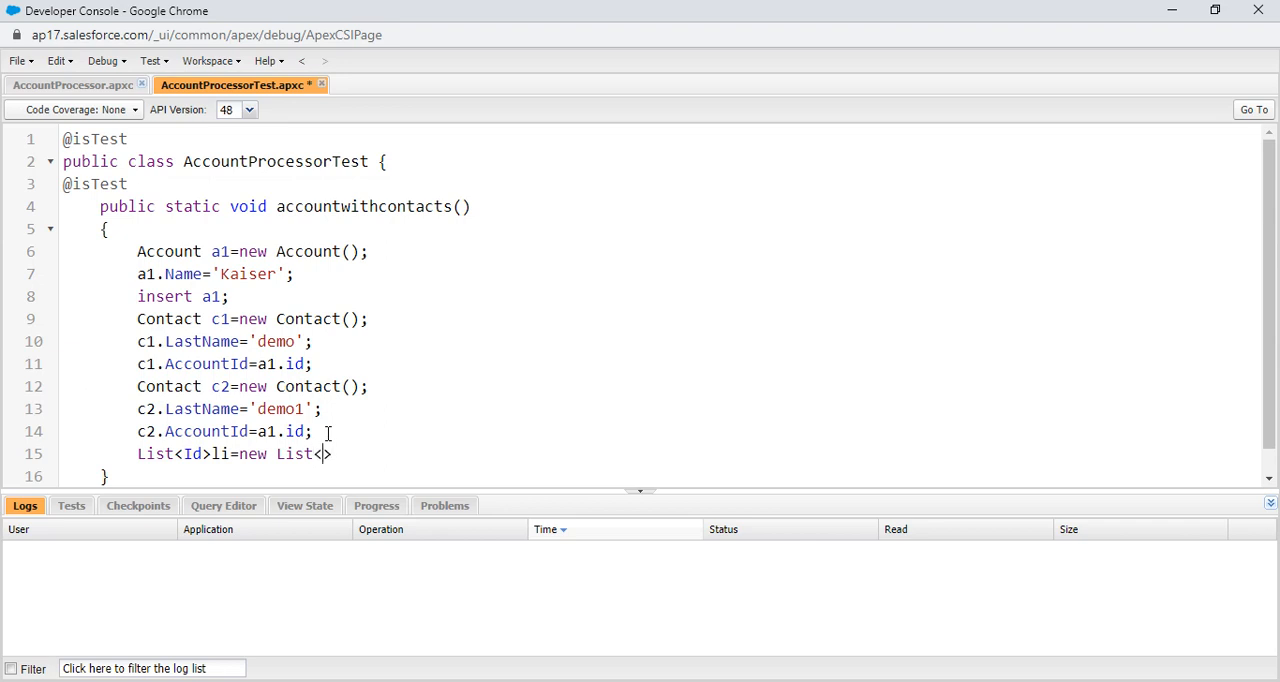
{"action": "type", "text": "Id"}
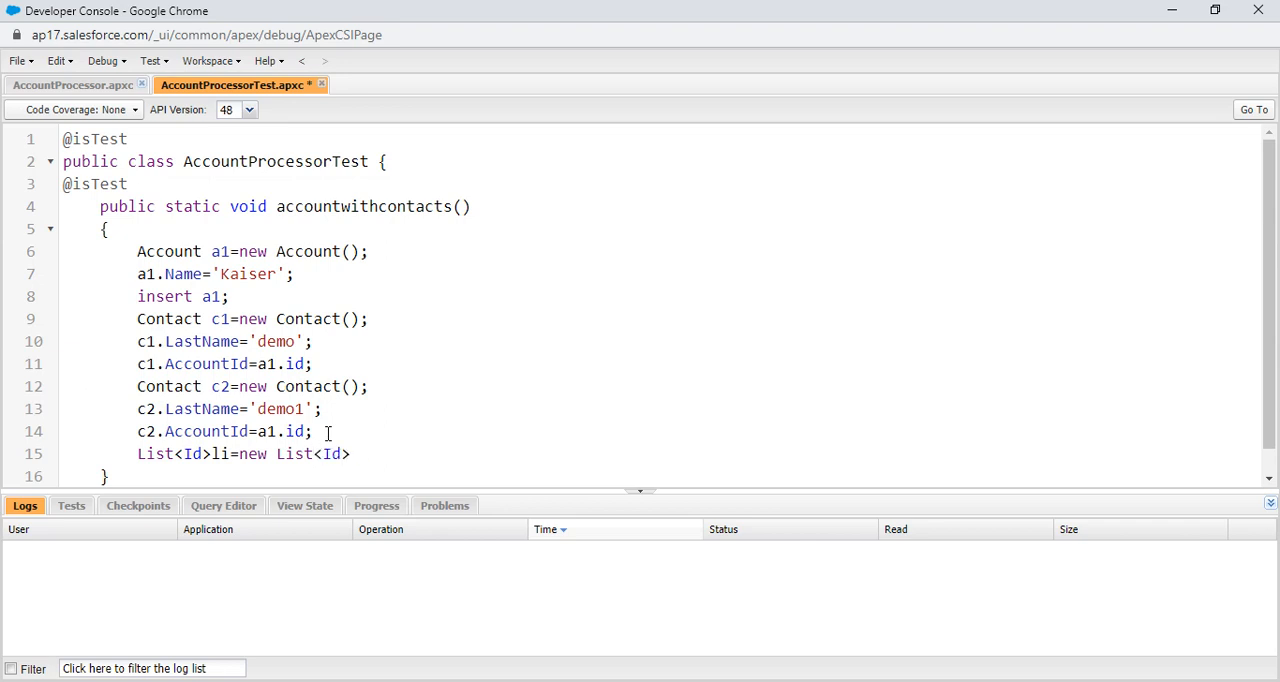
{"action": "type", "text": "();"}
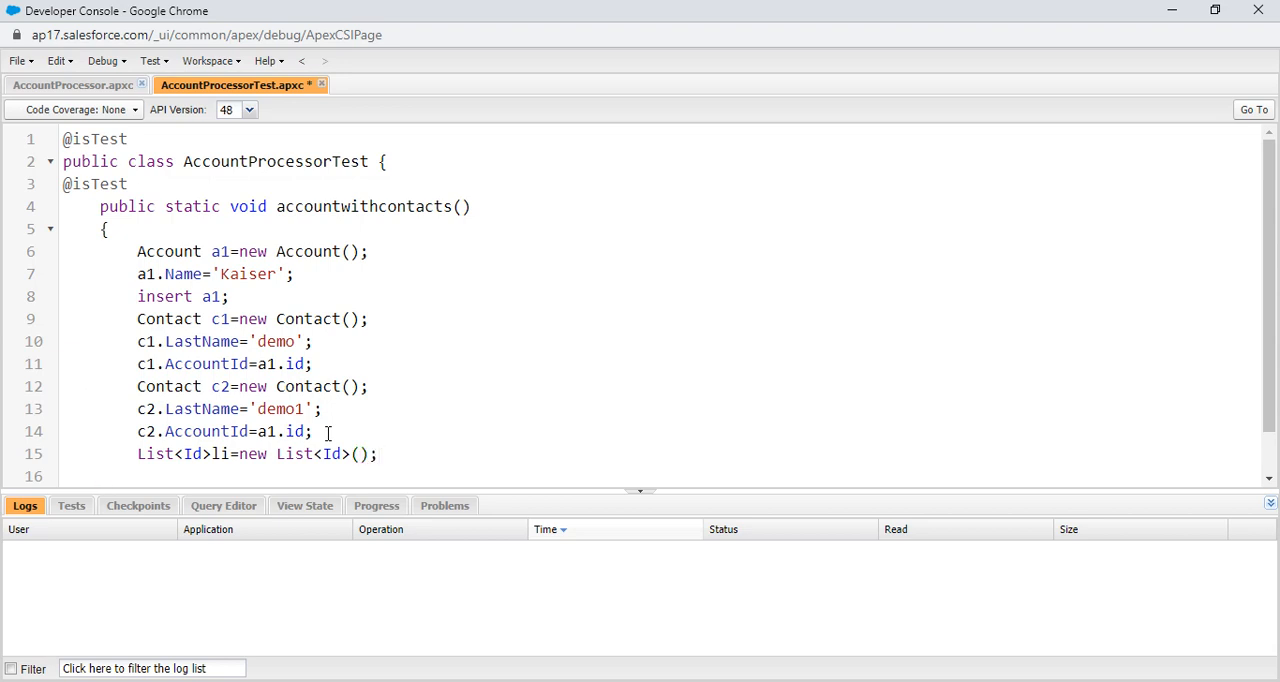
Add the account's Id to the list with li.add(a1.Id);.
{"action": "type", "text": "li"}
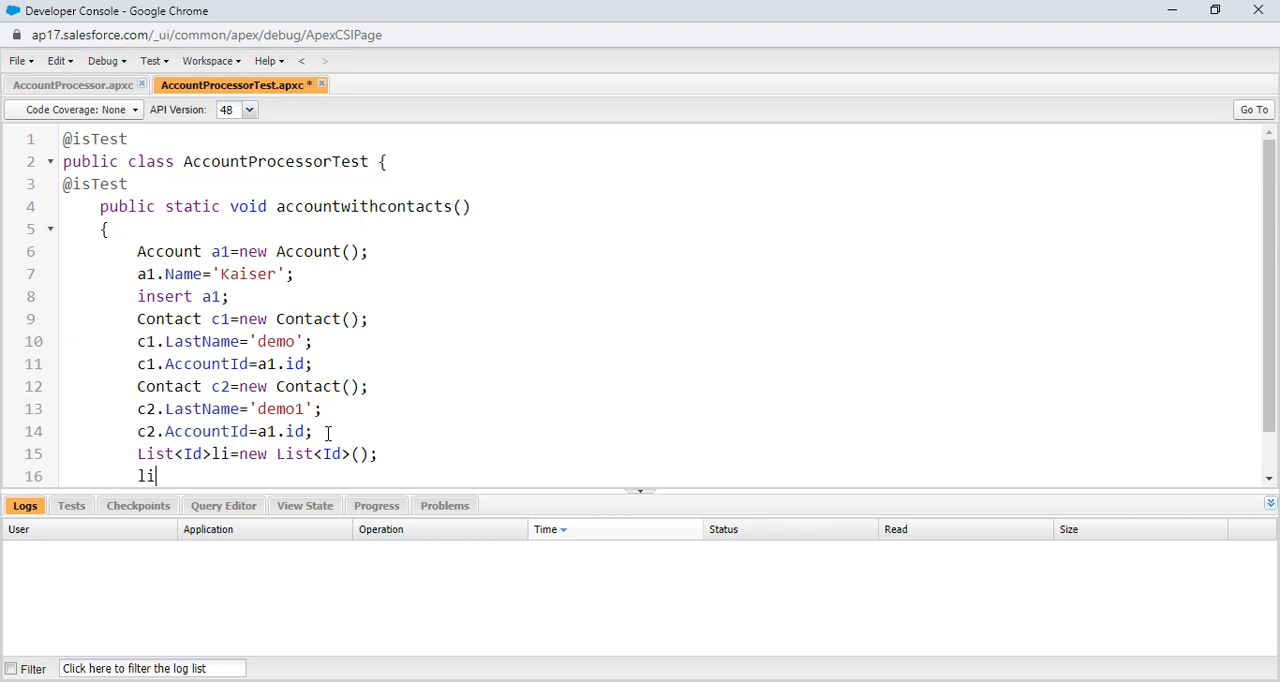
{"action": "type", "text": ".add"}
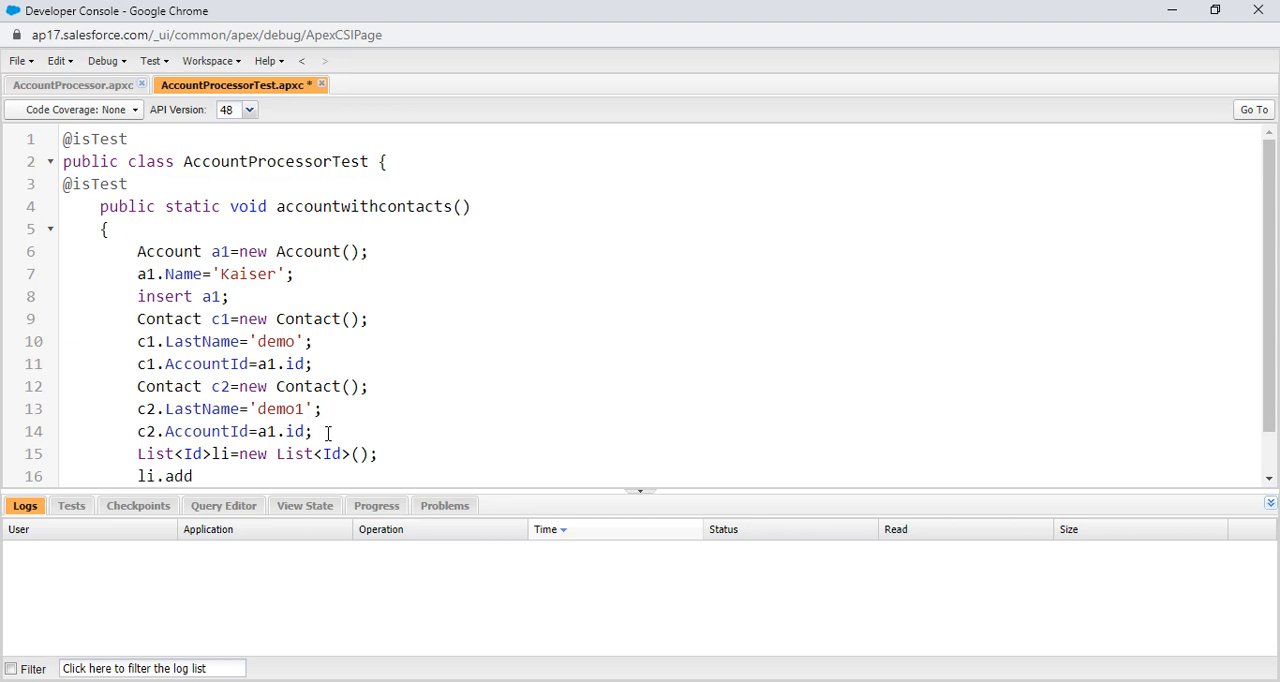
{"action": "type", "text": "(a1"}
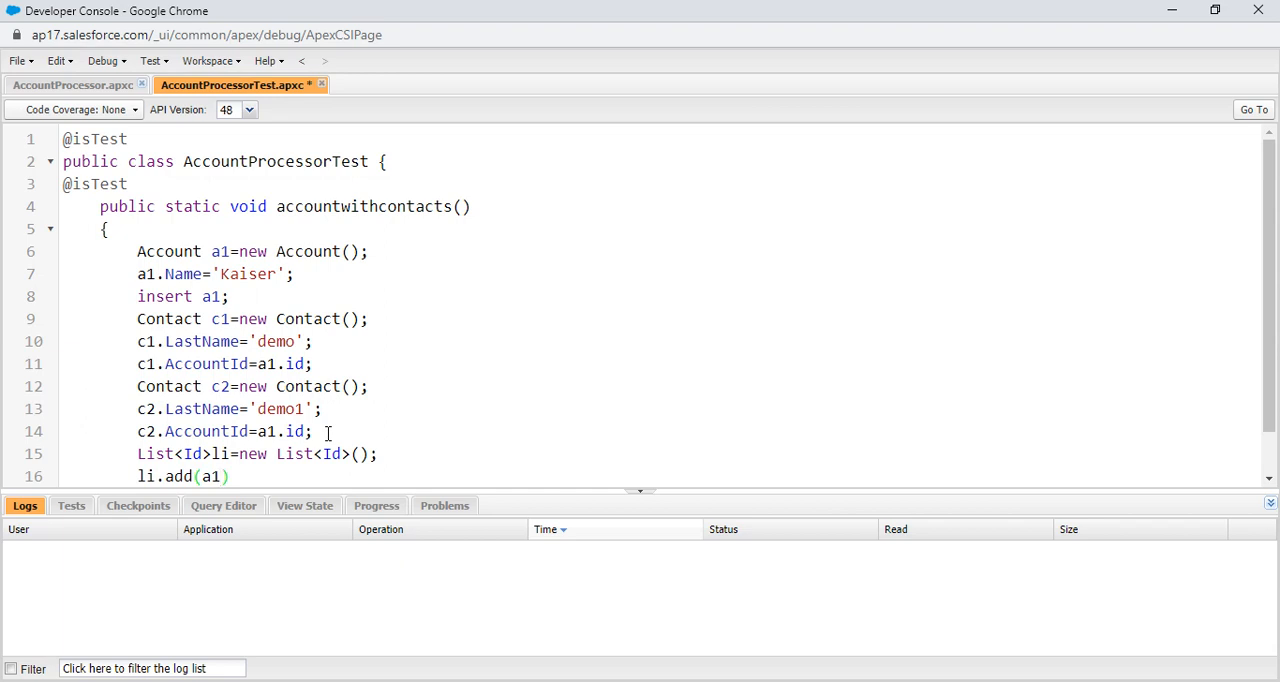
{"action": "type", "text": ".Id"}
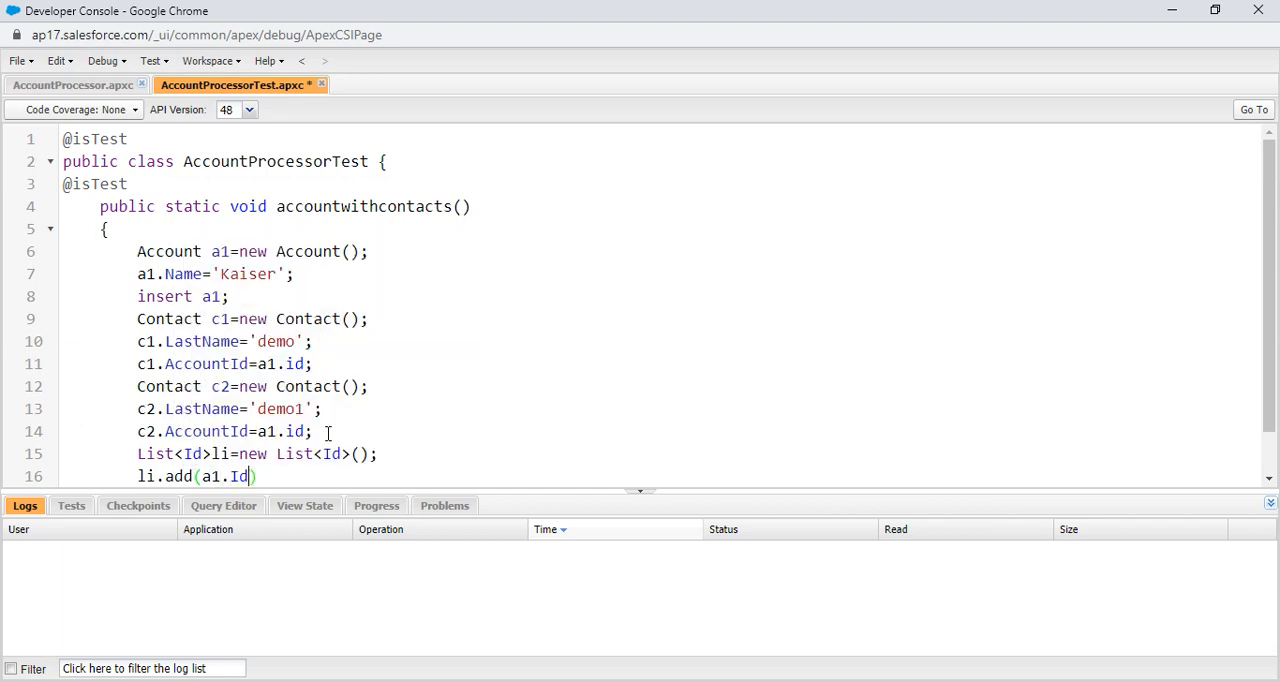
{"action": "type", "text": ");"}
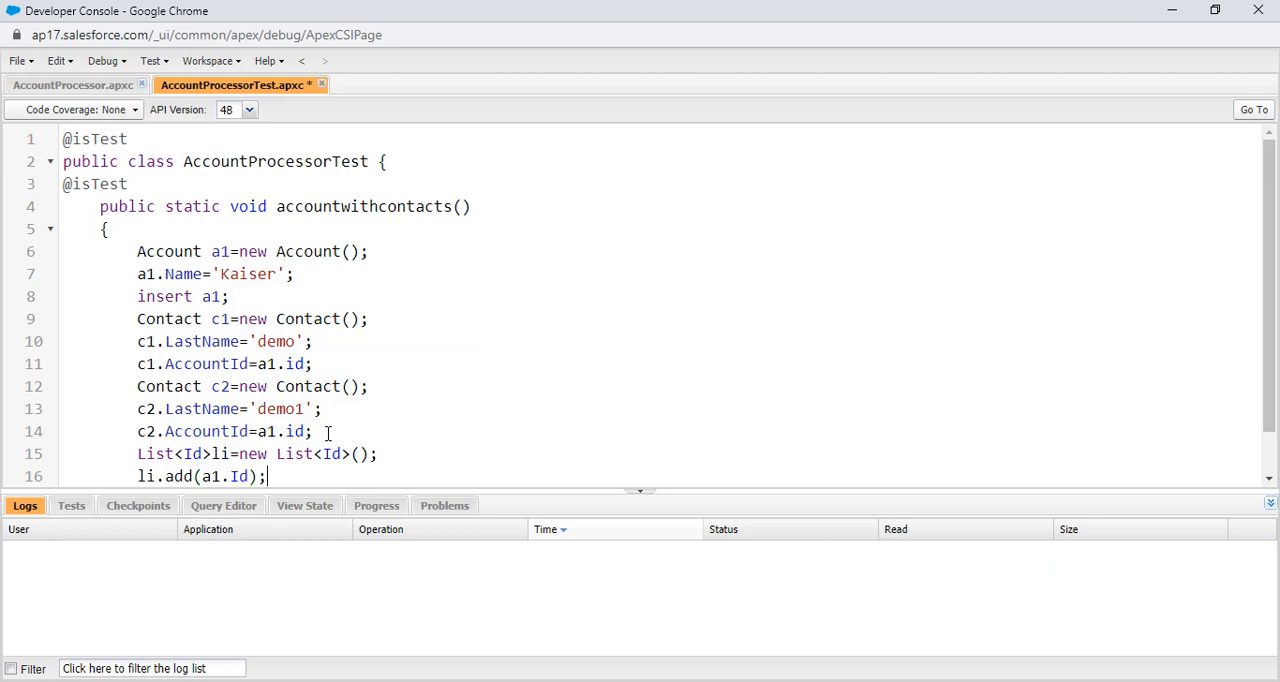
{"action": "scroll", "scroll_direction": "down", "scroll_amount": 3}
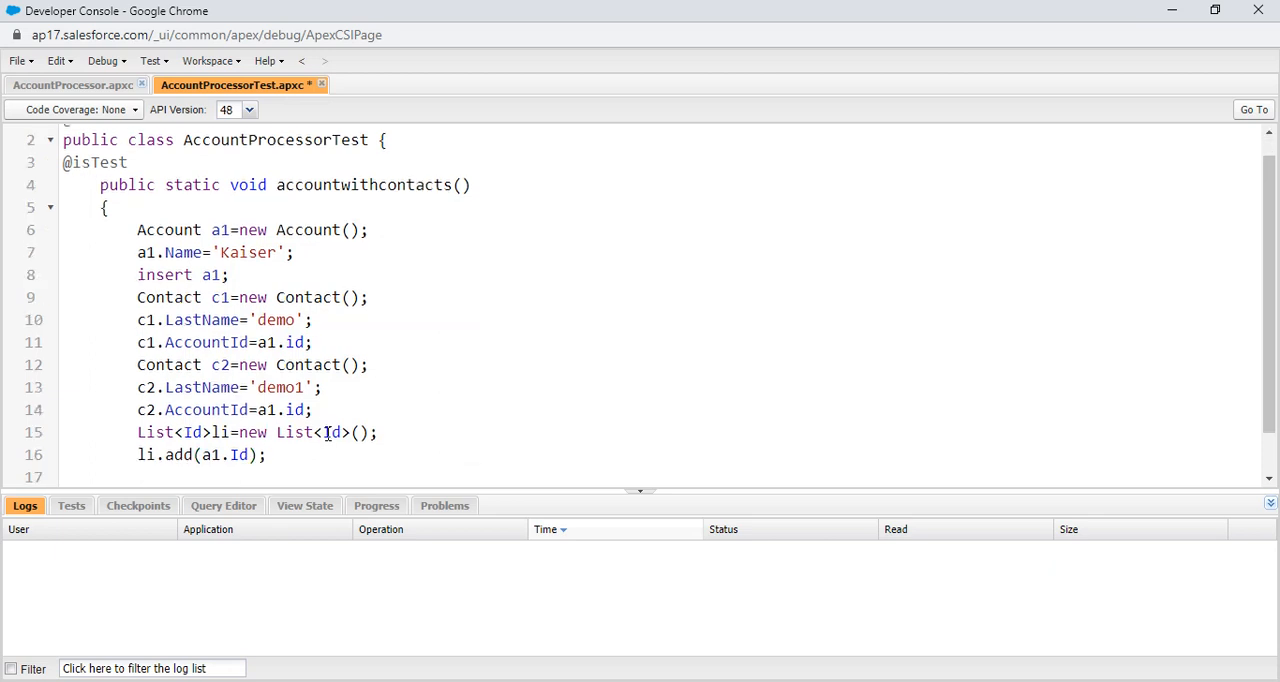
Write Test.startTest(); followed by AccountProcessor.countContacts(li);.
{"action": "type", "text": "Test."}
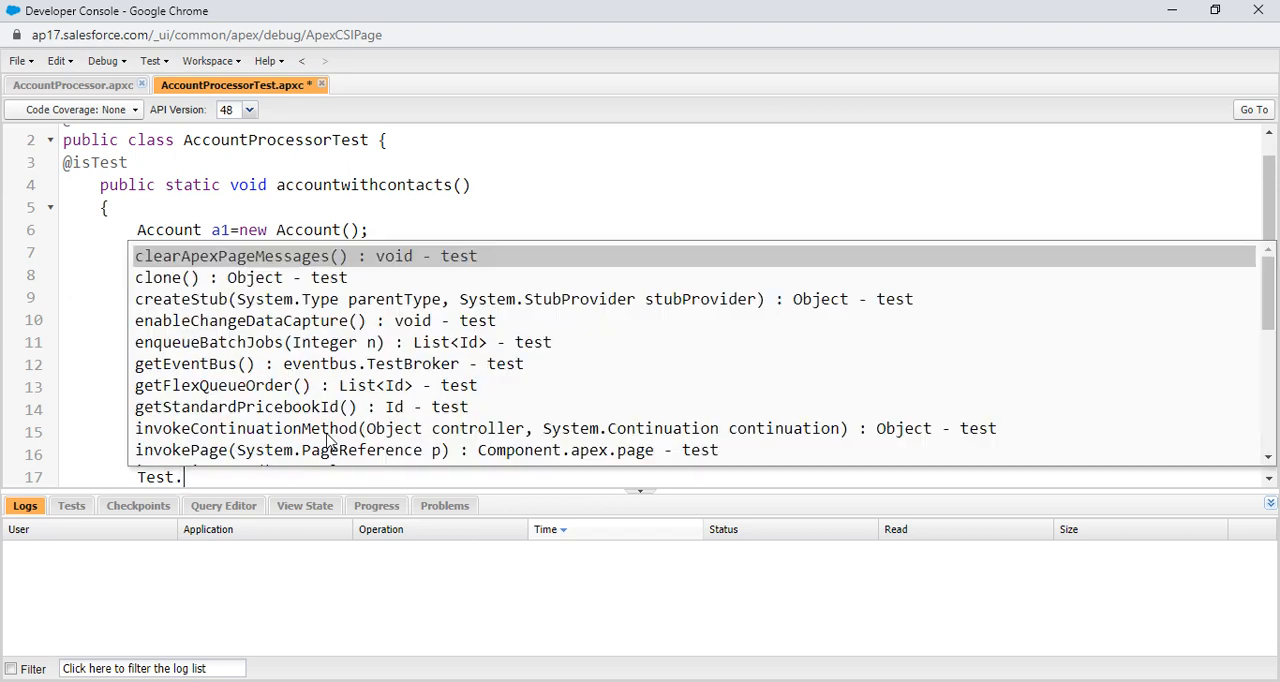
{"action": "type", "text": "startTest();"}
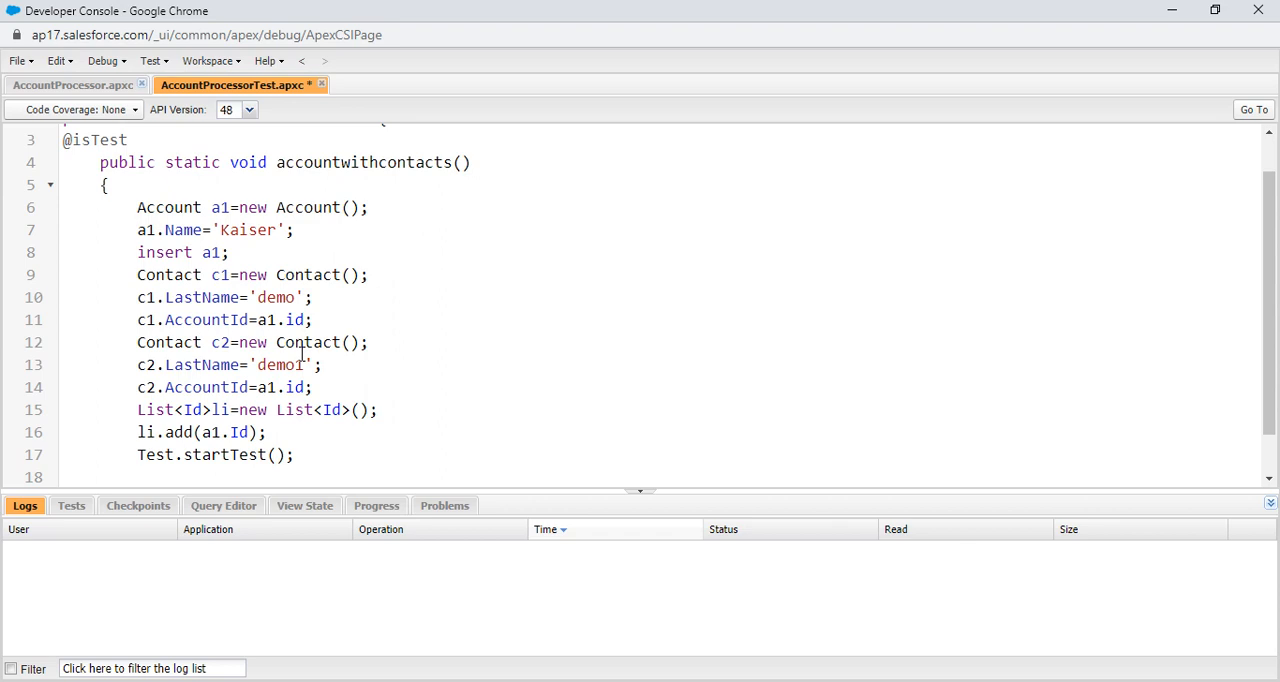
{"action": "type", "text": "Ac"}
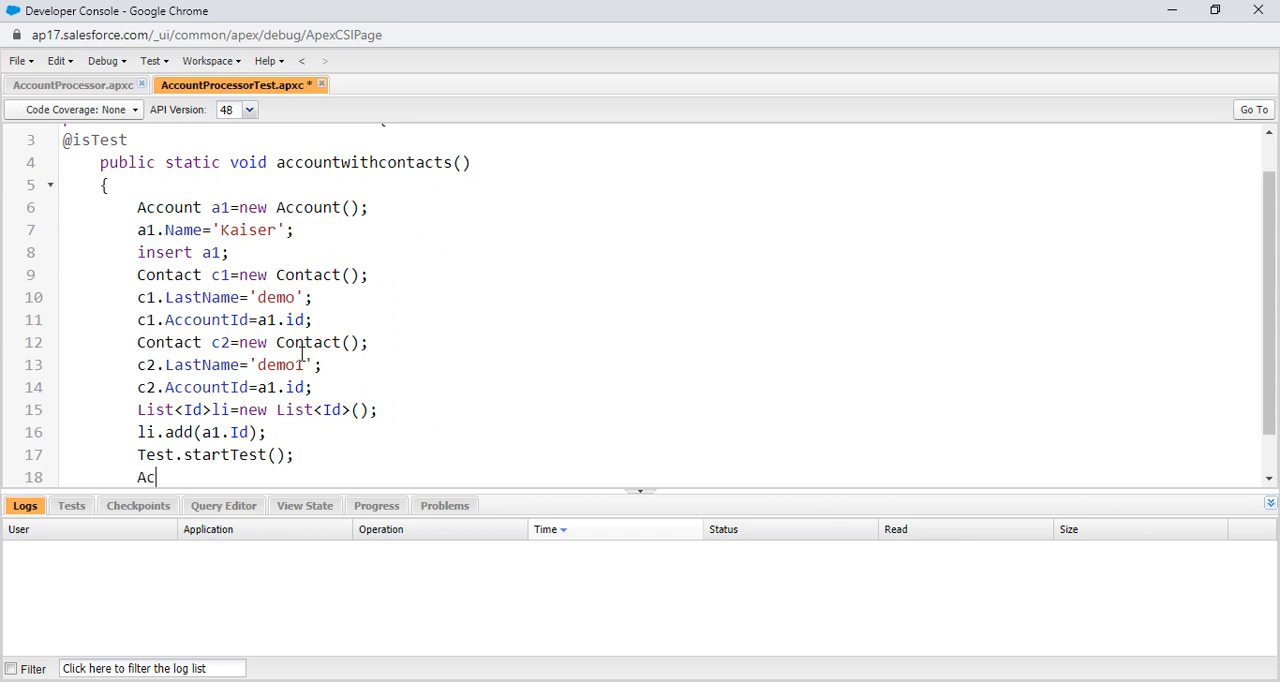
{"action": "type", "text": "count"}
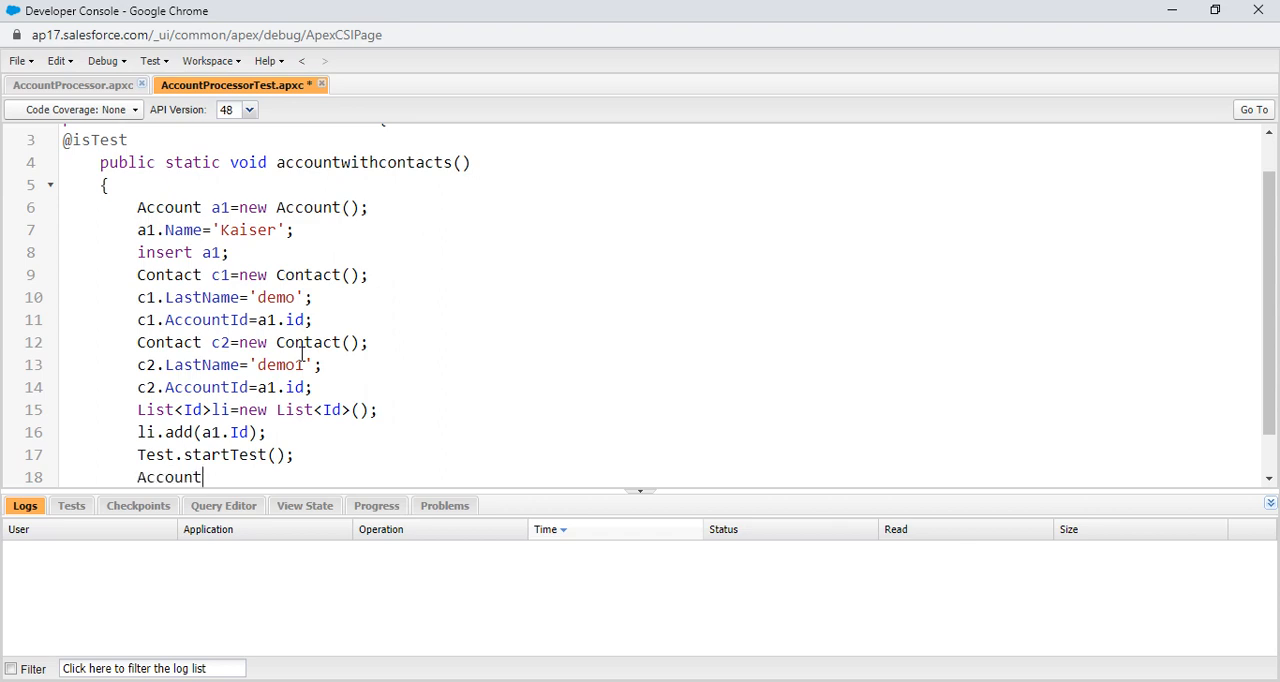
{"action": "type", "text": "Proces"}
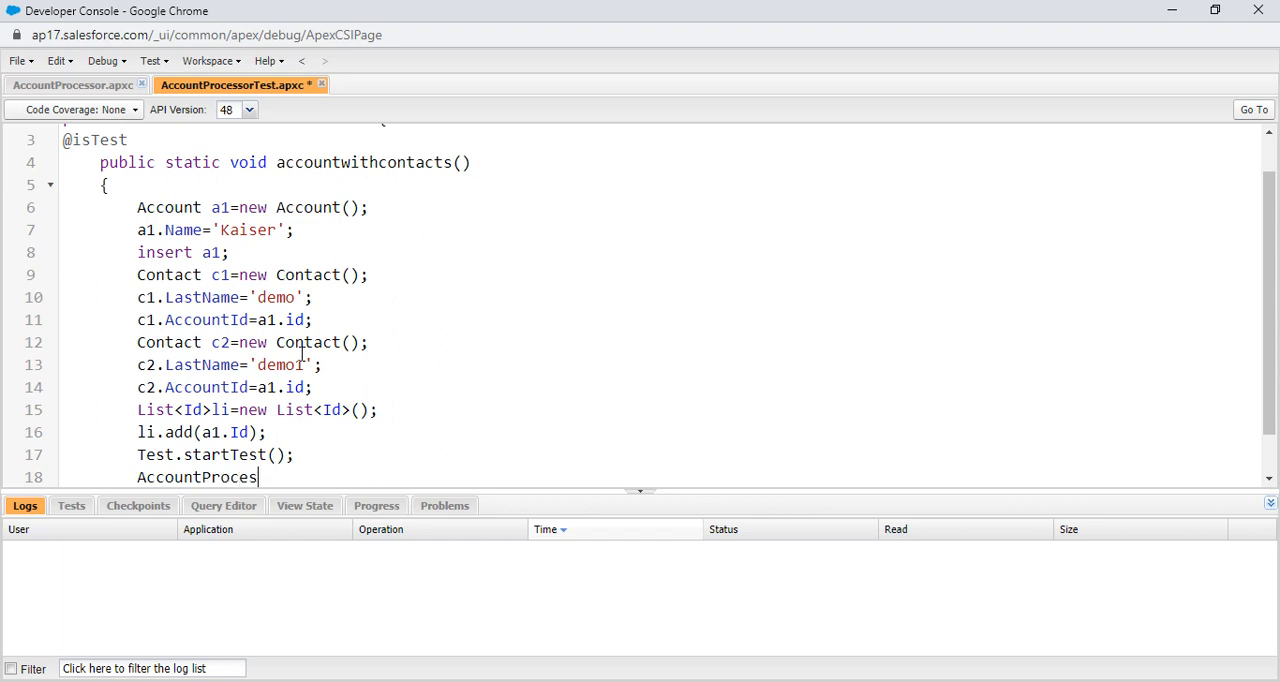
{"action": "type", "text": "sor."}
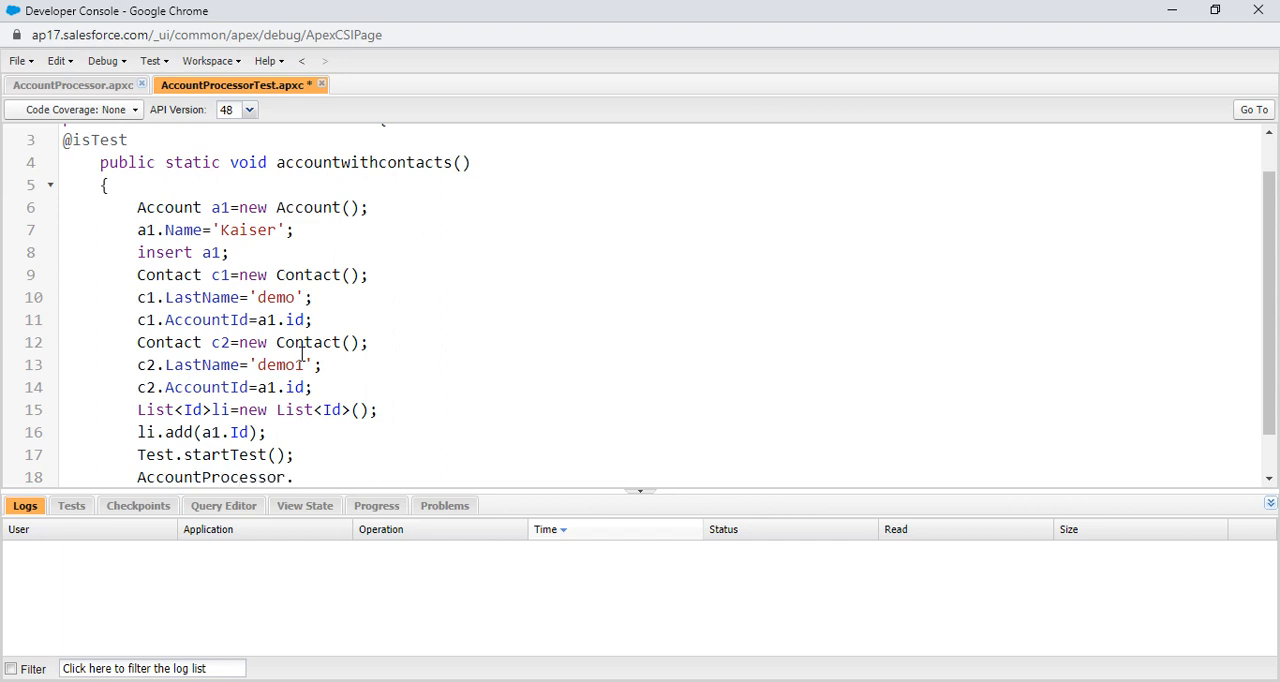
{"action": "type", "text": "c"}
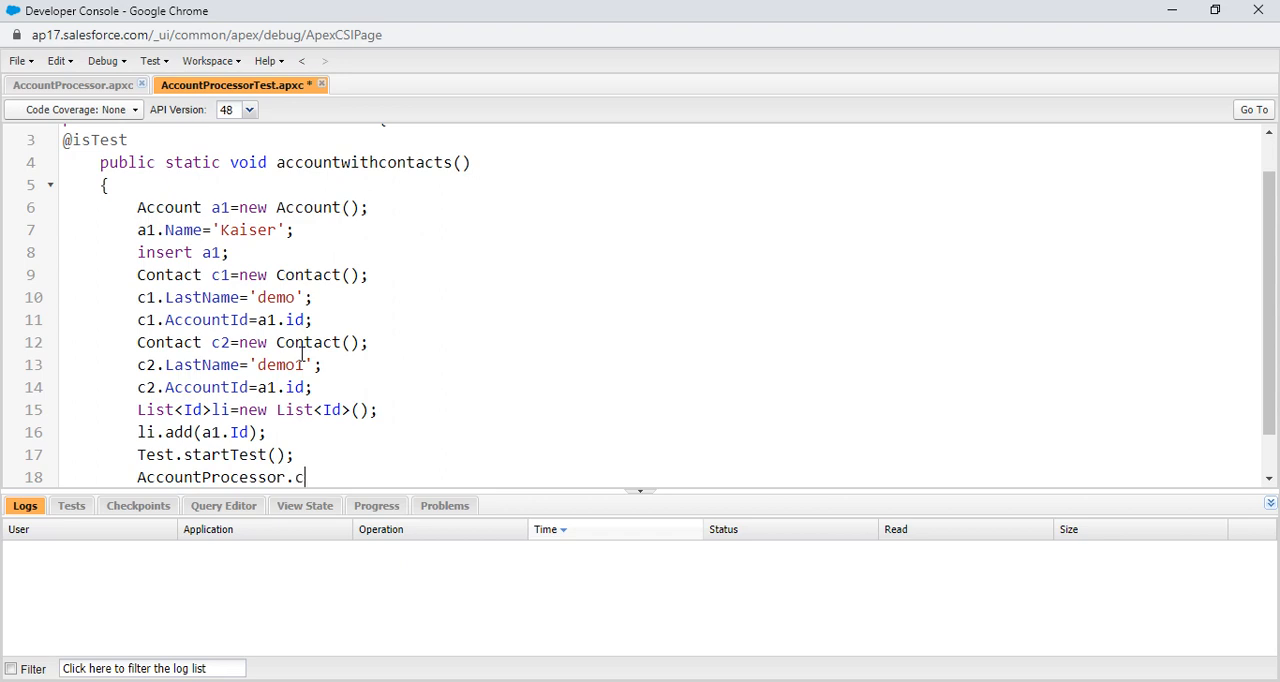
{"action": "type", "text": "ountCo"}
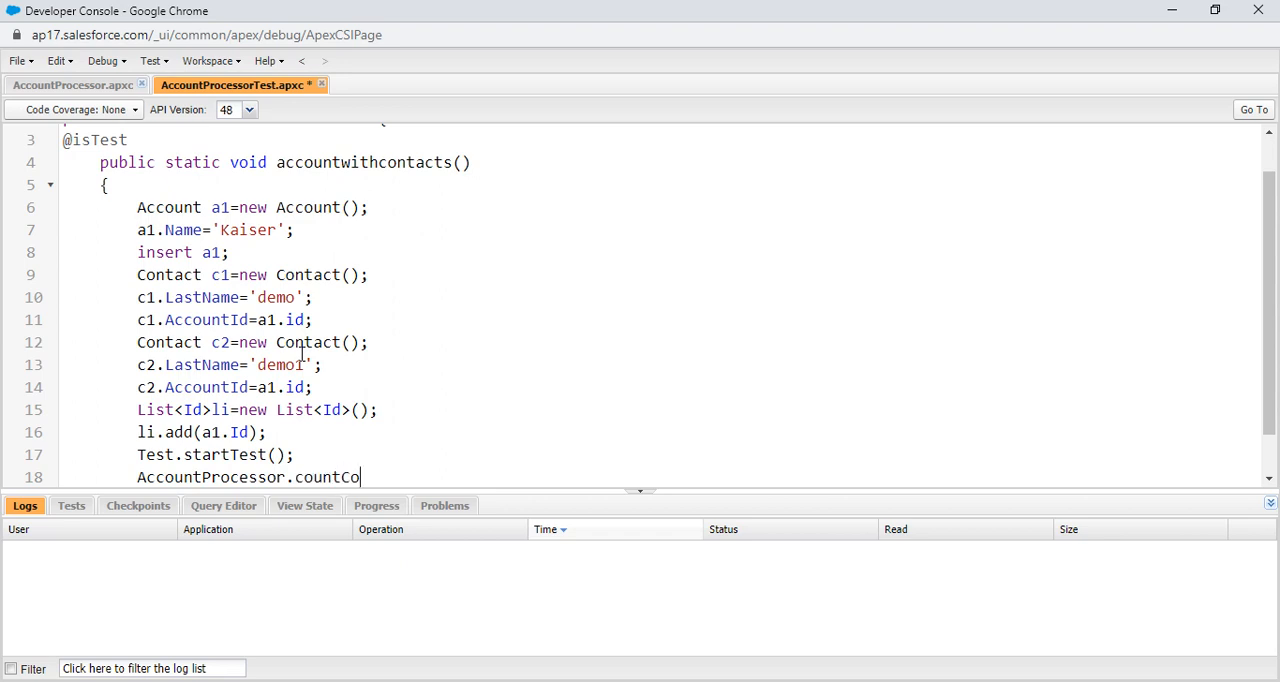
{"action": "type", "text": "nta"}
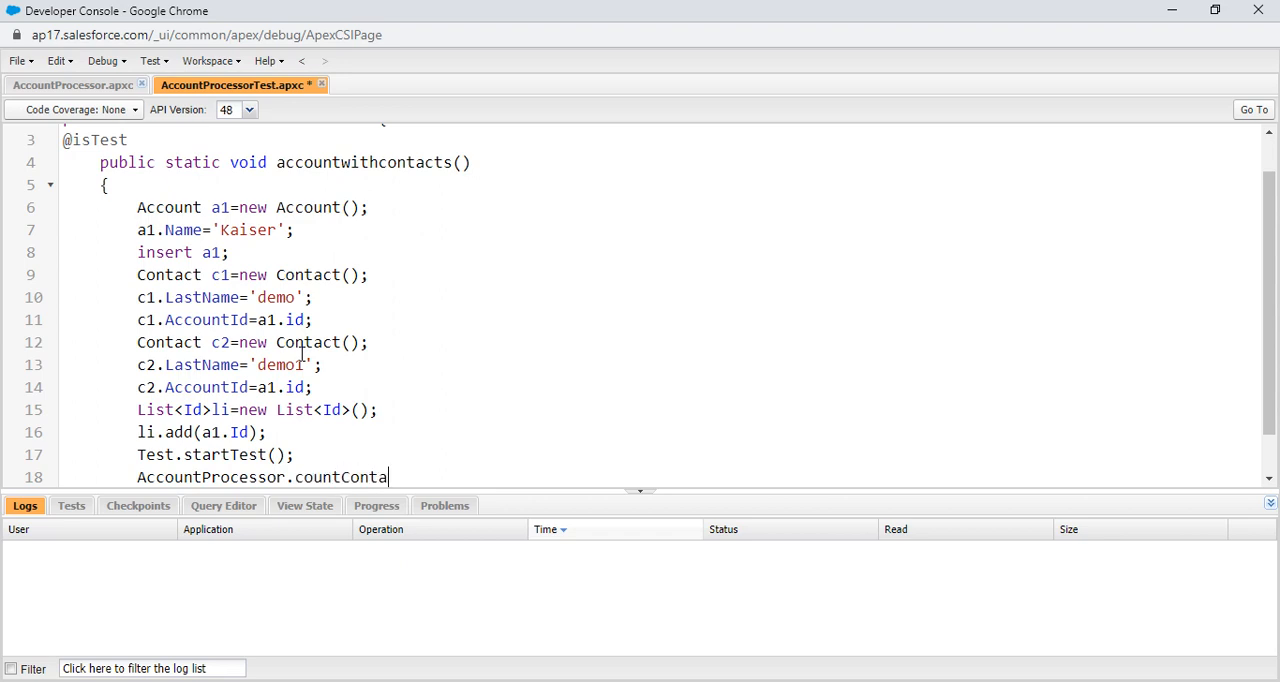
{"action": "type", "text": "cts()"}
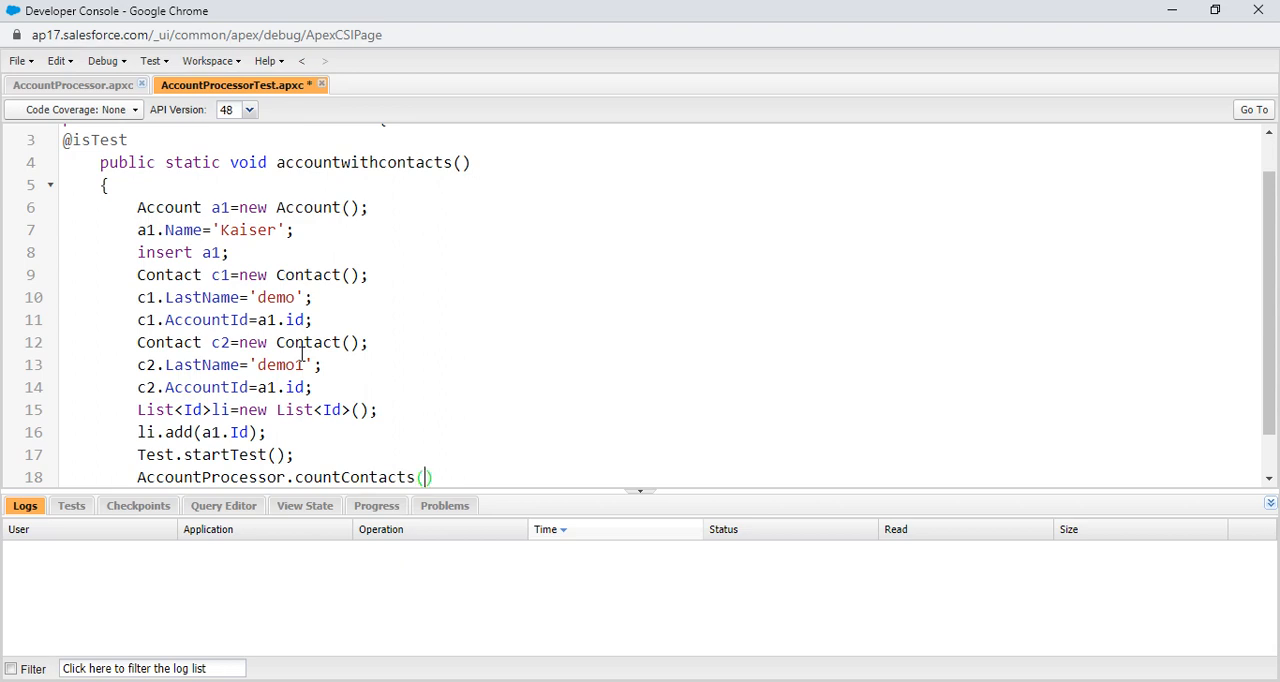
{"action": "type", "text": ");"}
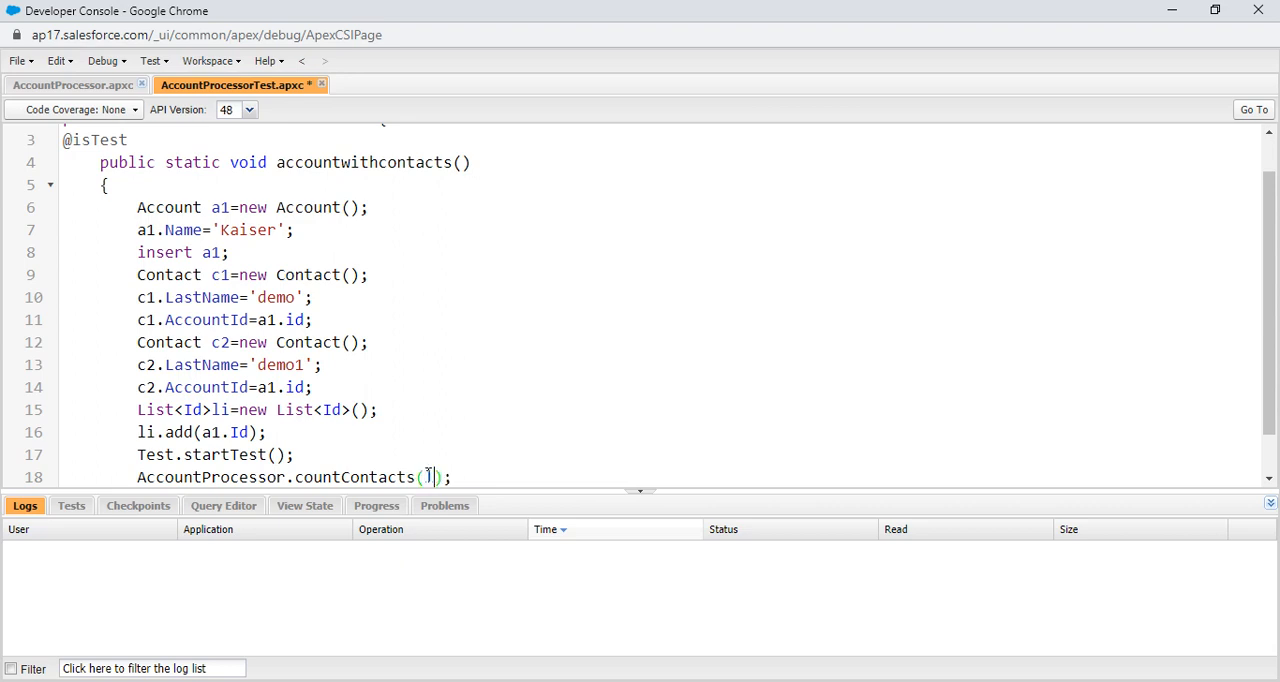
{"action": "type", "text": "li"}
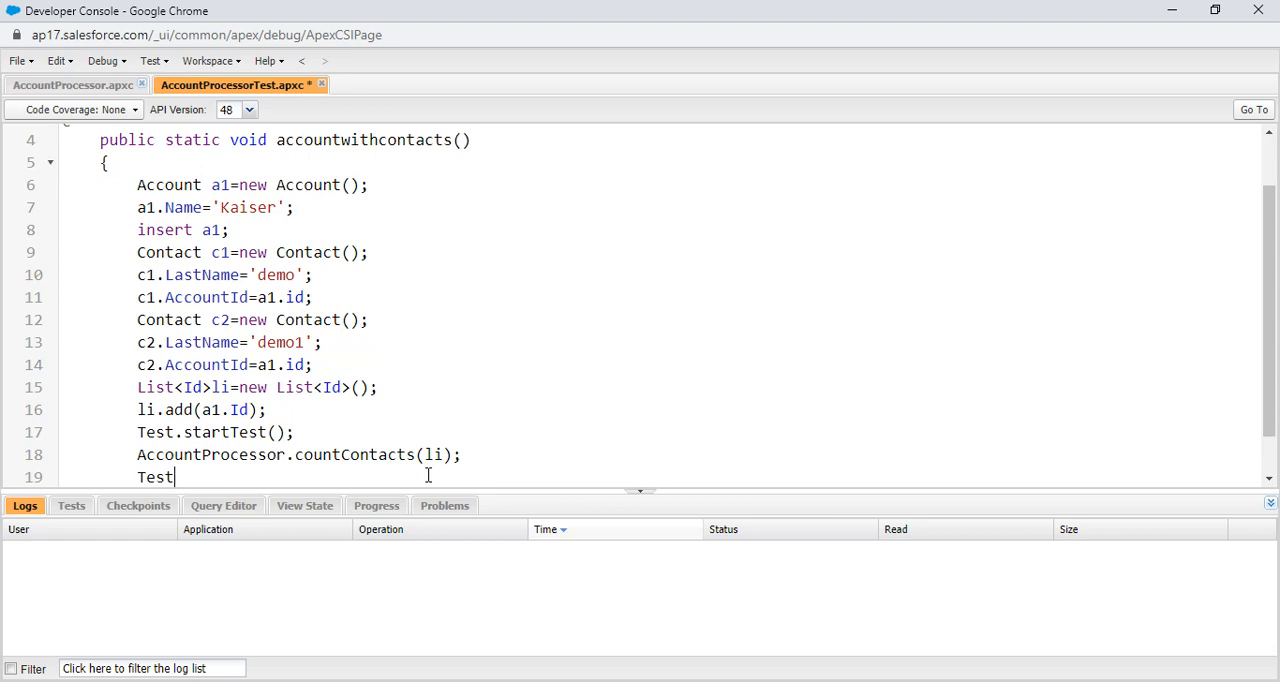
Close with Test.stopTest(); and save the test class.
{"action": "type", "text": ".s"}
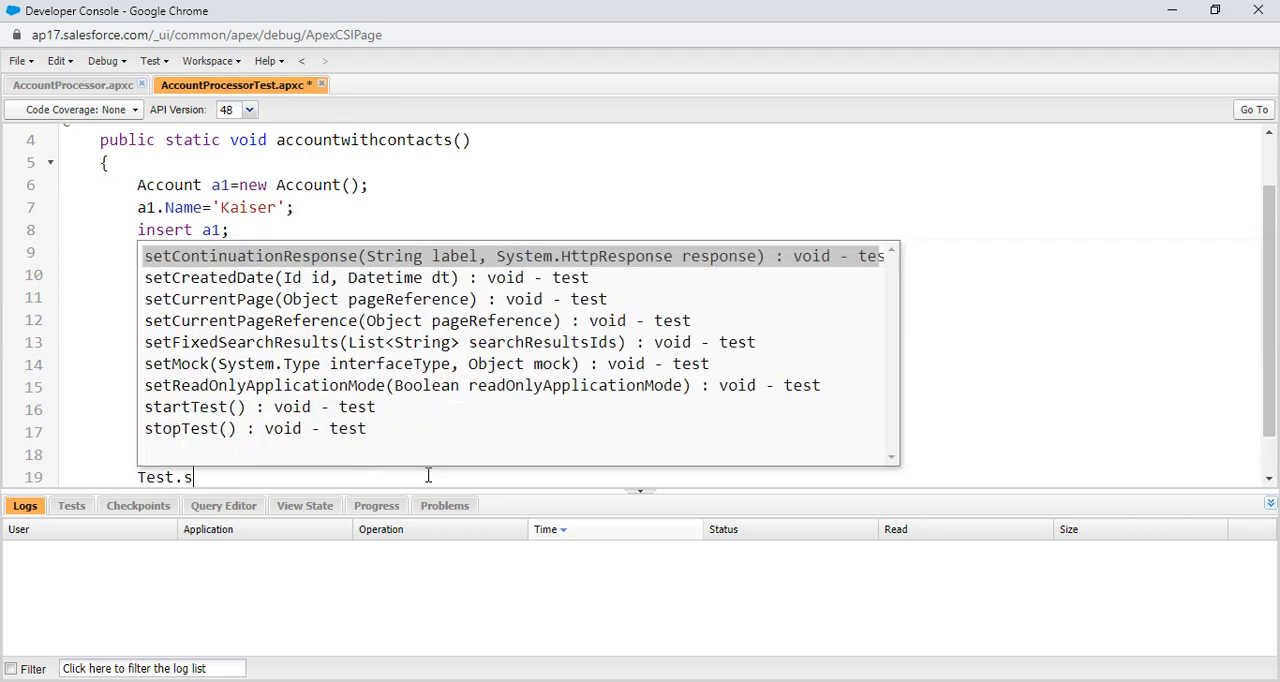
{"action": "type", "text": "topTest();"}
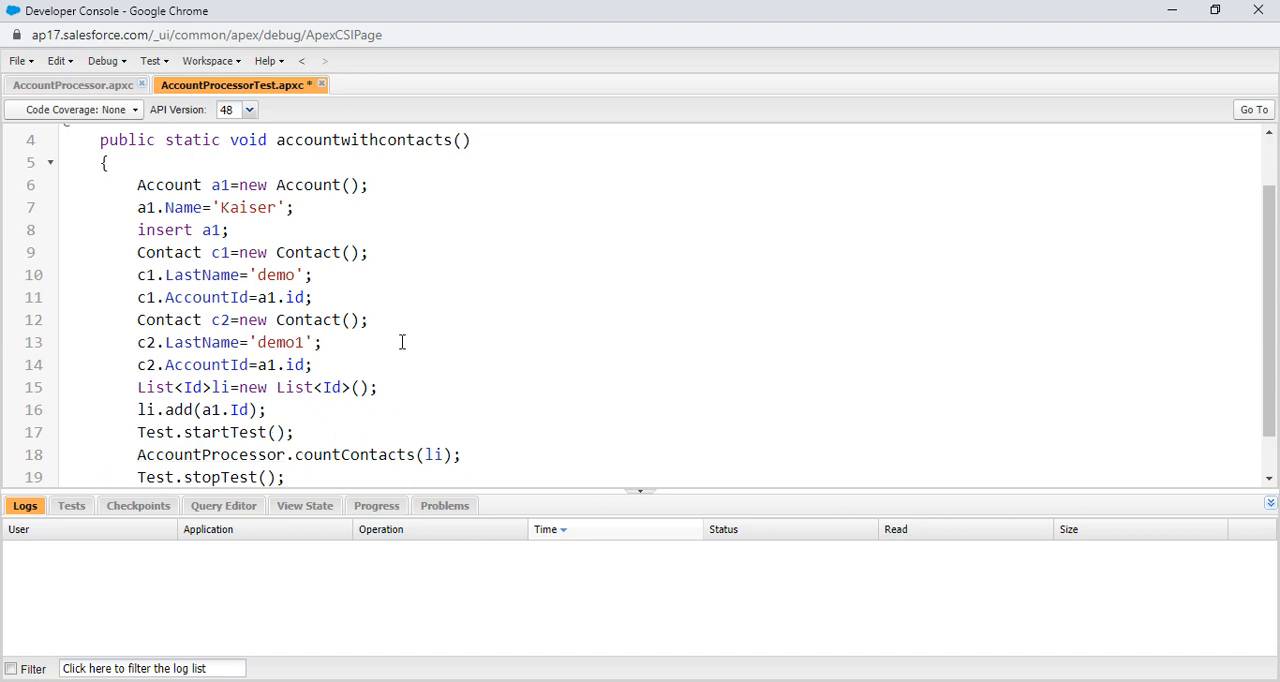
{"action": "key", "text": "ctrl+s"}
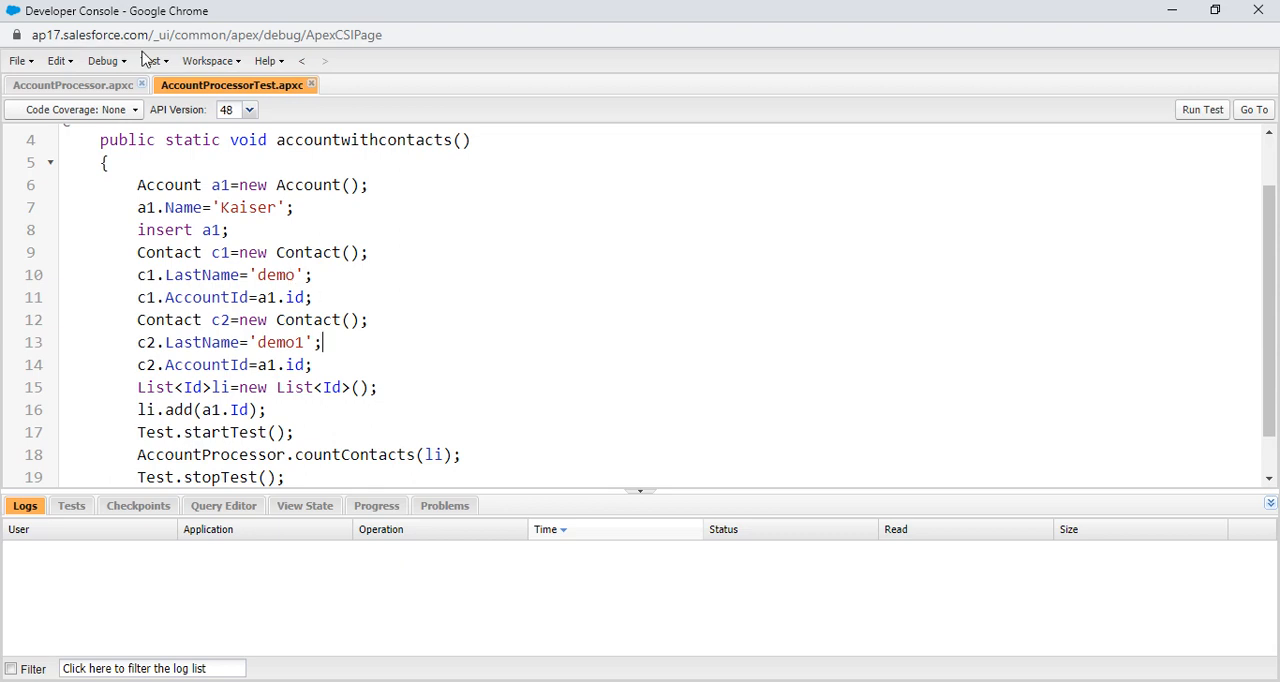
Start a new test run for AccountProcessorTest's accountwithcontacts method.
{"action": "left_click", "coordinate": [150, 60]}
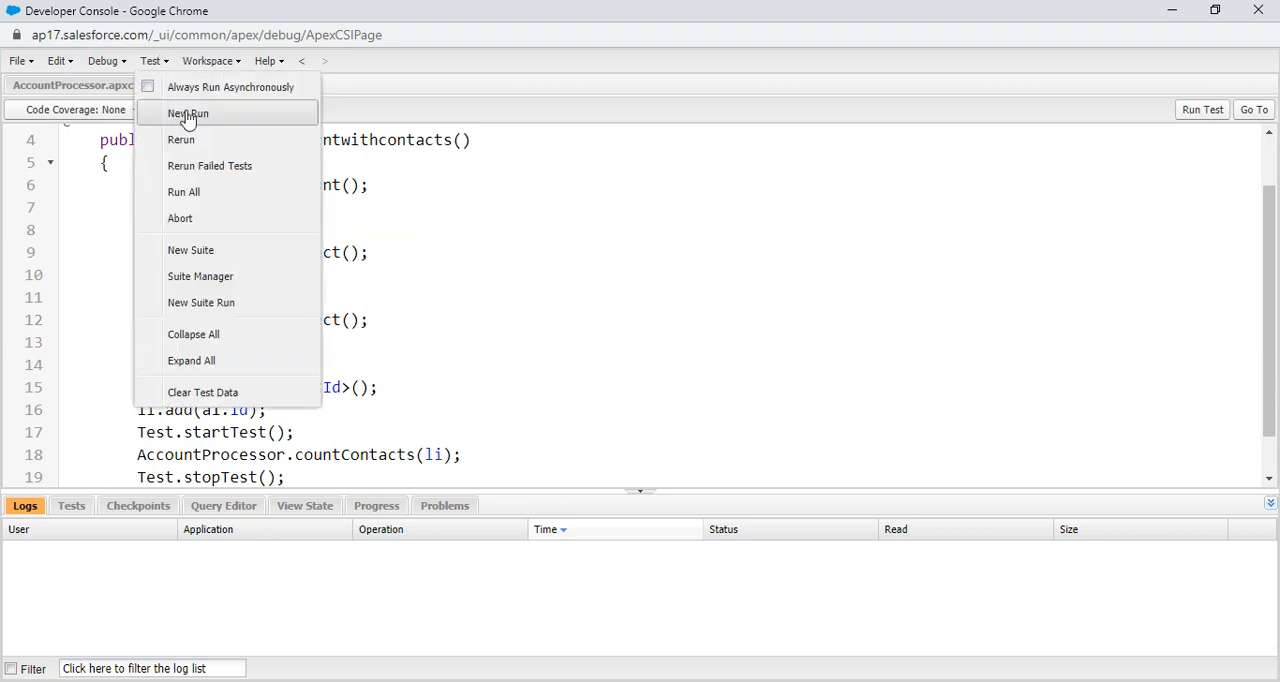
{"action": "left_click", "coordinate": [188, 112]}
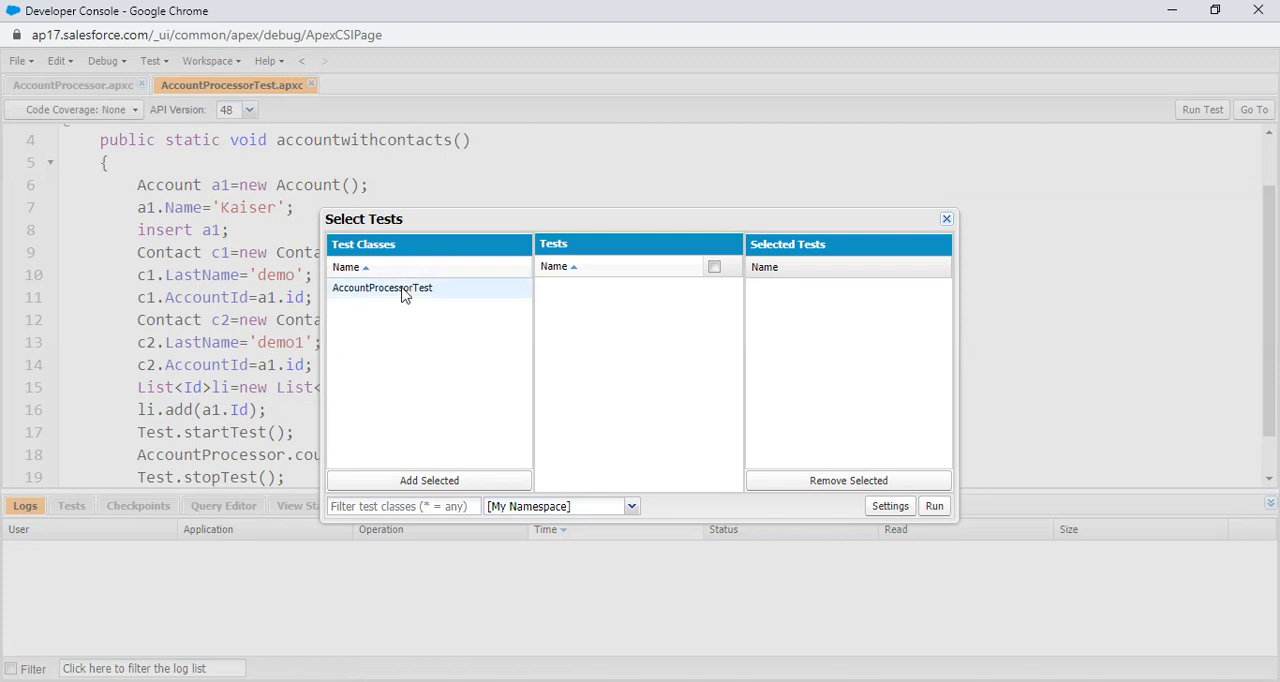
{"action": "left_click", "coordinate": [382, 288]}
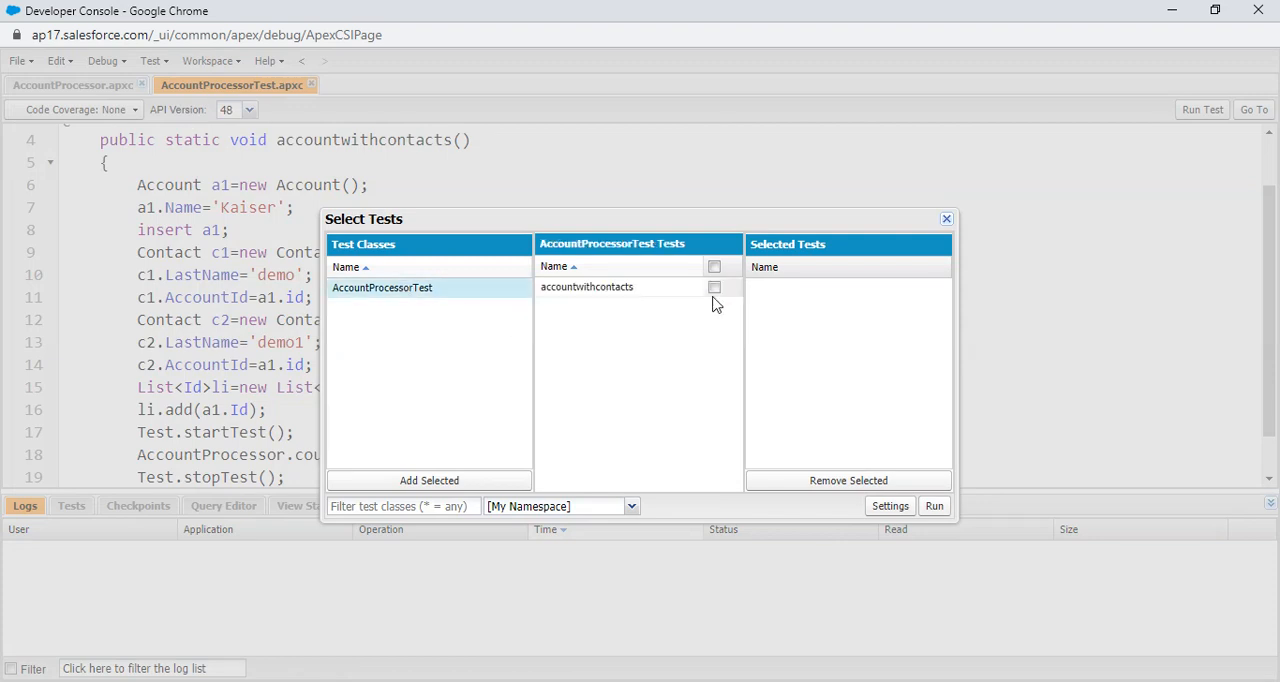
{"action": "left_click", "coordinate": [586, 288]}
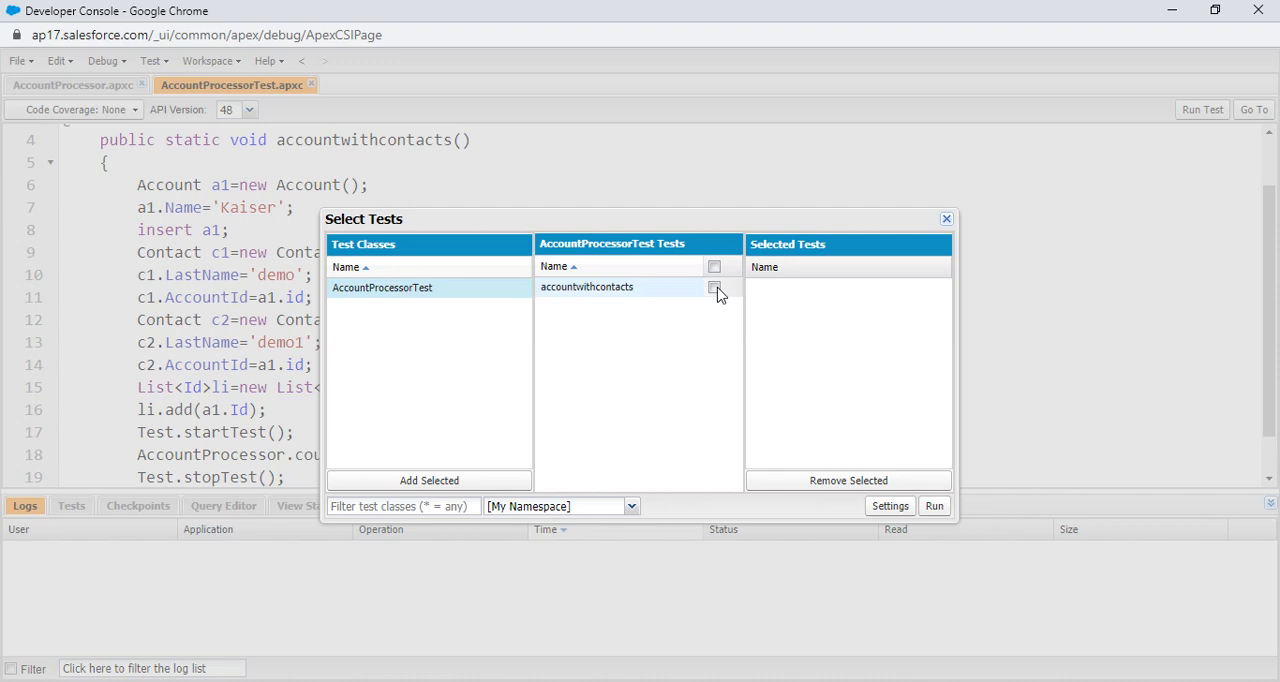
{"action": "left_click", "coordinate": [714, 288]}
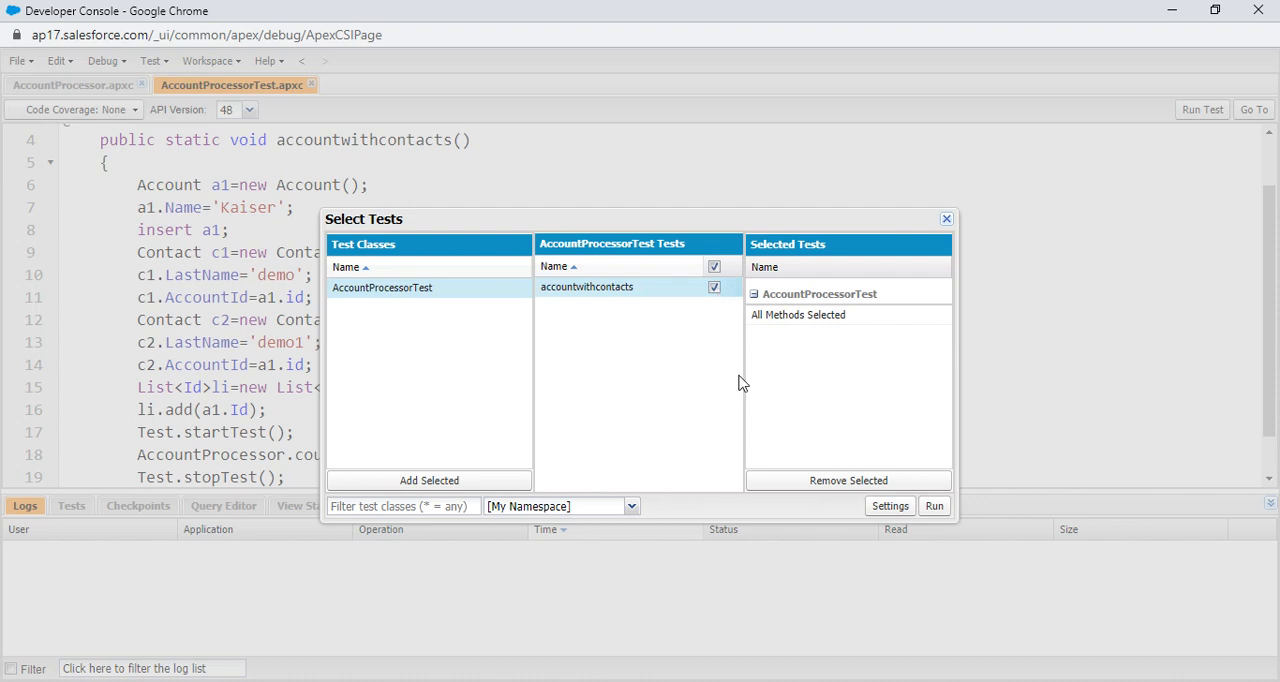
{"action": "left_click", "coordinate": [934, 504]}
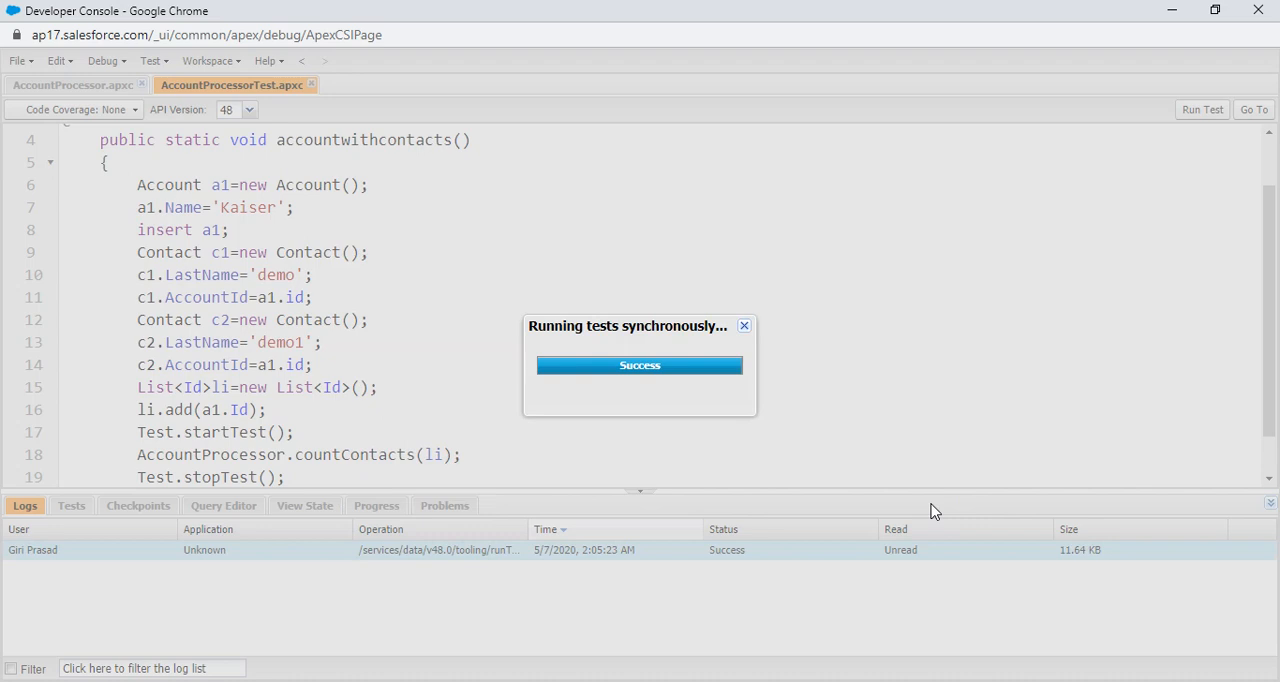
Dismiss the Success notice and view the test results in the Tests panel.
{"action": "left_click", "coordinate": [744, 324]}
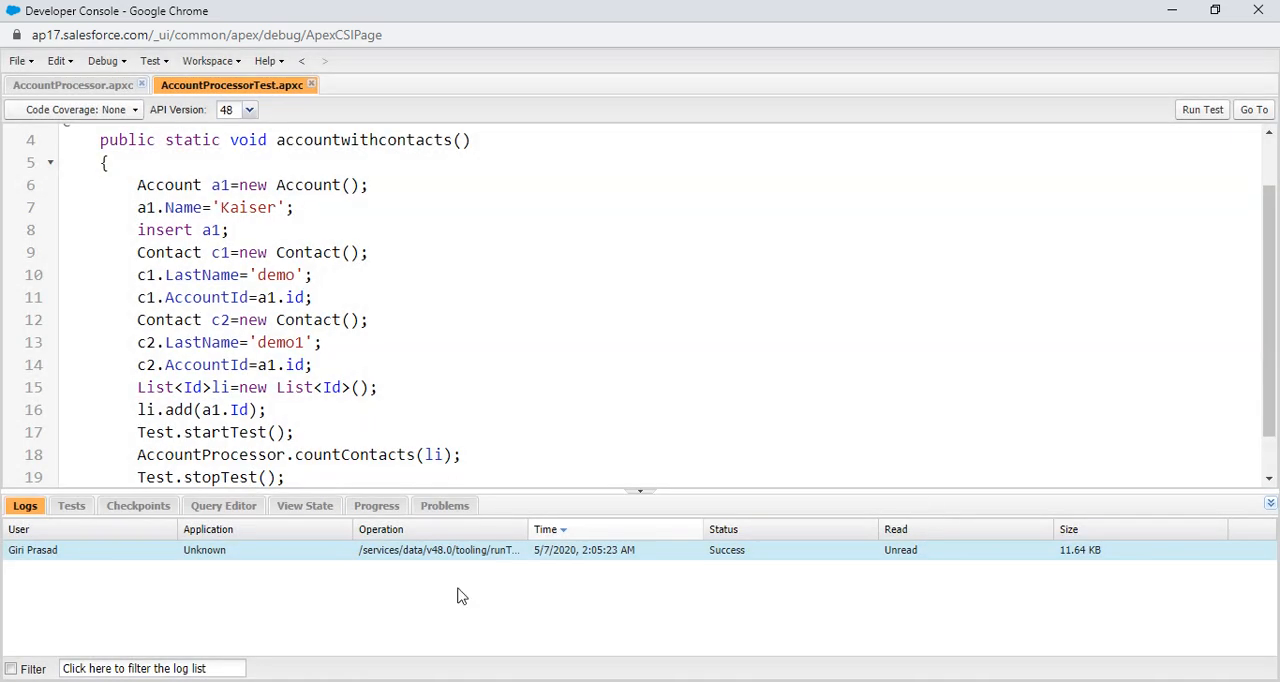
{"action": "mouse_move", "coordinate": [72, 504]}
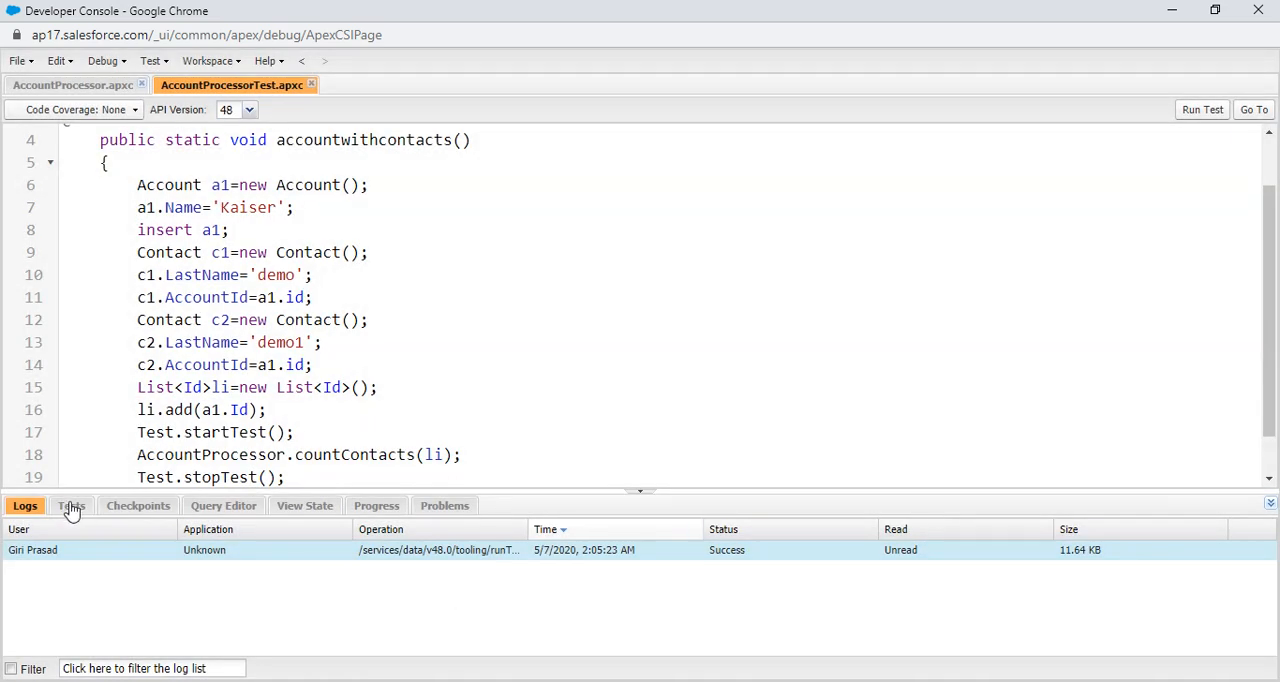
{"action": "left_click", "coordinate": [72, 504]}
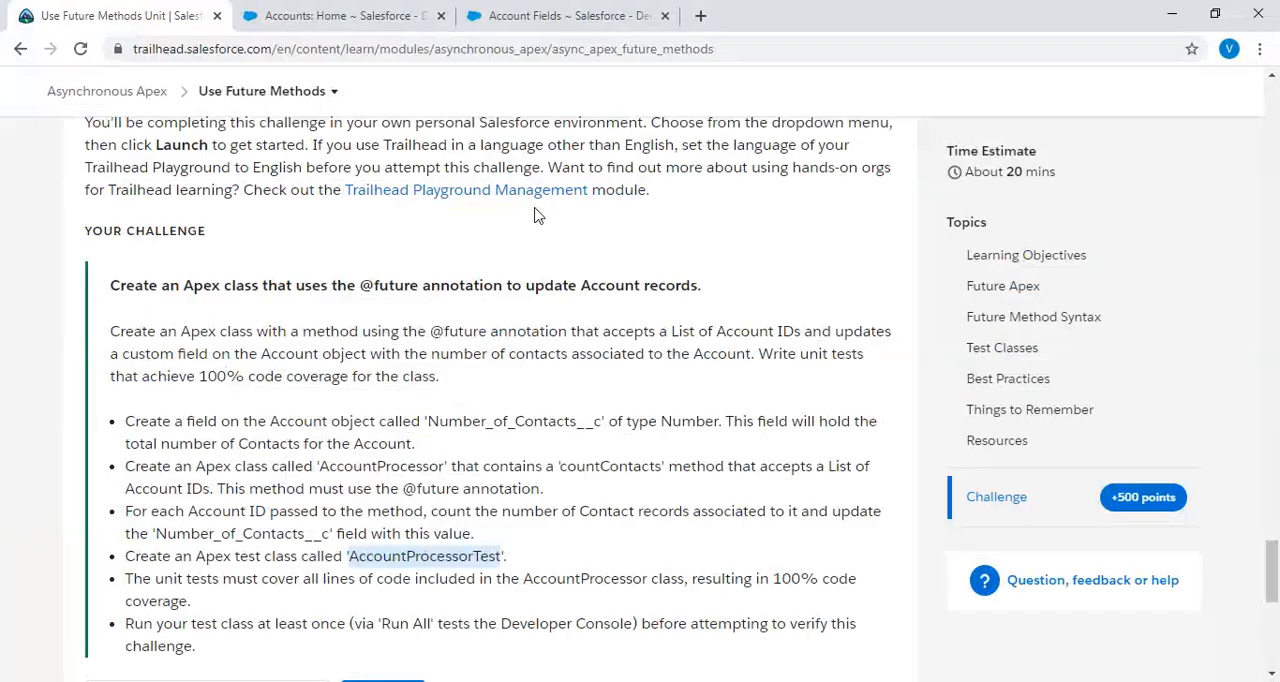
Start connecting a hands-on developer org to the future methods challenge.
{"action": "scroll", "scroll_direction": "down", "scroll_amount": 3}
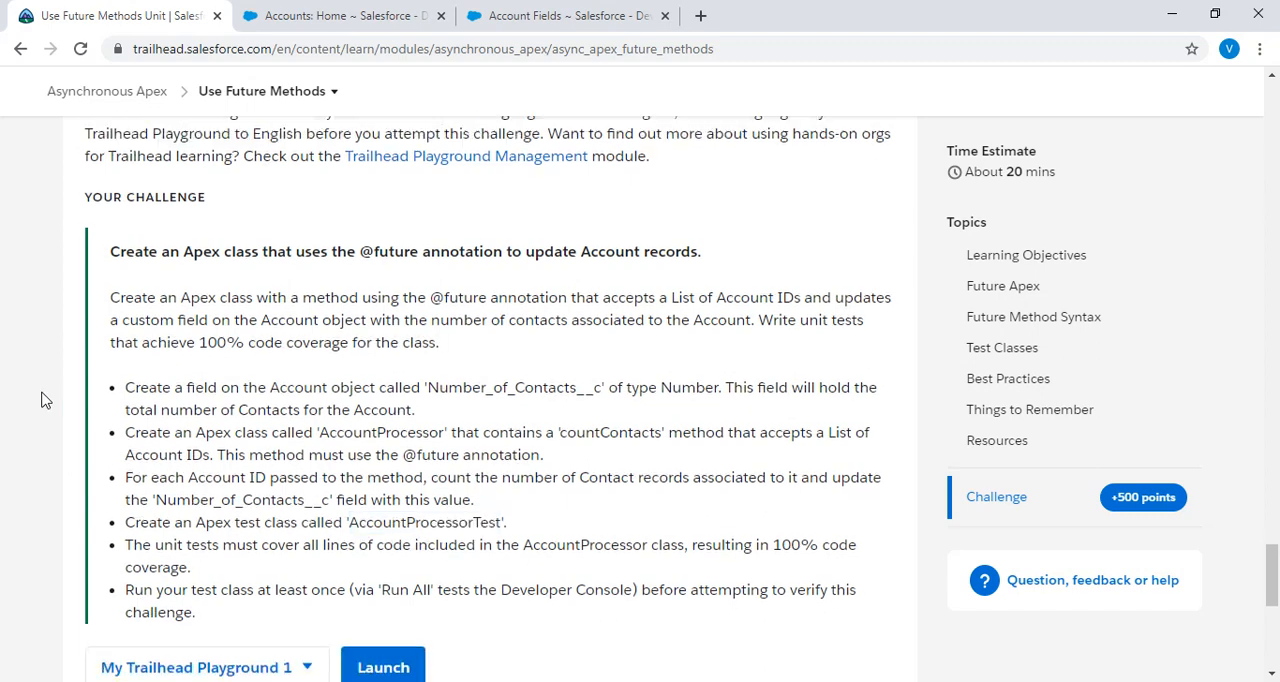
{"action": "scroll", "scroll_direction": "down", "scroll_amount": 3}
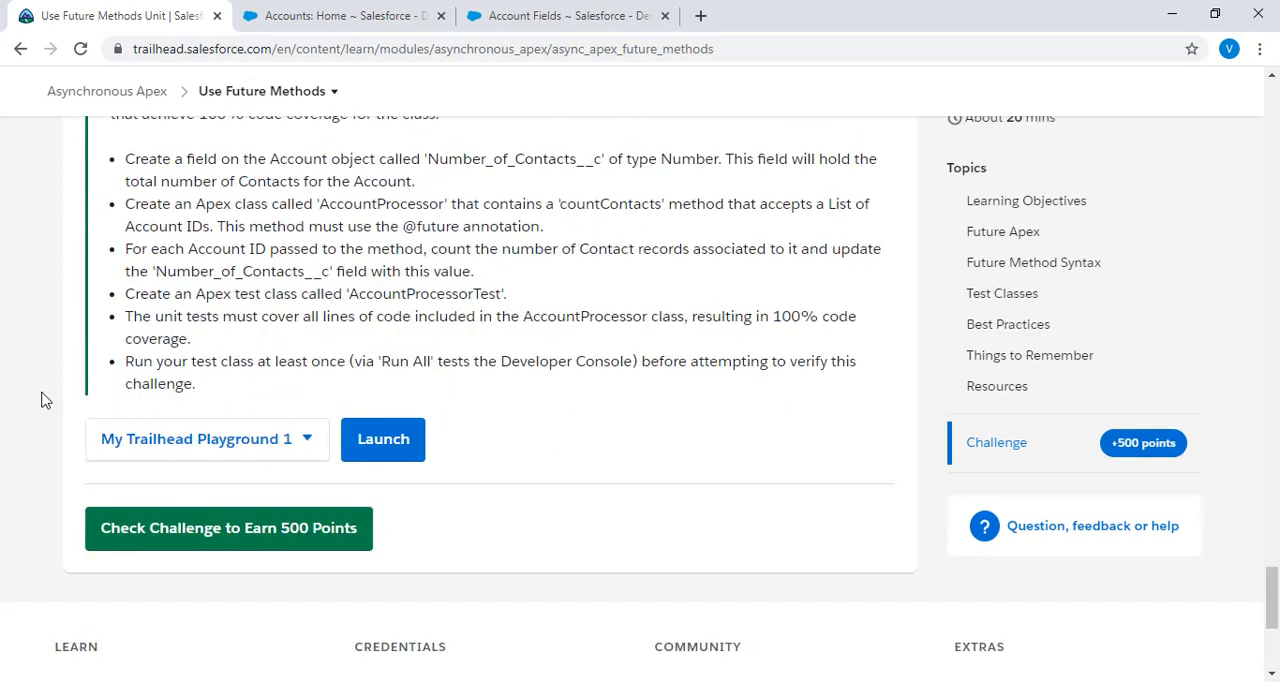
{"action": "left_click", "coordinate": [208, 440]}
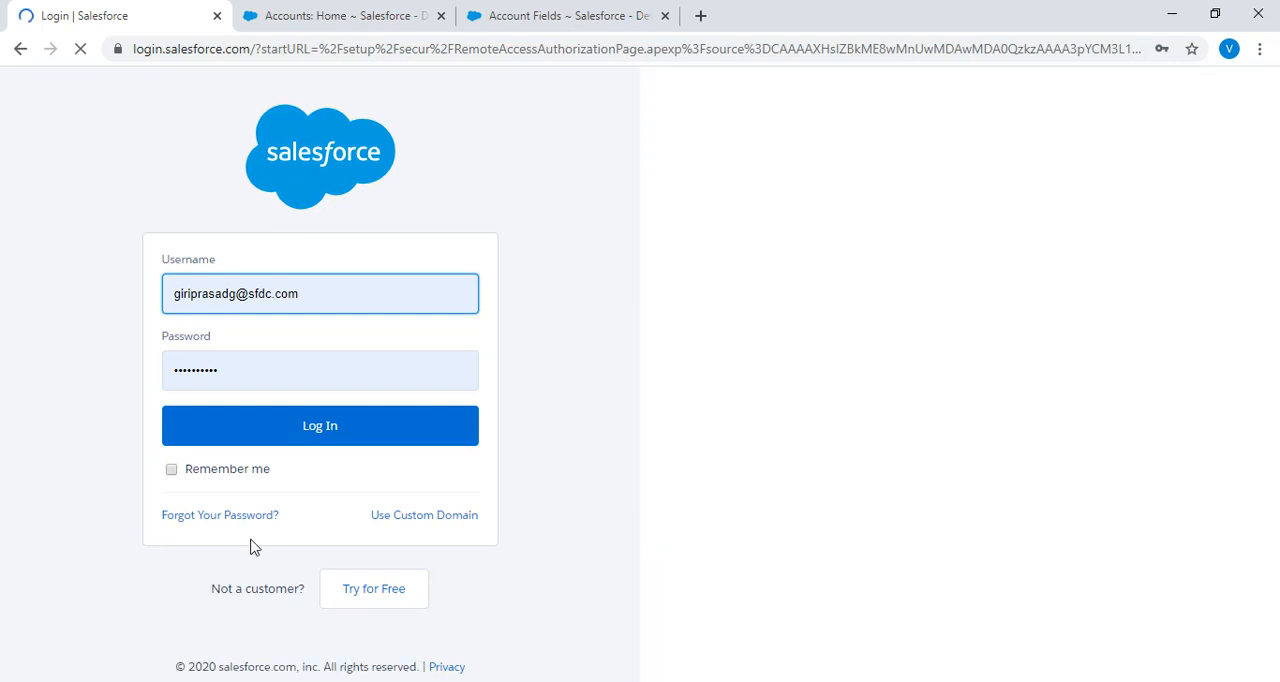
Sign in to the developer org and allow the Trailhead Connected App access to it.
{"action": "left_click", "coordinate": [320, 424]}
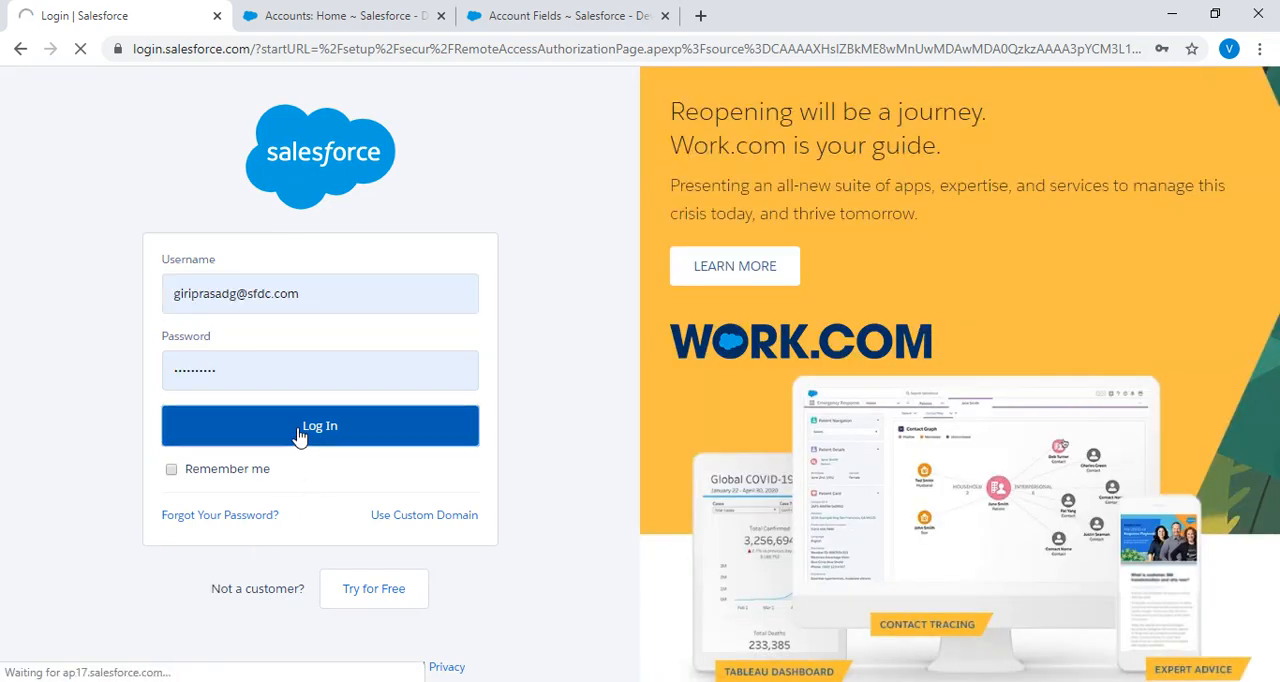
{"action": "left_click", "coordinate": [320, 424]}
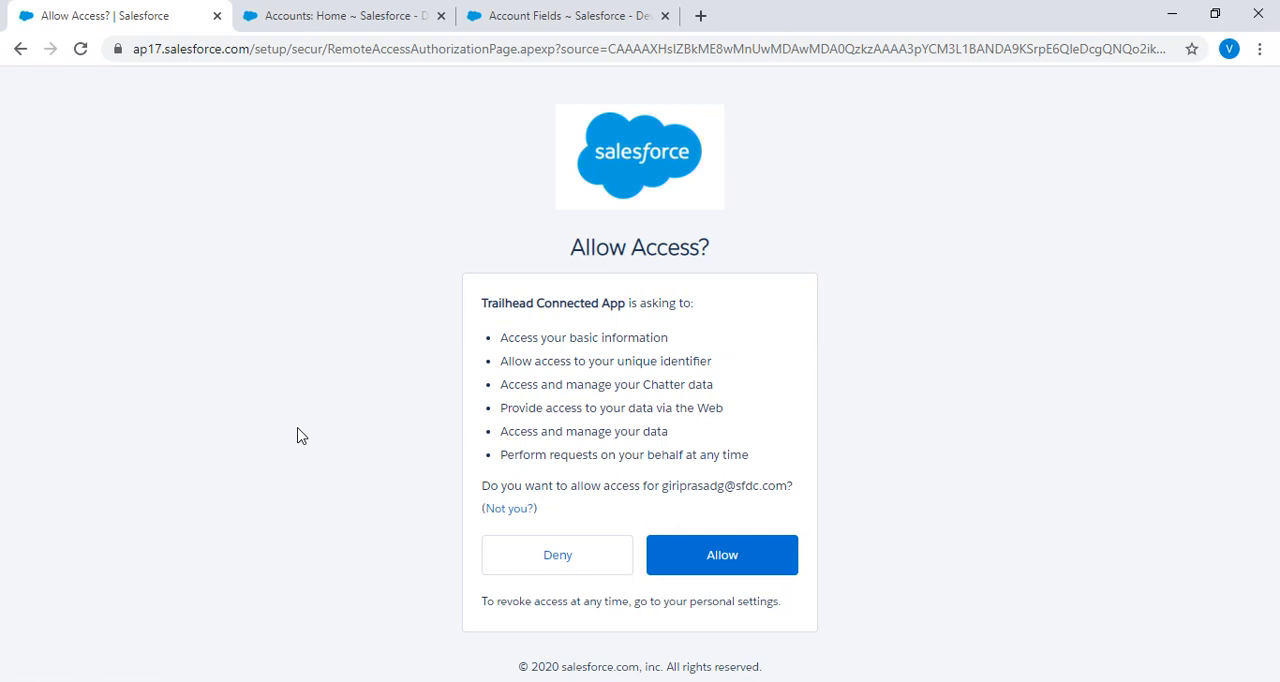
{"action": "mouse_move", "coordinate": [722, 556]}
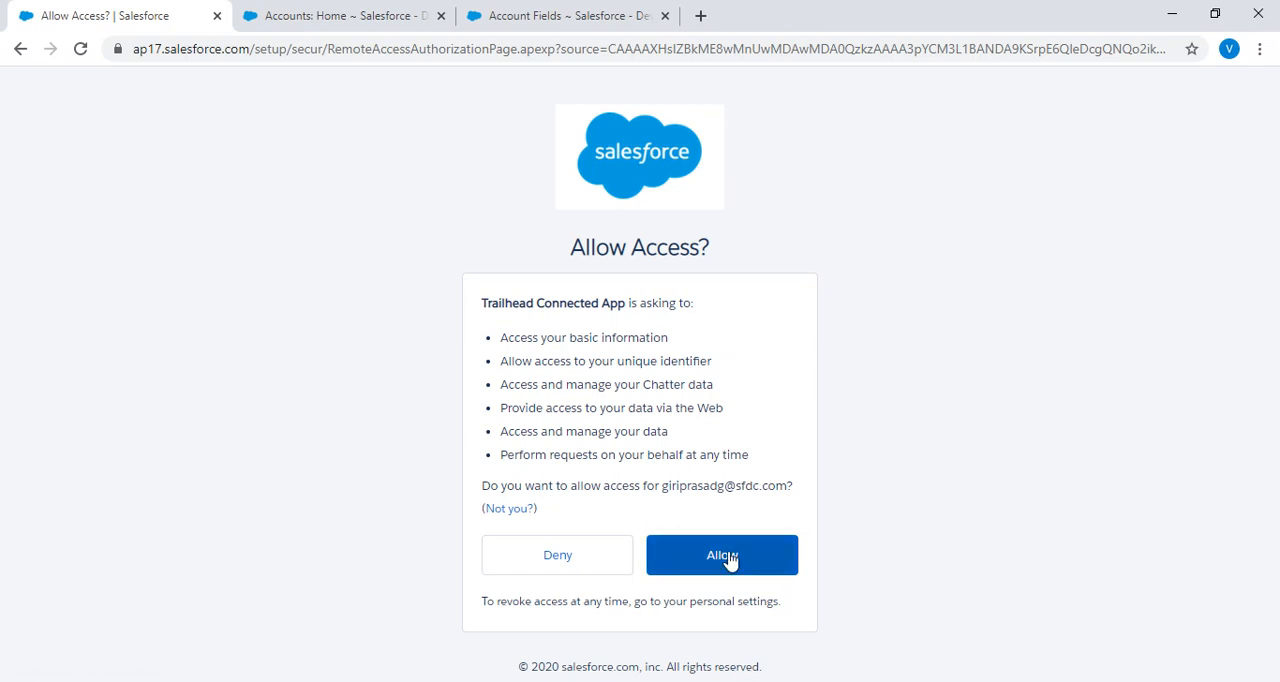
{"action": "left_click", "coordinate": [720, 556]}
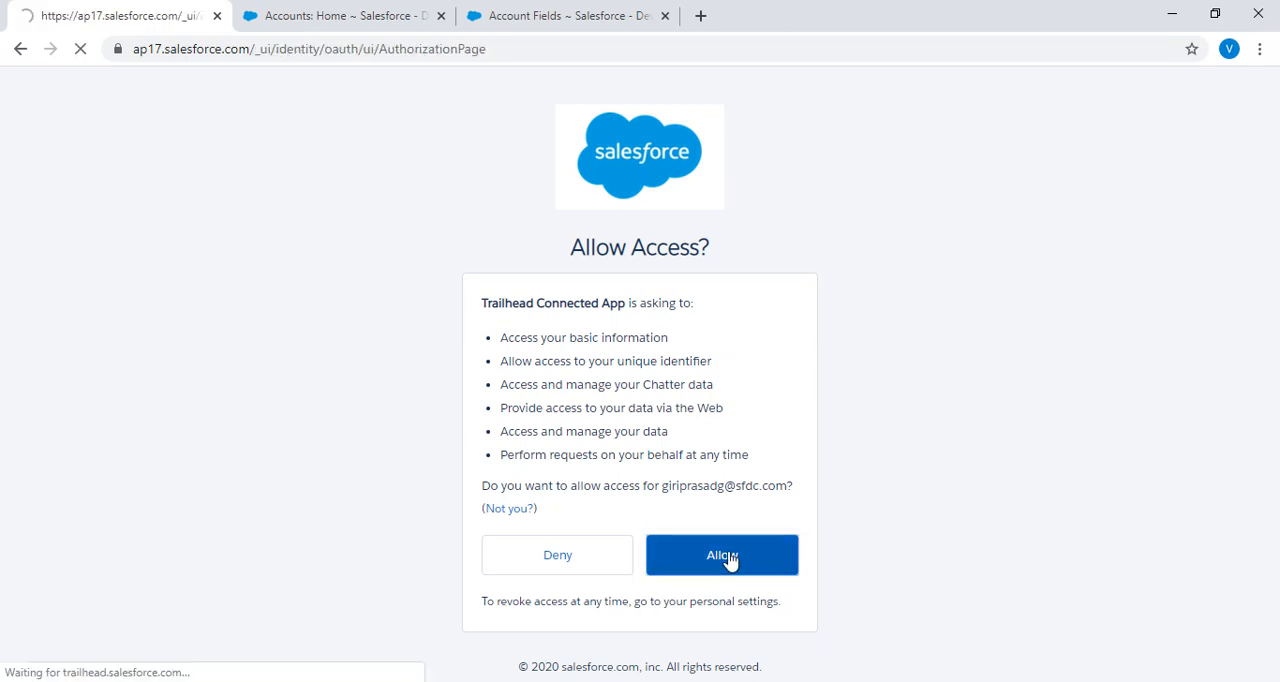
{"action": "left_click", "coordinate": [720, 556]}
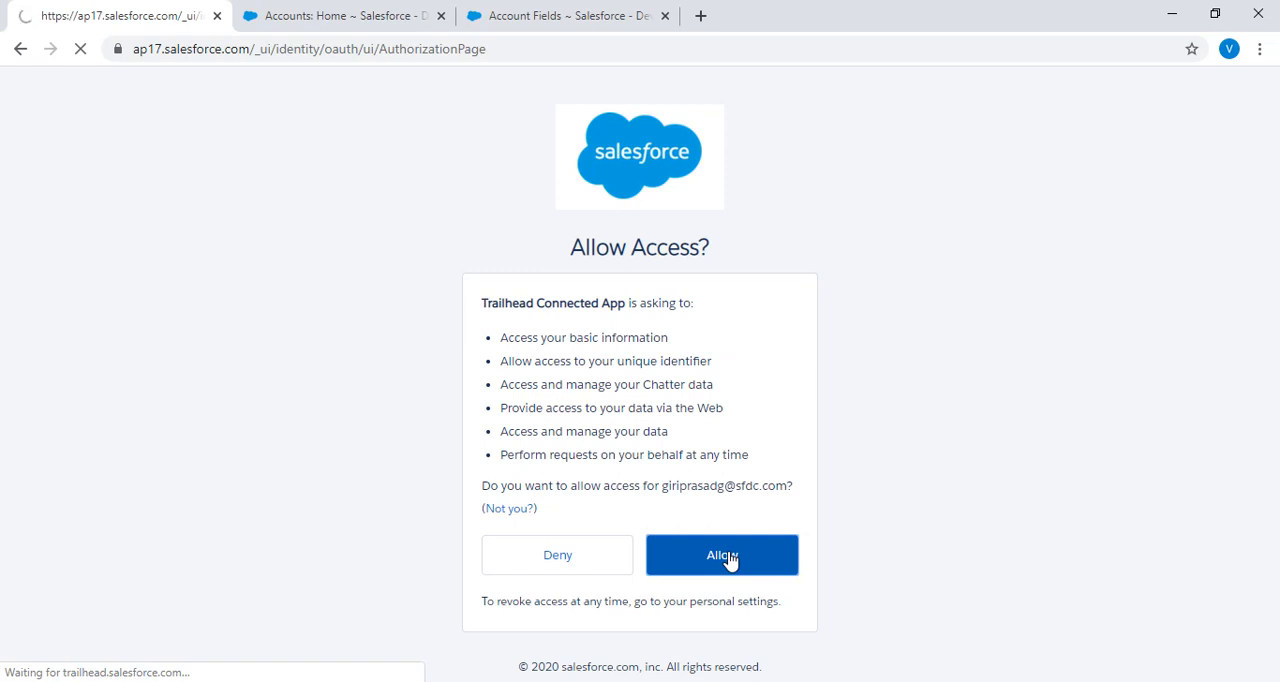
{"action": "left_click", "coordinate": [720, 556]}
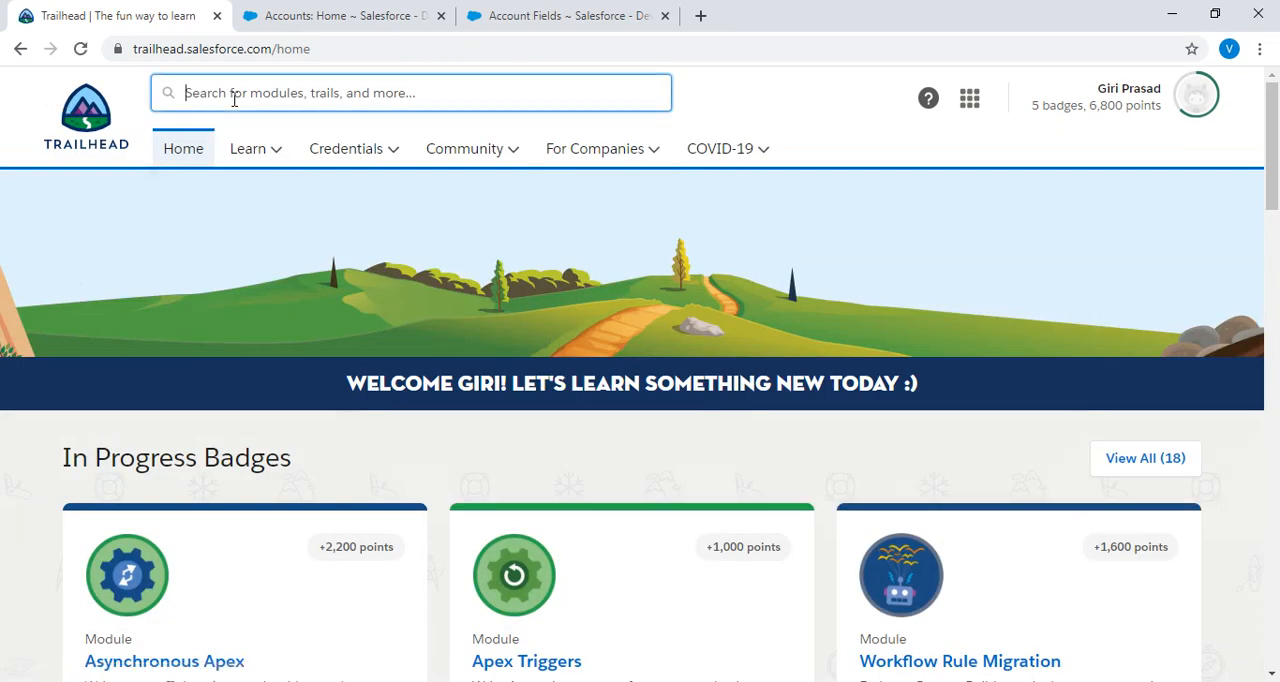
Search 'apex specialist' and open the Apex Specialist superbadge.
{"action": "type", "text": "apex spr"}
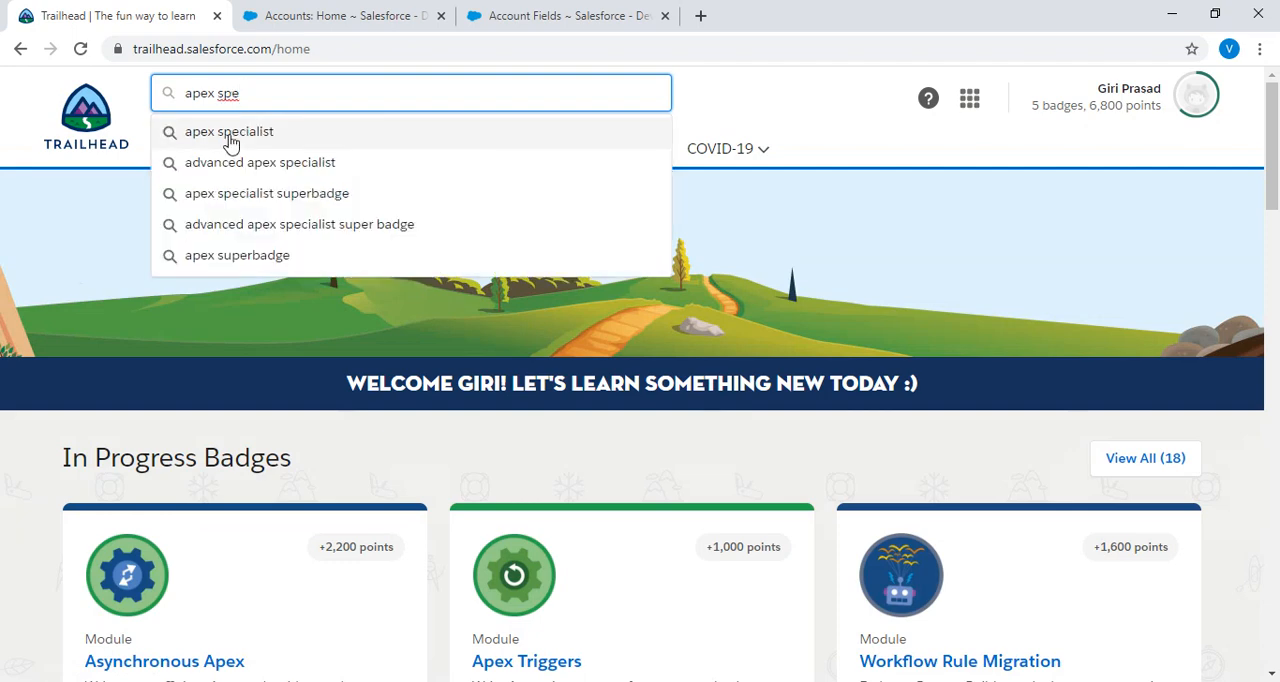
{"action": "left_click", "coordinate": [228, 132]}
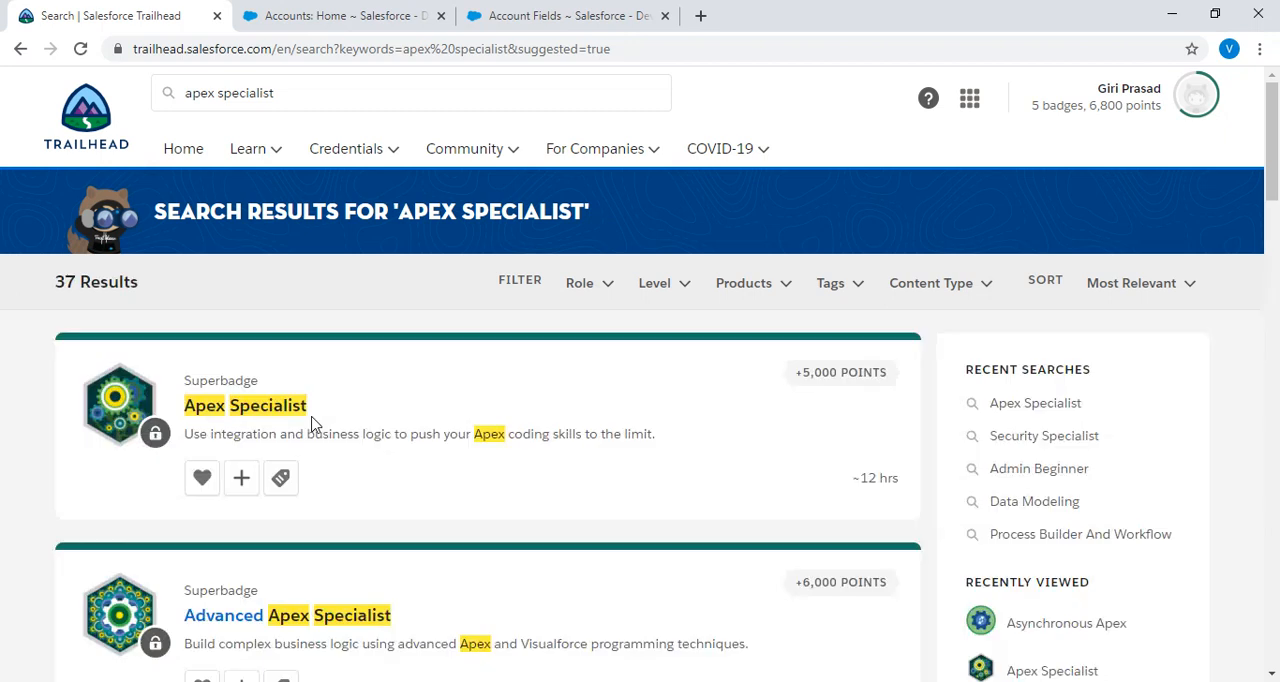
{"action": "left_click", "coordinate": [244, 404]}
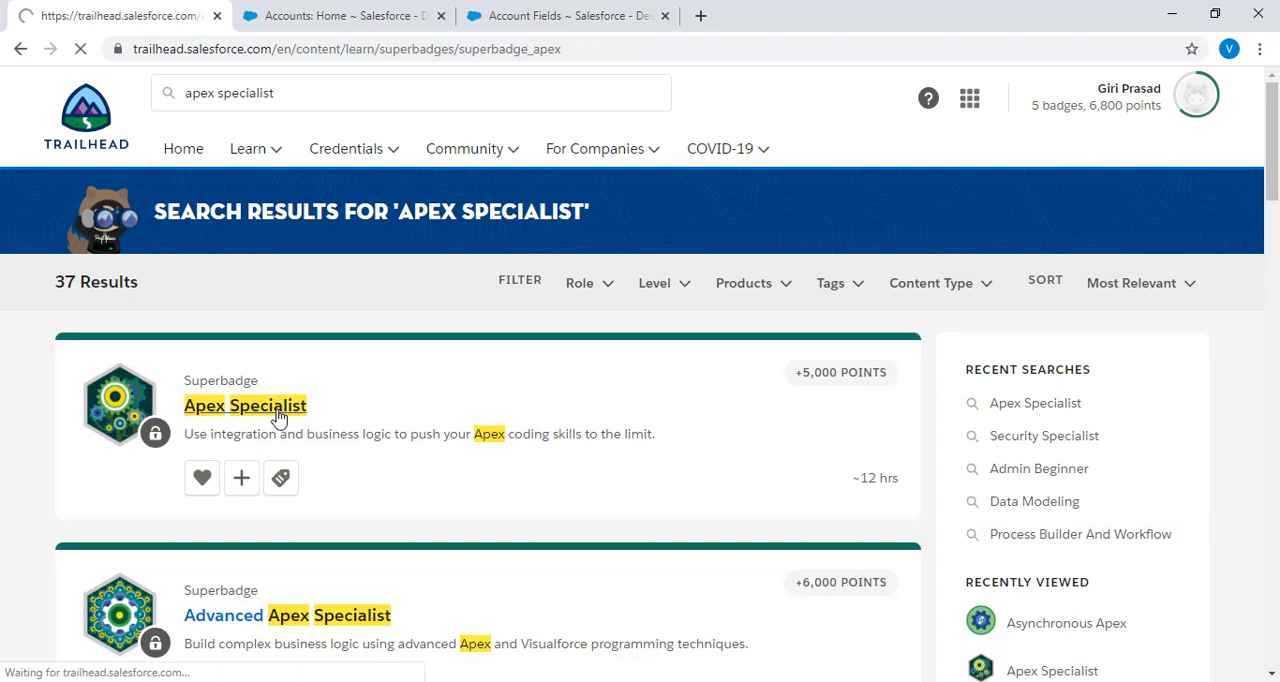
{"action": "left_click", "coordinate": [244, 404]}
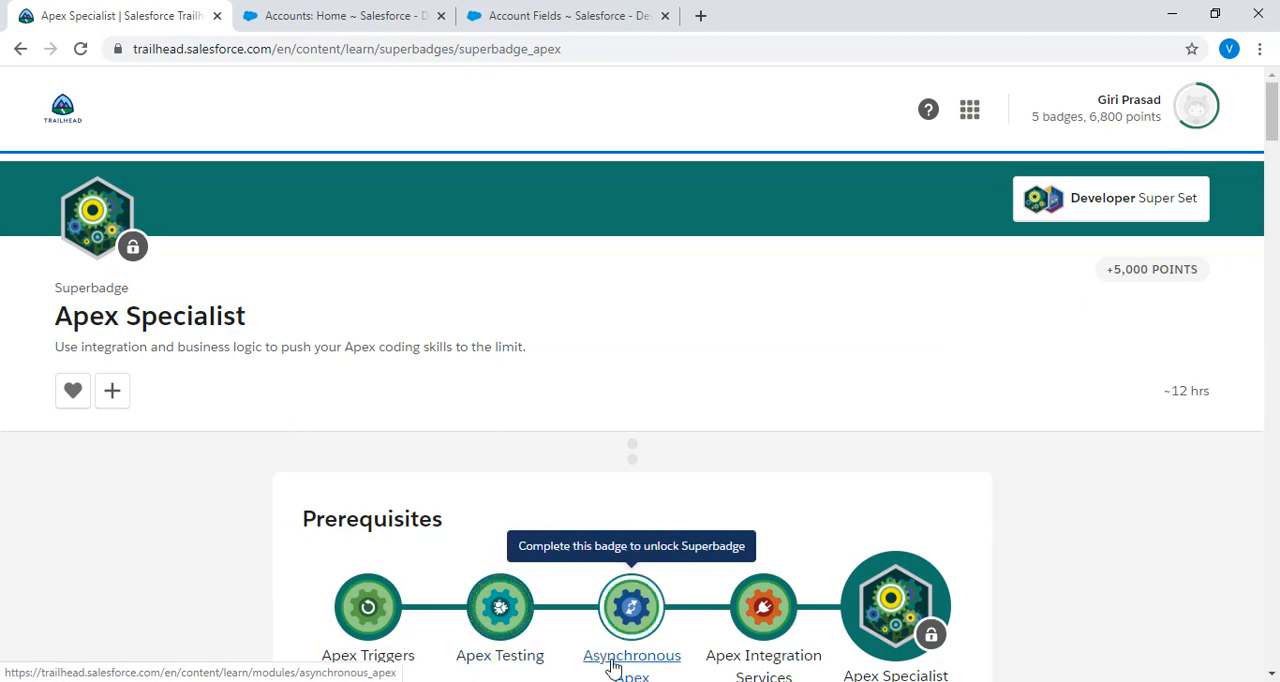
Reach the Use Future Methods unit's challenge via the Asynchronous Apex module.
{"action": "left_click", "coordinate": [632, 656]}
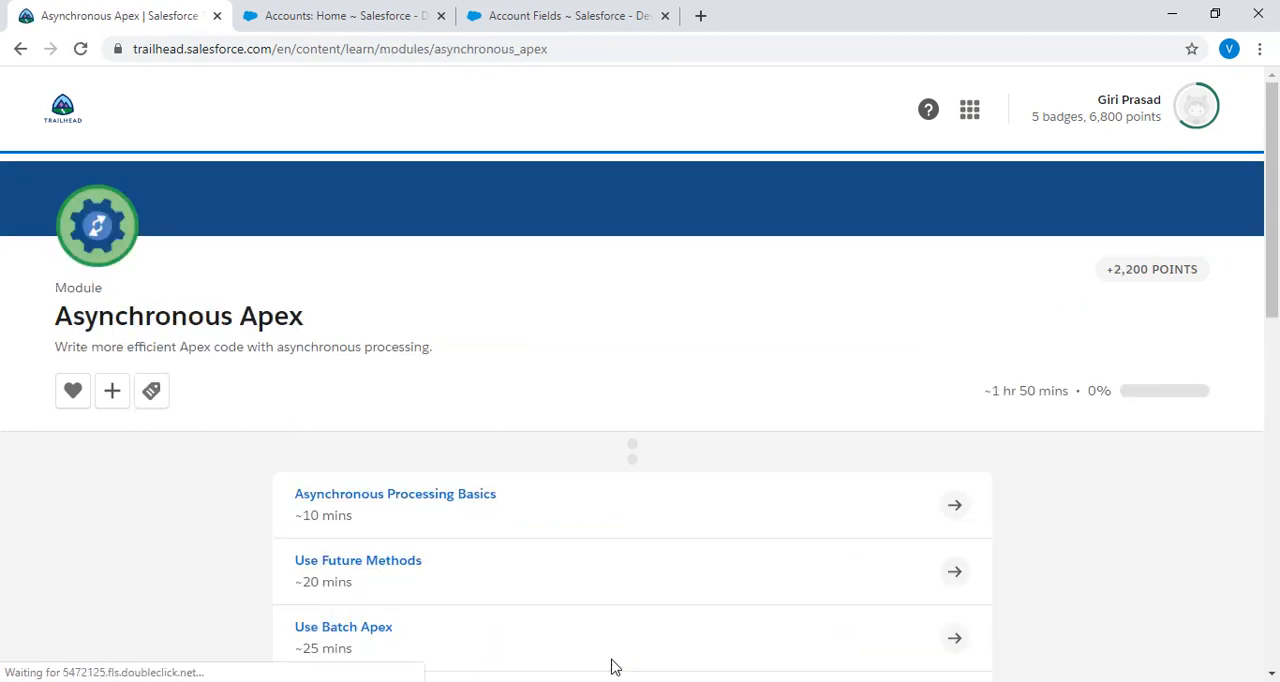
{"action": "left_click", "coordinate": [356, 560]}
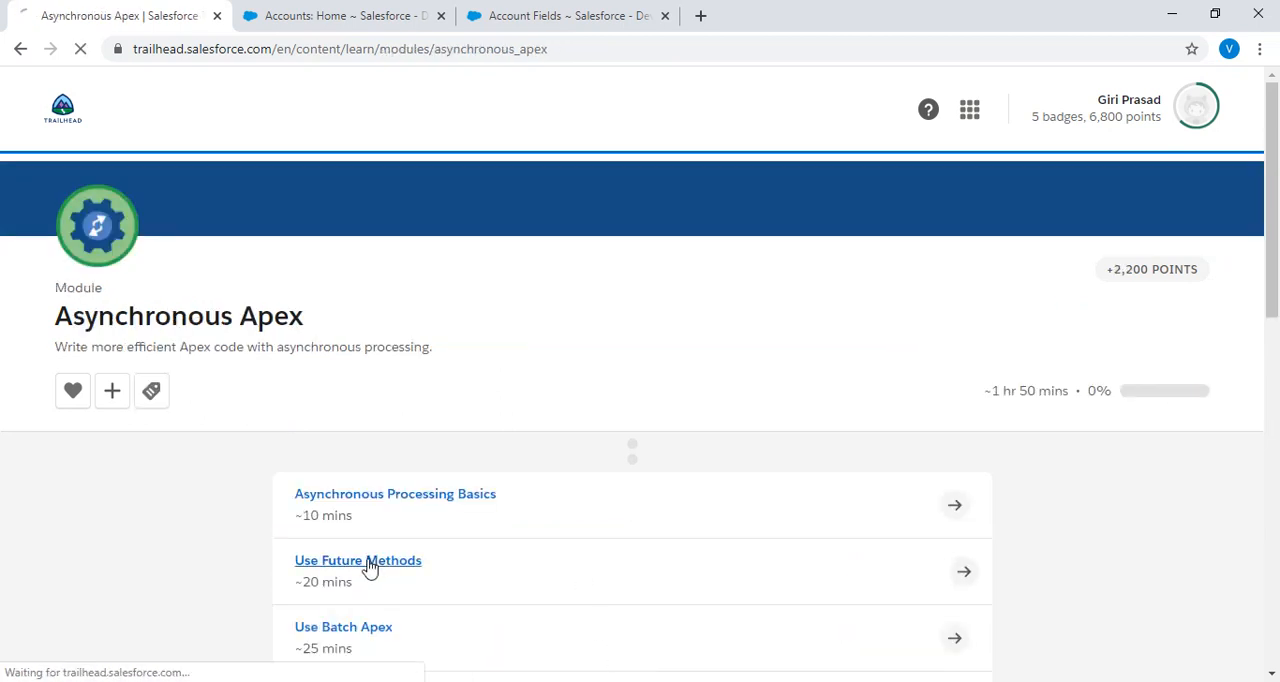
{"action": "left_click", "coordinate": [356, 560]}
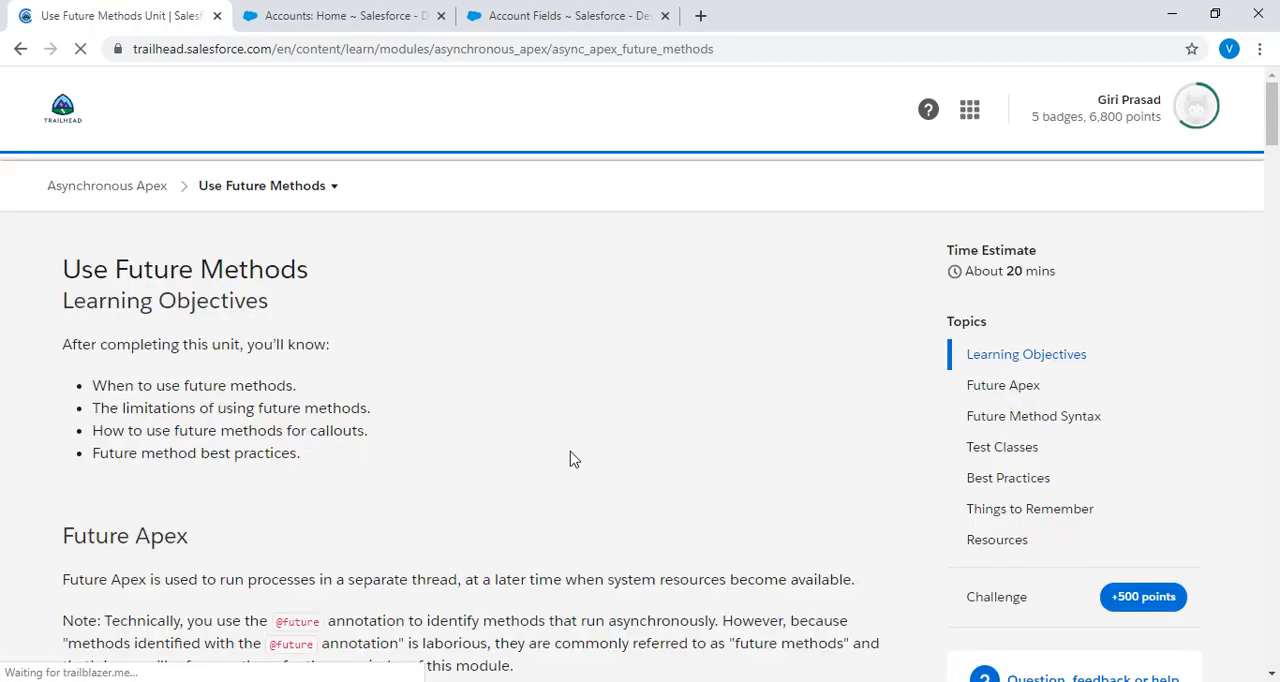
{"action": "scroll", "scroll_direction": "down", "scroll_amount": 3}
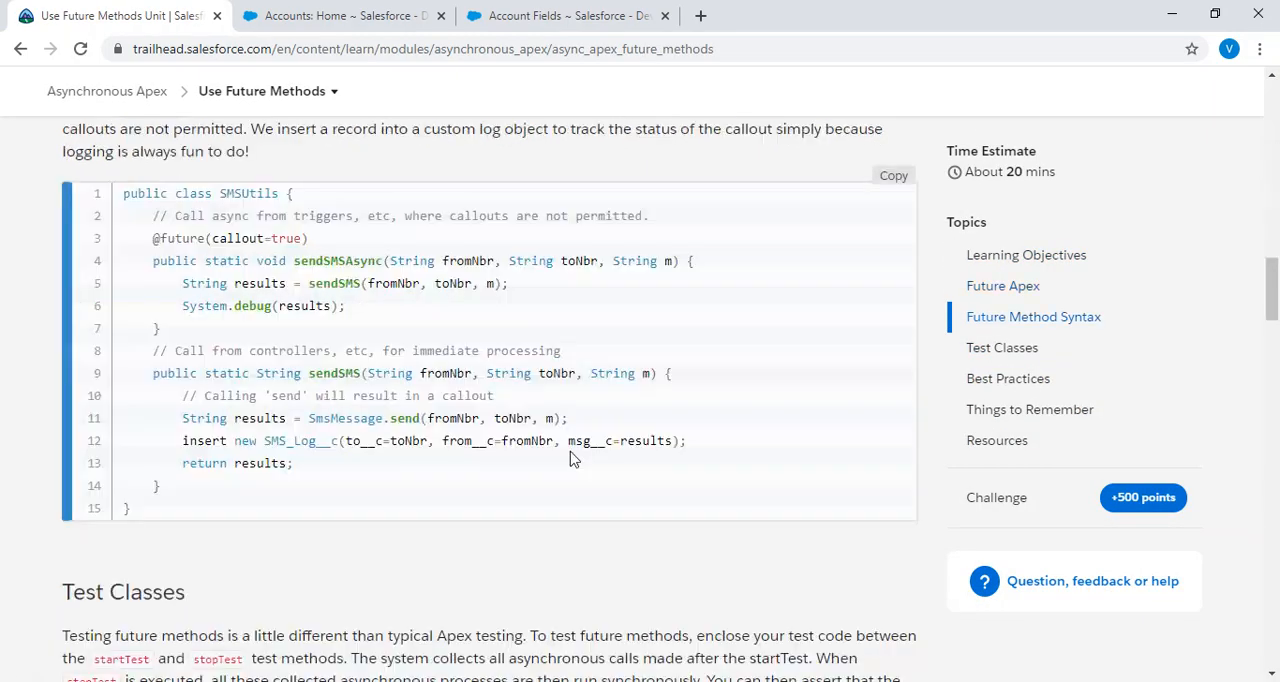
{"action": "scroll", "scroll_direction": "down", "scroll_amount": 3}
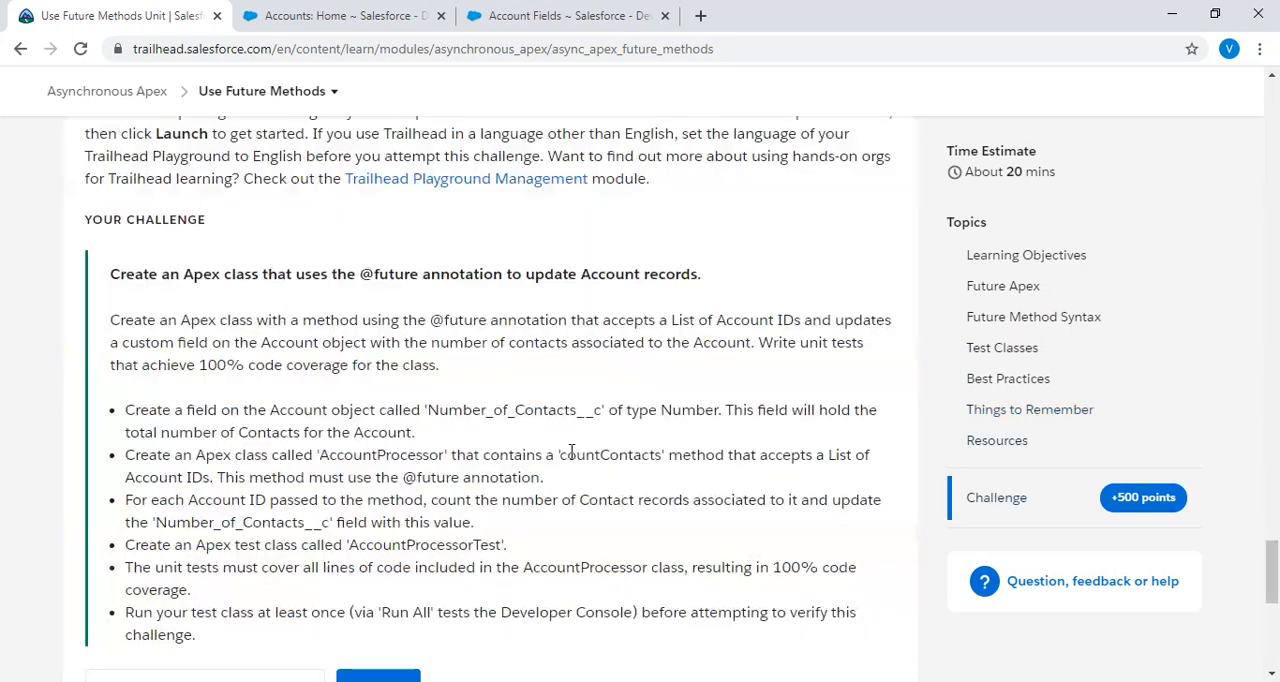
{"action": "scroll", "scroll_direction": "down", "scroll_amount": 3}
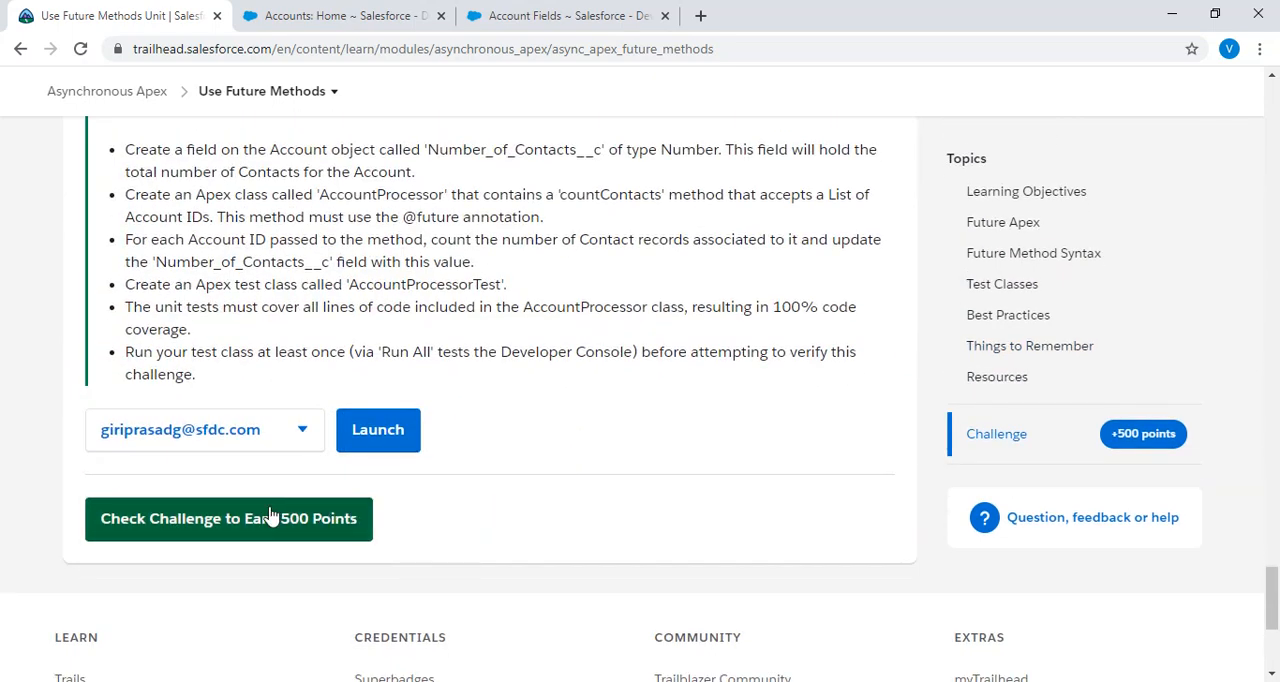
Check the challenge against the linked org and earn Assessment Complete with +500 points.
{"action": "left_click", "coordinate": [228, 518]}
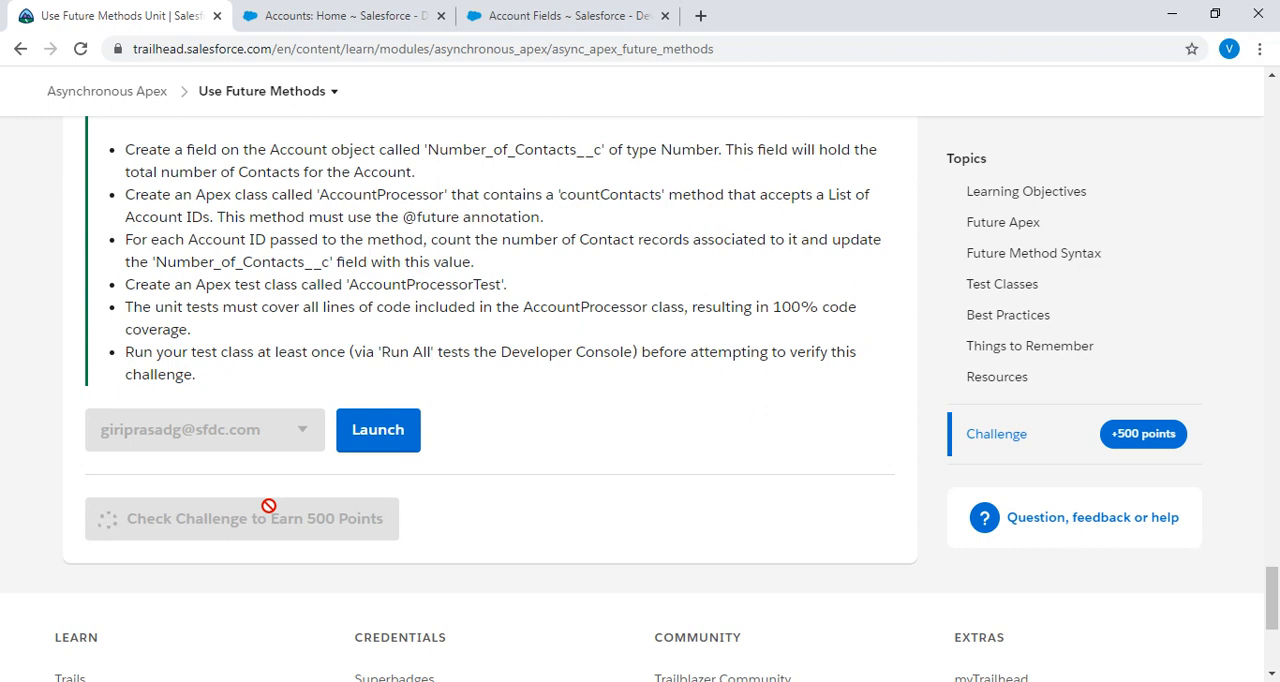
{"action": "left_click", "coordinate": [240, 518]}
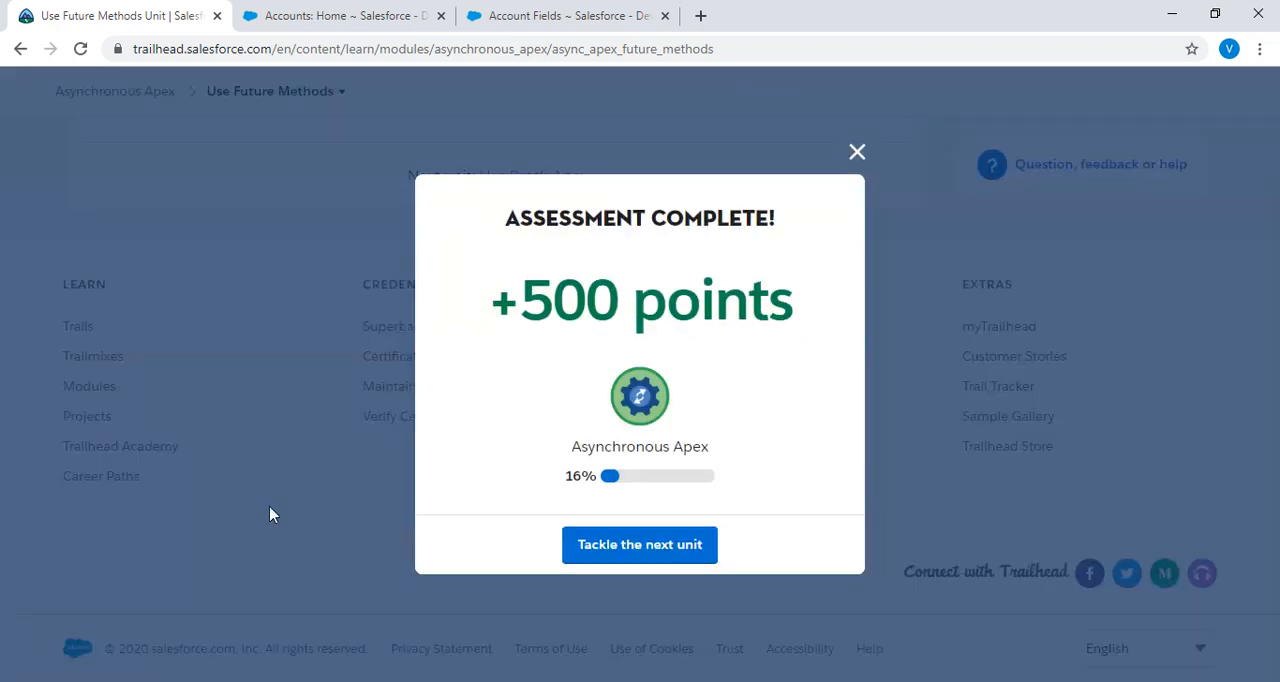